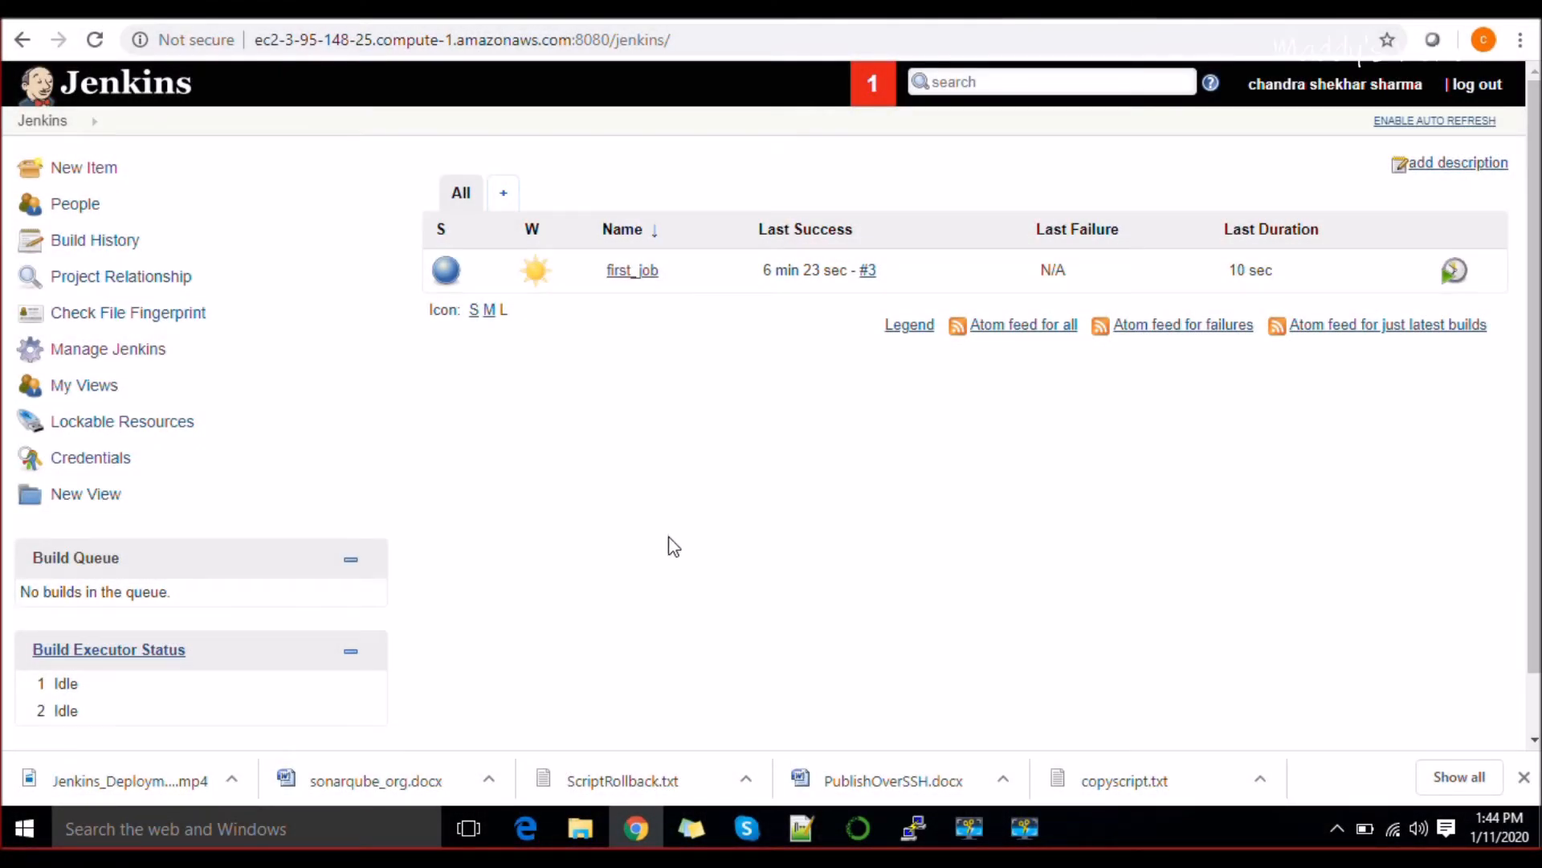
Dismiss the terminal's connection-abort error and return to the Jenkins browser window.
{"action": "left_click", "coordinate": [911, 827]}
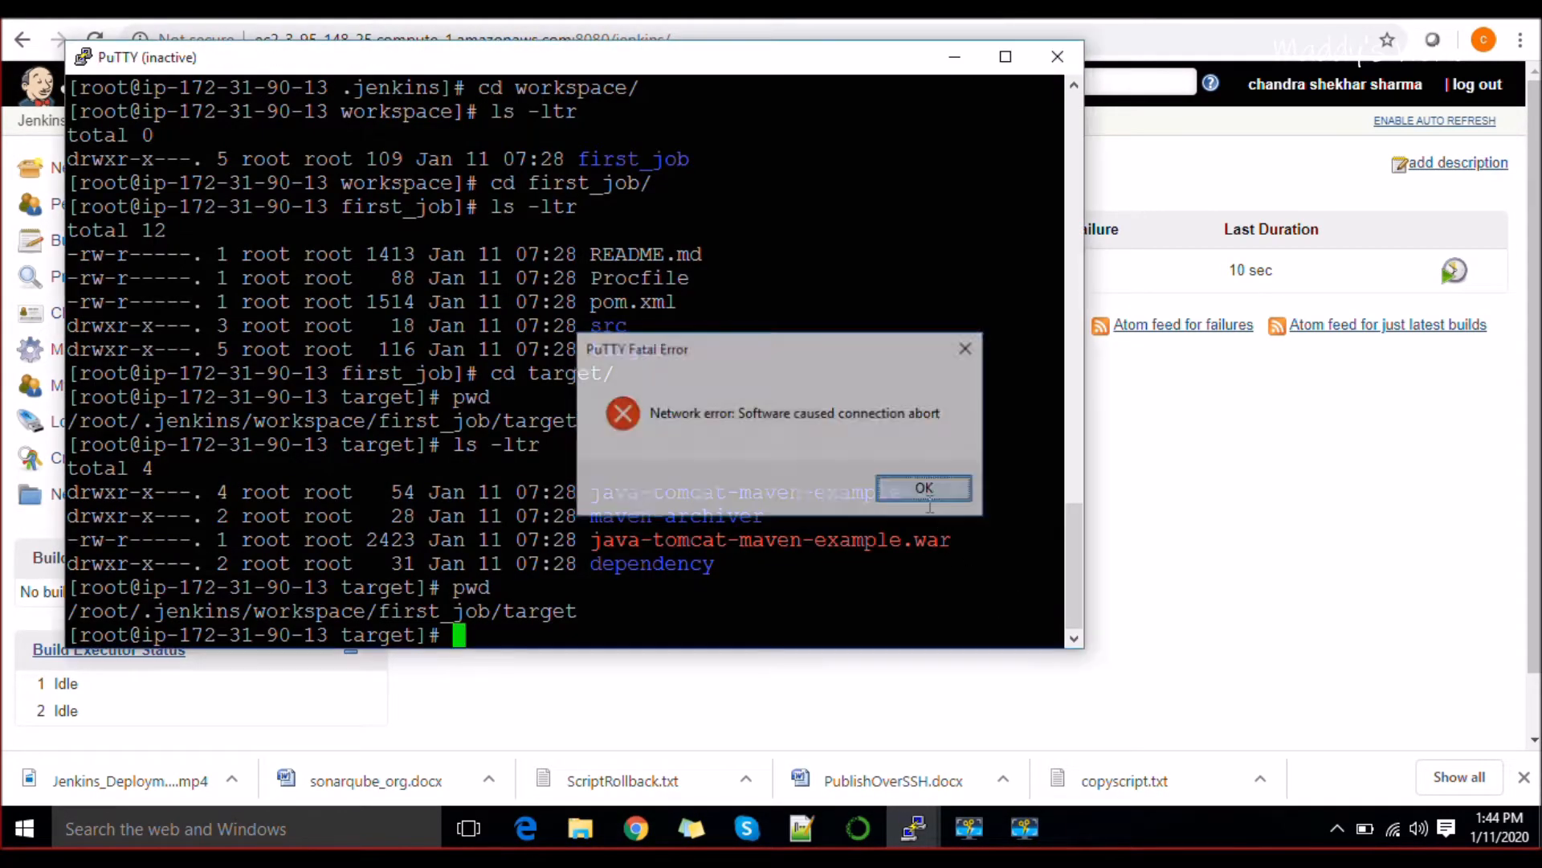
{"action": "left_click", "coordinate": [922, 489]}
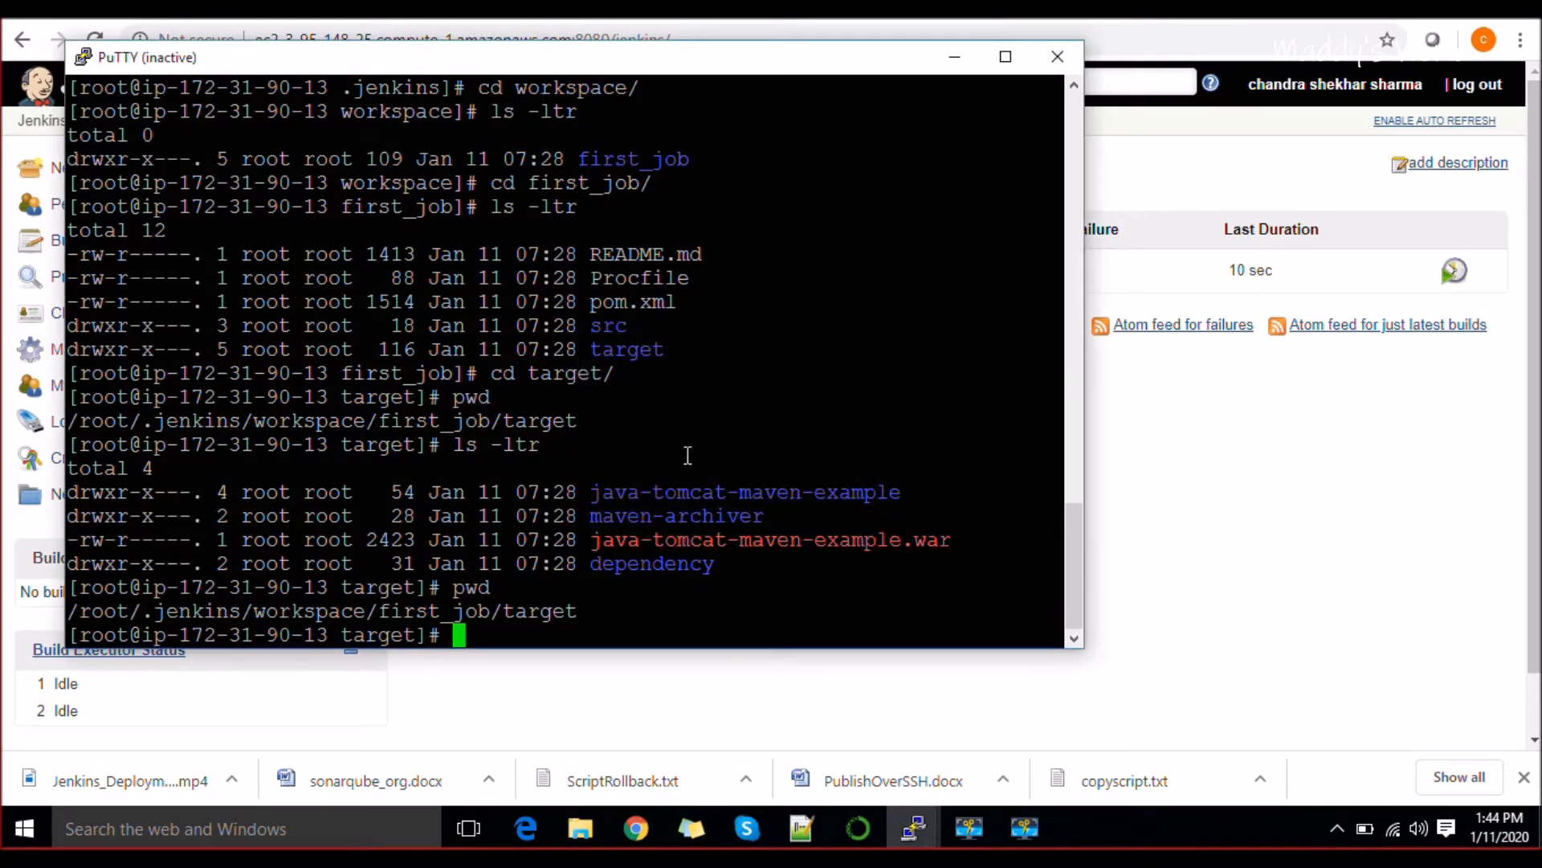
{"action": "mouse_move", "coordinate": [661, 298]}
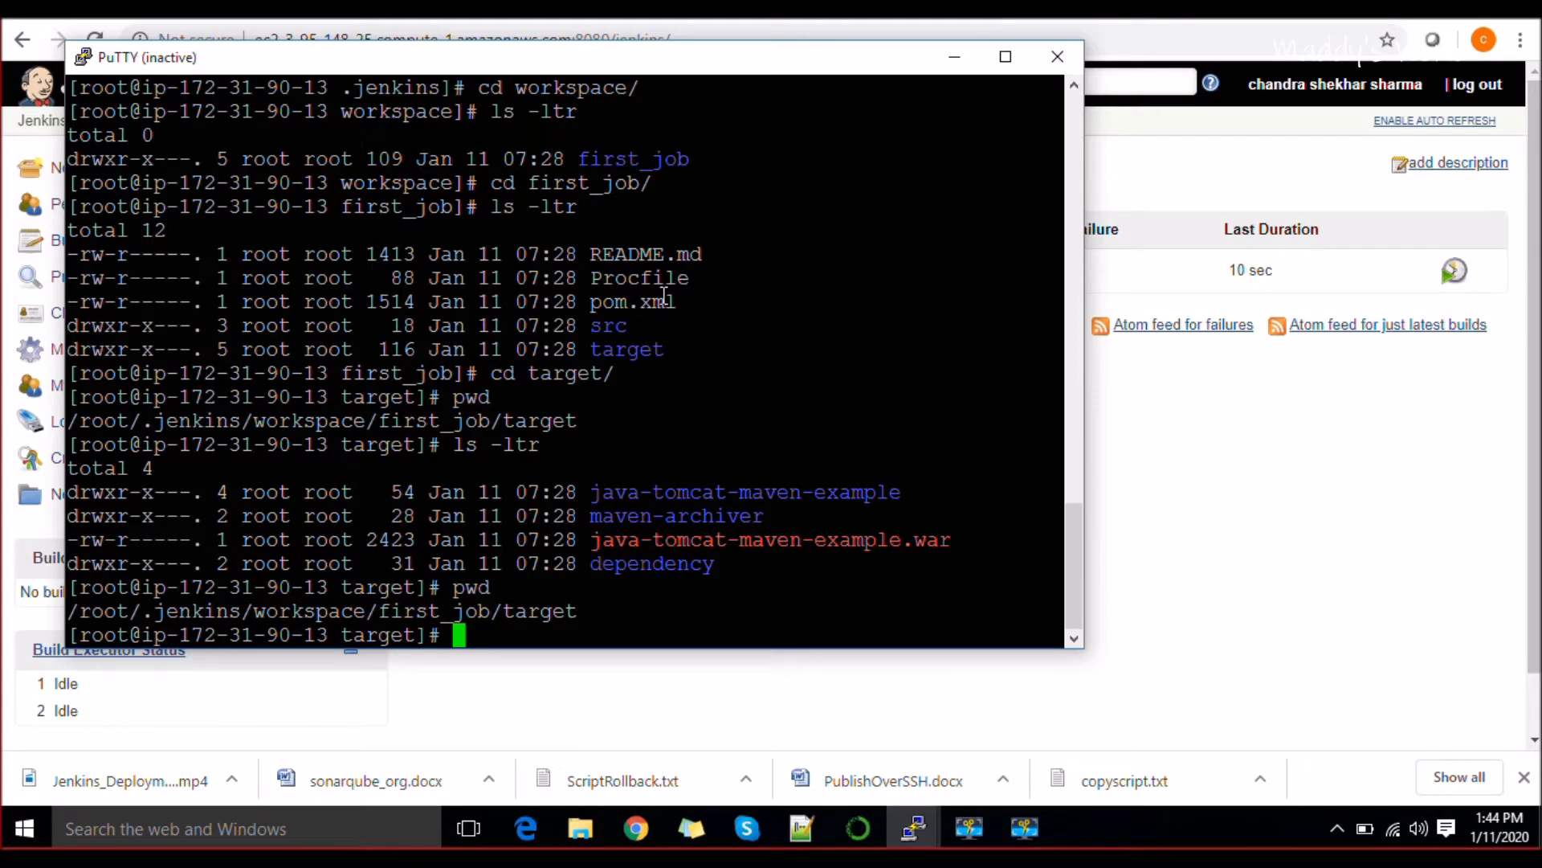
{"action": "mouse_move", "coordinate": [808, 323]}
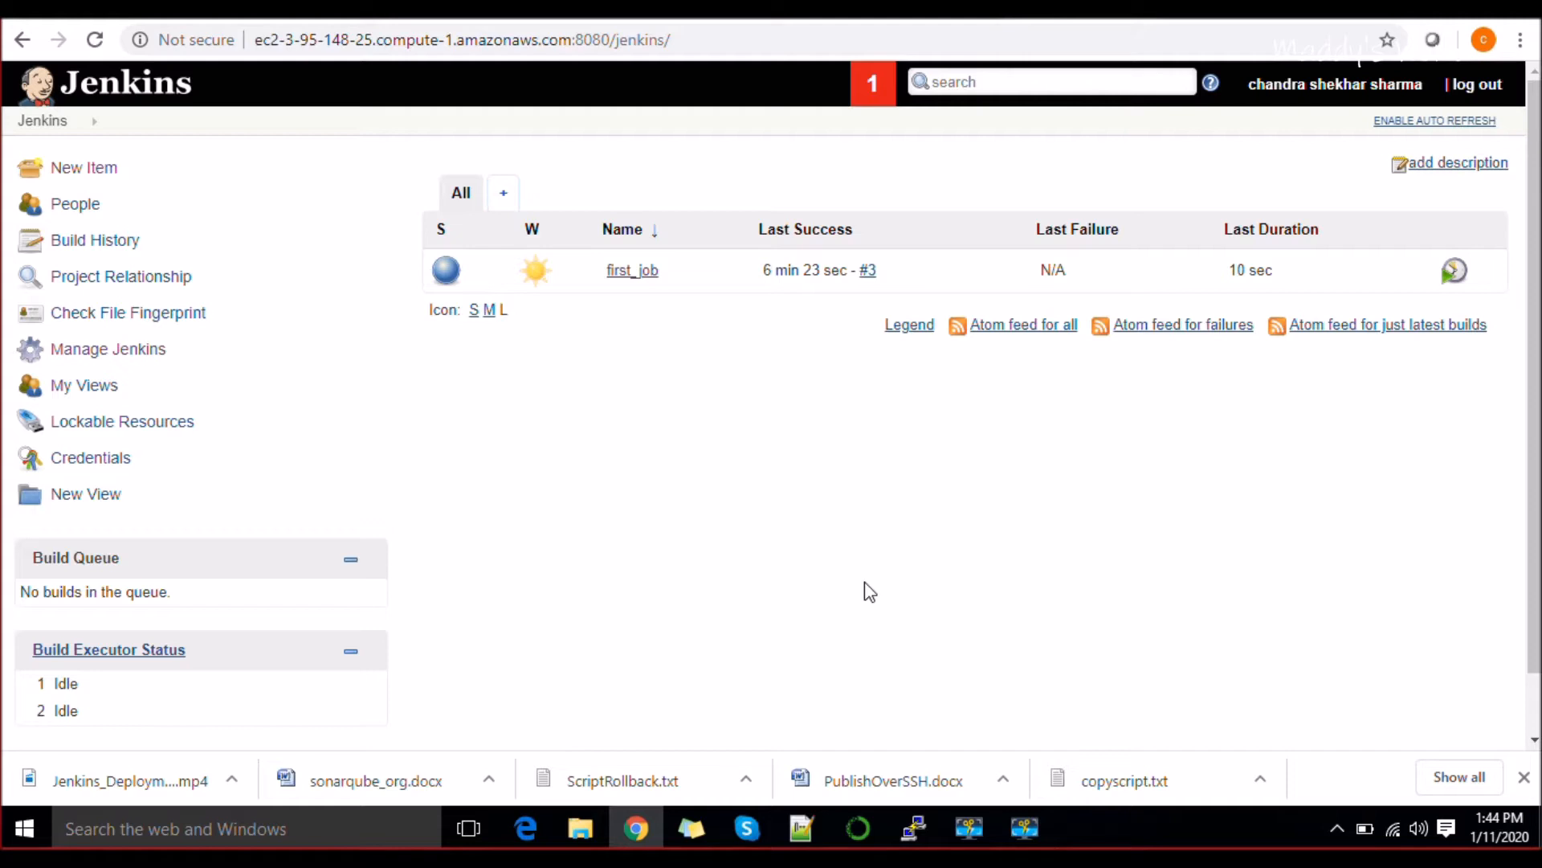
{"action": "mouse_move", "coordinate": [792, 106]}
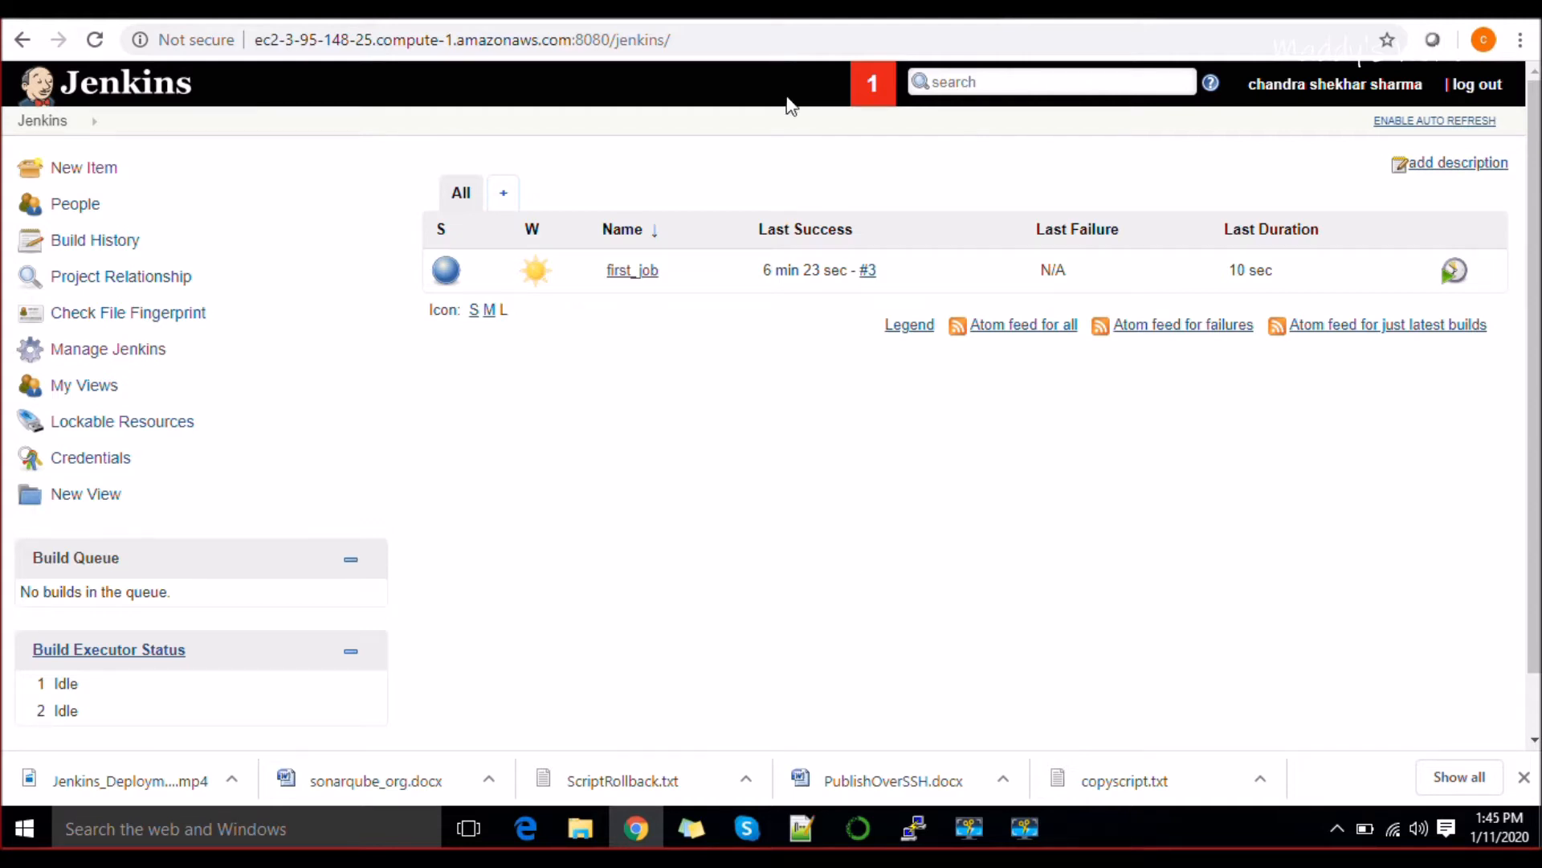
{"action": "mouse_move", "coordinate": [700, 46]}
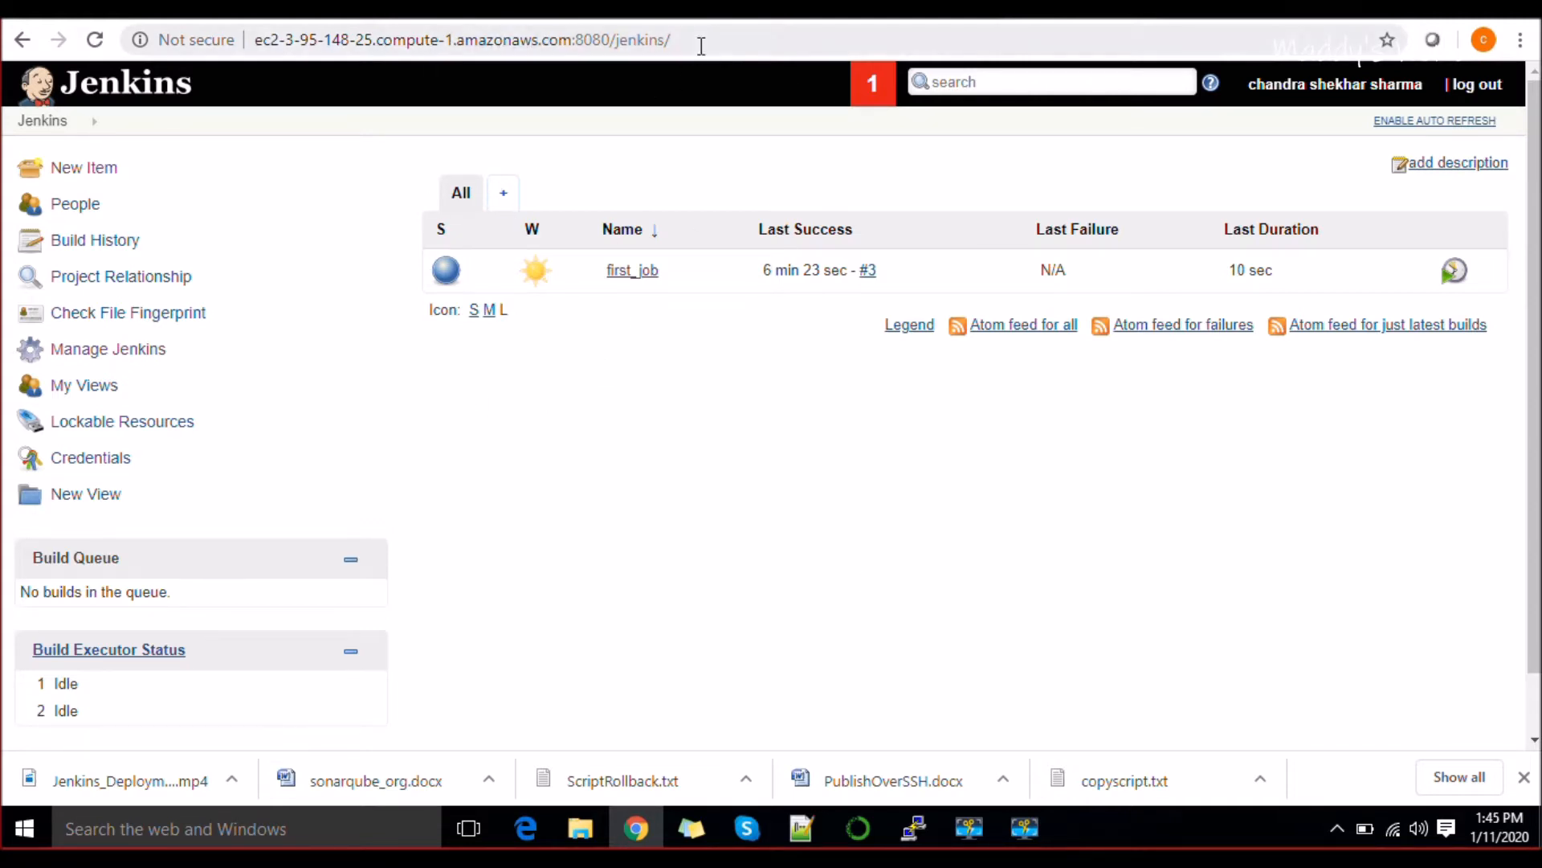
{"action": "left_click", "coordinate": [463, 40]}
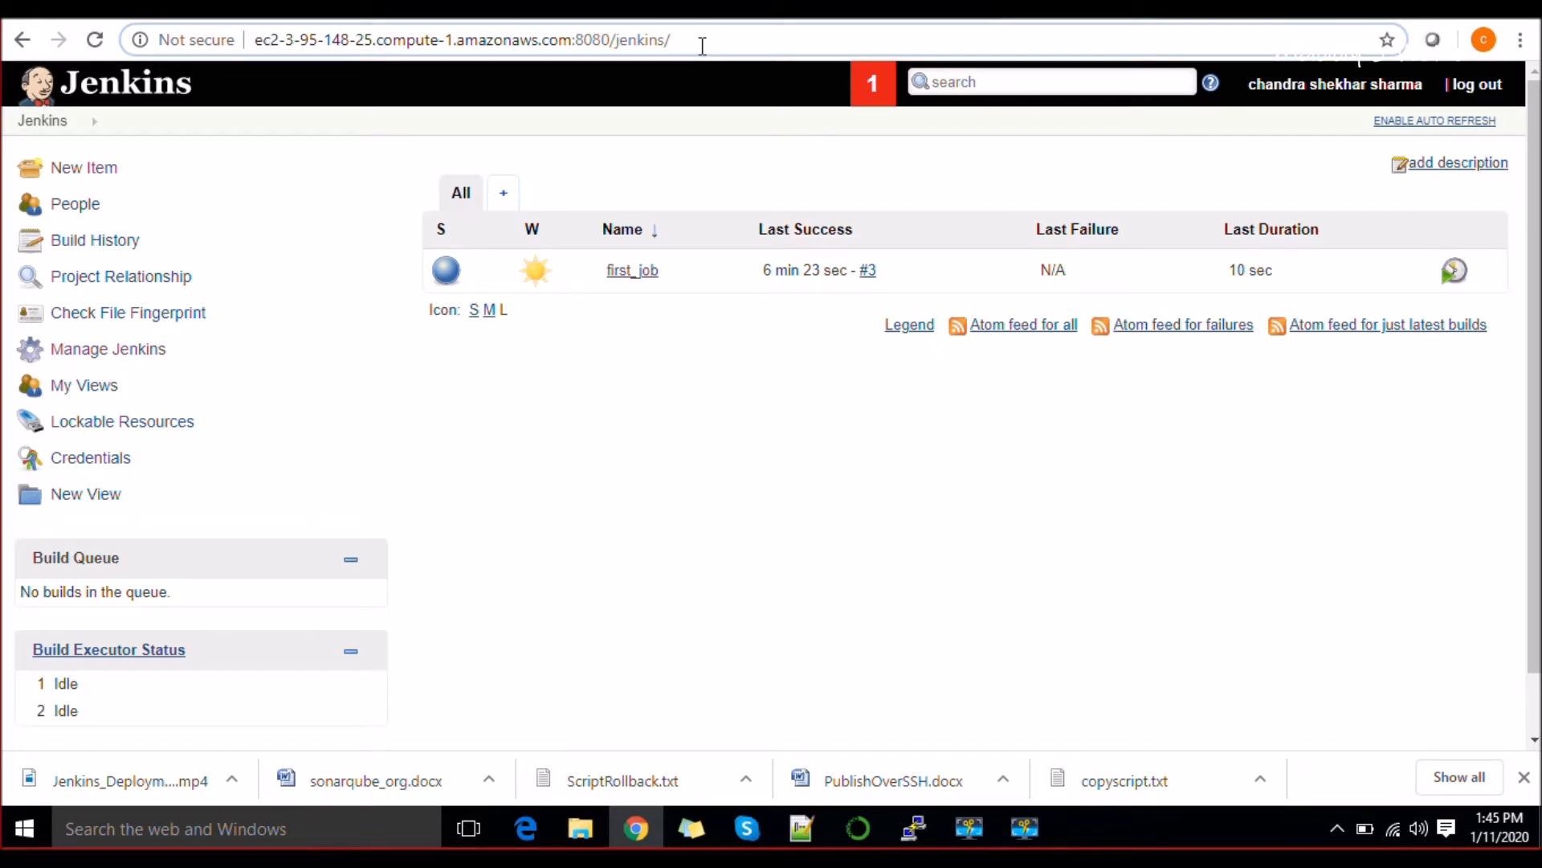
{"action": "mouse_move", "coordinate": [138, 357]}
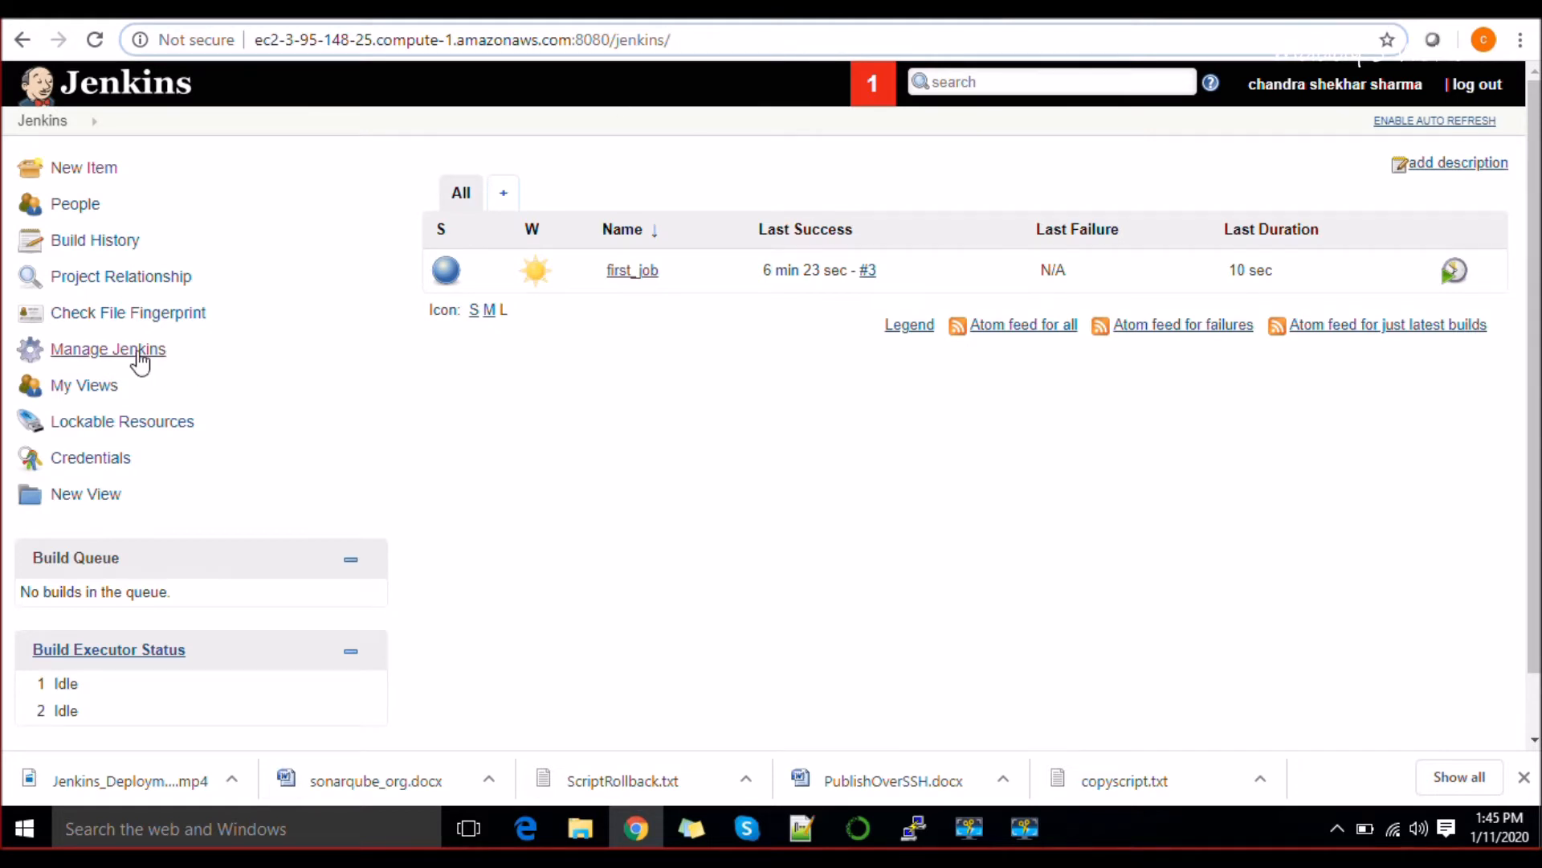
Go to Manage Jenkins and bring up Manage Nodes and Clouds, listing only the master node.
{"action": "left_click", "coordinate": [107, 348]}
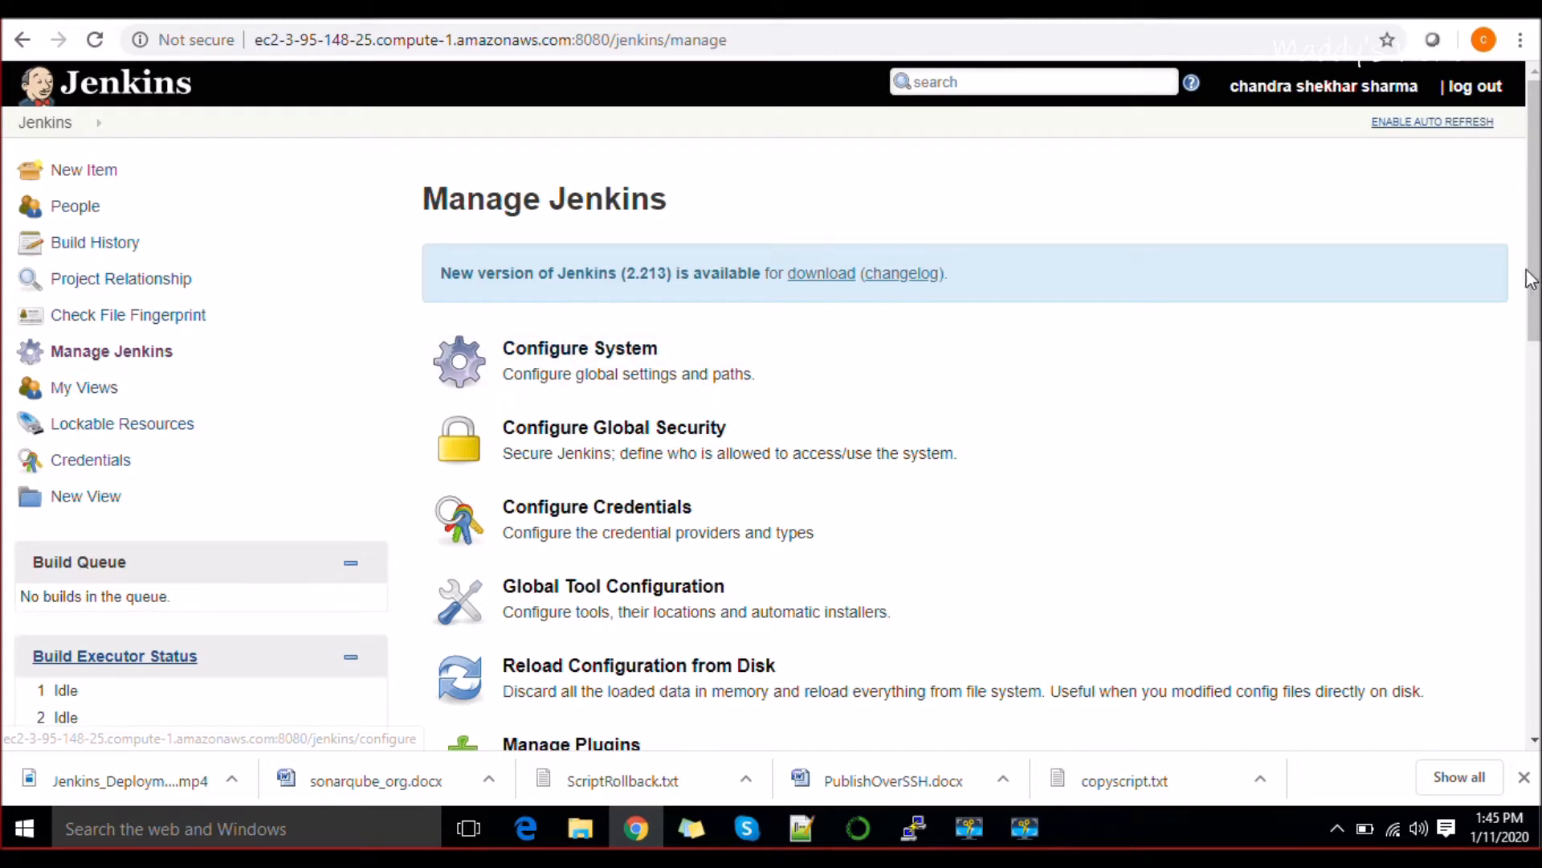
{"action": "scroll", "scroll_direction": "down", "scroll_amount": 3}
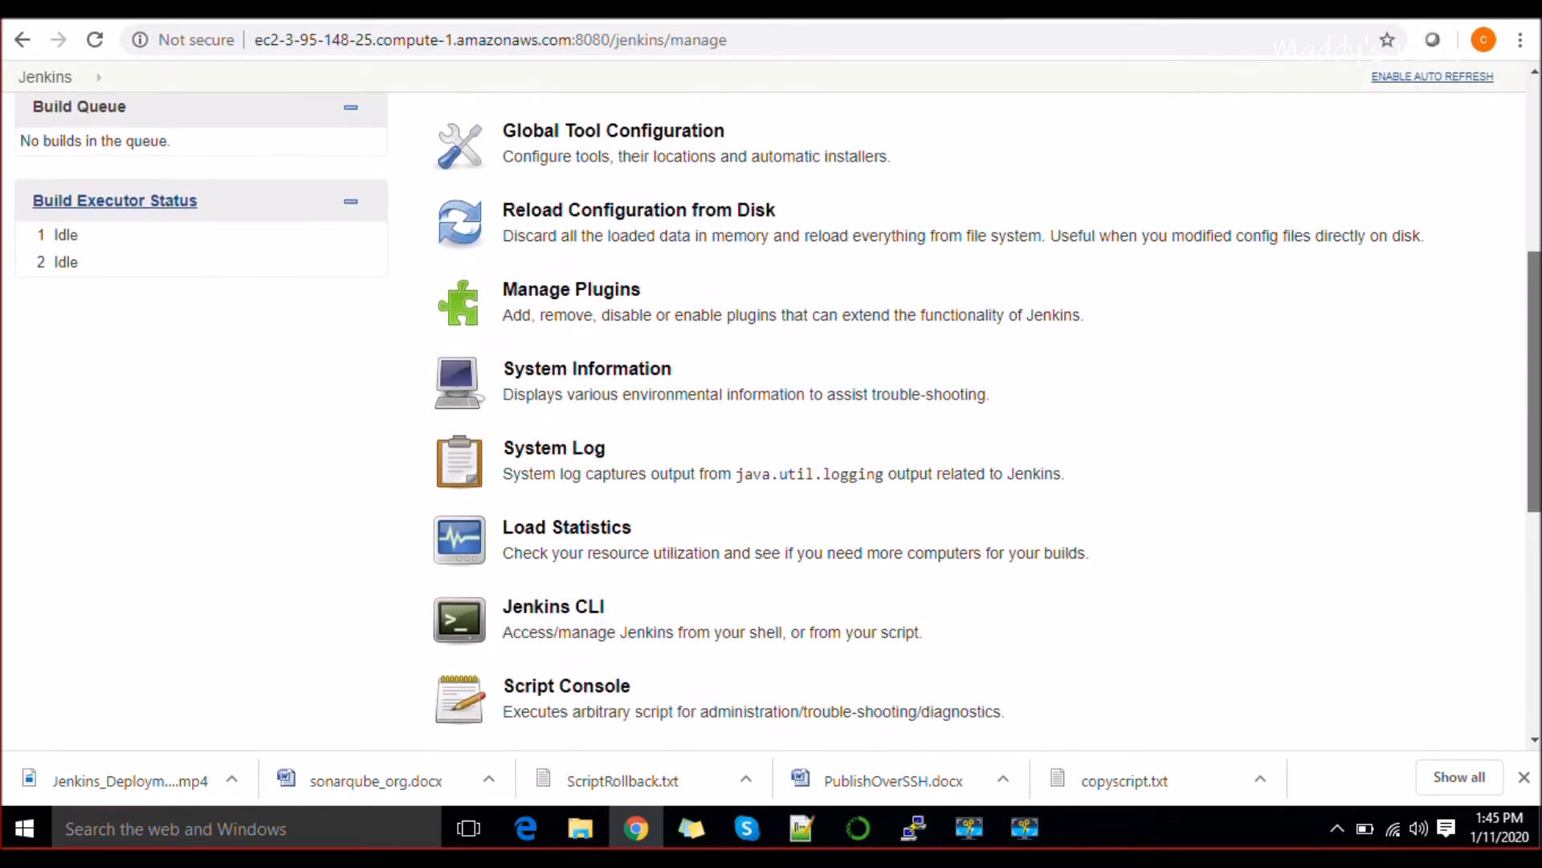
{"action": "scroll", "scroll_direction": "down", "scroll_amount": 3}
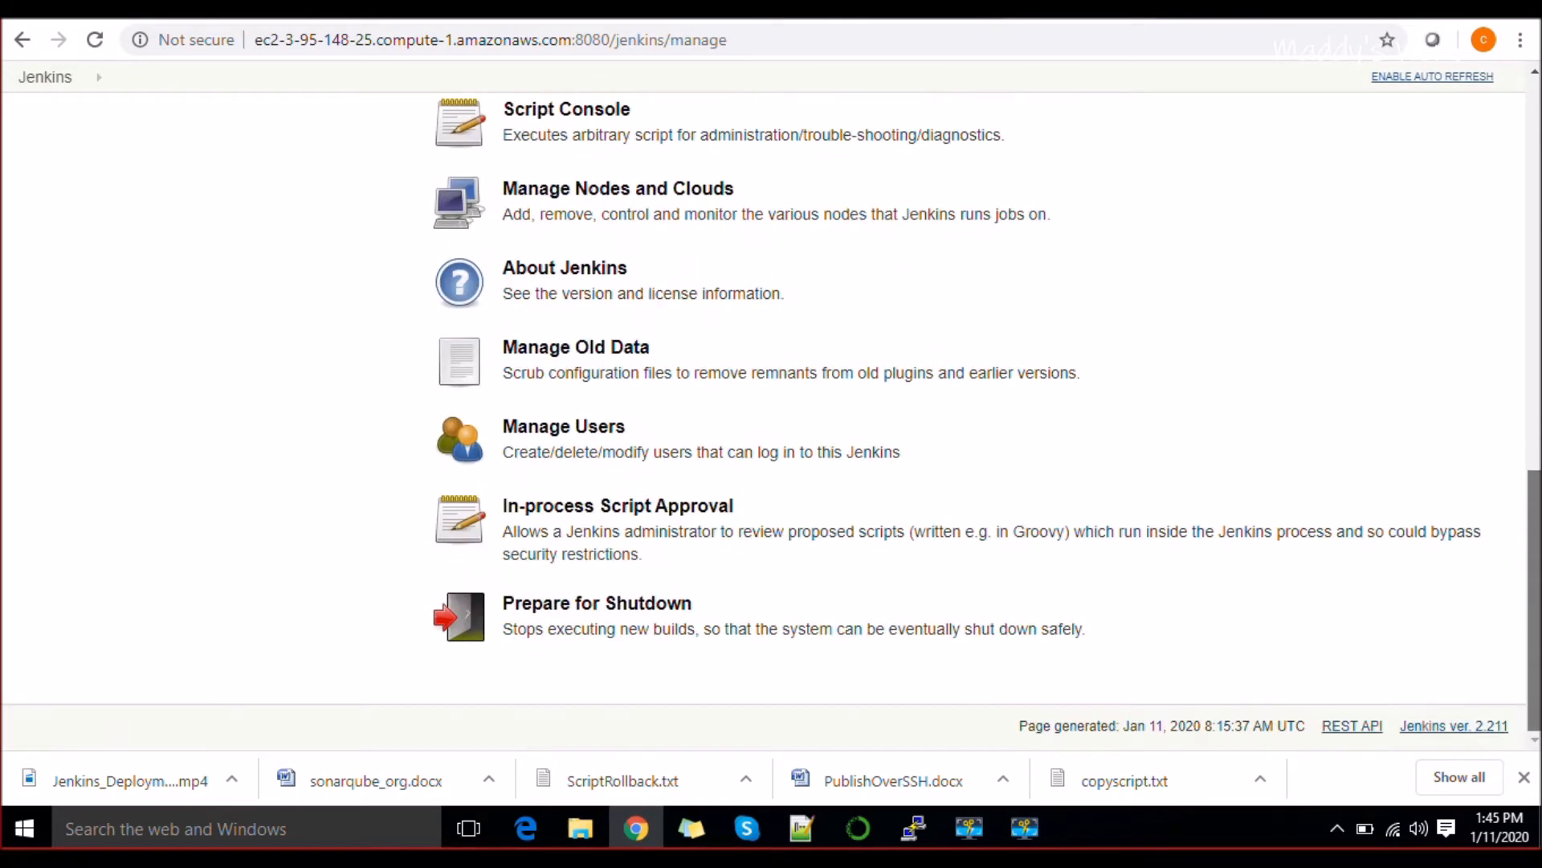
{"action": "scroll", "scroll_direction": "up", "scroll_amount": 3}
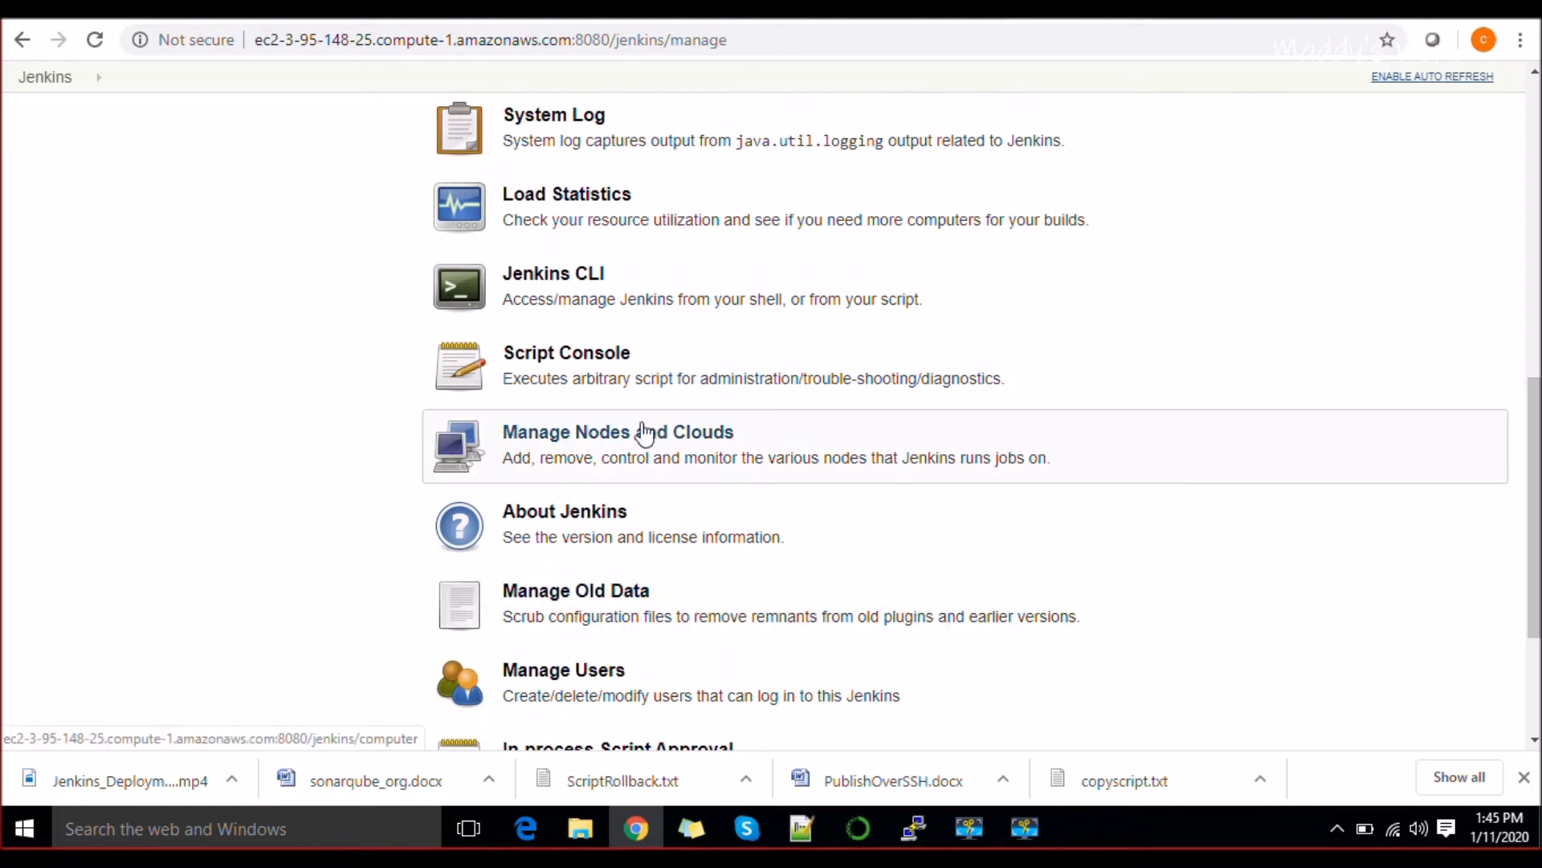
{"action": "left_click", "coordinate": [617, 432]}
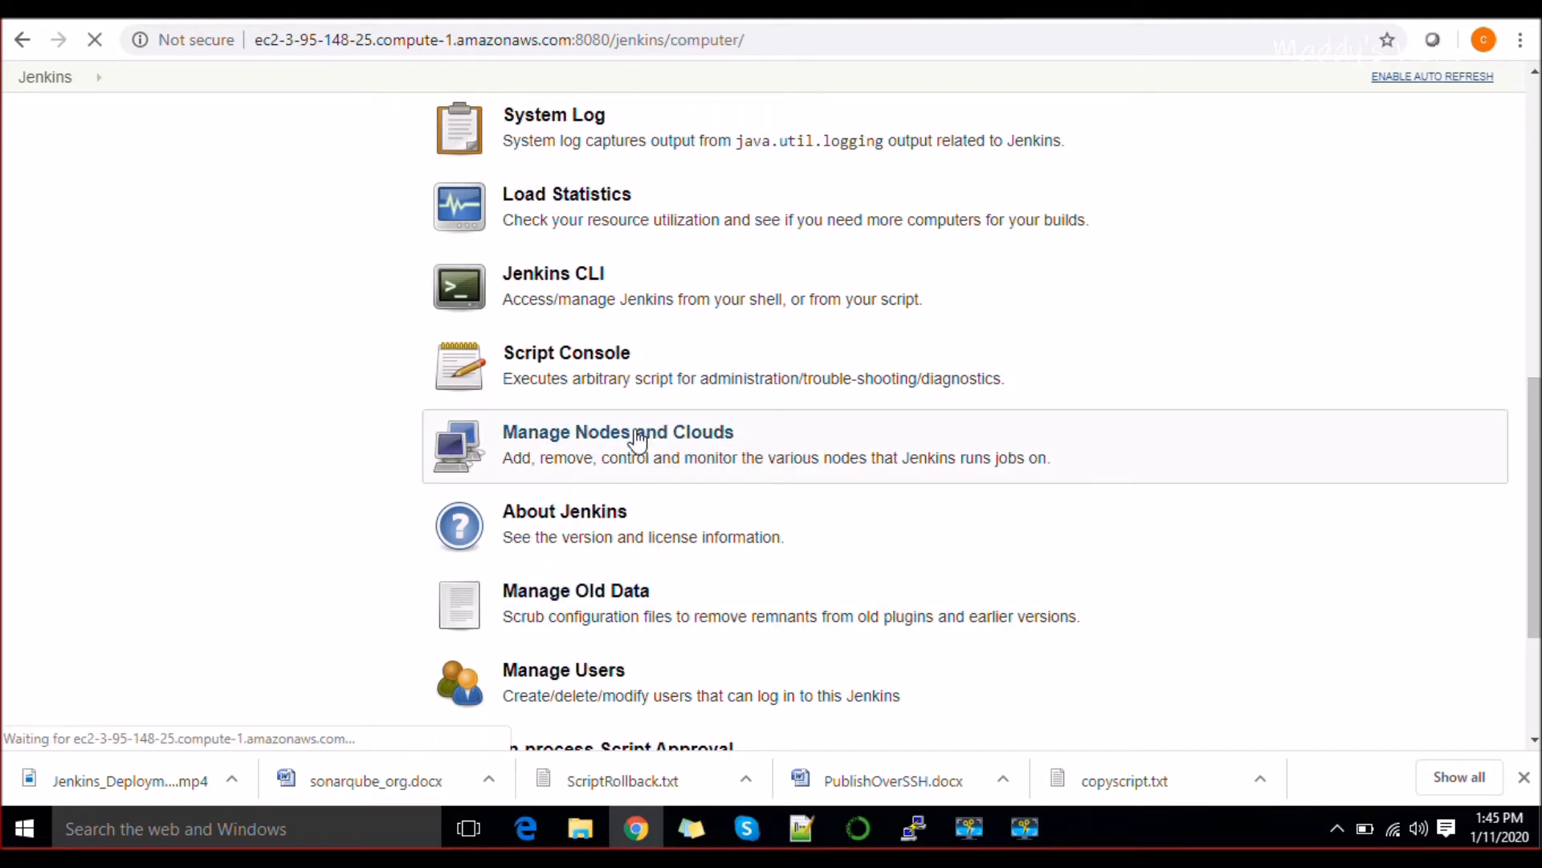
{"action": "left_click", "coordinate": [617, 432]}
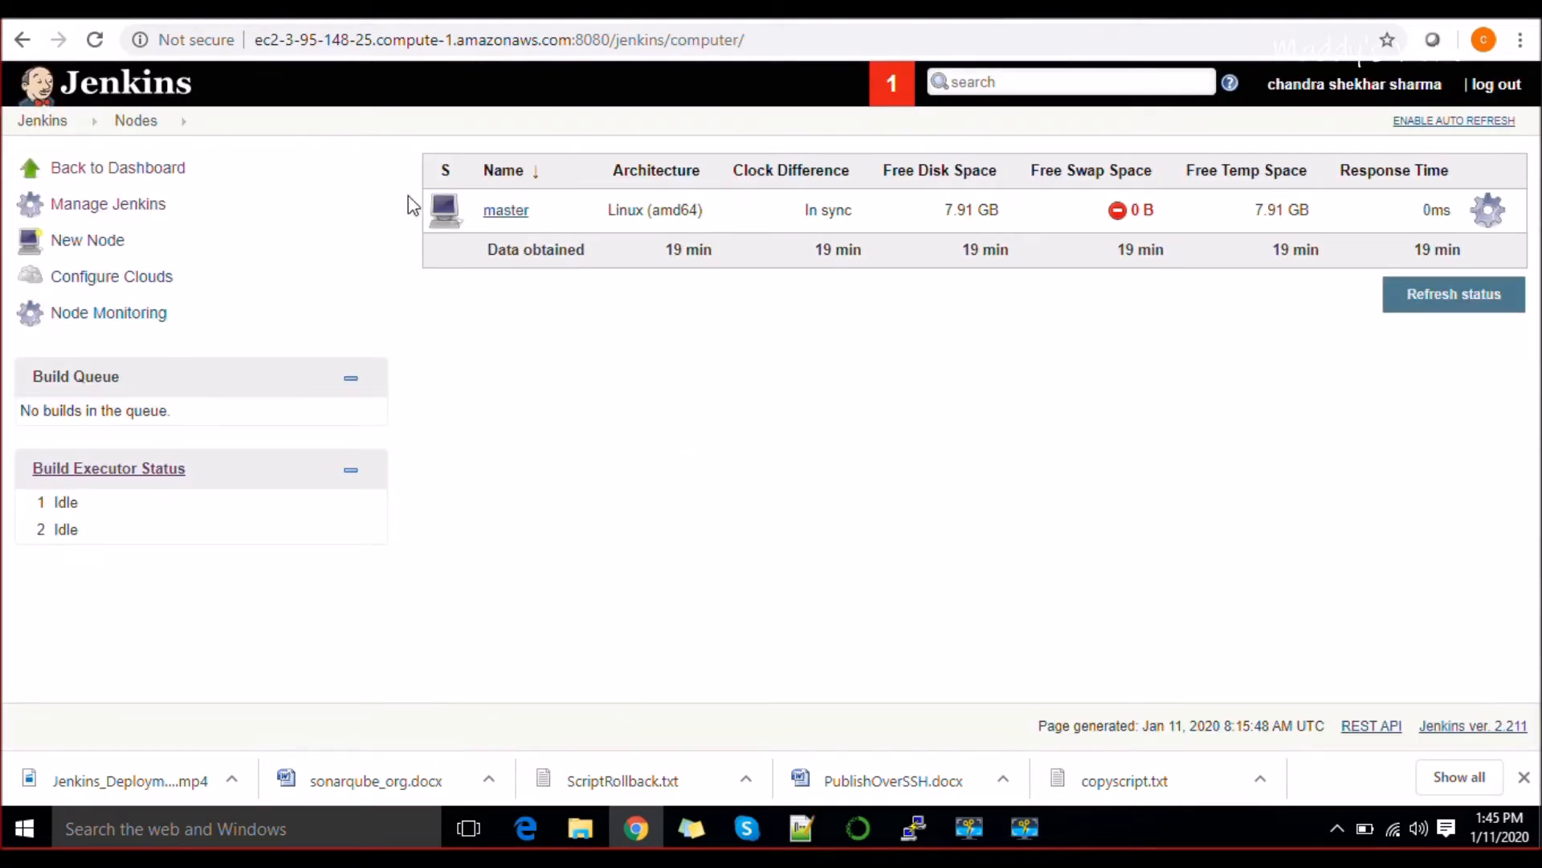
{"action": "mouse_move", "coordinate": [538, 219]}
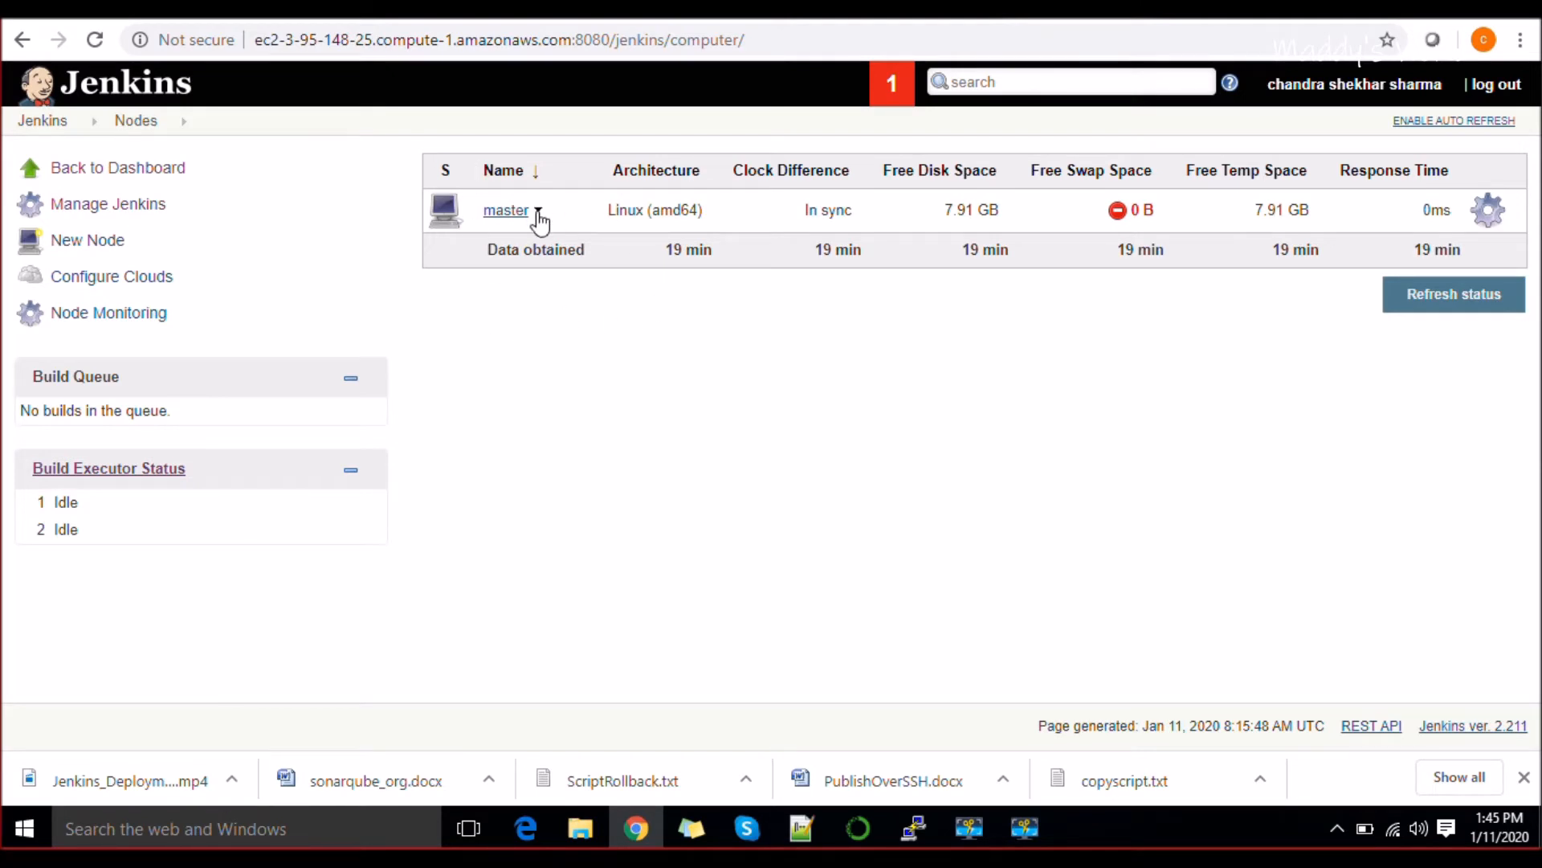
{"action": "mouse_move", "coordinate": [318, 274]}
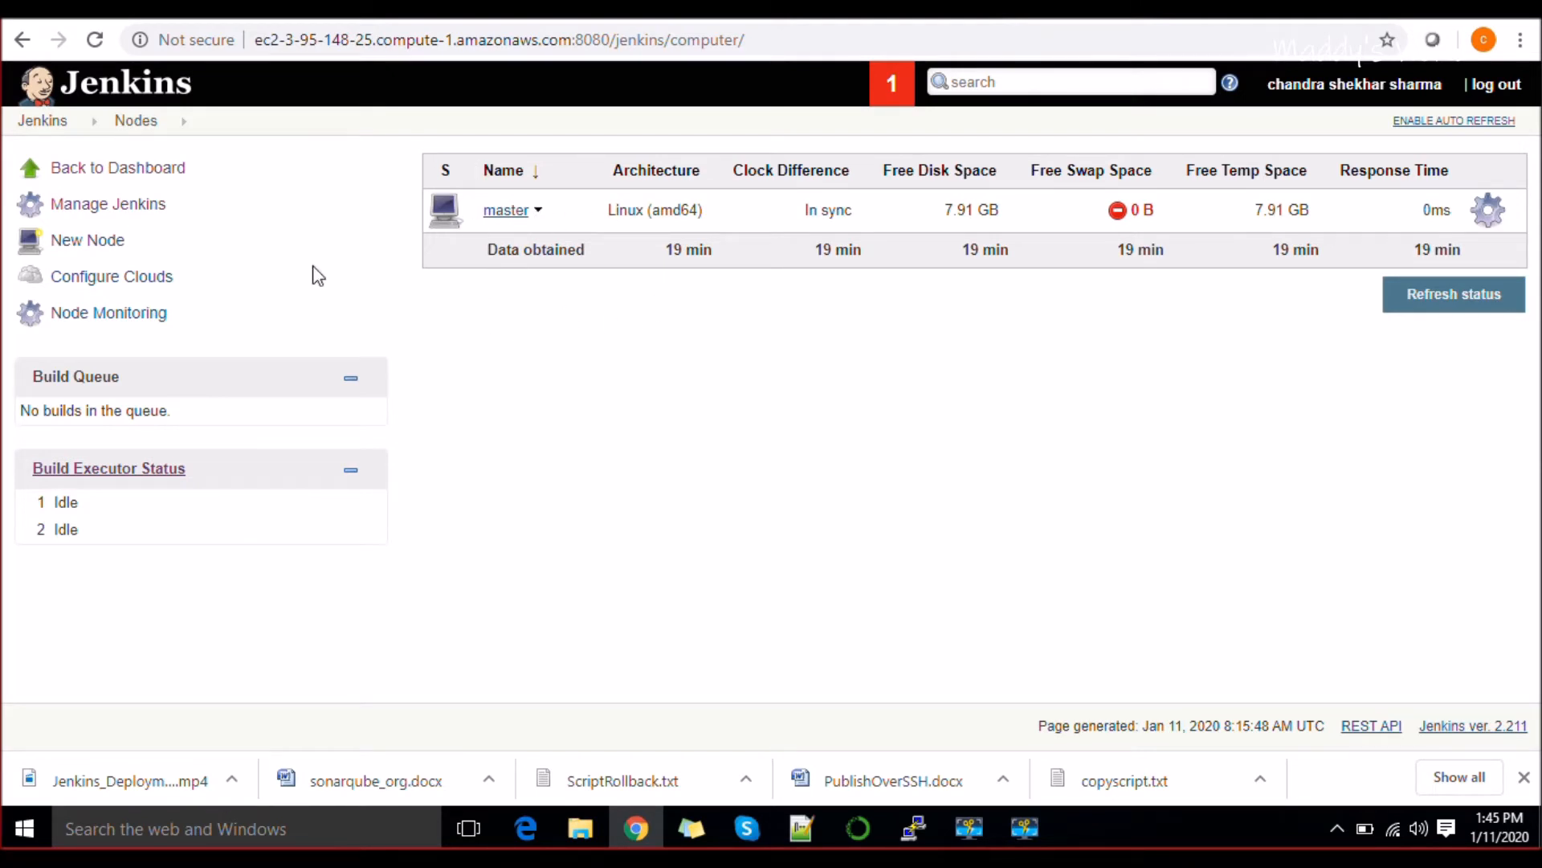
{"action": "mouse_move", "coordinate": [86, 239]}
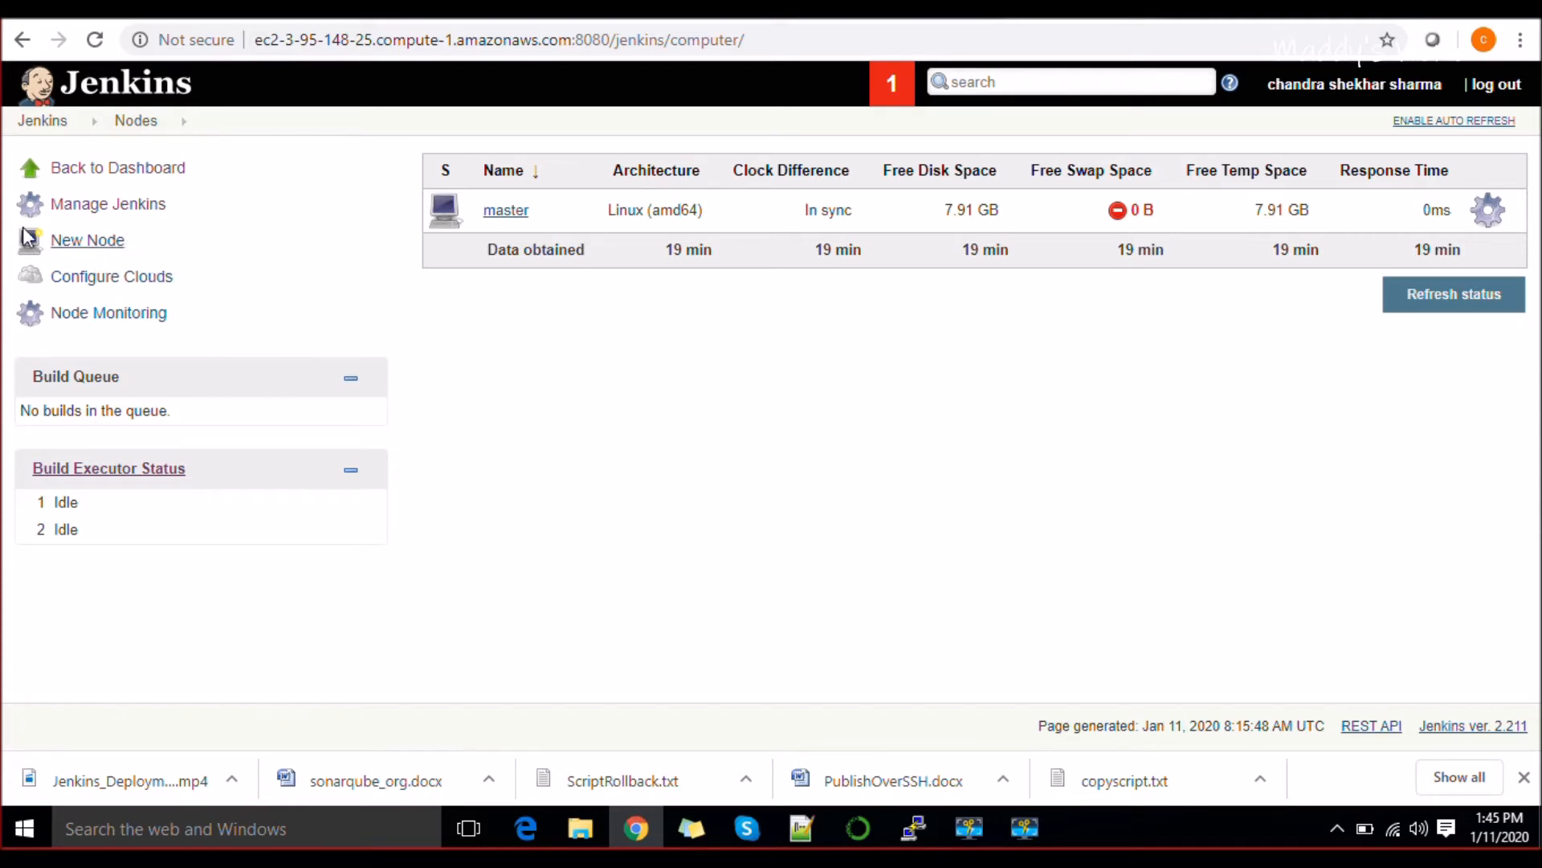
{"action": "mouse_move", "coordinate": [87, 239]}
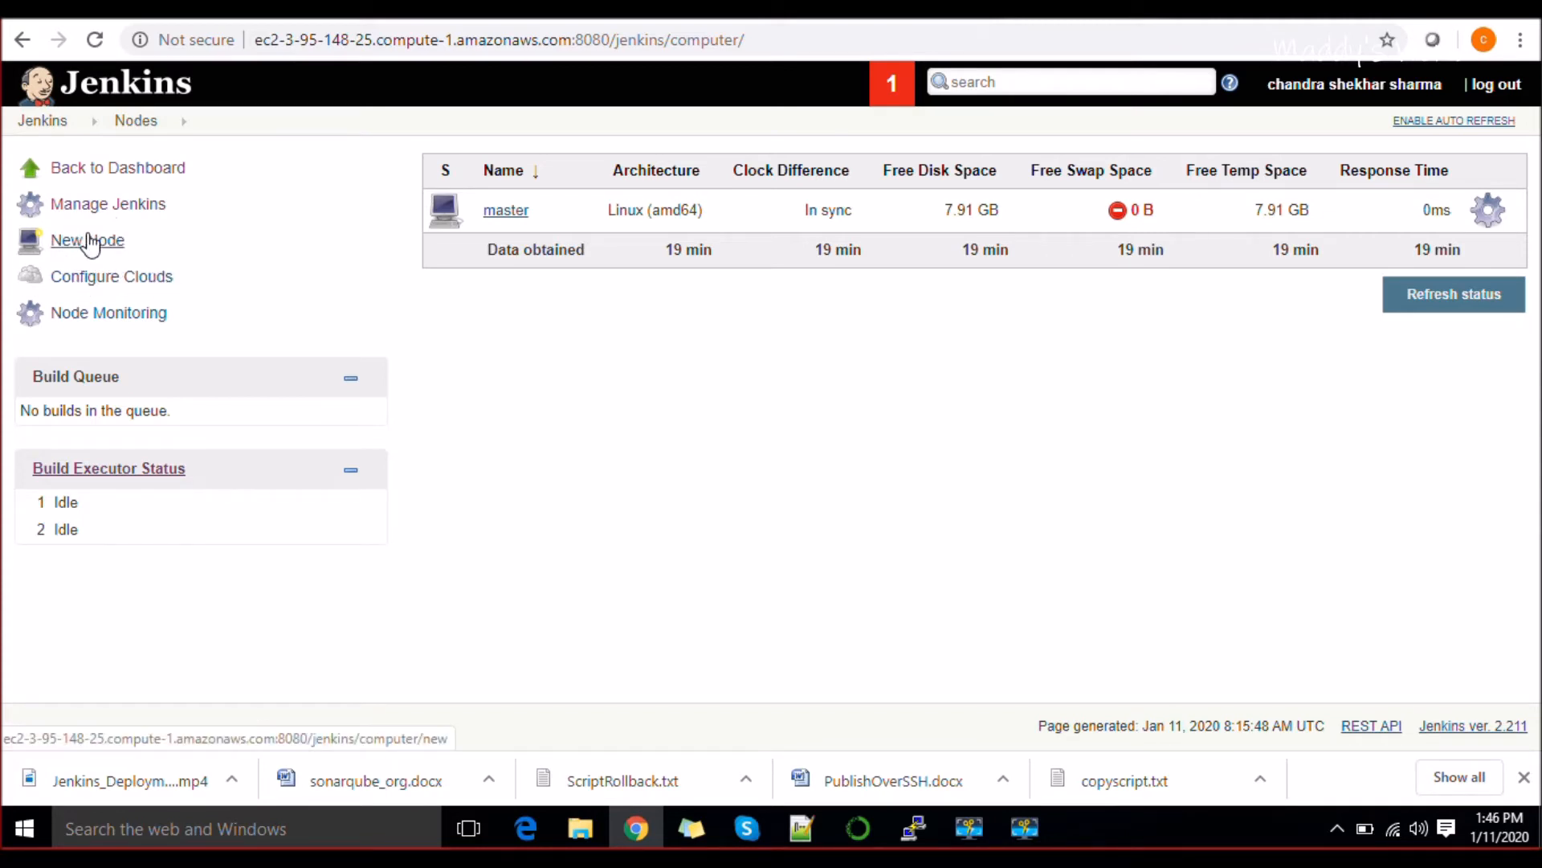
{"action": "mouse_move", "coordinate": [209, 265]}
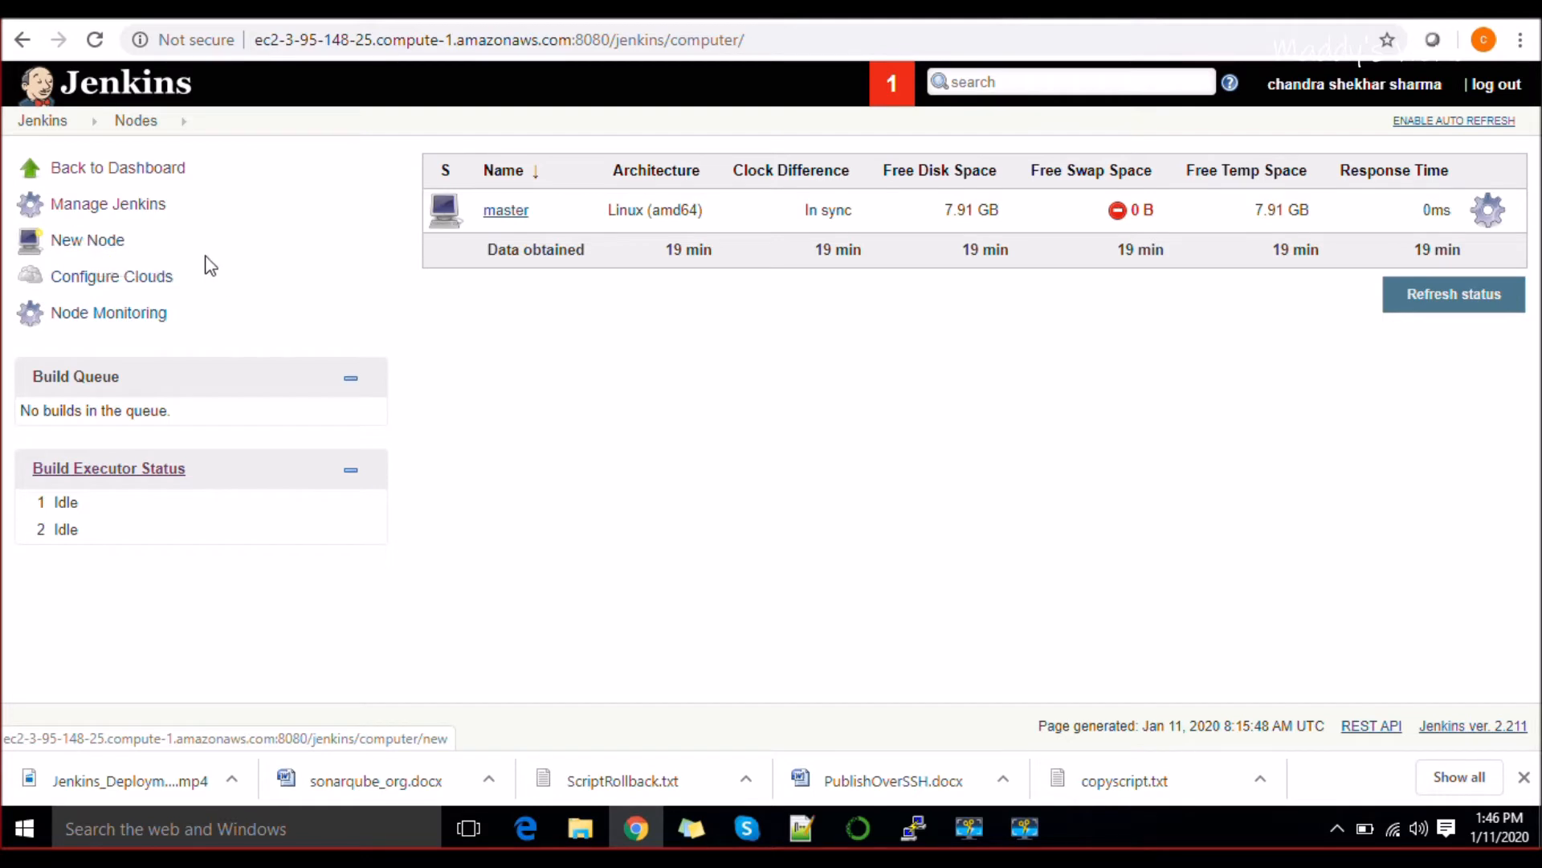
{"action": "mouse_move", "coordinate": [116, 223]}
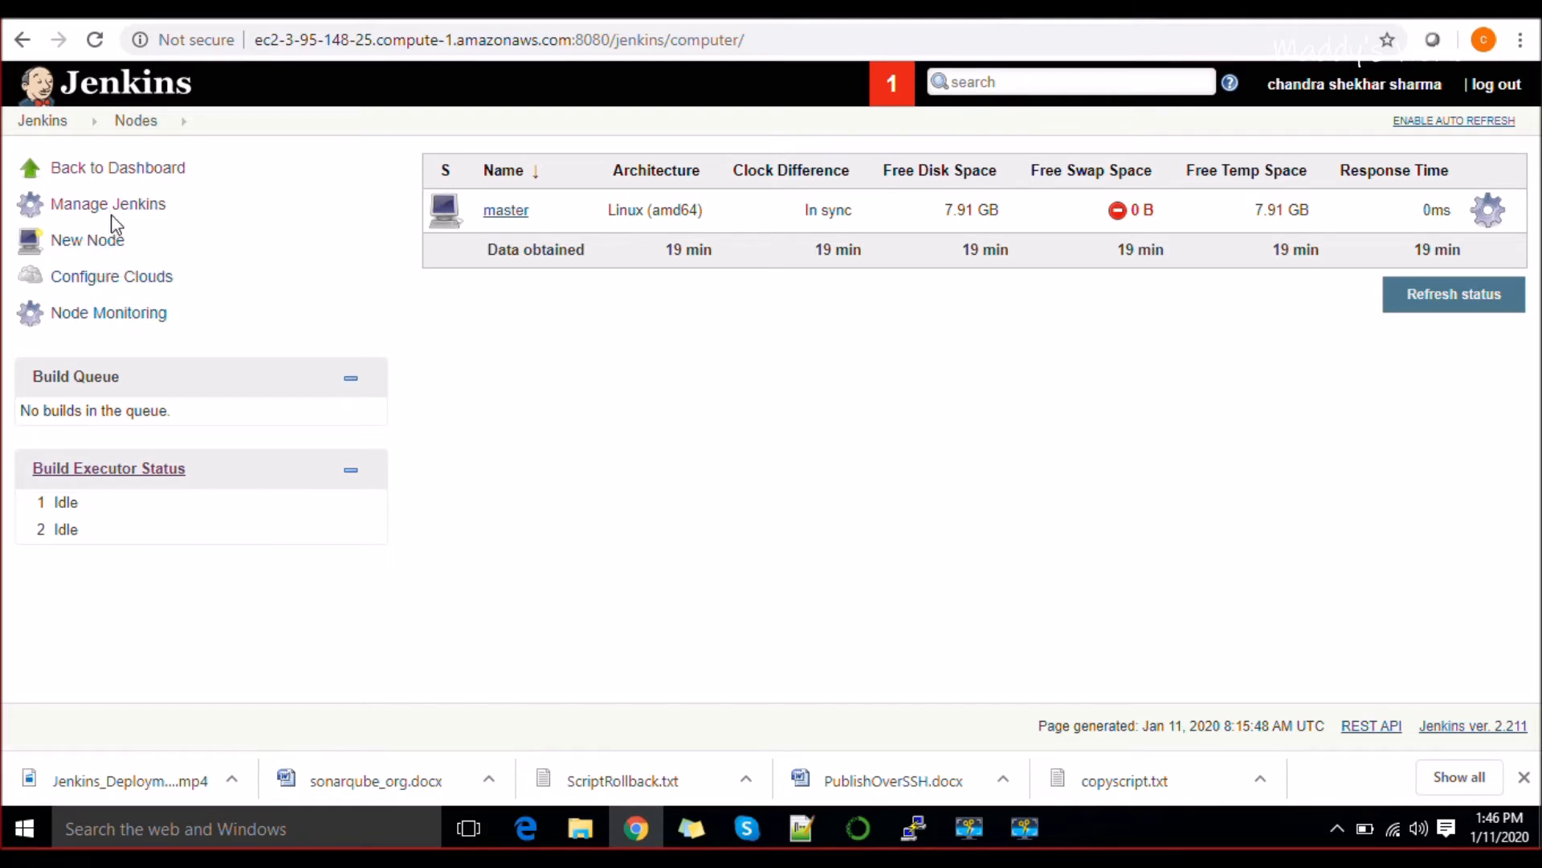
{"action": "mouse_move", "coordinate": [87, 239]}
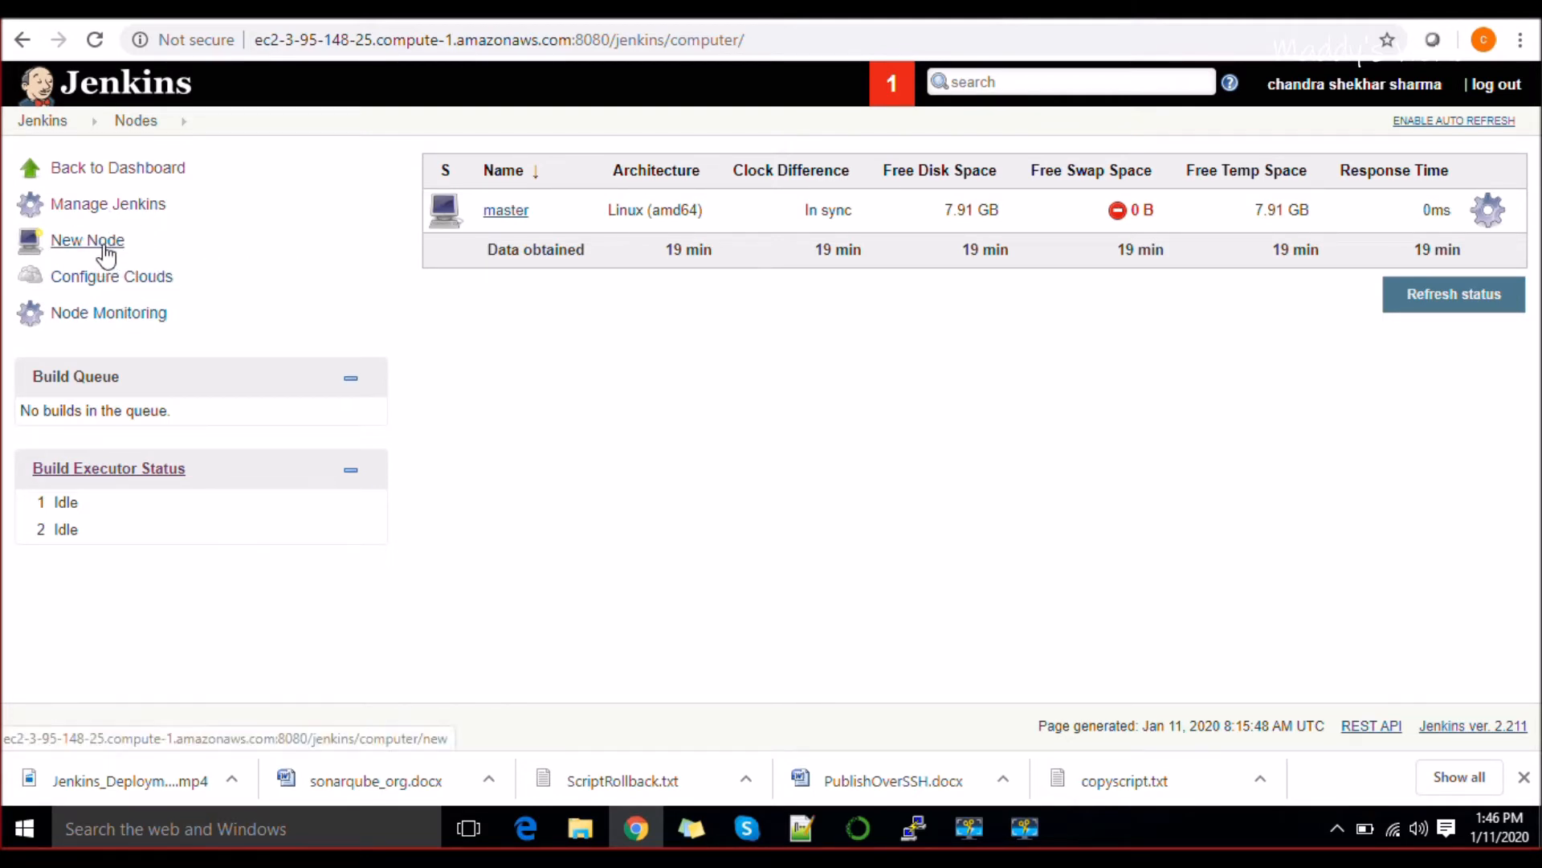
Create a new node named Dev1 as a Permanent Agent and confirm with OK.
{"action": "left_click", "coordinate": [87, 239]}
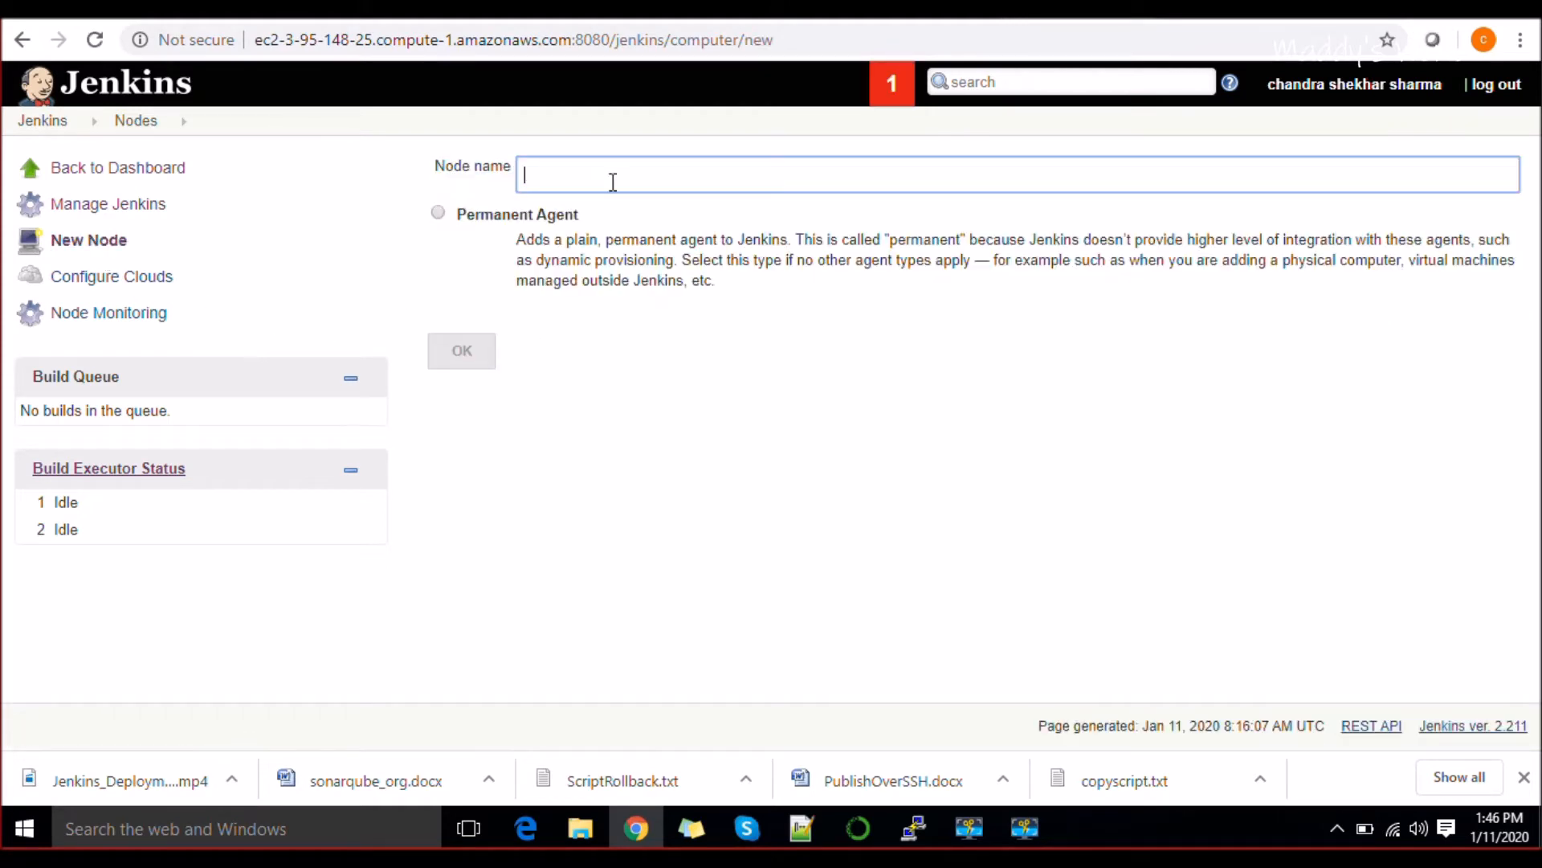
{"action": "type", "text": "D"}
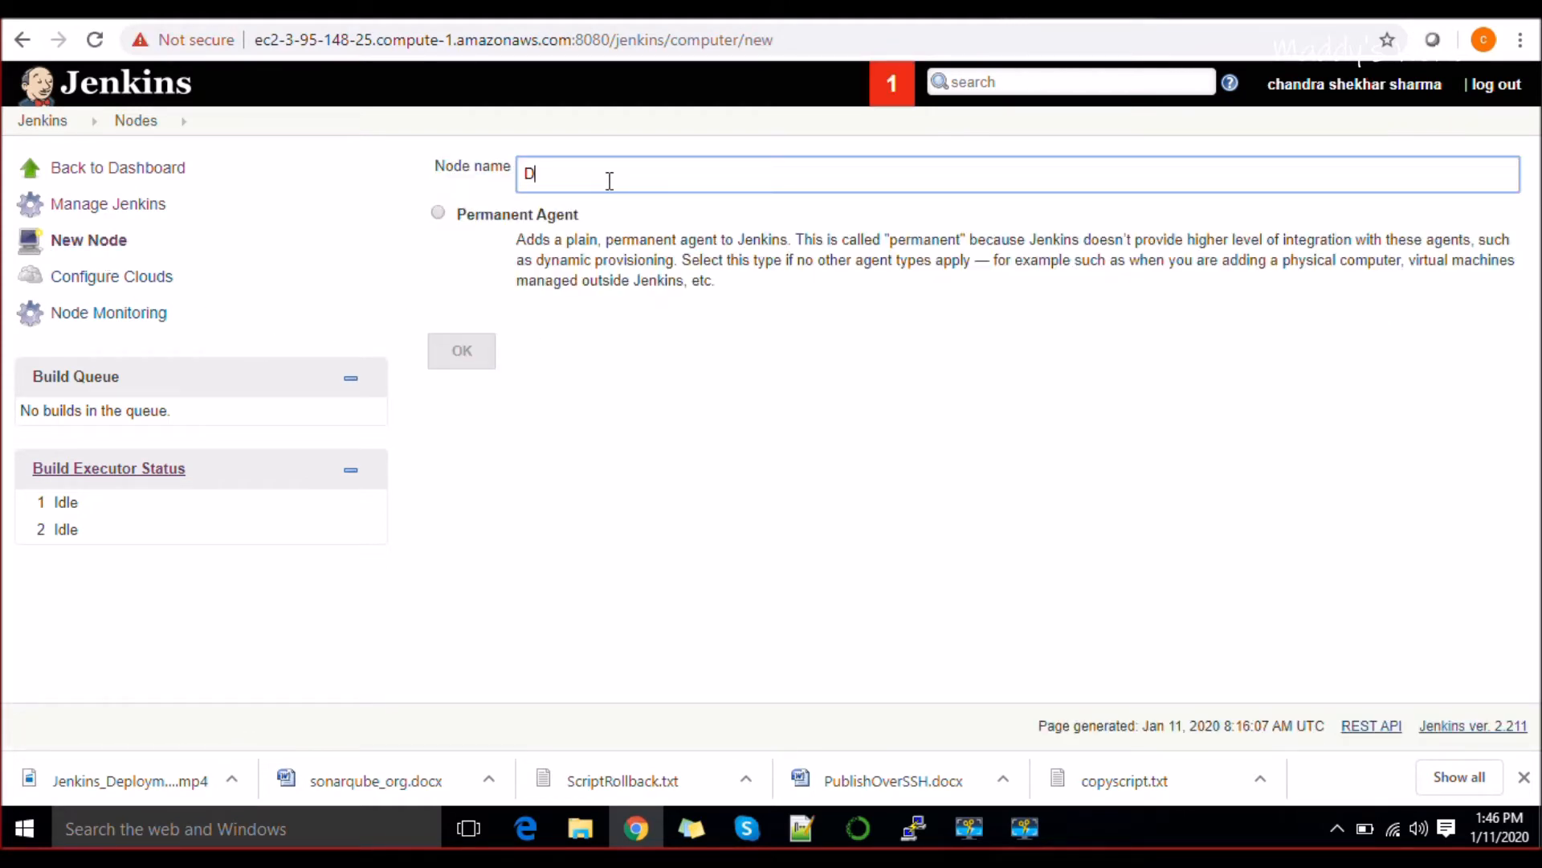
{"action": "type", "text": "ev1"}
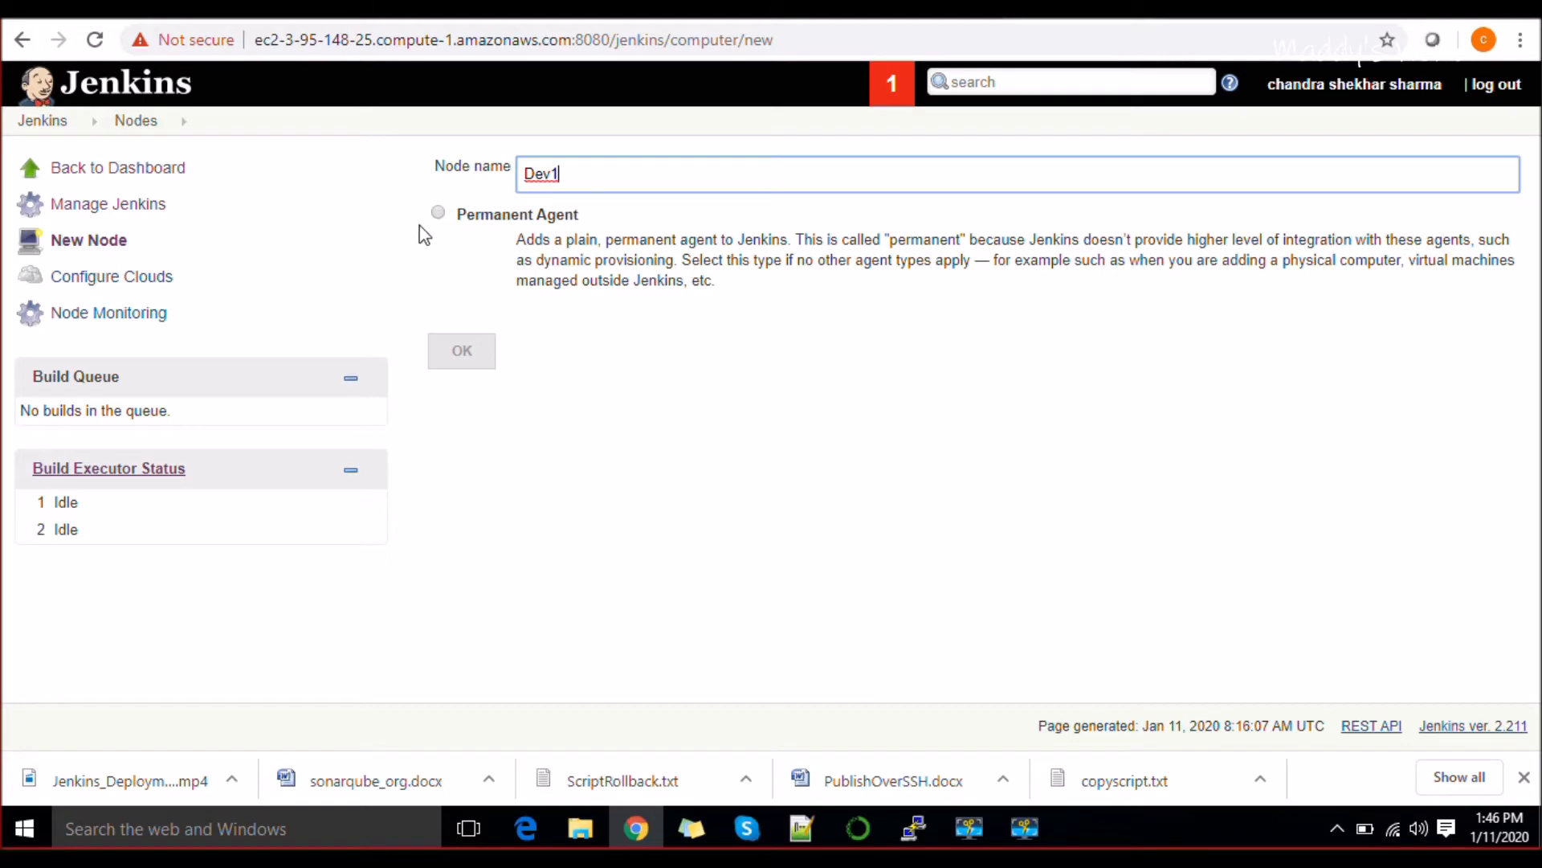
{"action": "left_click", "coordinate": [437, 214]}
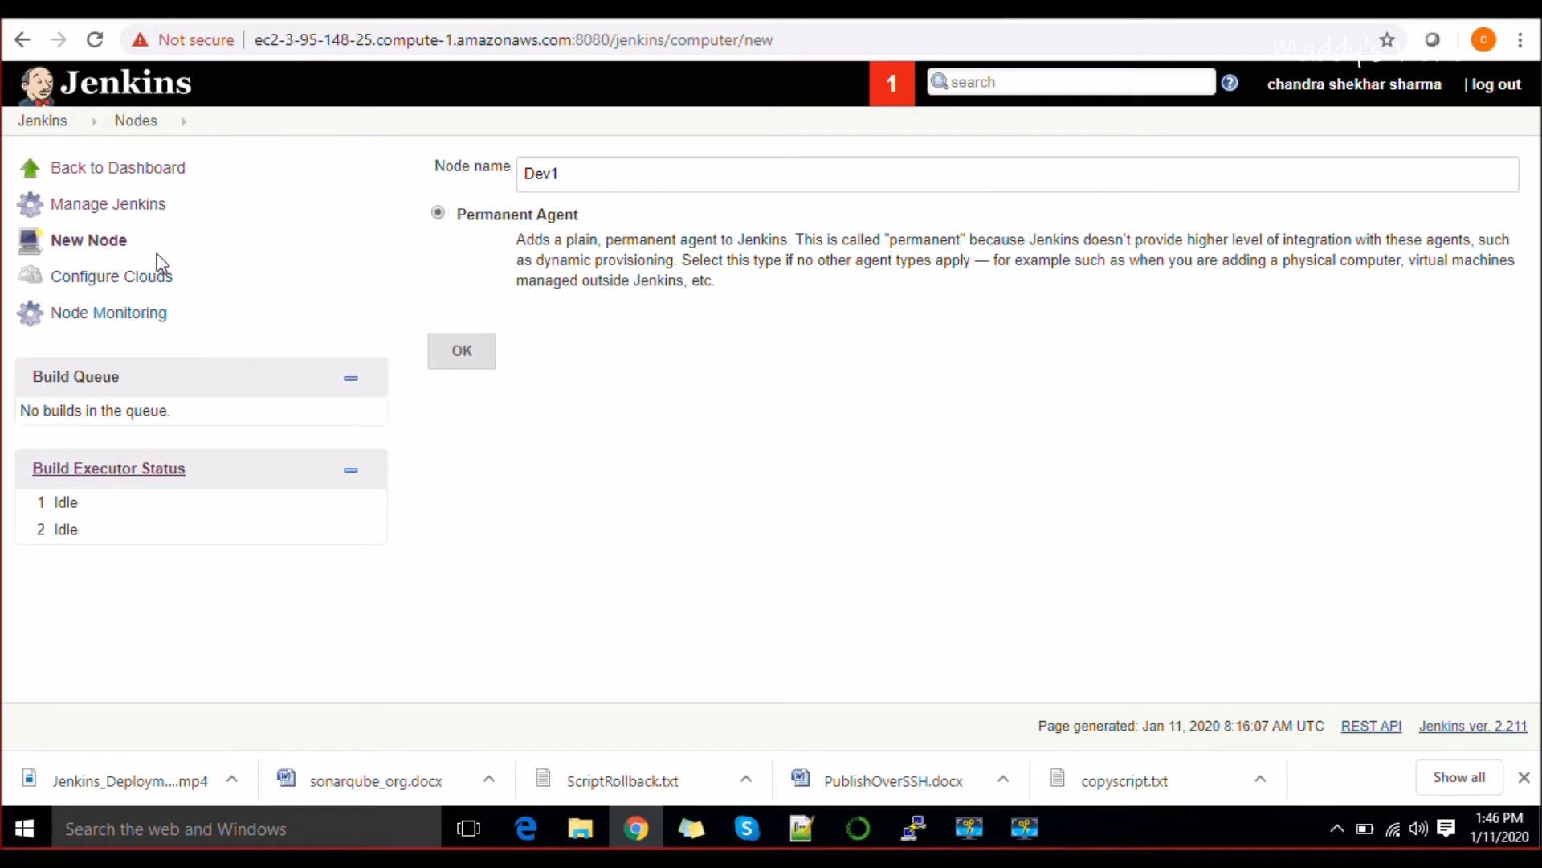
{"action": "mouse_move", "coordinate": [676, 257]}
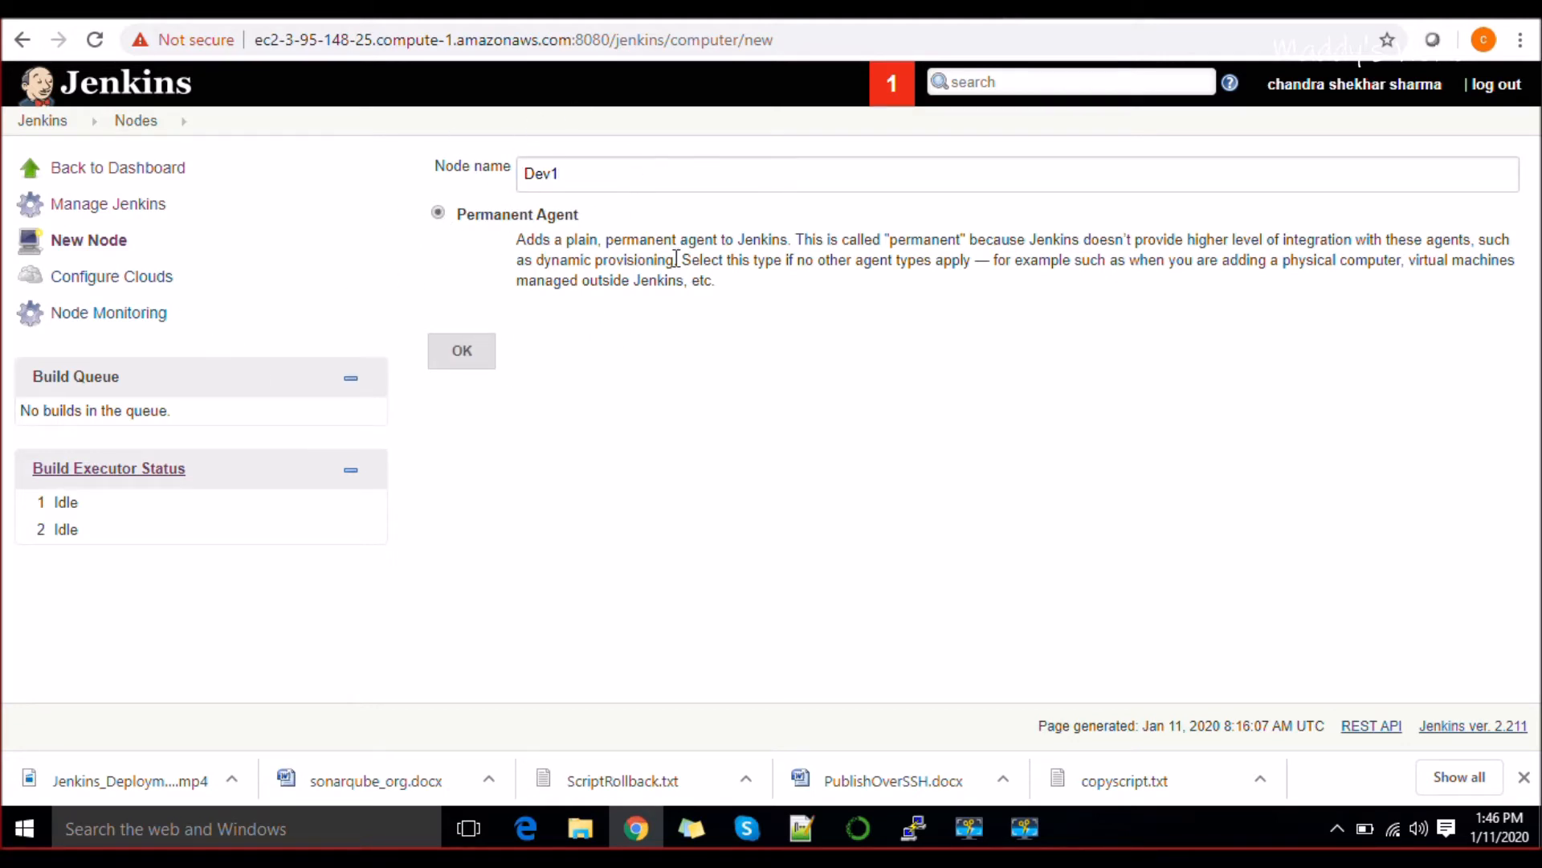
{"action": "left_click", "coordinate": [461, 352]}
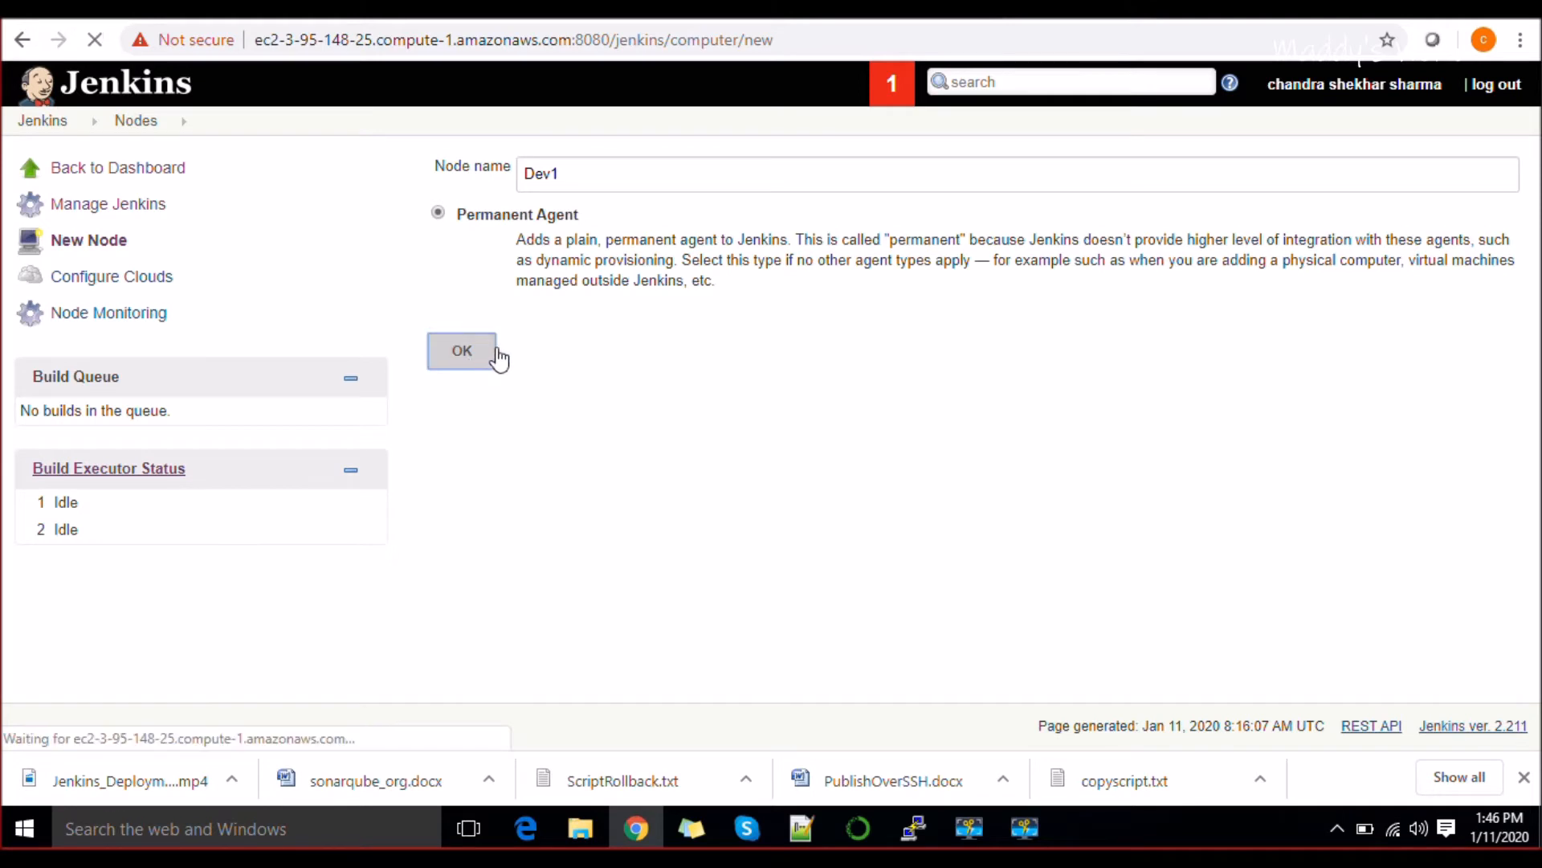
Give Dev1 the remote root directory /opt and the label Slavenode.
{"action": "left_click", "coordinate": [462, 351]}
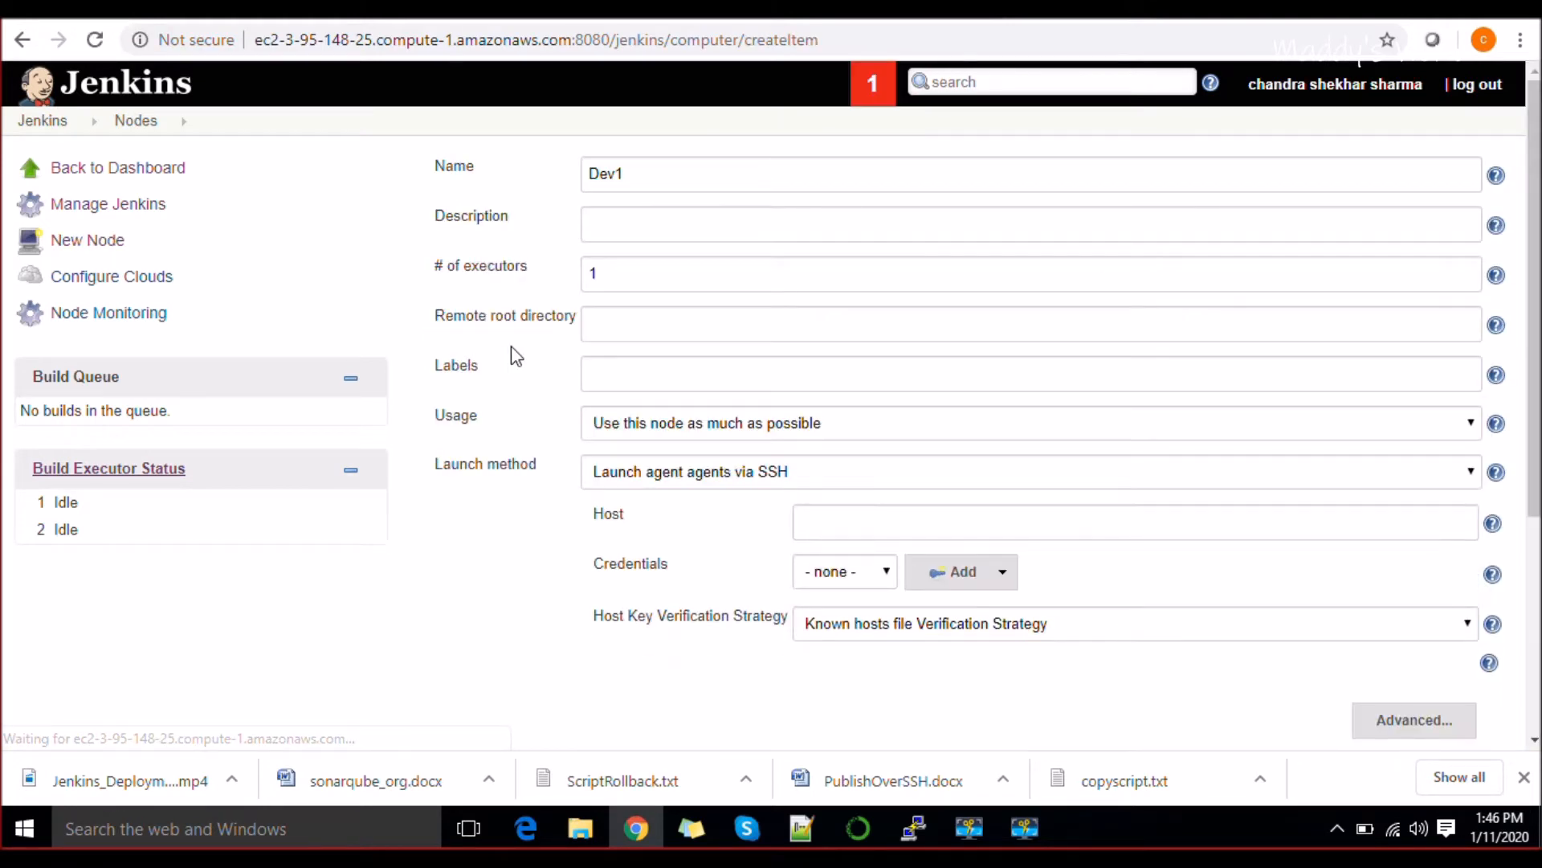
{"action": "left_click", "coordinate": [983, 174]}
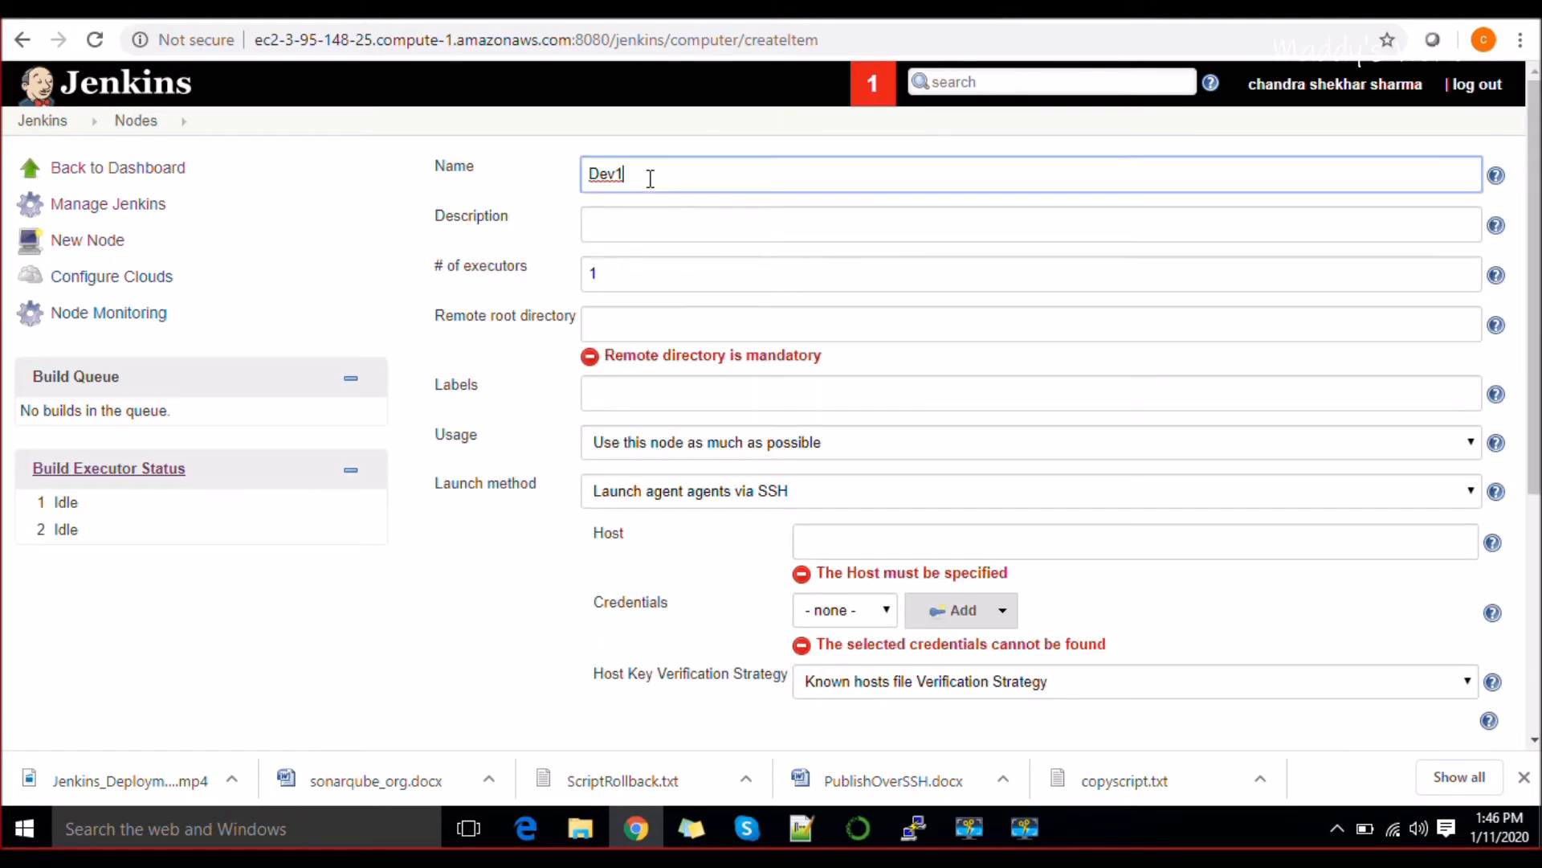
{"action": "left_click", "coordinate": [983, 224]}
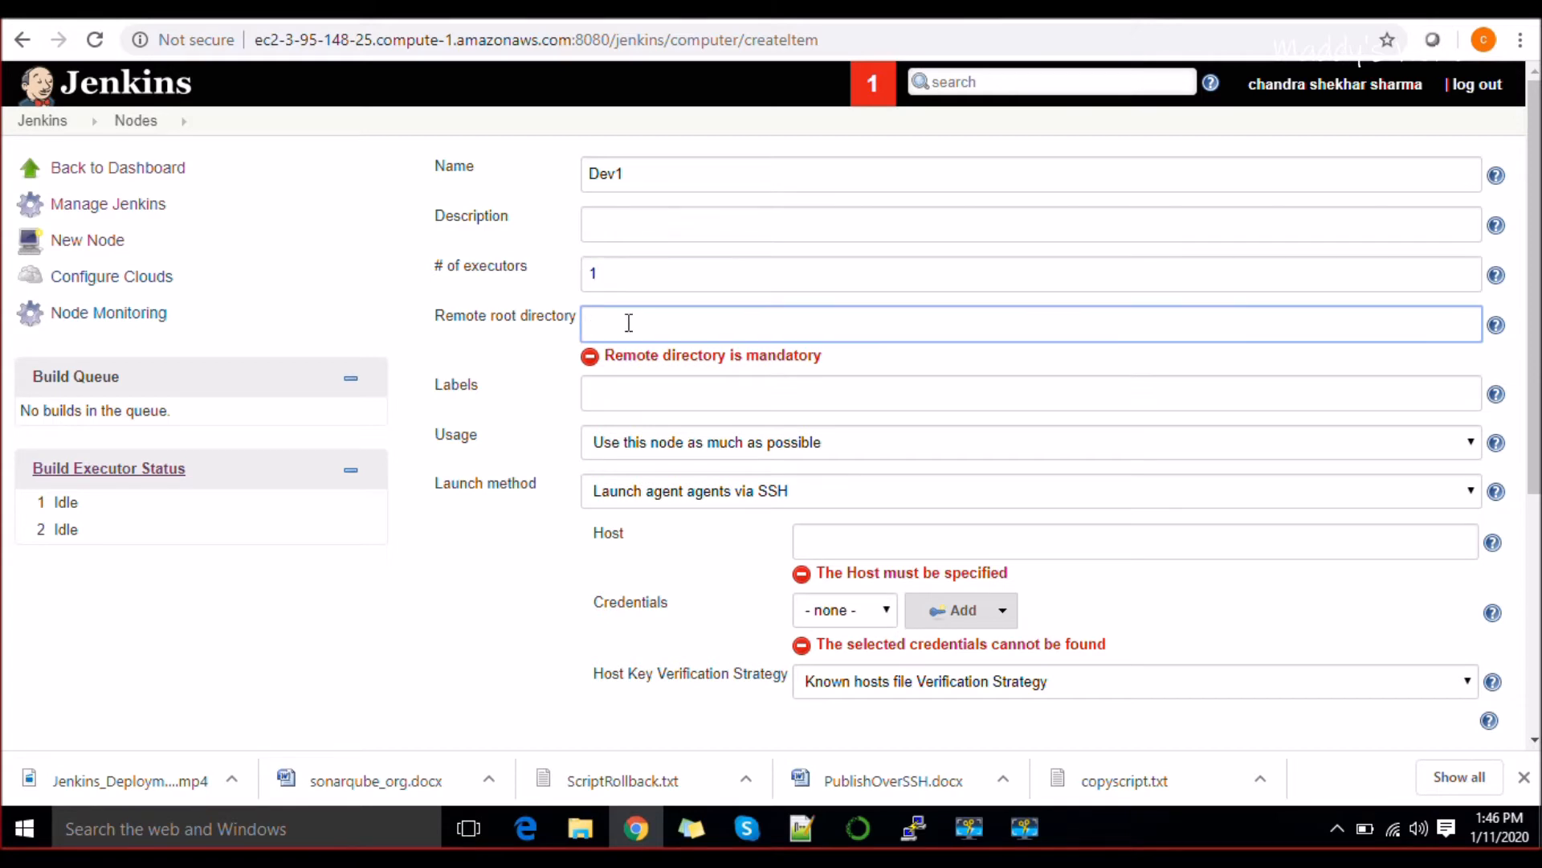
{"action": "type", "text": "/opt"}
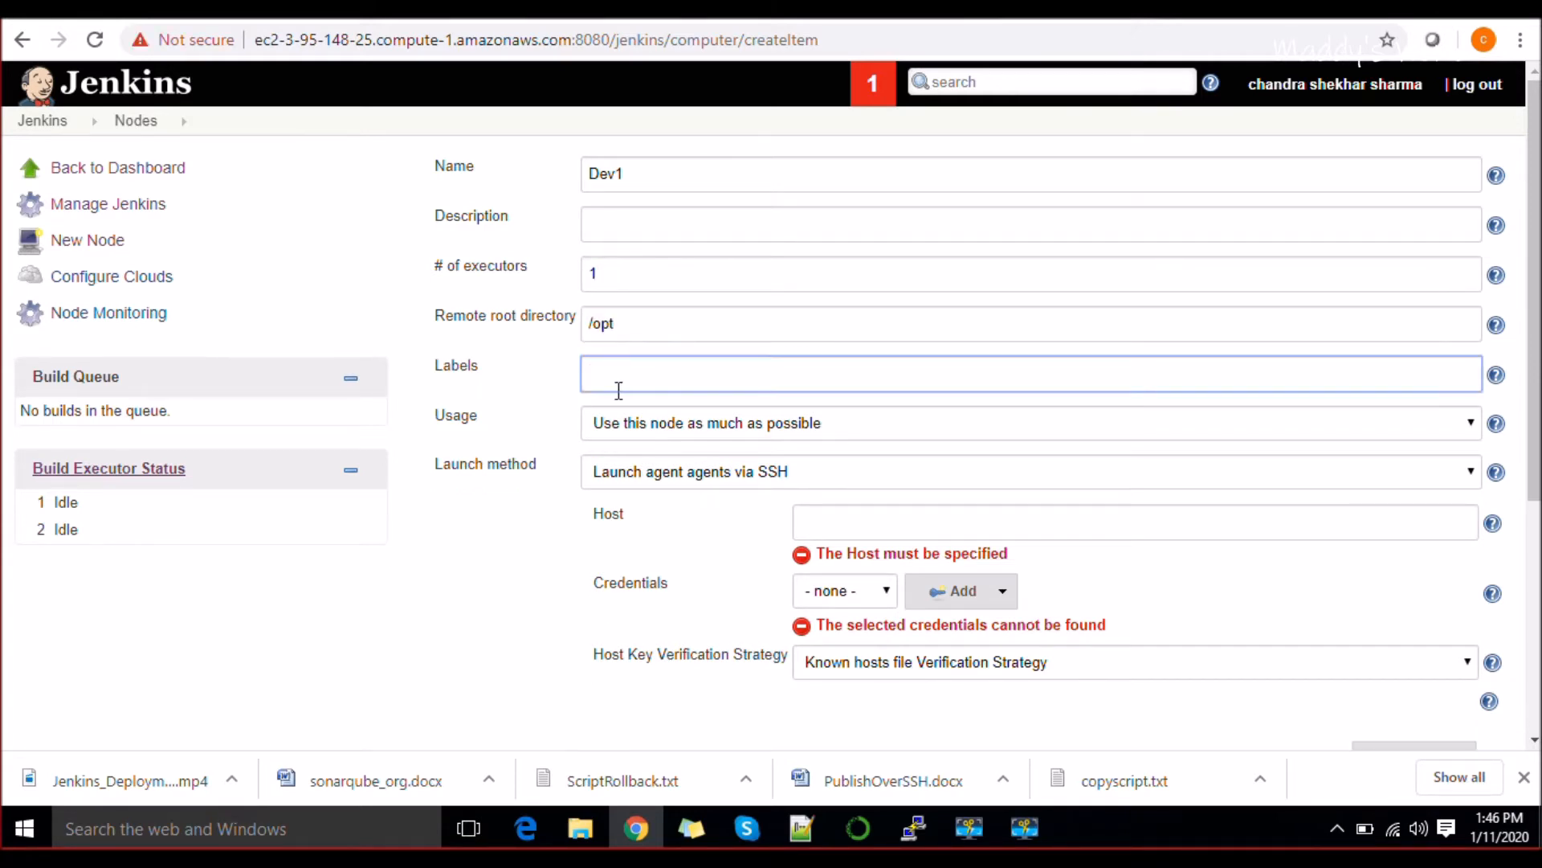
{"action": "mouse_move", "coordinate": [630, 383]}
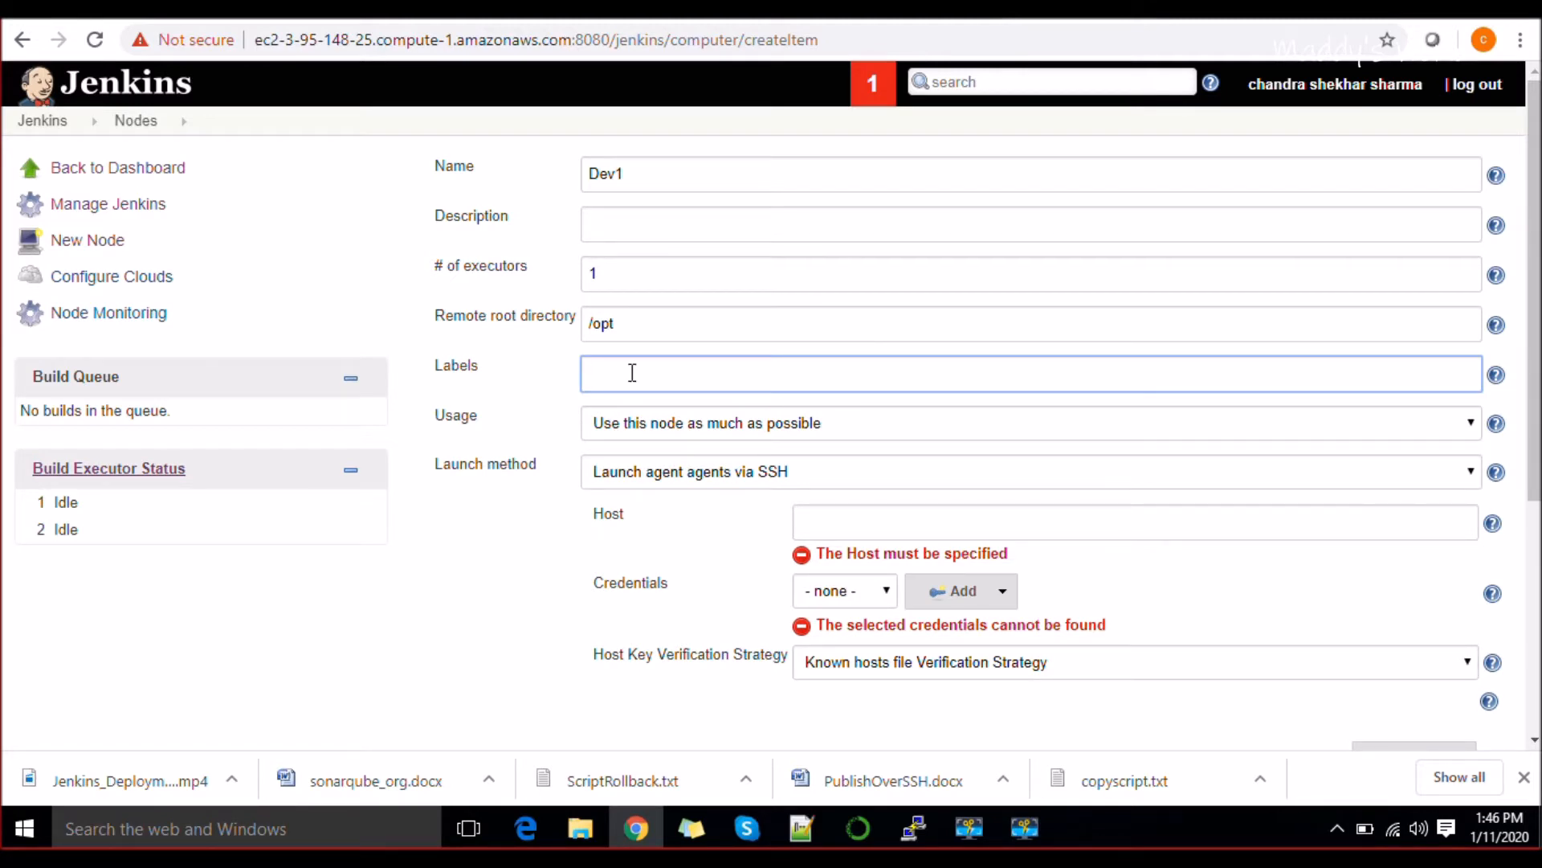
{"action": "type", "text": "Slave"}
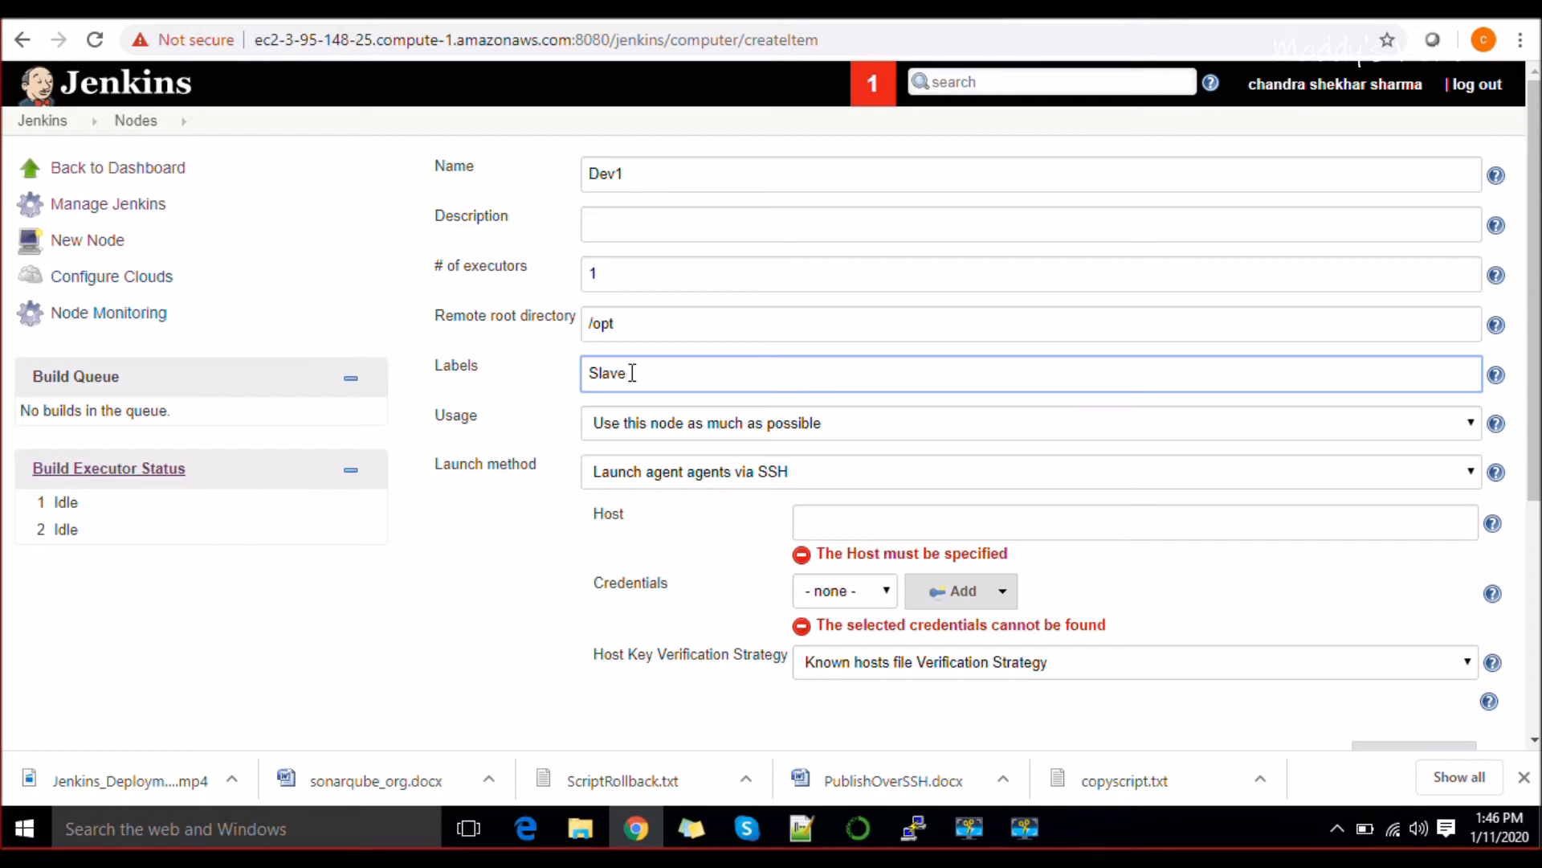
{"action": "type", "text": "node"}
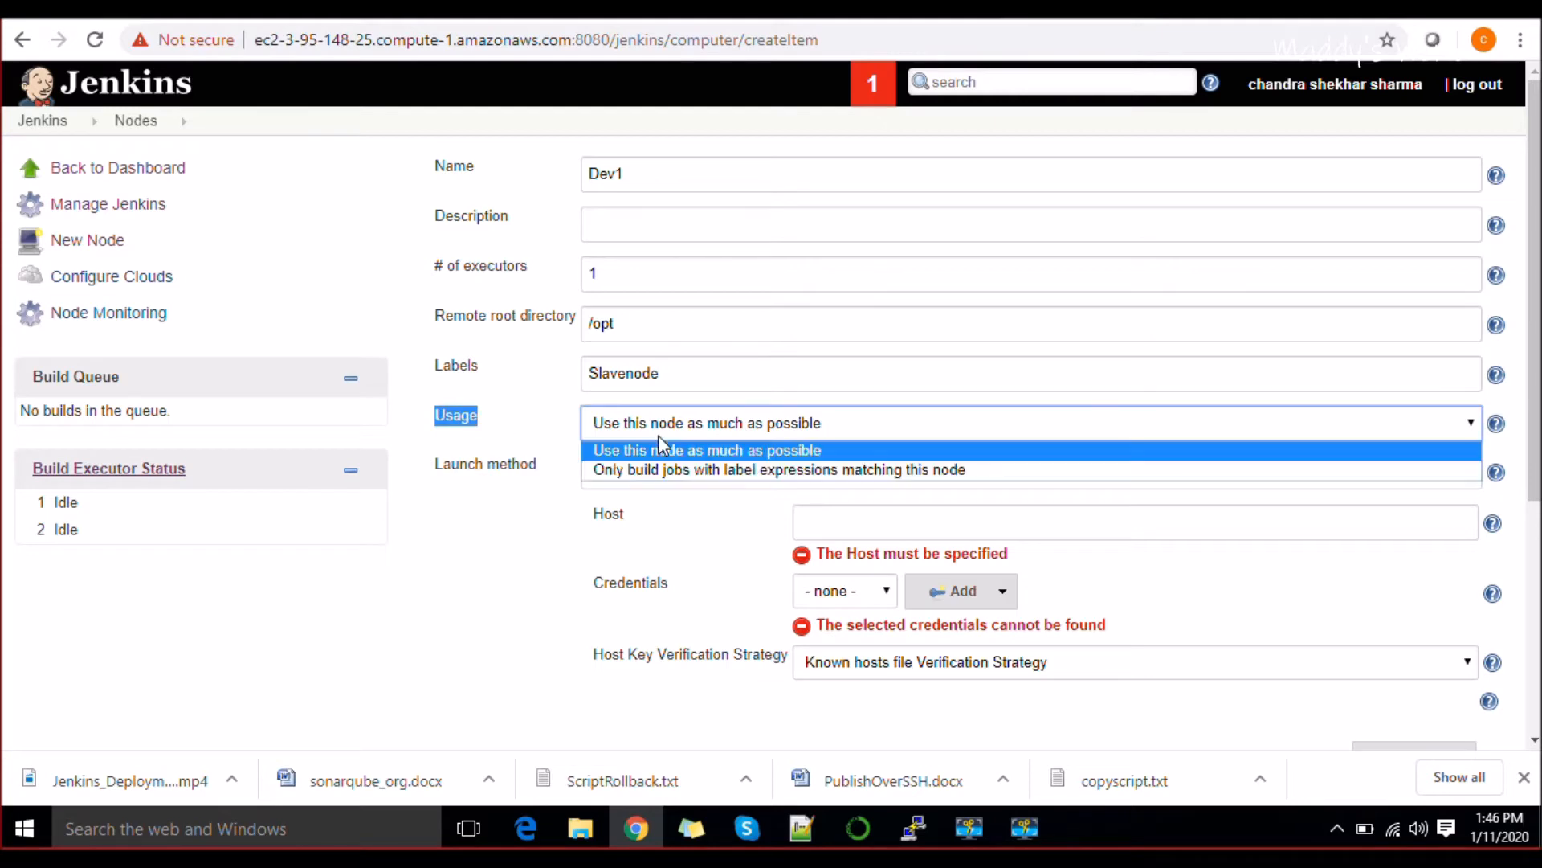
{"action": "mouse_move", "coordinate": [659, 463]}
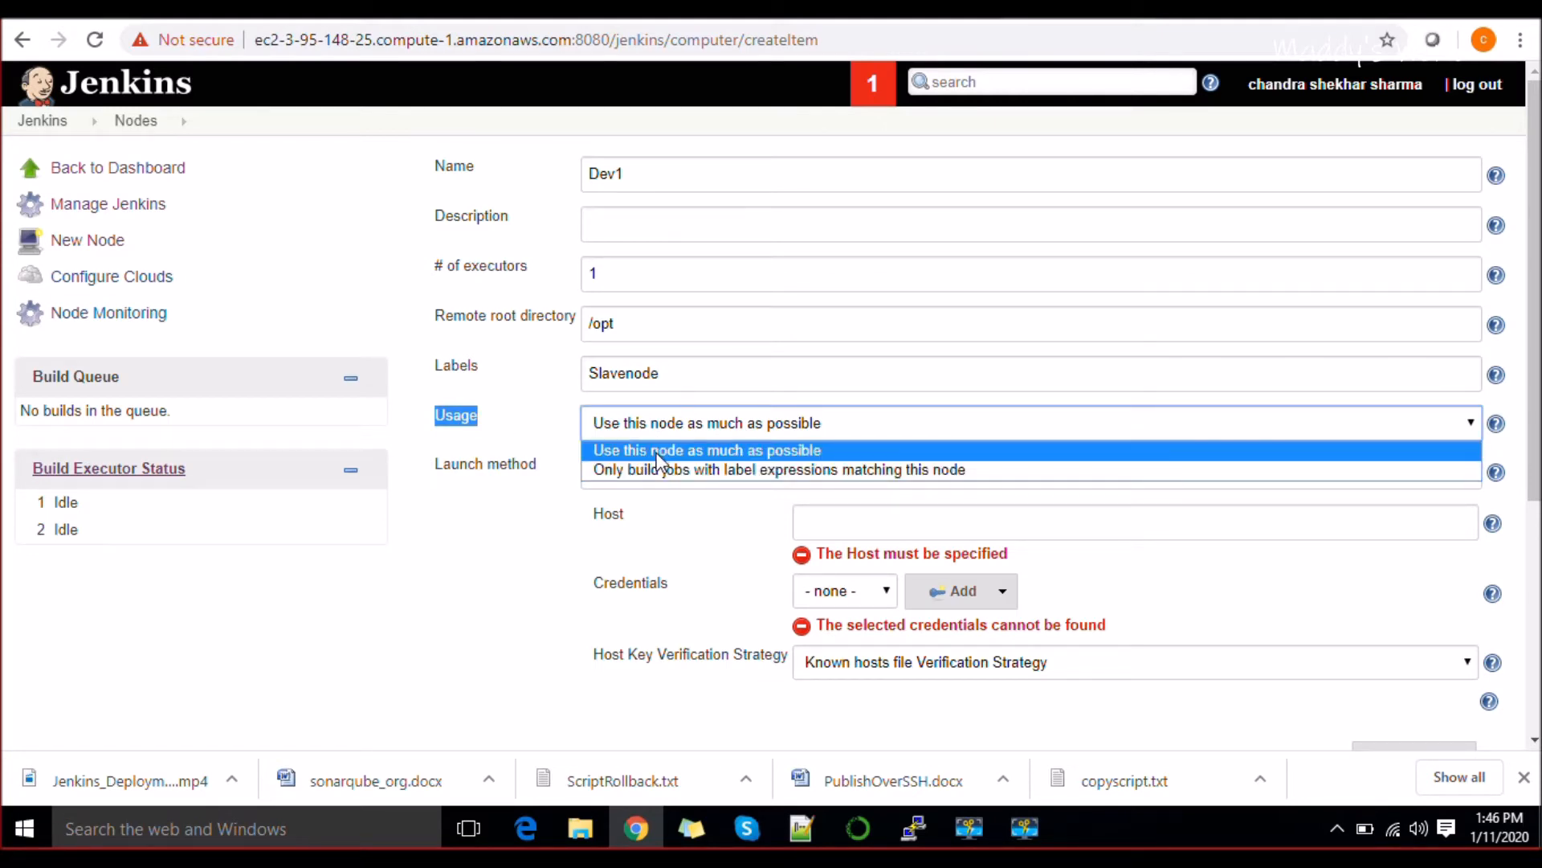
{"action": "mouse_move", "coordinate": [658, 469]}
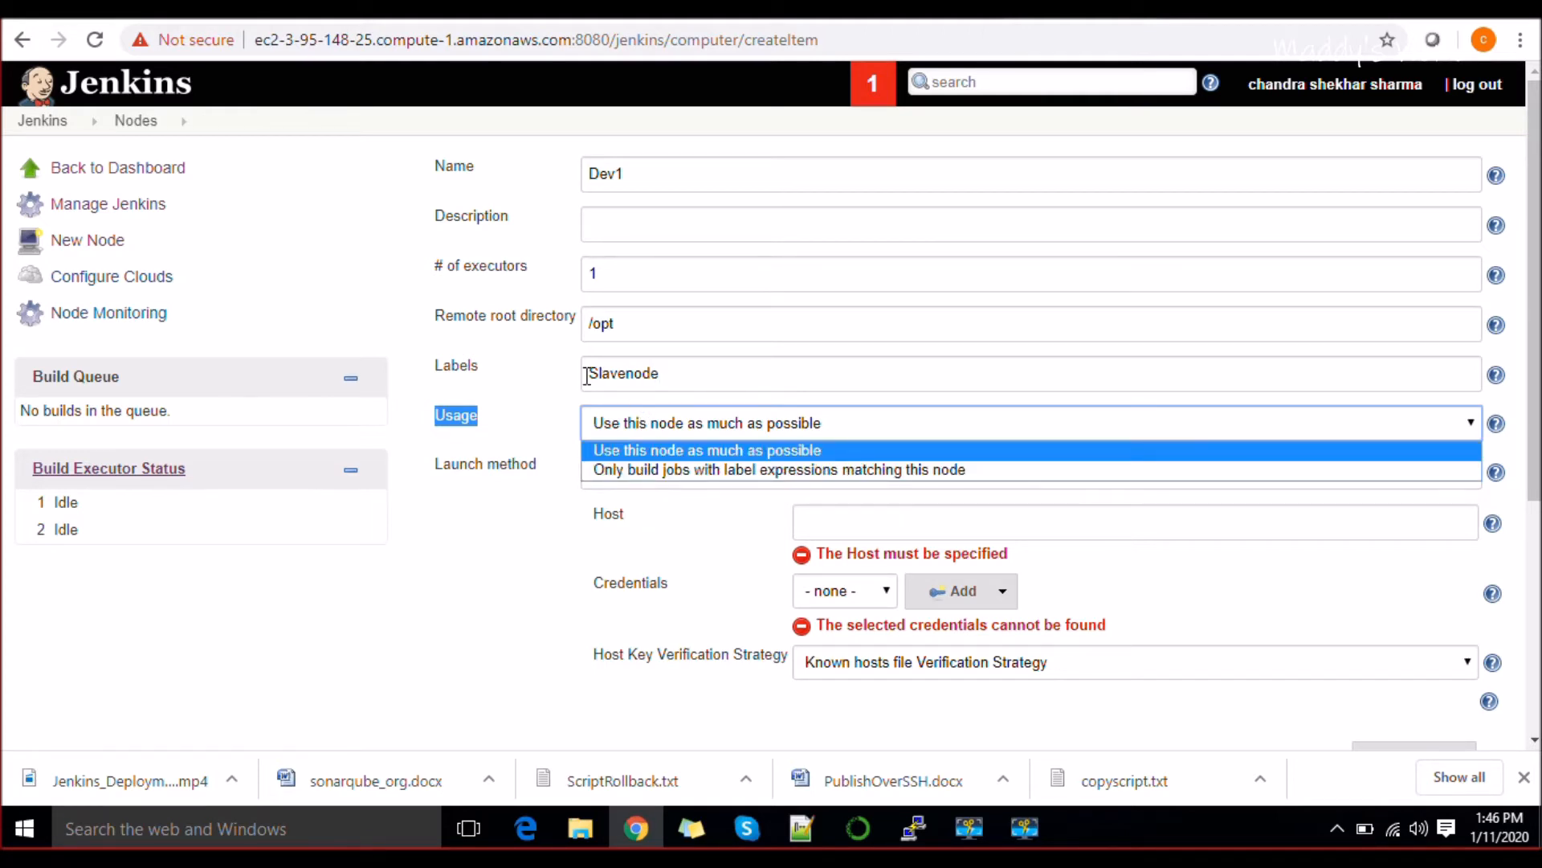
Review the Usage dropdown and keep 'Use this node as much as possible'.
{"action": "left_click", "coordinate": [707, 450]}
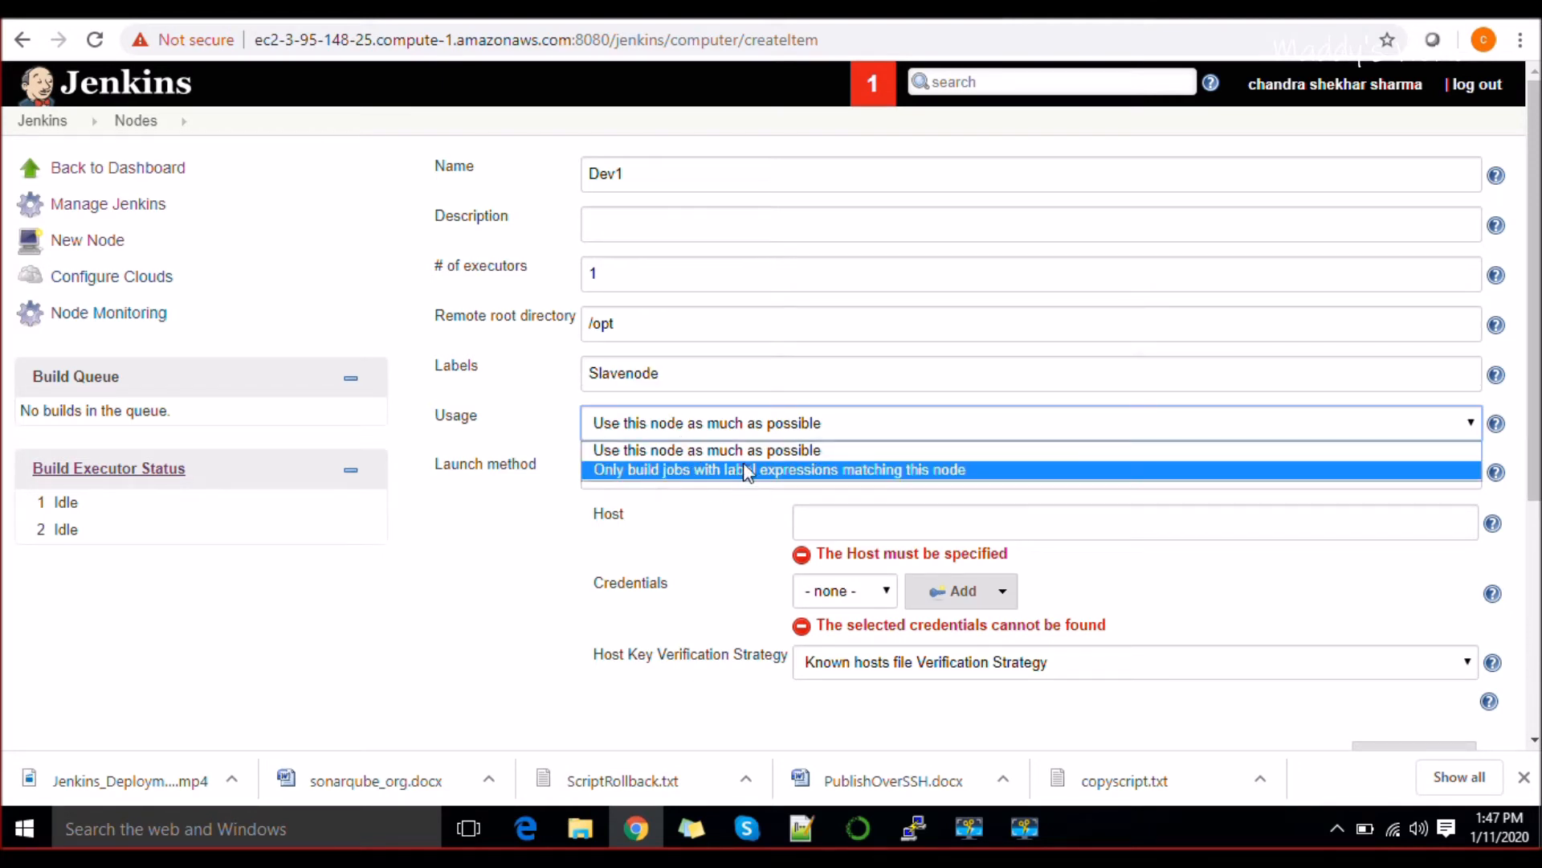
{"action": "left_click", "coordinate": [705, 450]}
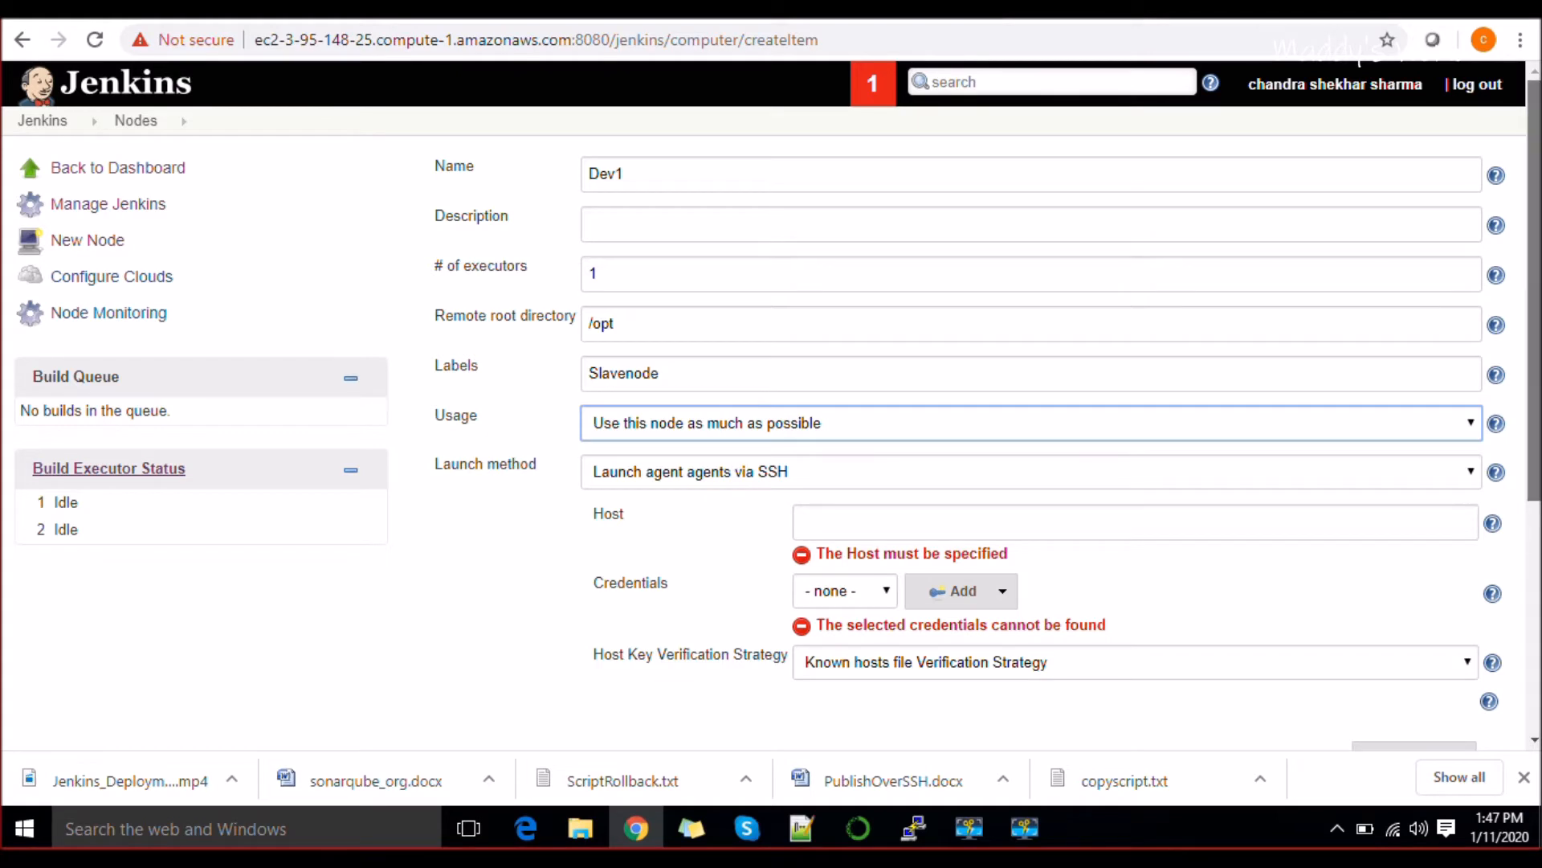
{"action": "scroll", "scroll_direction": "down", "scroll_amount": 3}
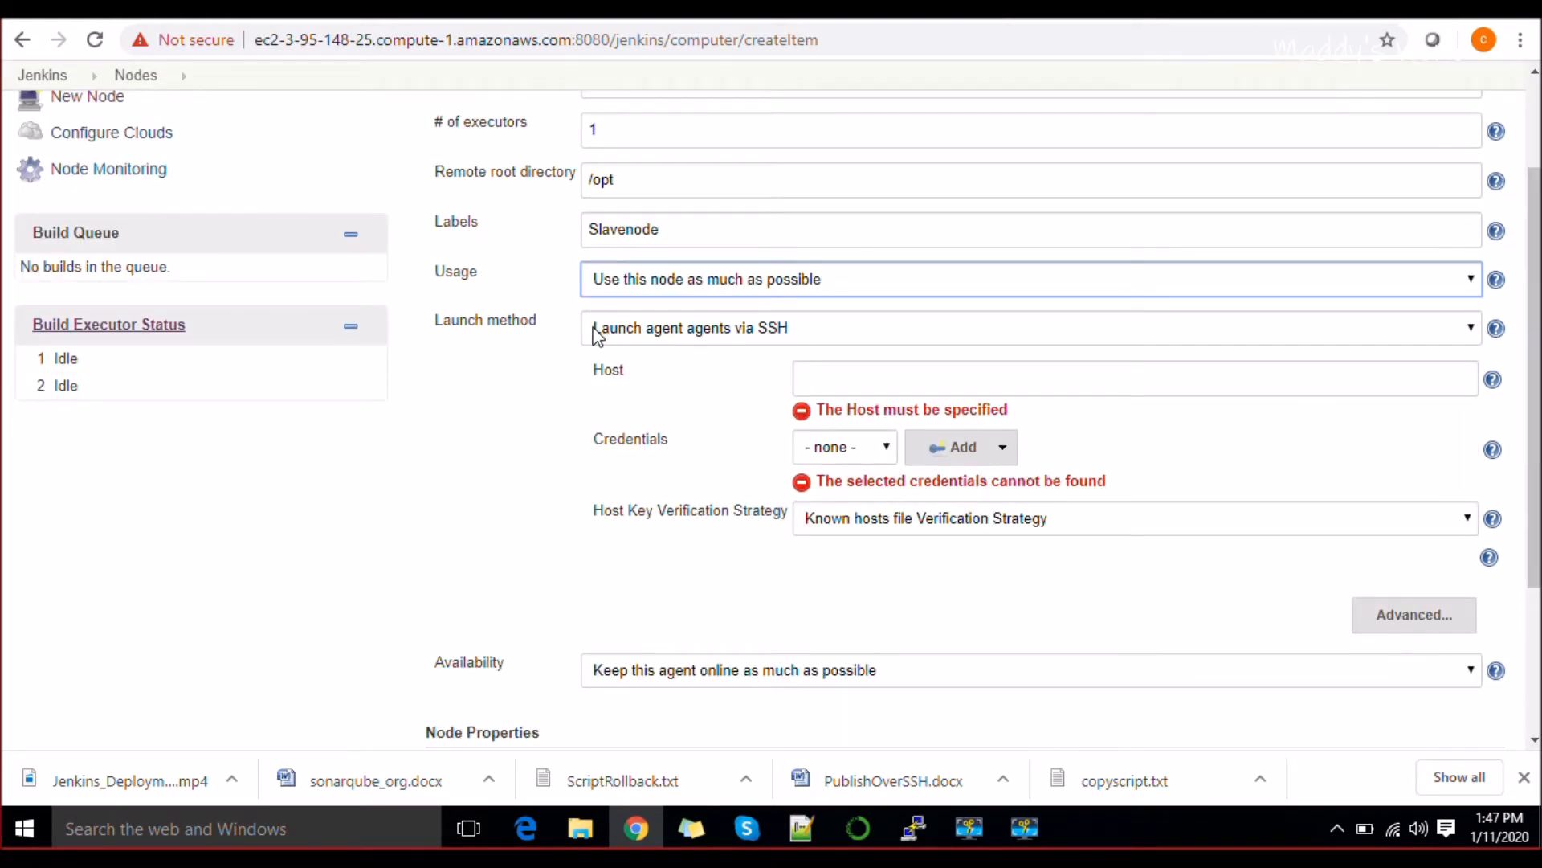
{"action": "mouse_move", "coordinate": [747, 339]}
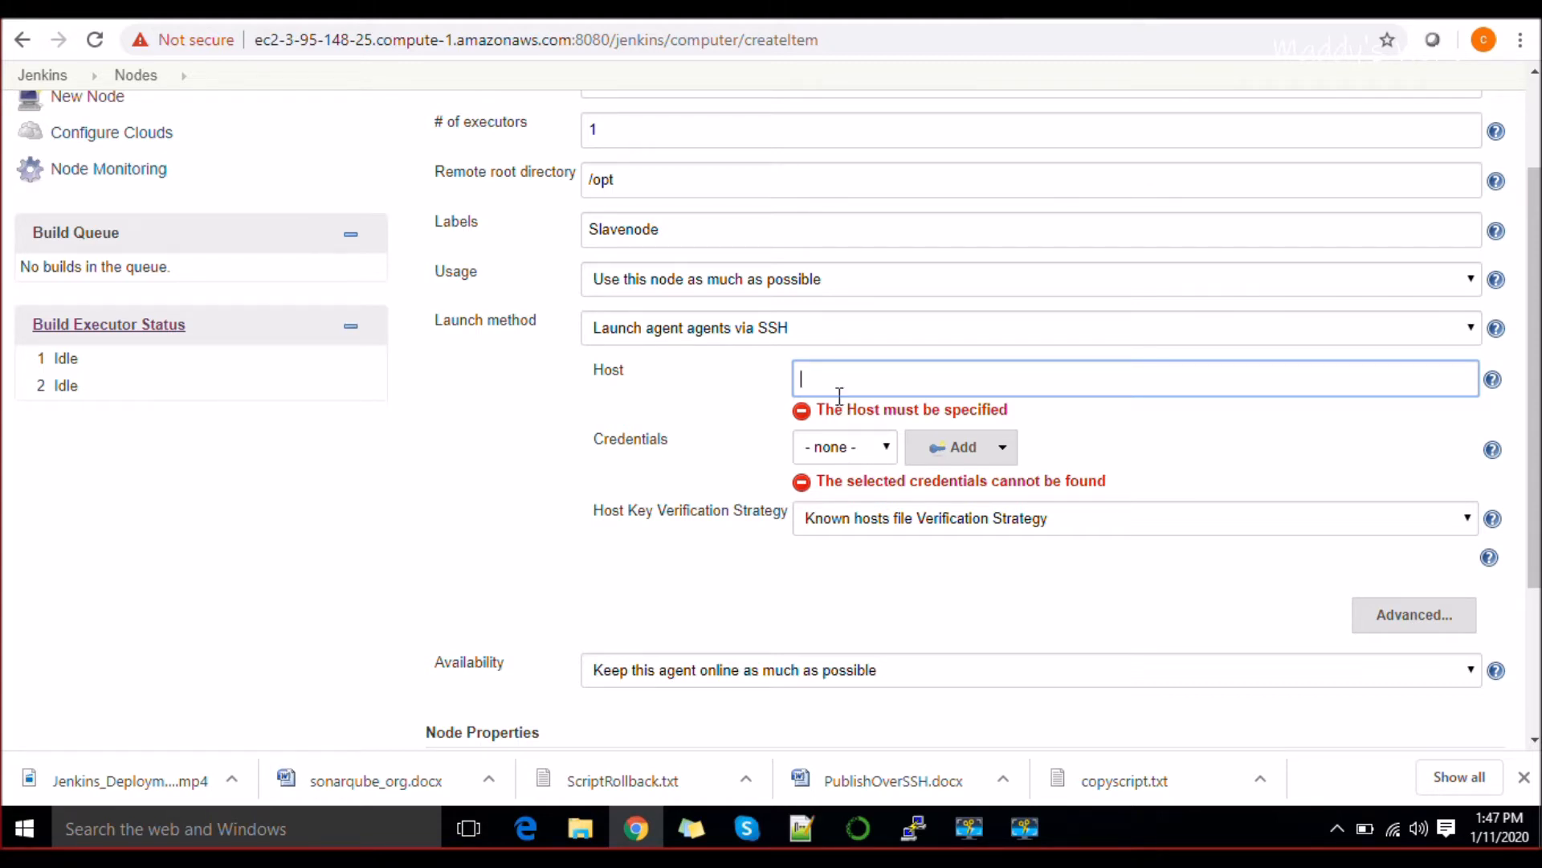
Run ifconfig on the agent and use its inet address 172.31.89.180 as the Dev1 host.
{"action": "left_click", "coordinate": [913, 828]}
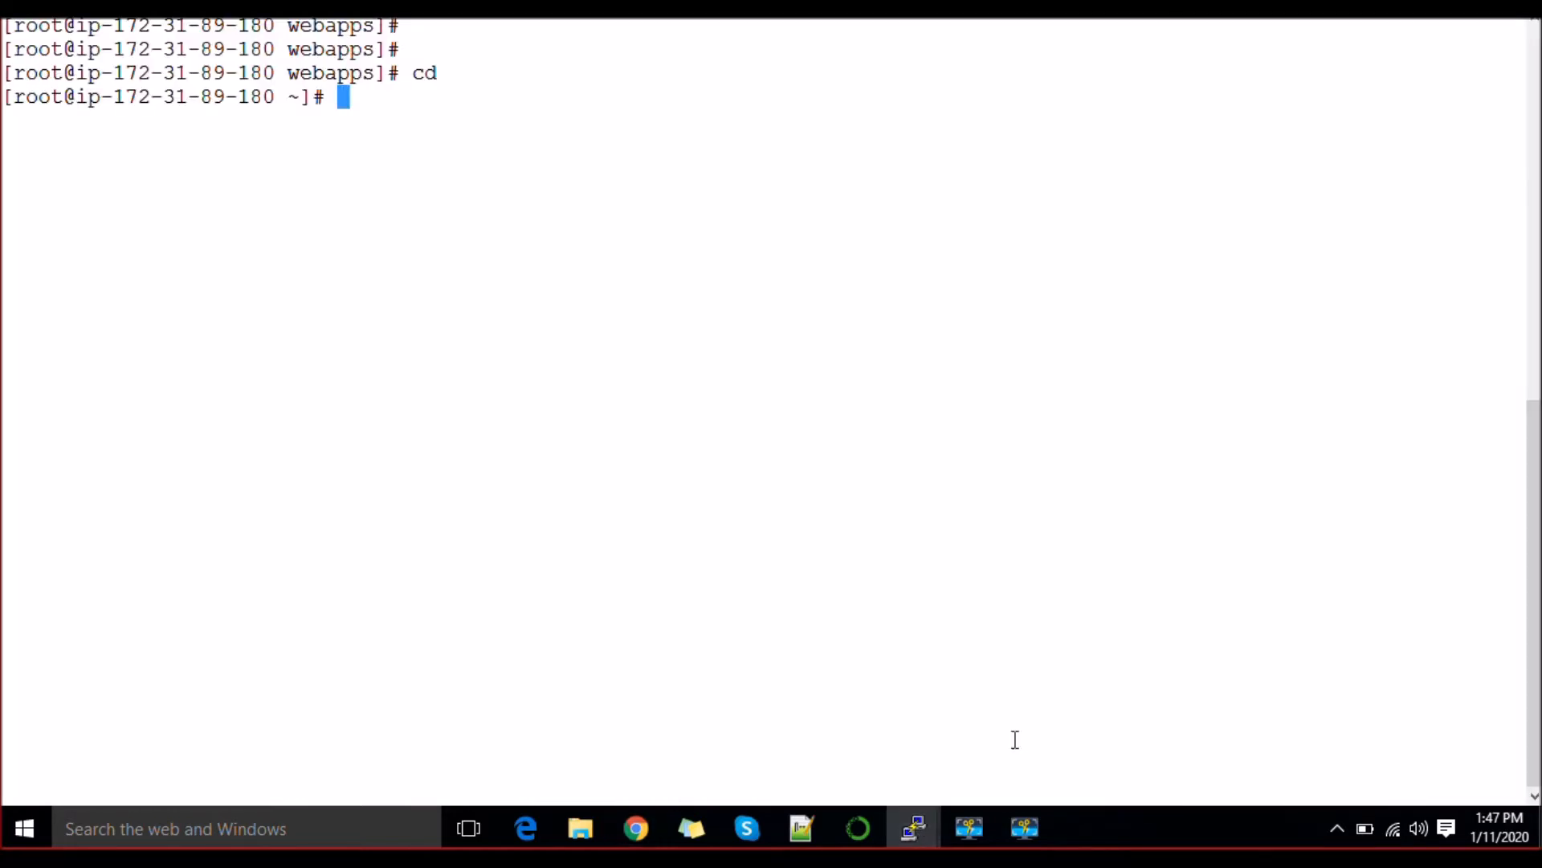
{"action": "type", "text": "ifco"}
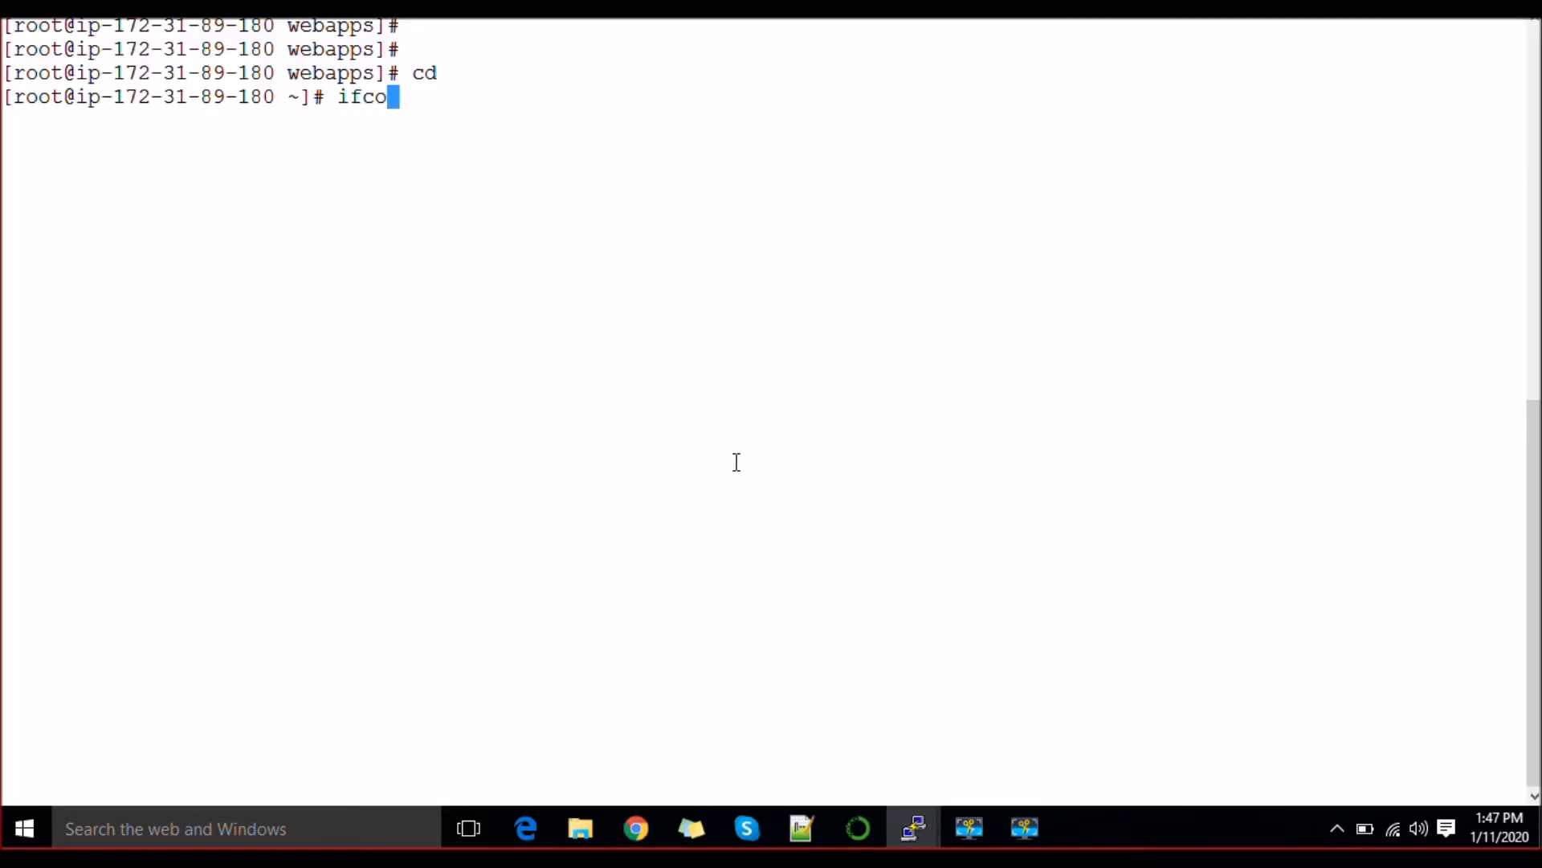
{"action": "key", "text": "Return"}
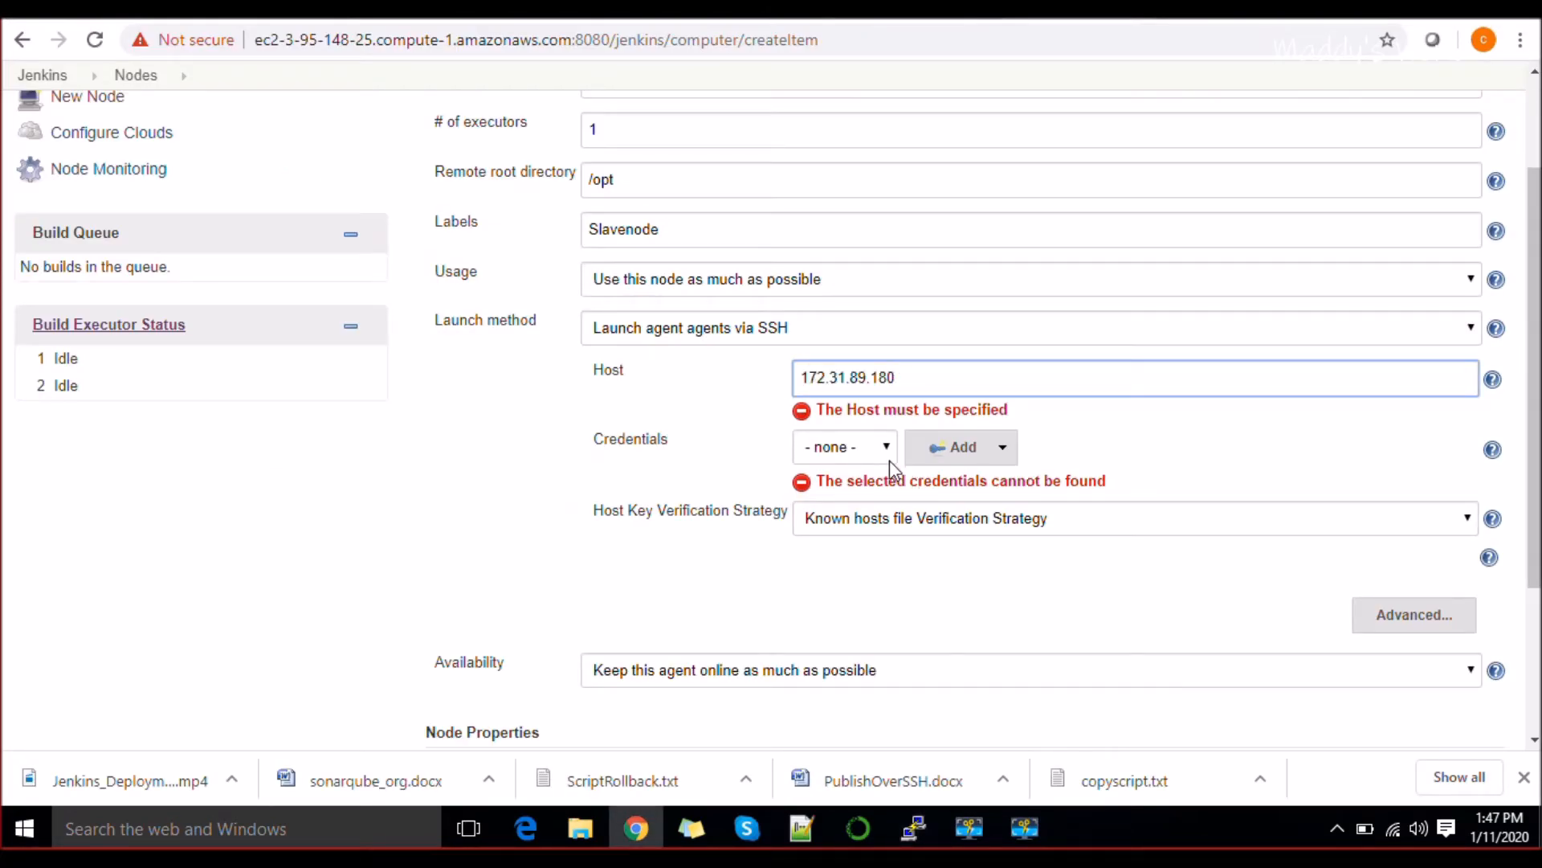
{"action": "left_click", "coordinate": [912, 827]}
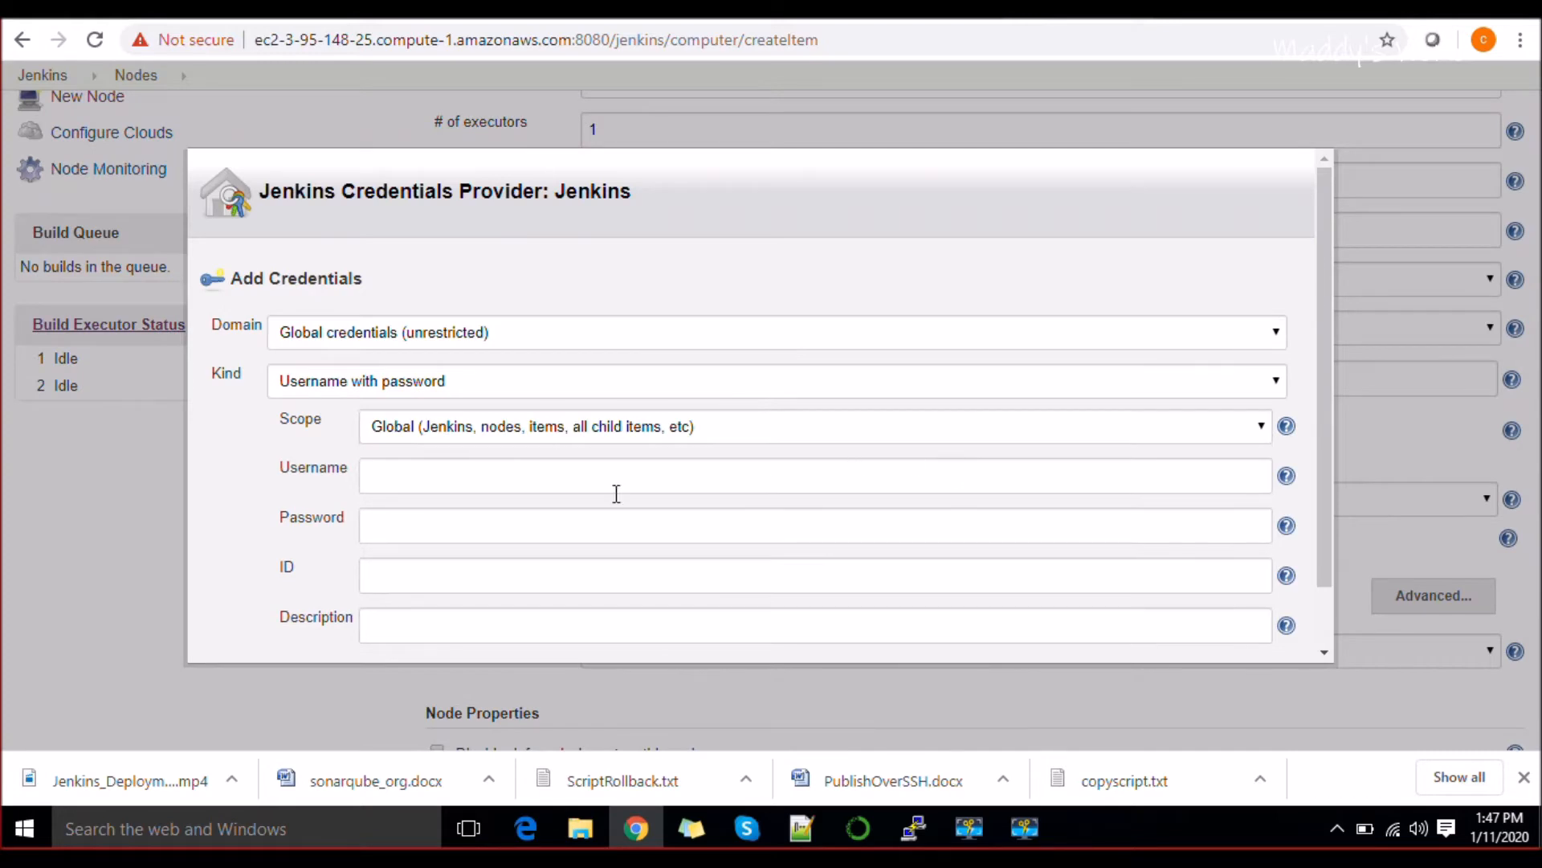
Add root username-and-password credentials and select them for the Dev1 node.
{"action": "type", "text": "root"}
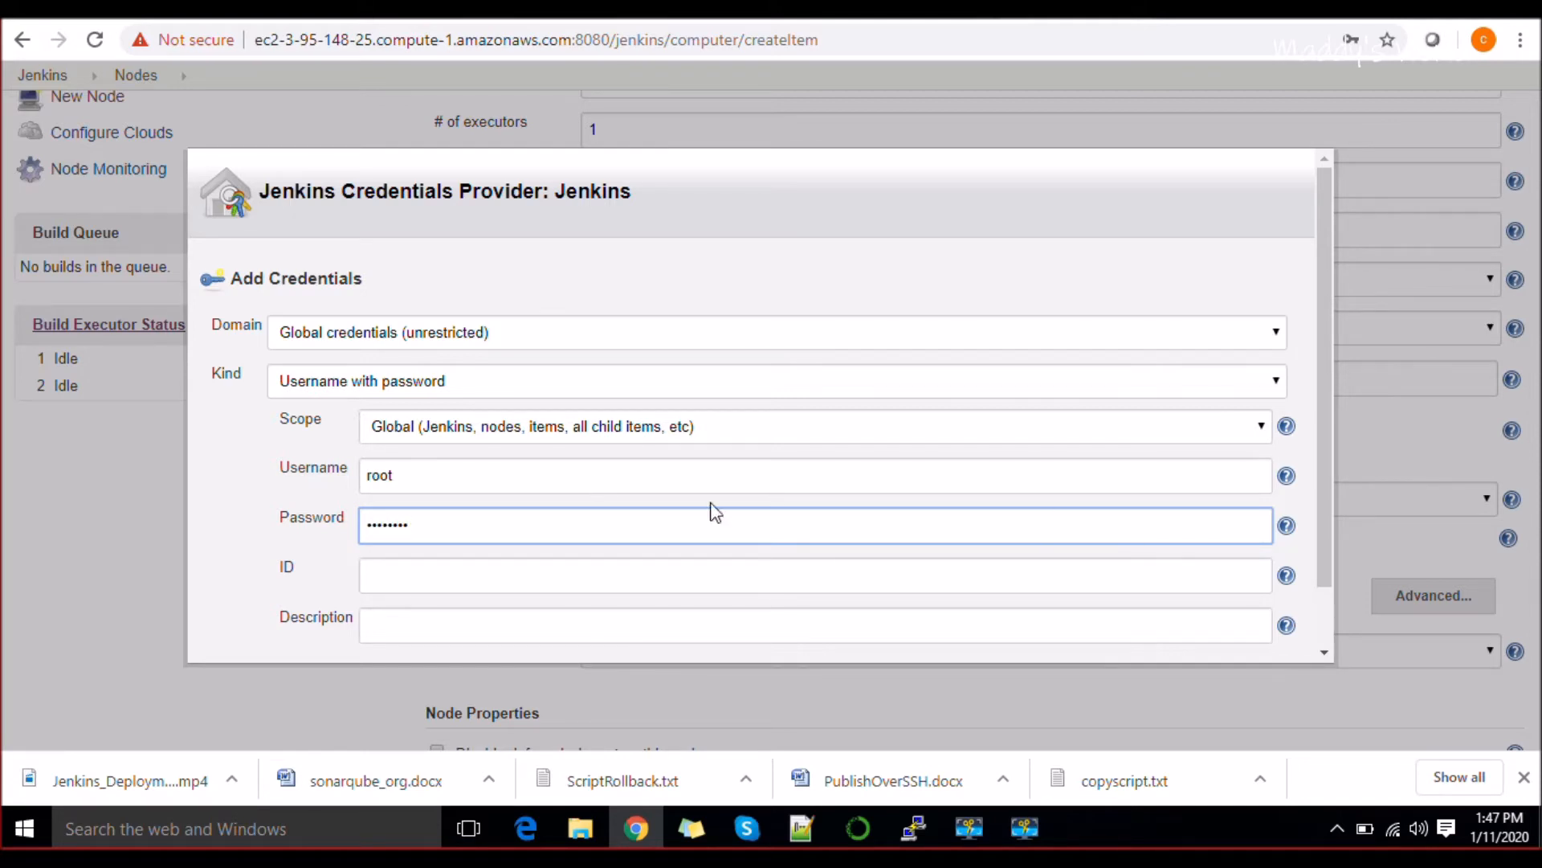
{"action": "scroll", "scroll_direction": "down", "scroll_amount": 3}
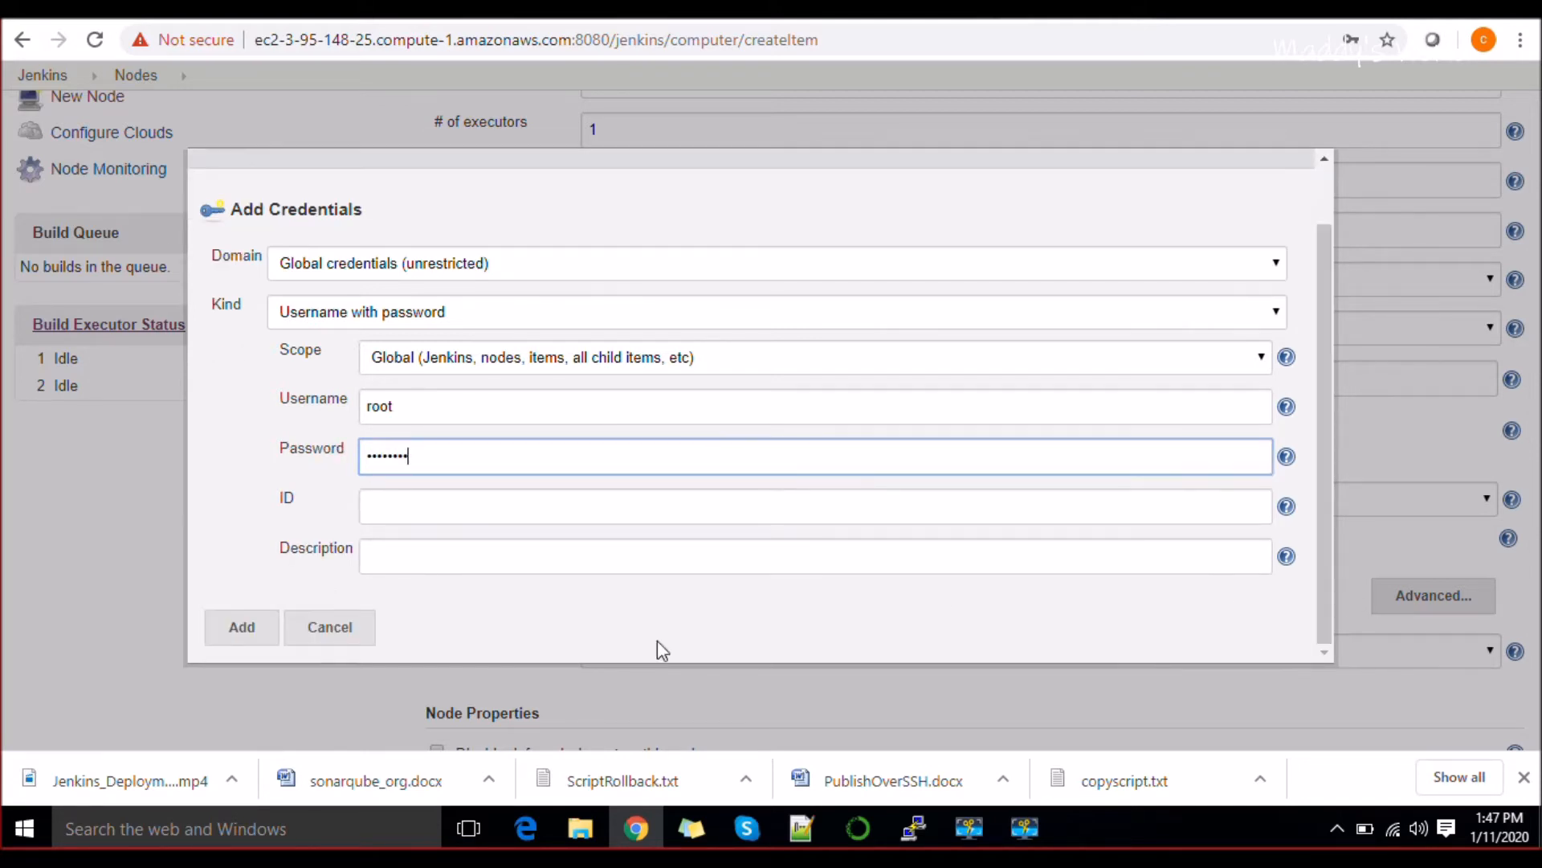
{"action": "left_click", "coordinate": [241, 627]}
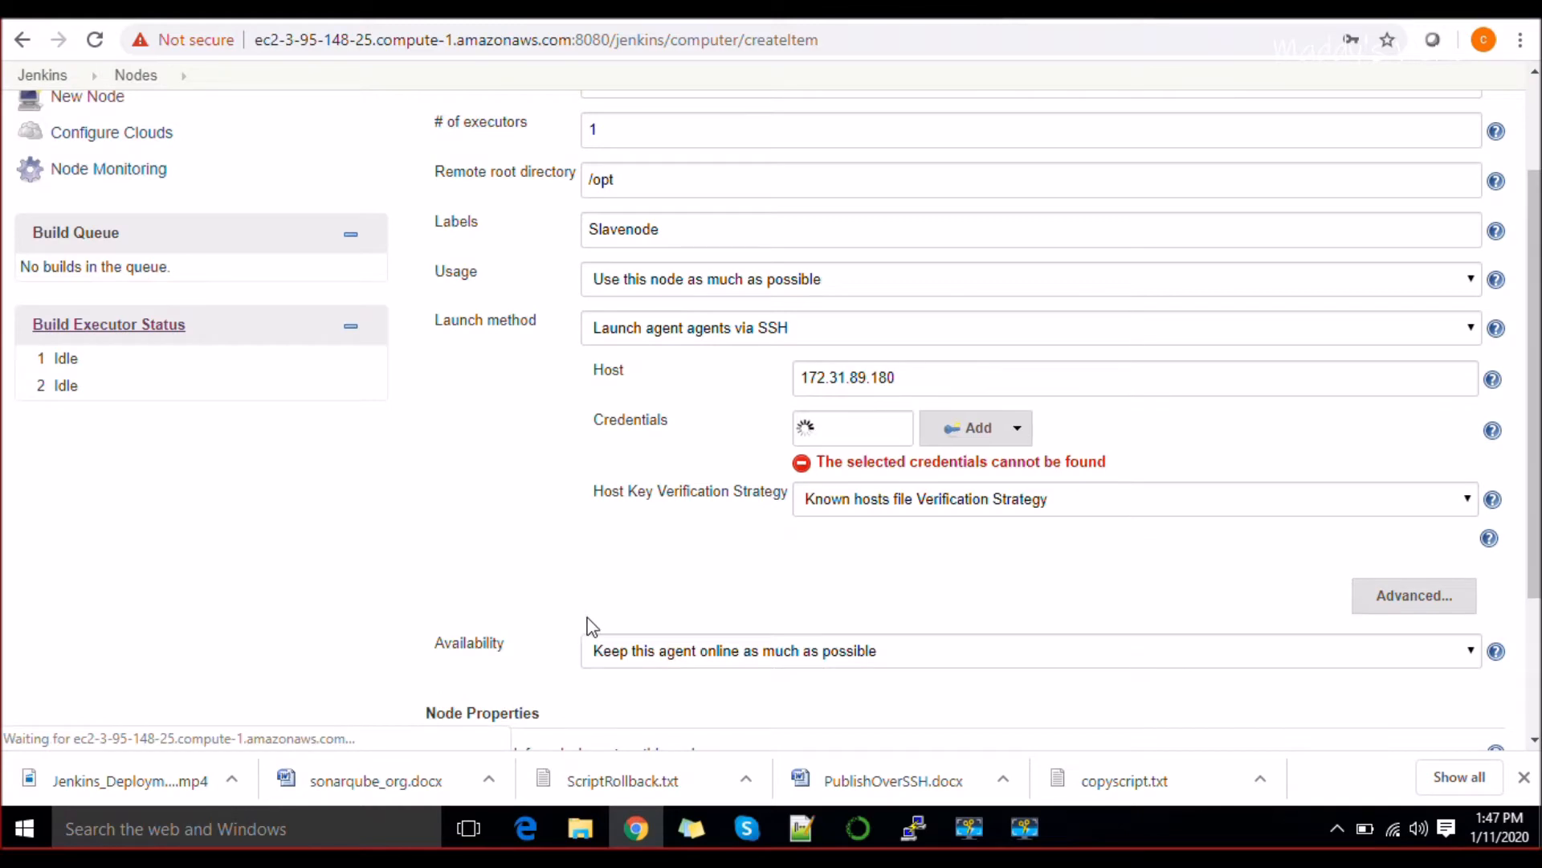
{"action": "left_click", "coordinate": [844, 428]}
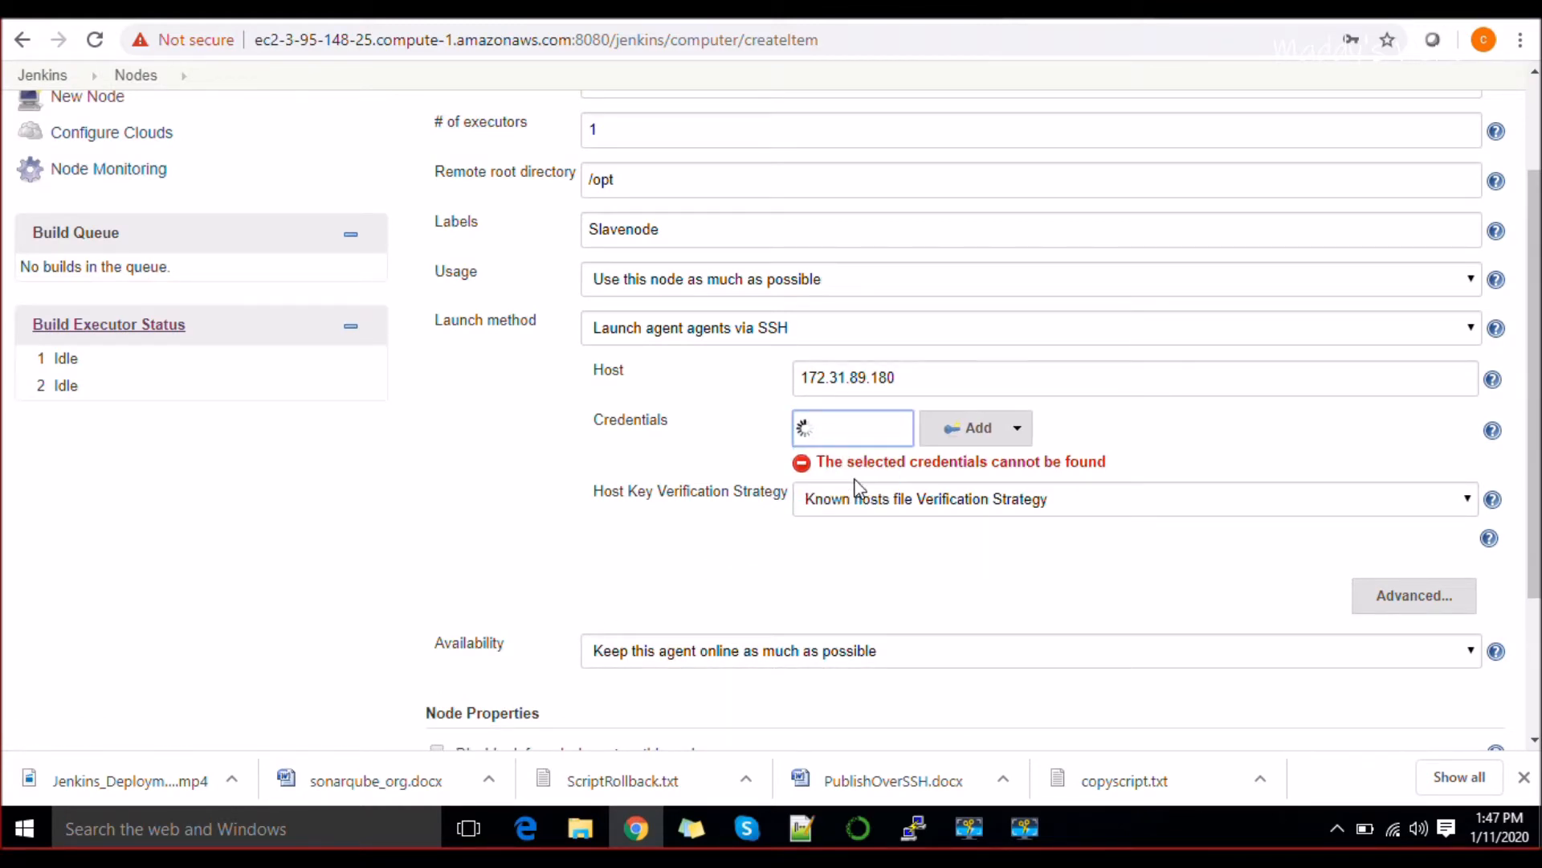
{"action": "left_click", "coordinate": [852, 427]}
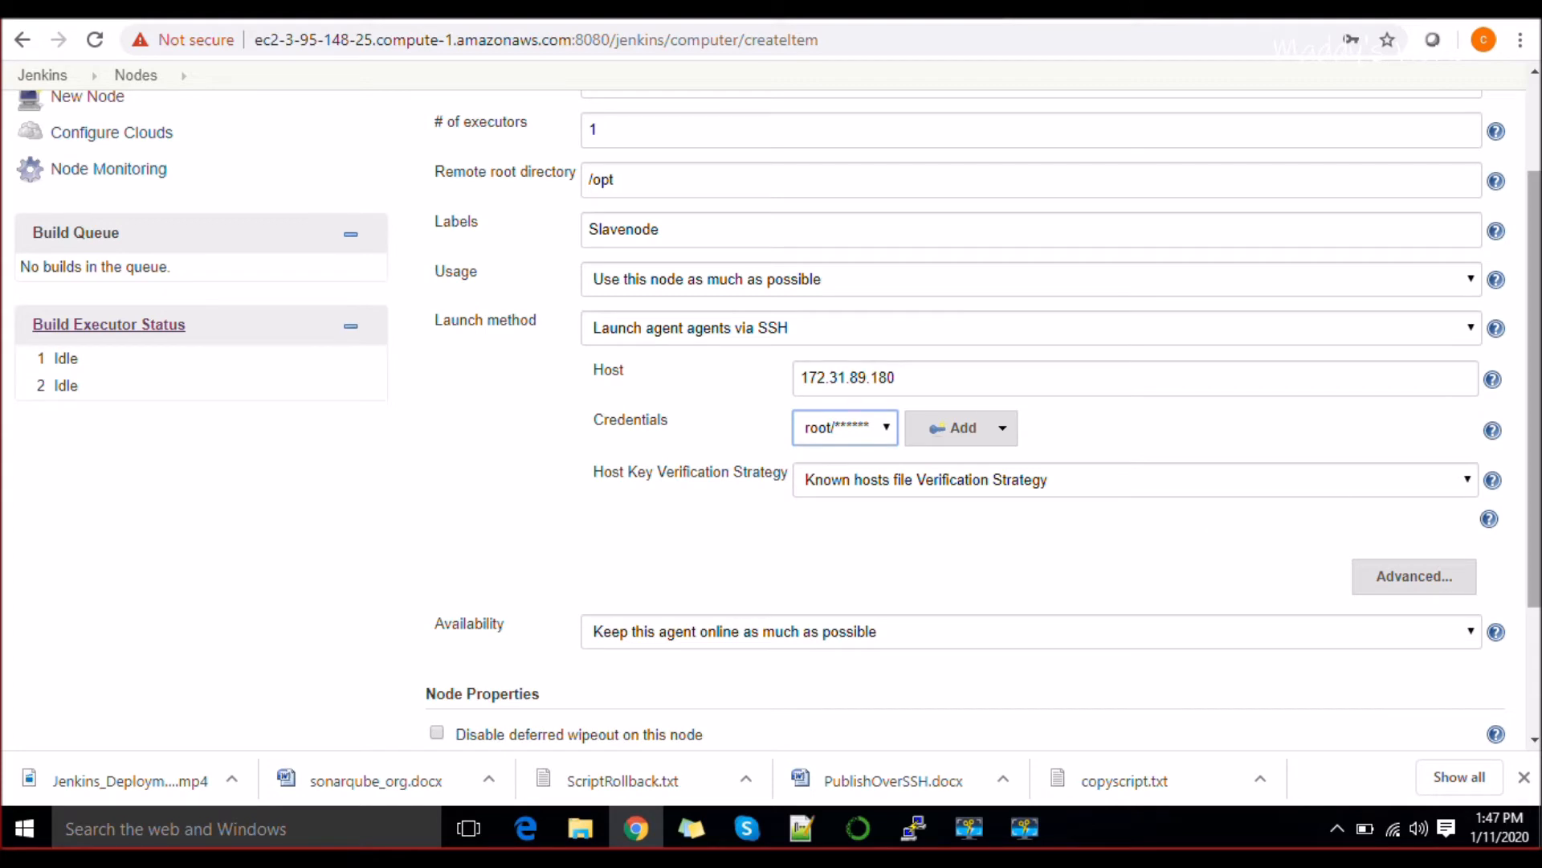
Set the Host Key Verification Strategy to Non verifying.
{"action": "scroll", "scroll_direction": "down", "scroll_amount": 3}
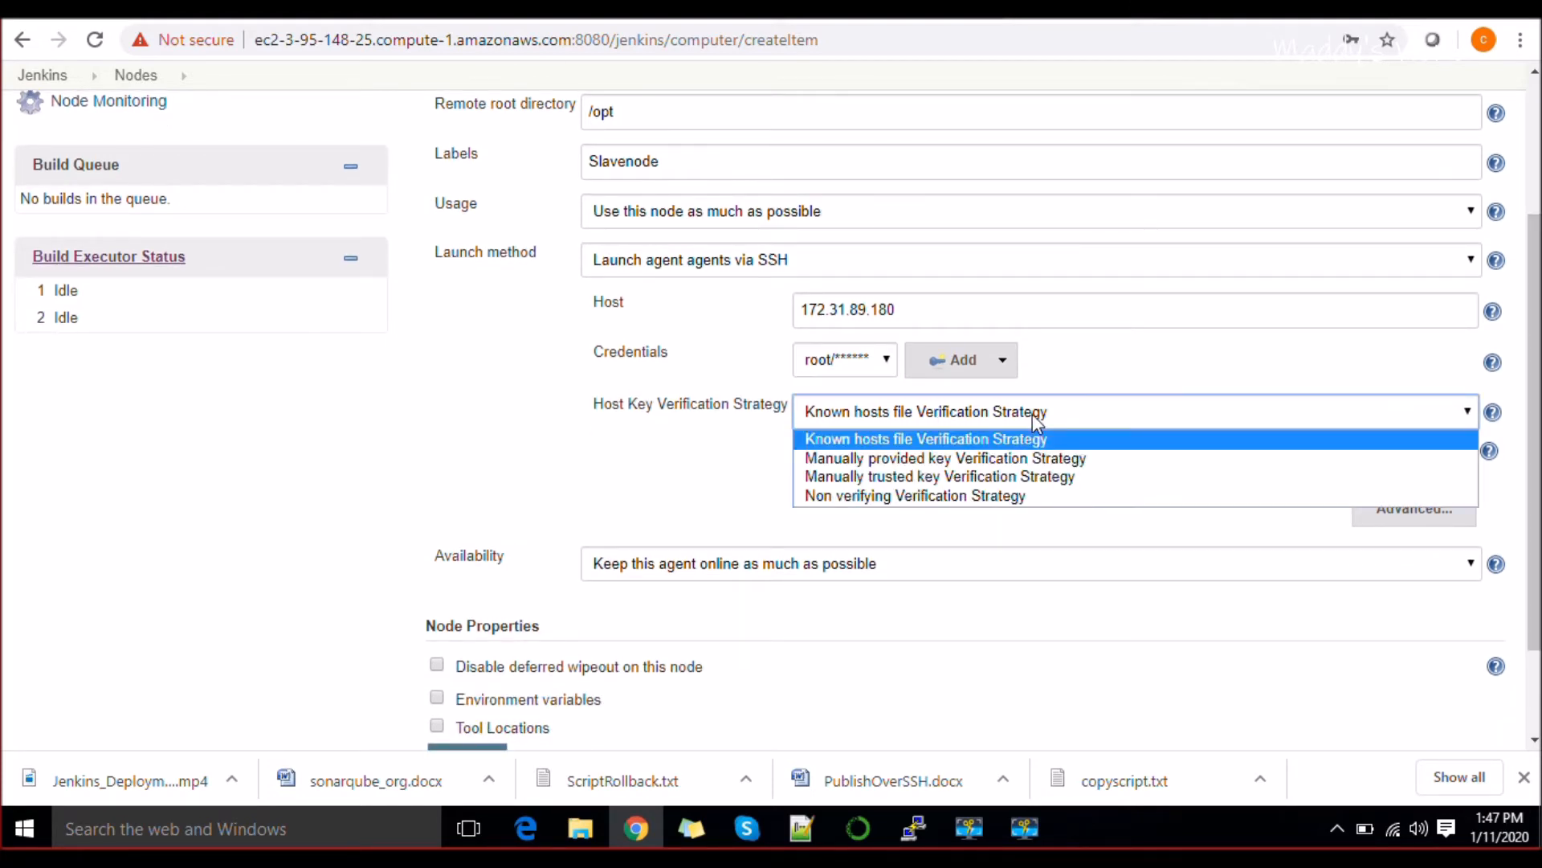
{"action": "mouse_move", "coordinate": [998, 504]}
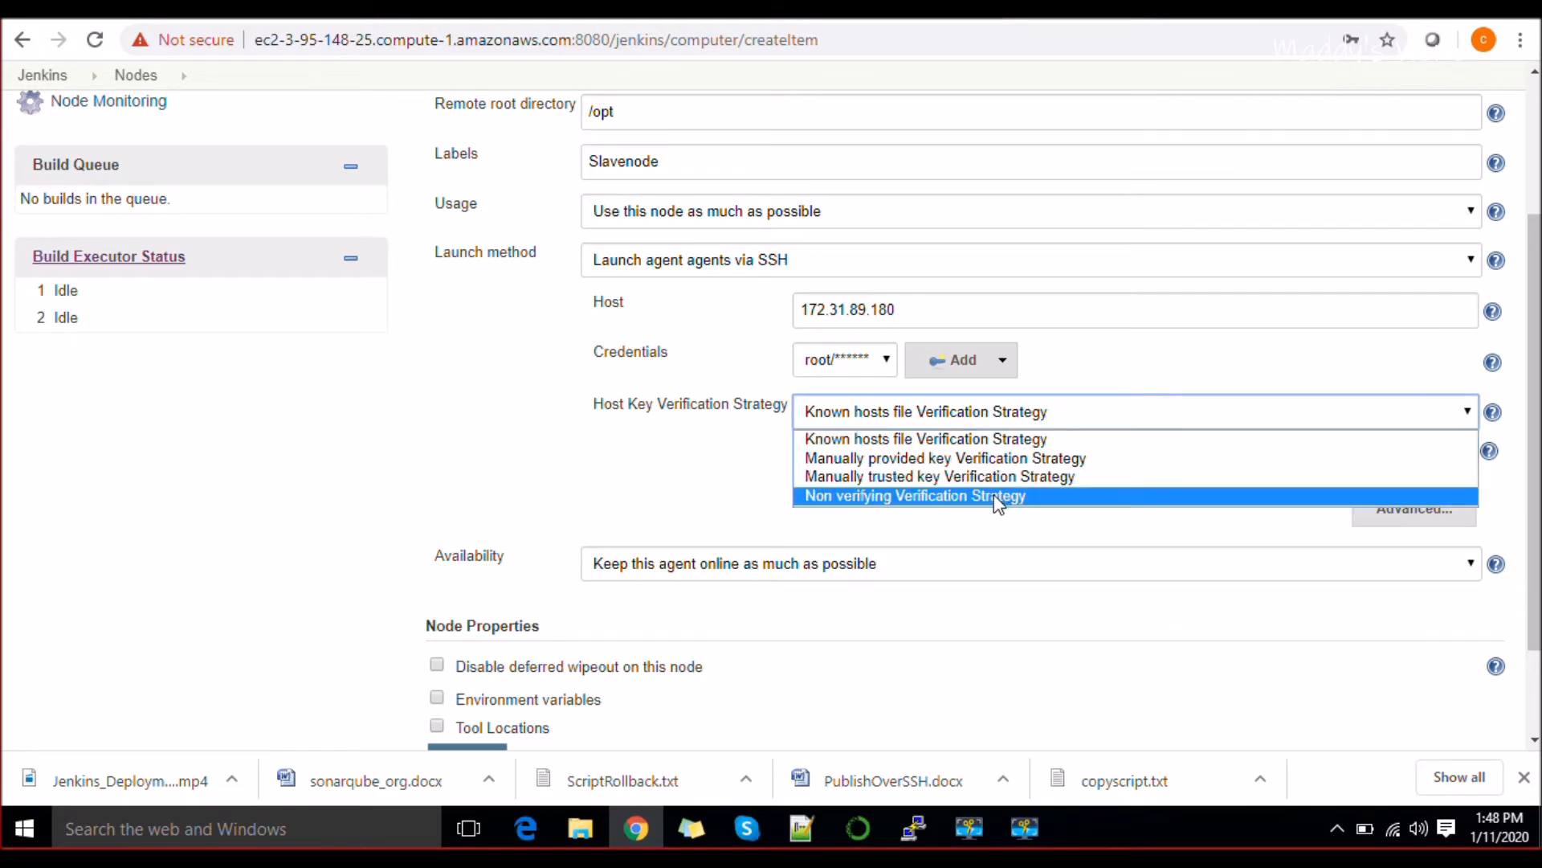
{"action": "left_click", "coordinate": [913, 497]}
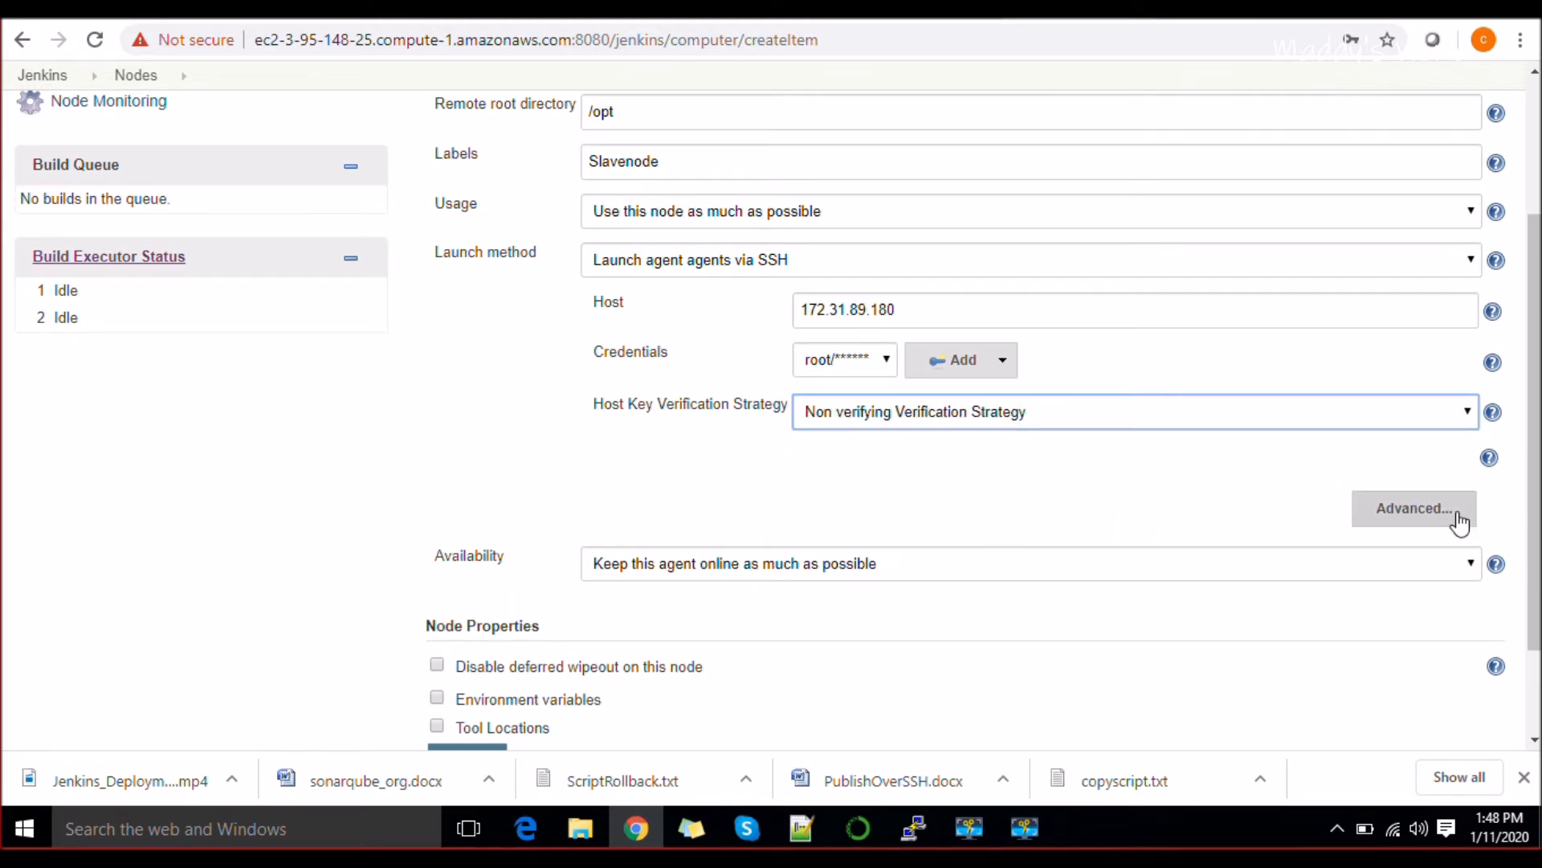
{"action": "scroll", "scroll_direction": "down", "scroll_amount": 3}
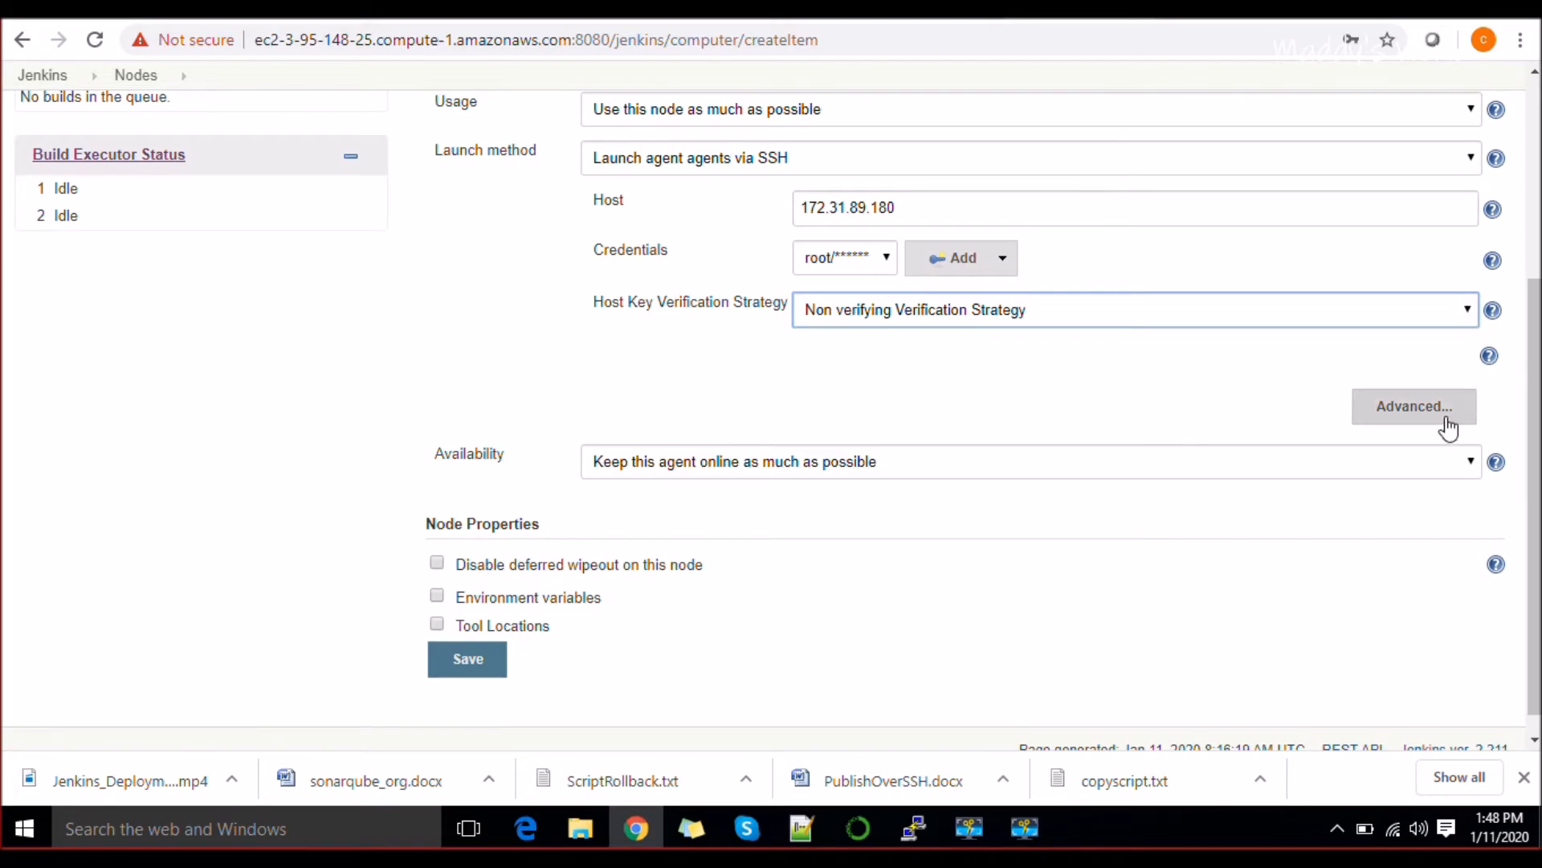
Expand the Advanced SSH launch options showing port 22 and an empty JavaPath.
{"action": "left_click", "coordinate": [1414, 406]}
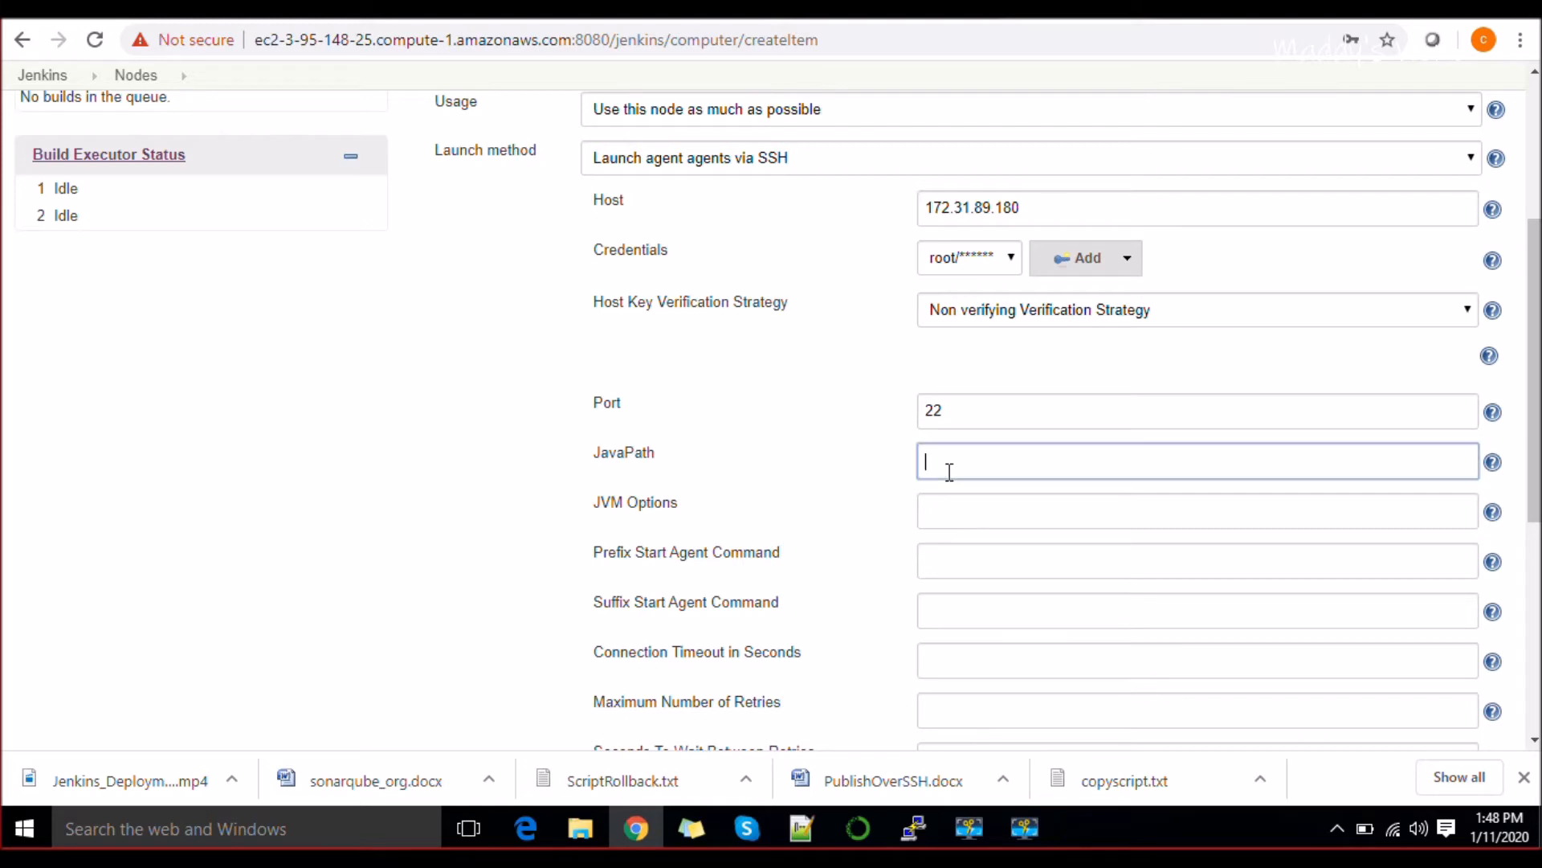
{"action": "mouse_move", "coordinate": [913, 827]}
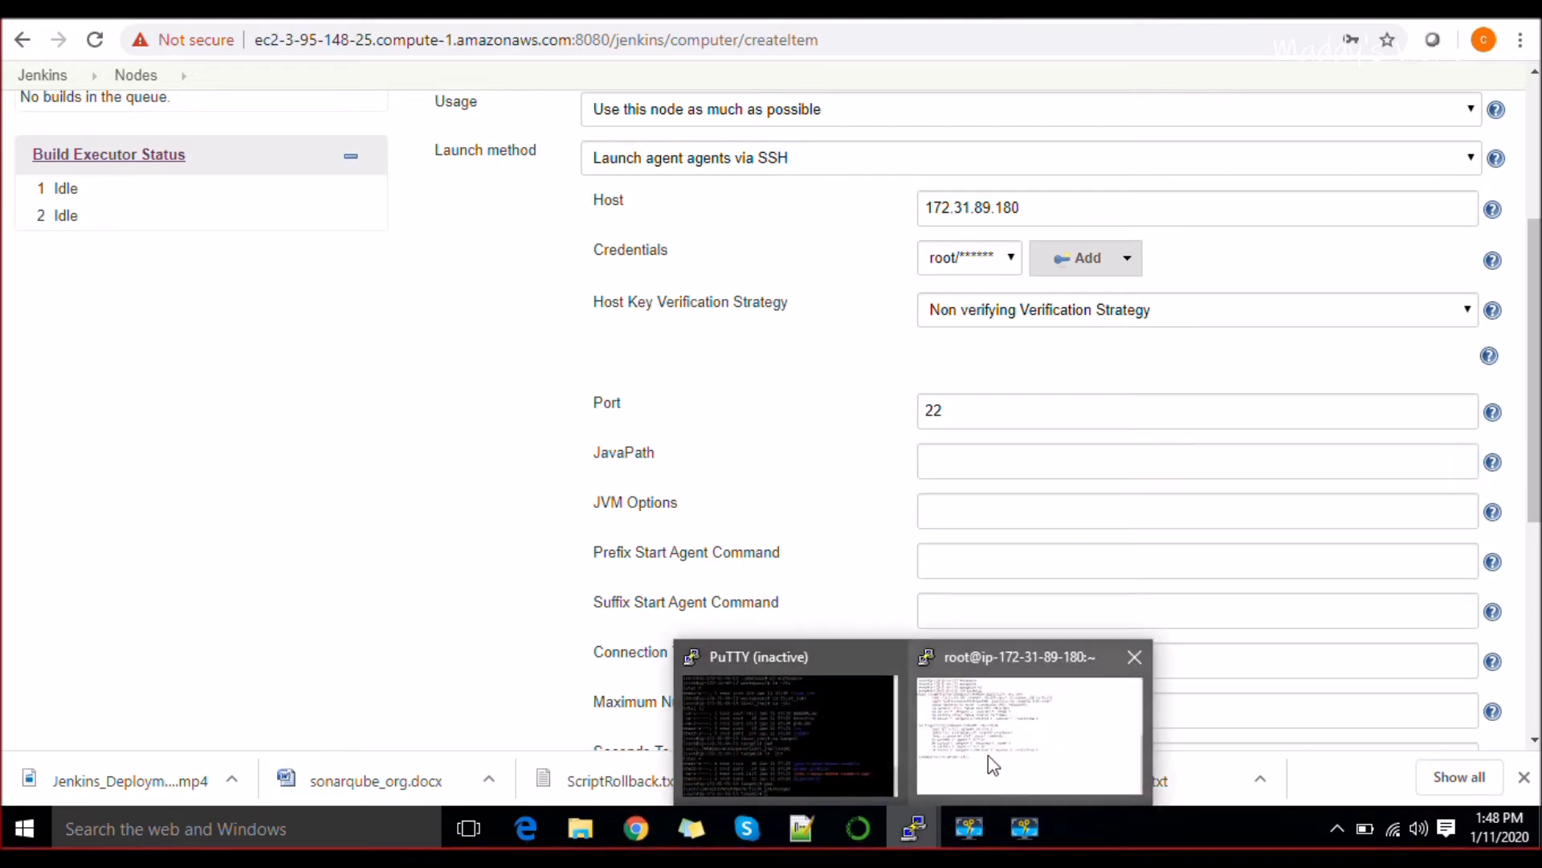
In the agent terminal, change into /opt/jdk1.8.0_231/ and then its bin folder.
{"action": "left_click", "coordinate": [1028, 735]}
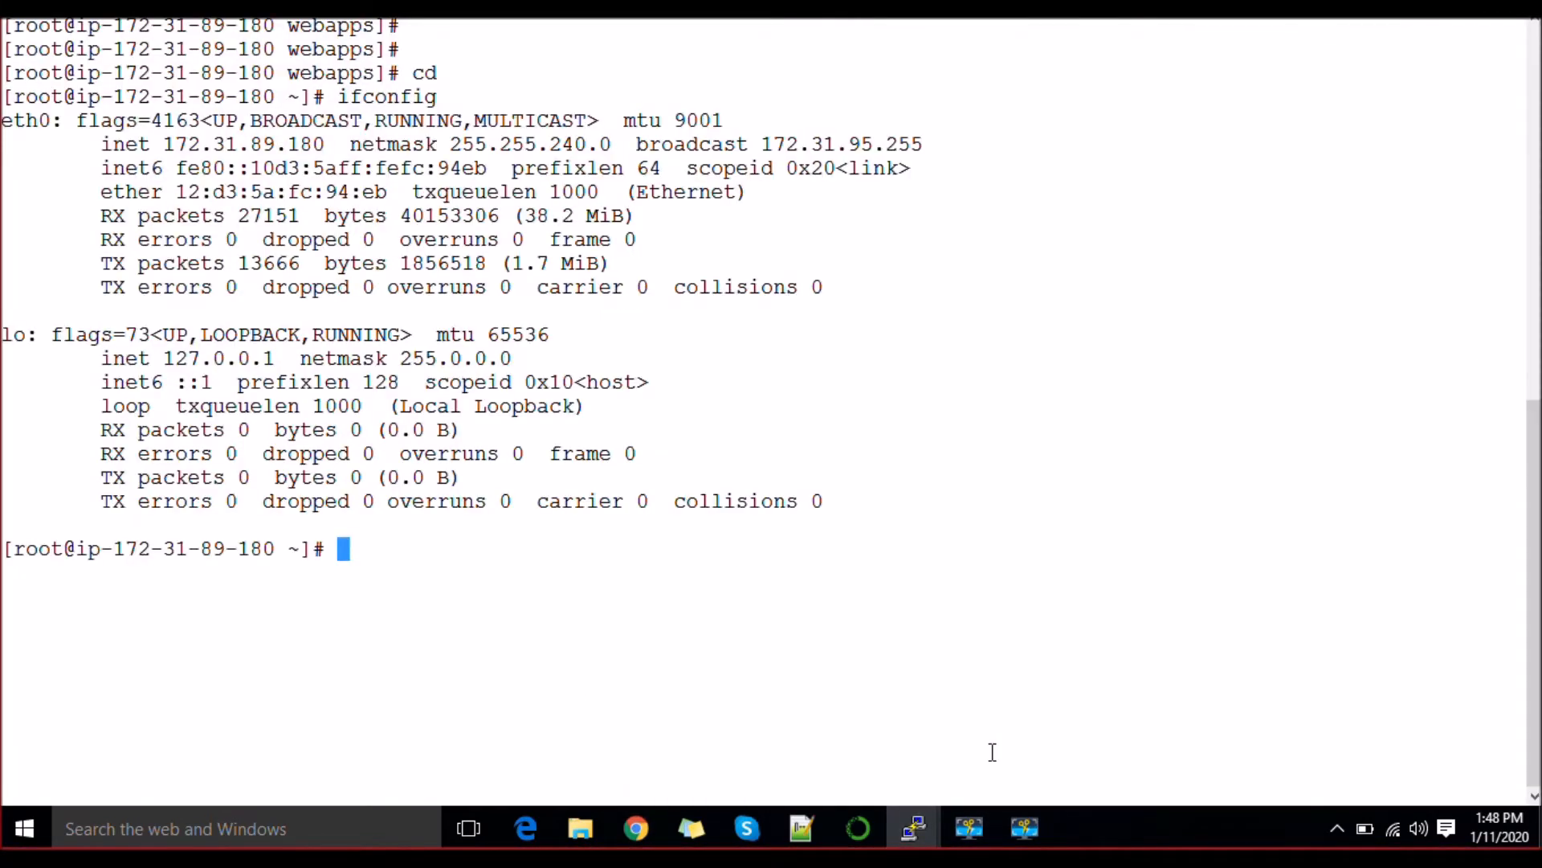
{"action": "type", "text": "cd /opt/"}
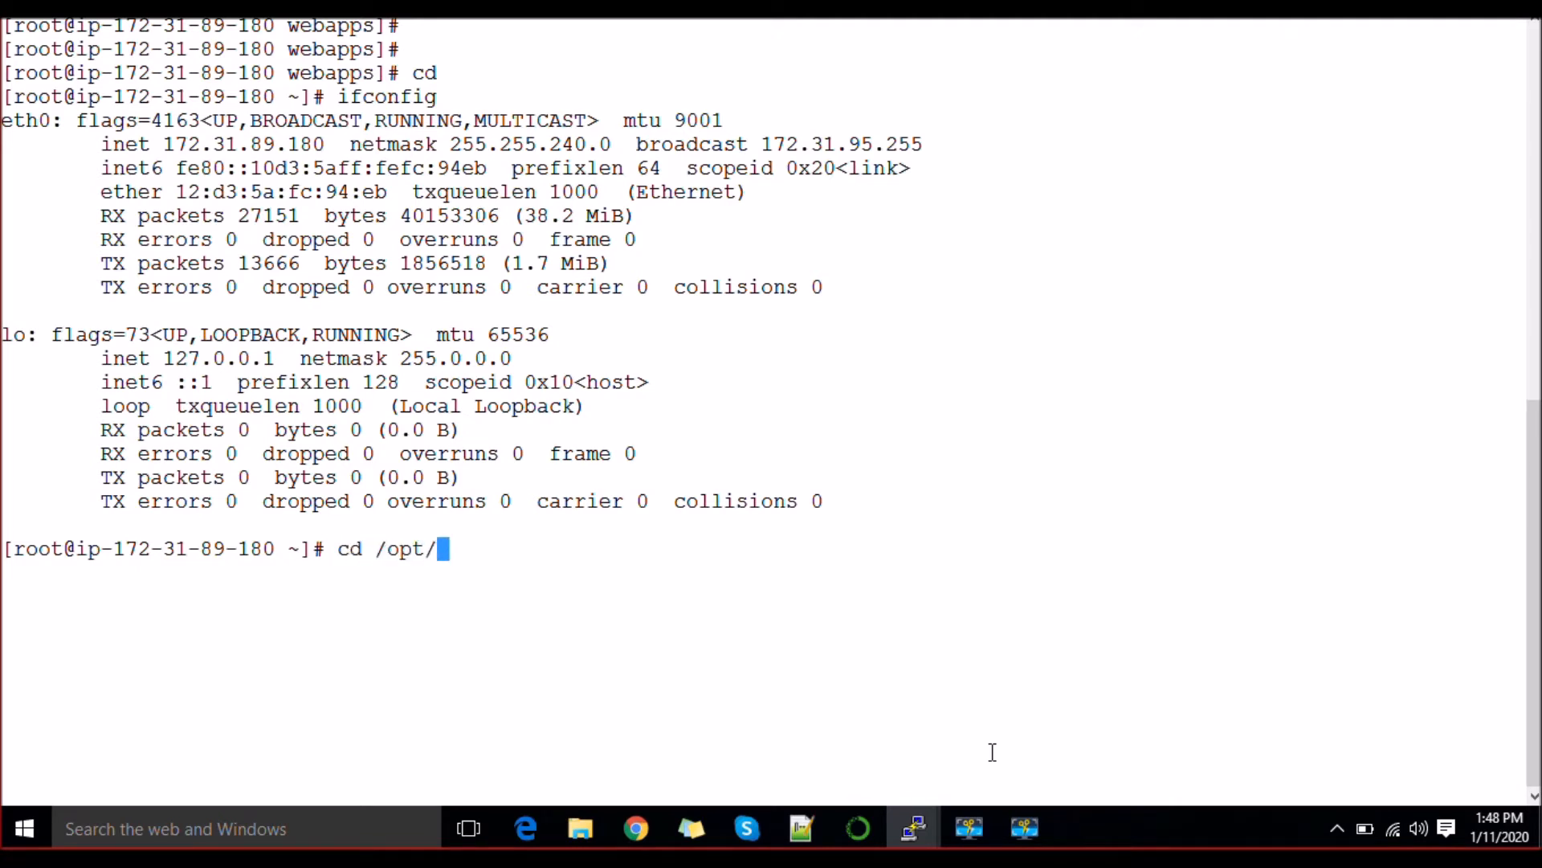
{"action": "type", "text": "ja"}
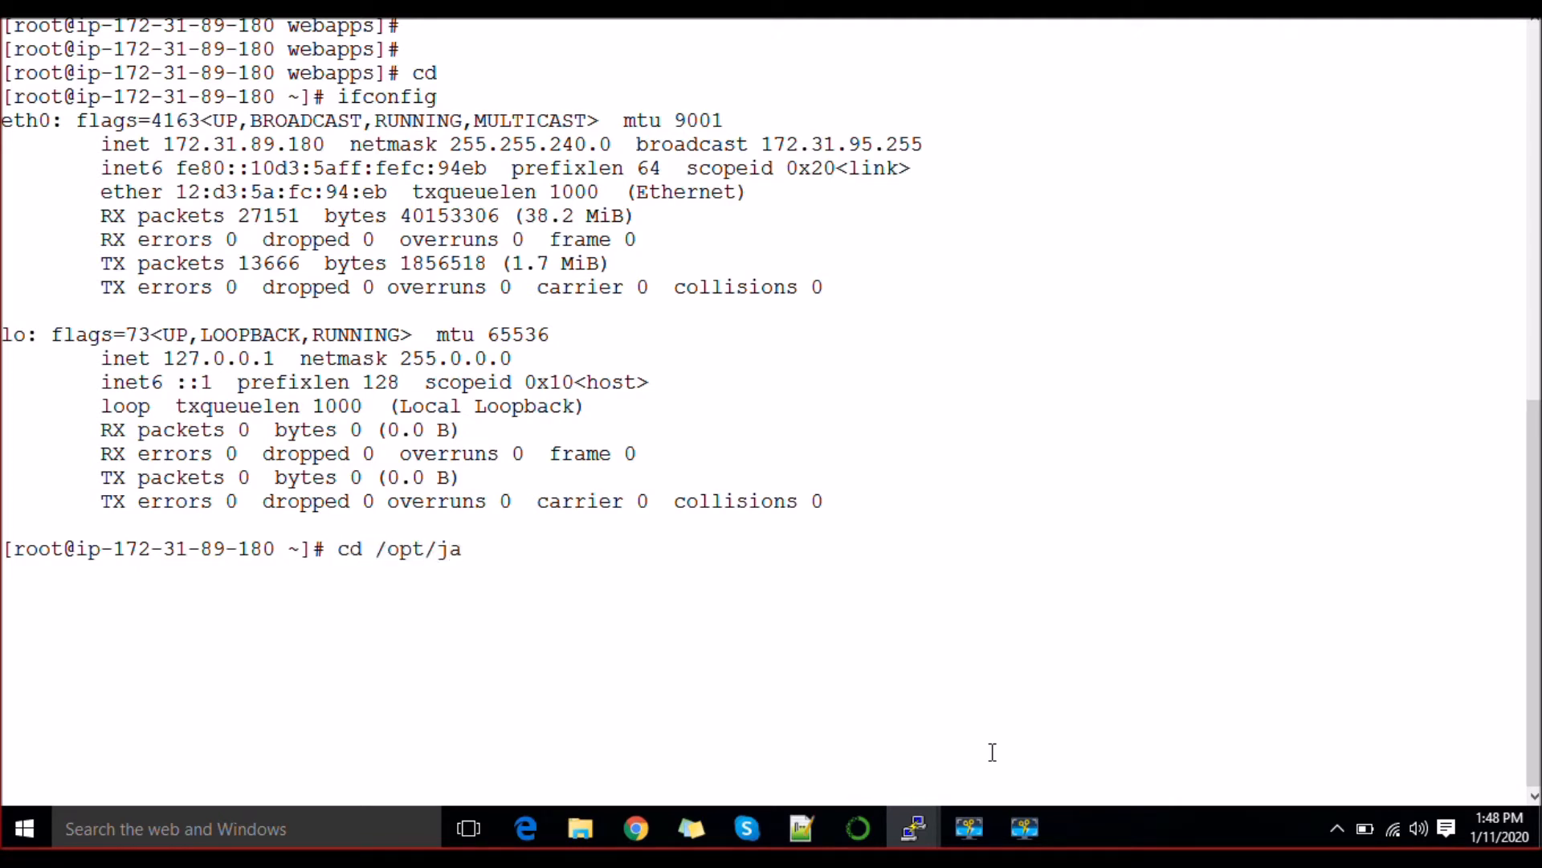
{"action": "type", "text": "dk"}
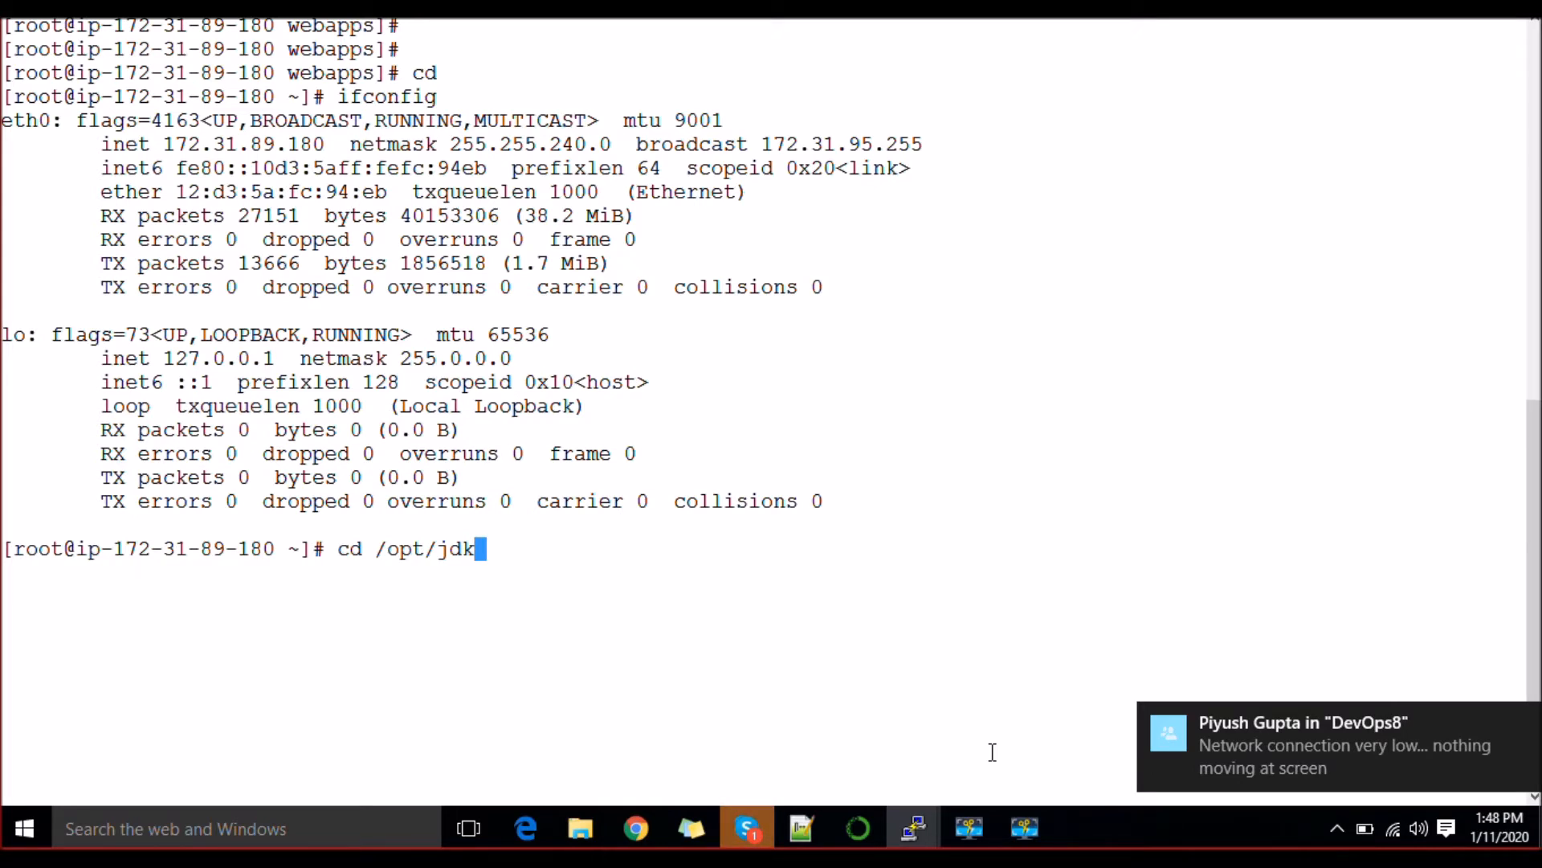
{"action": "key", "text": "Return"}
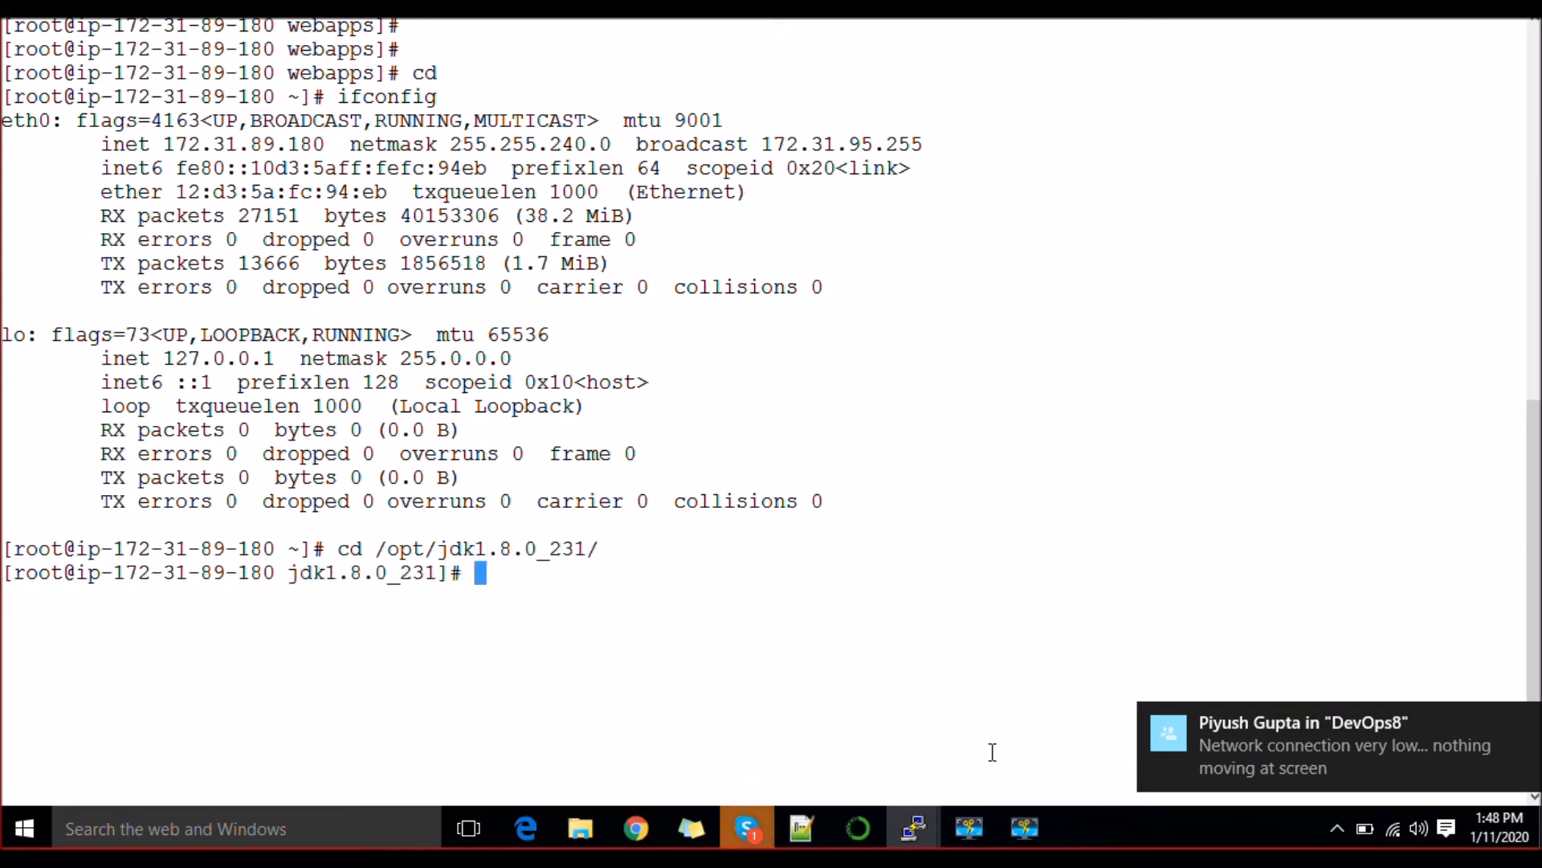
{"action": "type", "text": "cd bin/"}
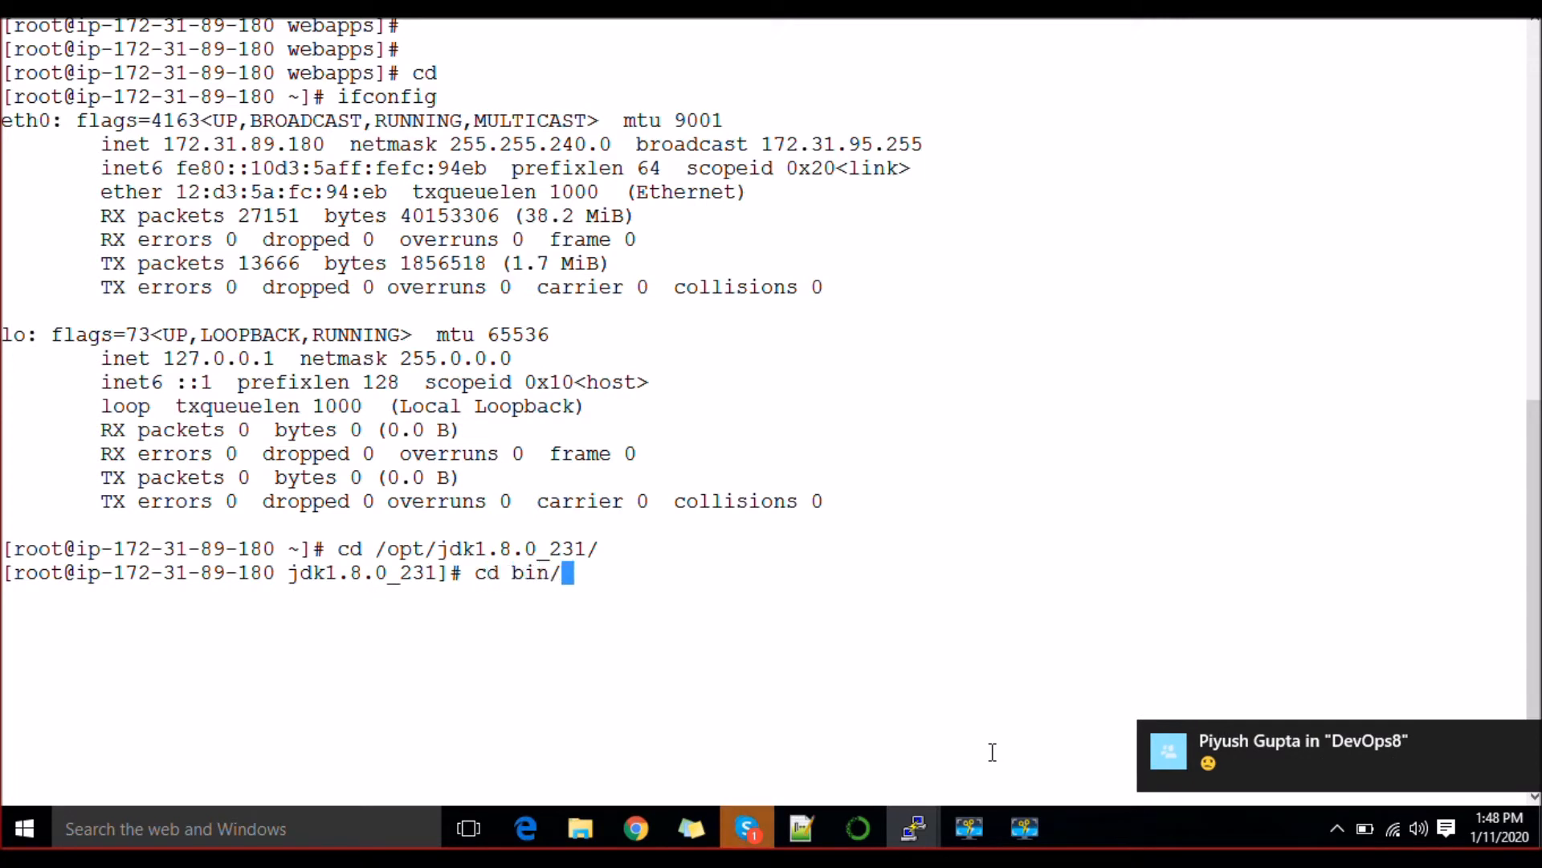
List /opt/jdk1.8.0_231/bin/ with ls -l to confirm the java binary's location.
{"action": "type", "text": "ls -"}
{"action": "type", "text": "pwd"}
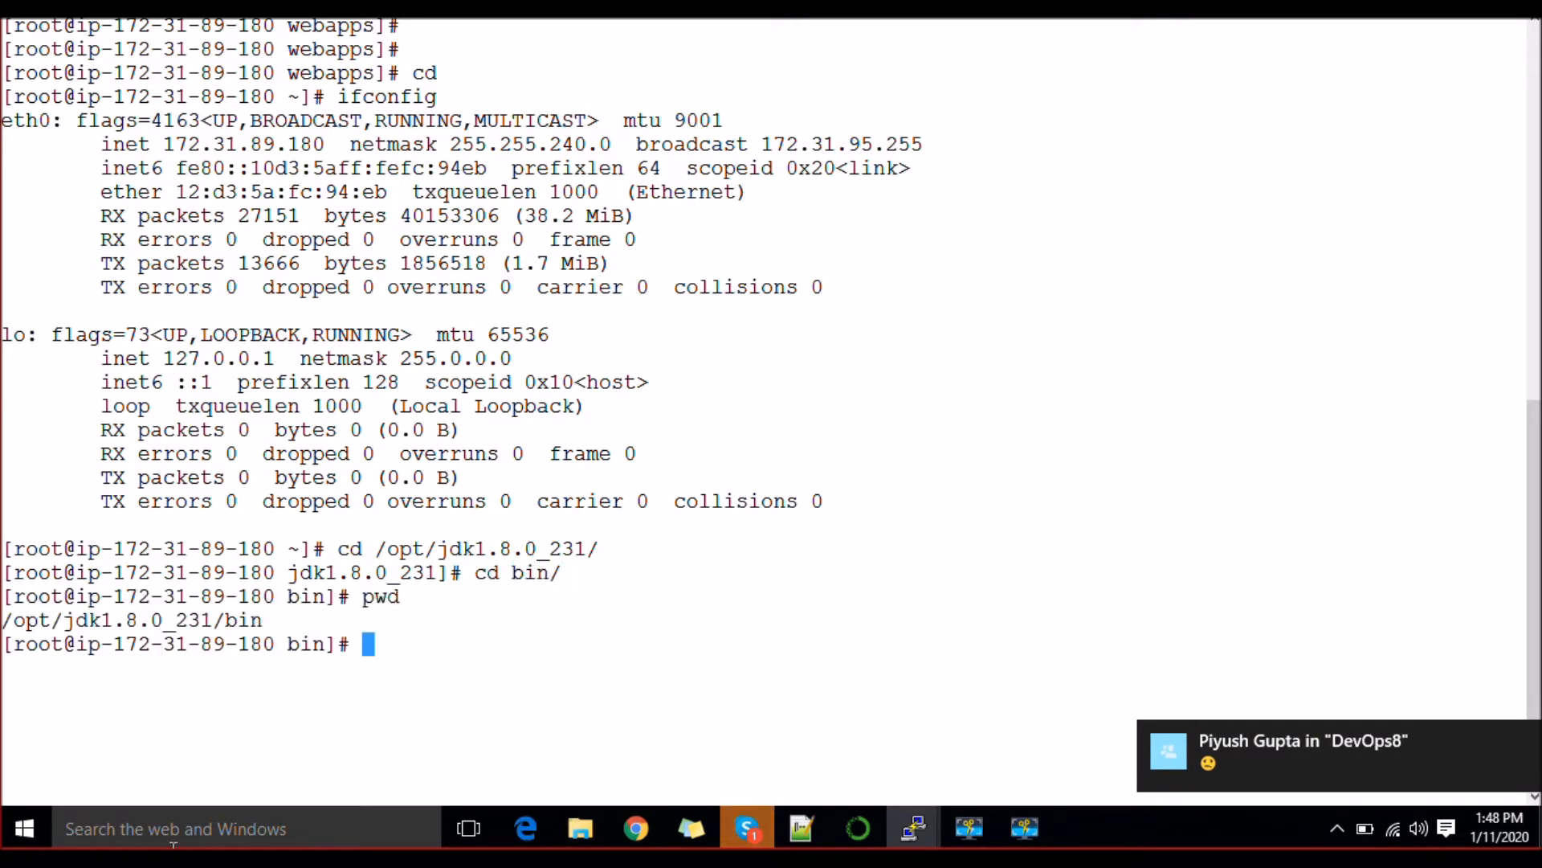
{"action": "type", "text": "ls"}
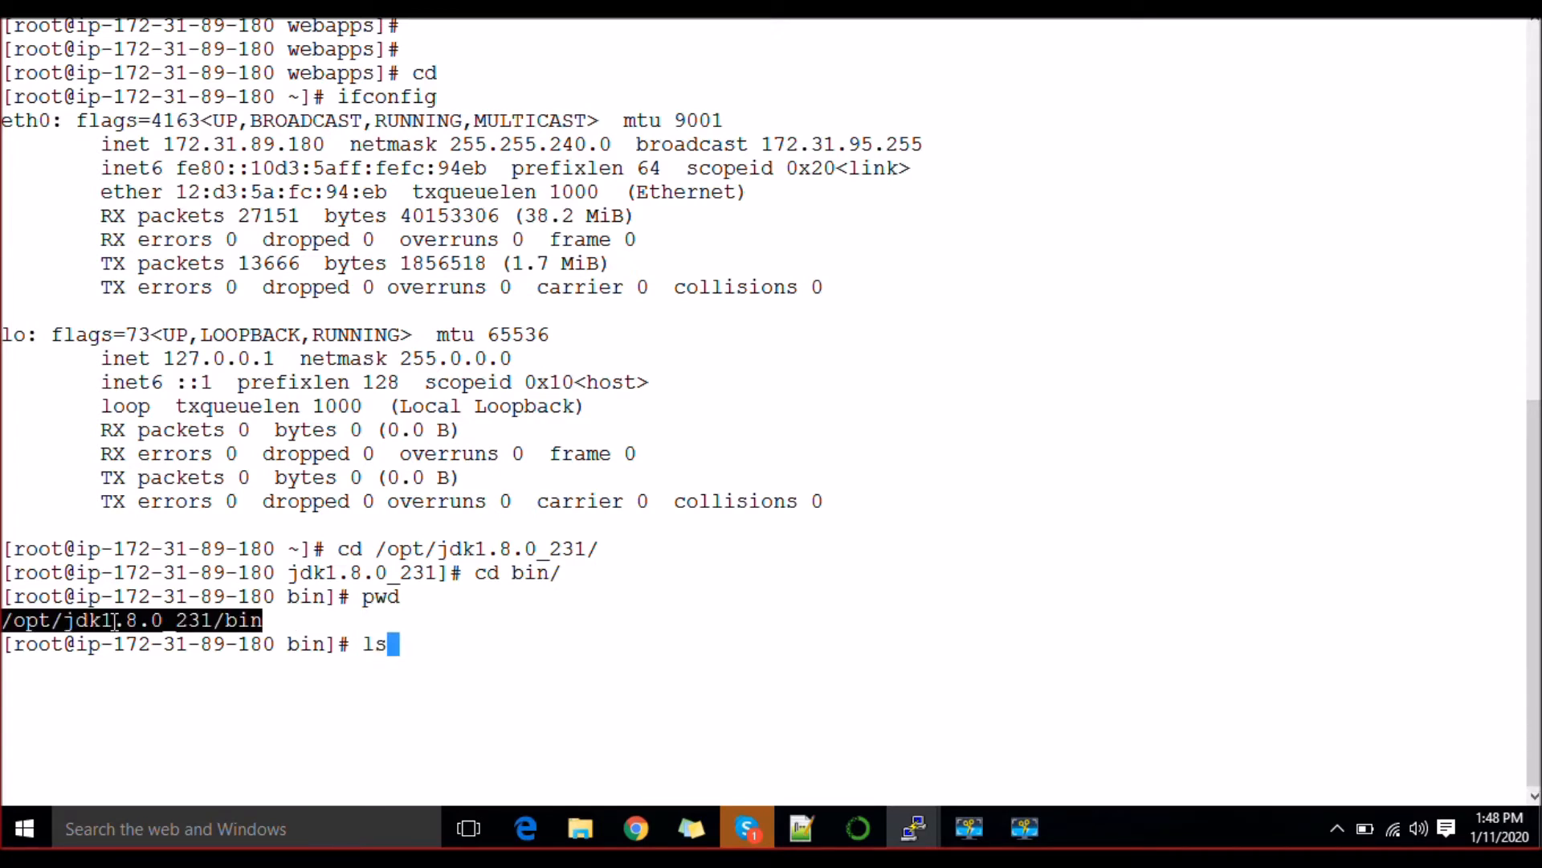
{"action": "type", "text": "-l /opt/jdk1.8.0_231/bin/"}
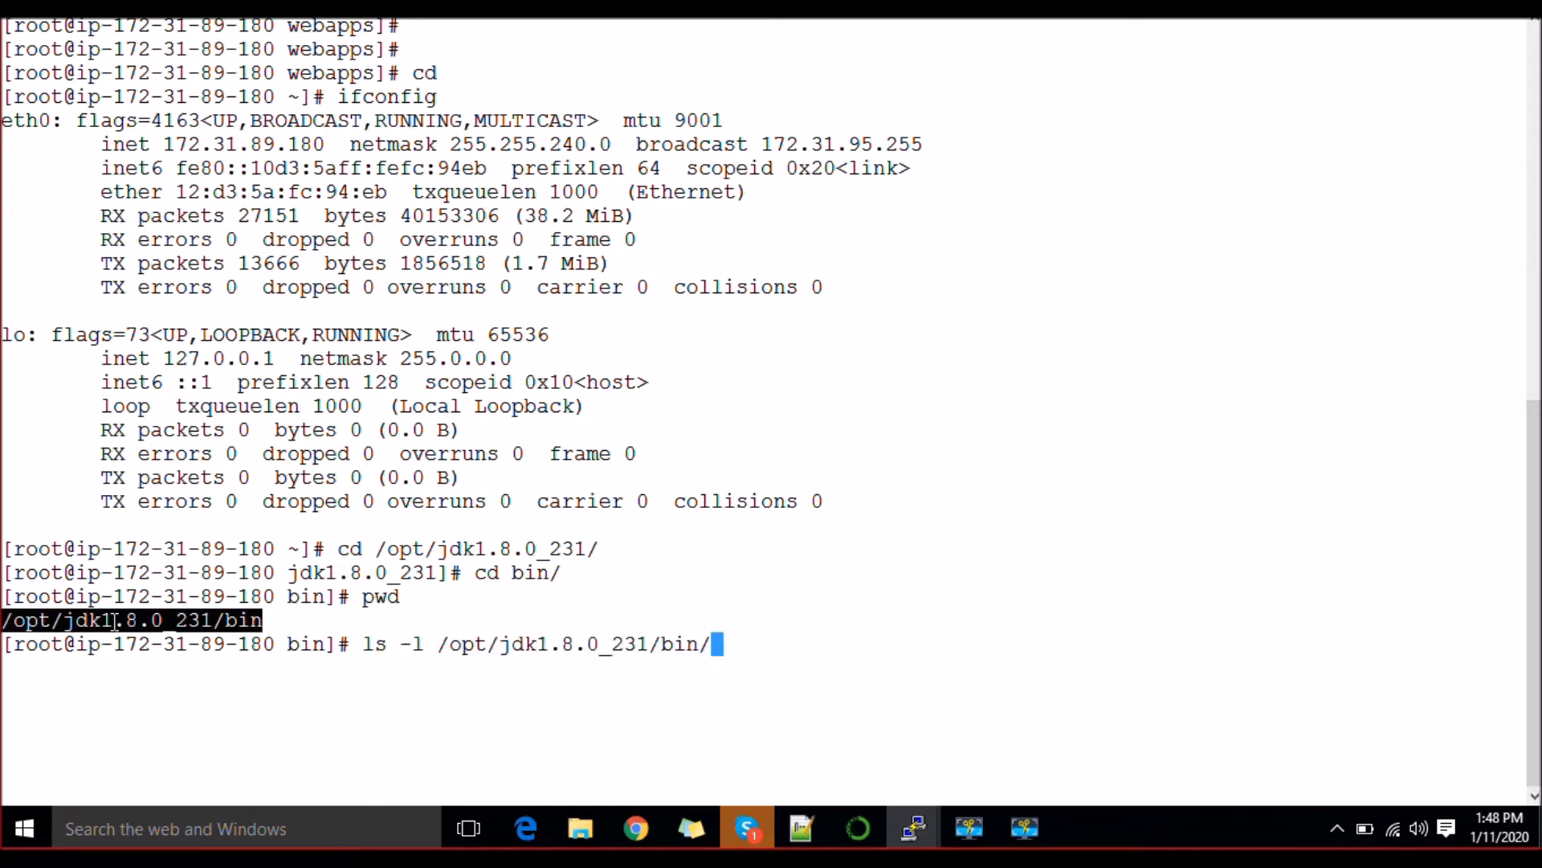
{"action": "key", "text": "Return"}
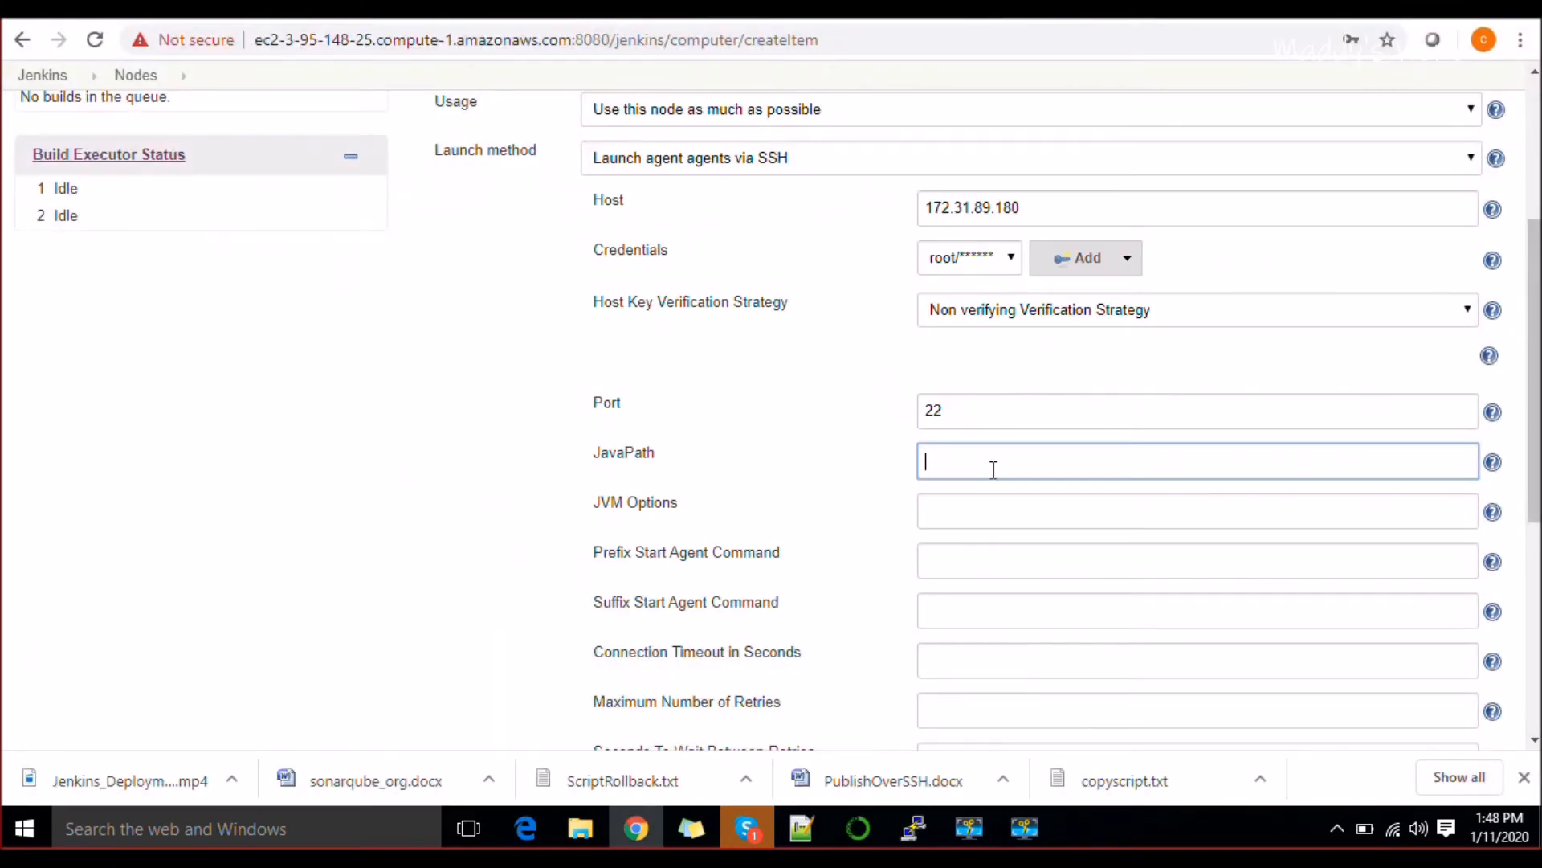
Set the Dev1 JavaPath to /opt/jdk1.8.0_231/bin/java and move down toward Save.
{"action": "type", "text": "/opt/jdk1.8.0_231/bin/java"}
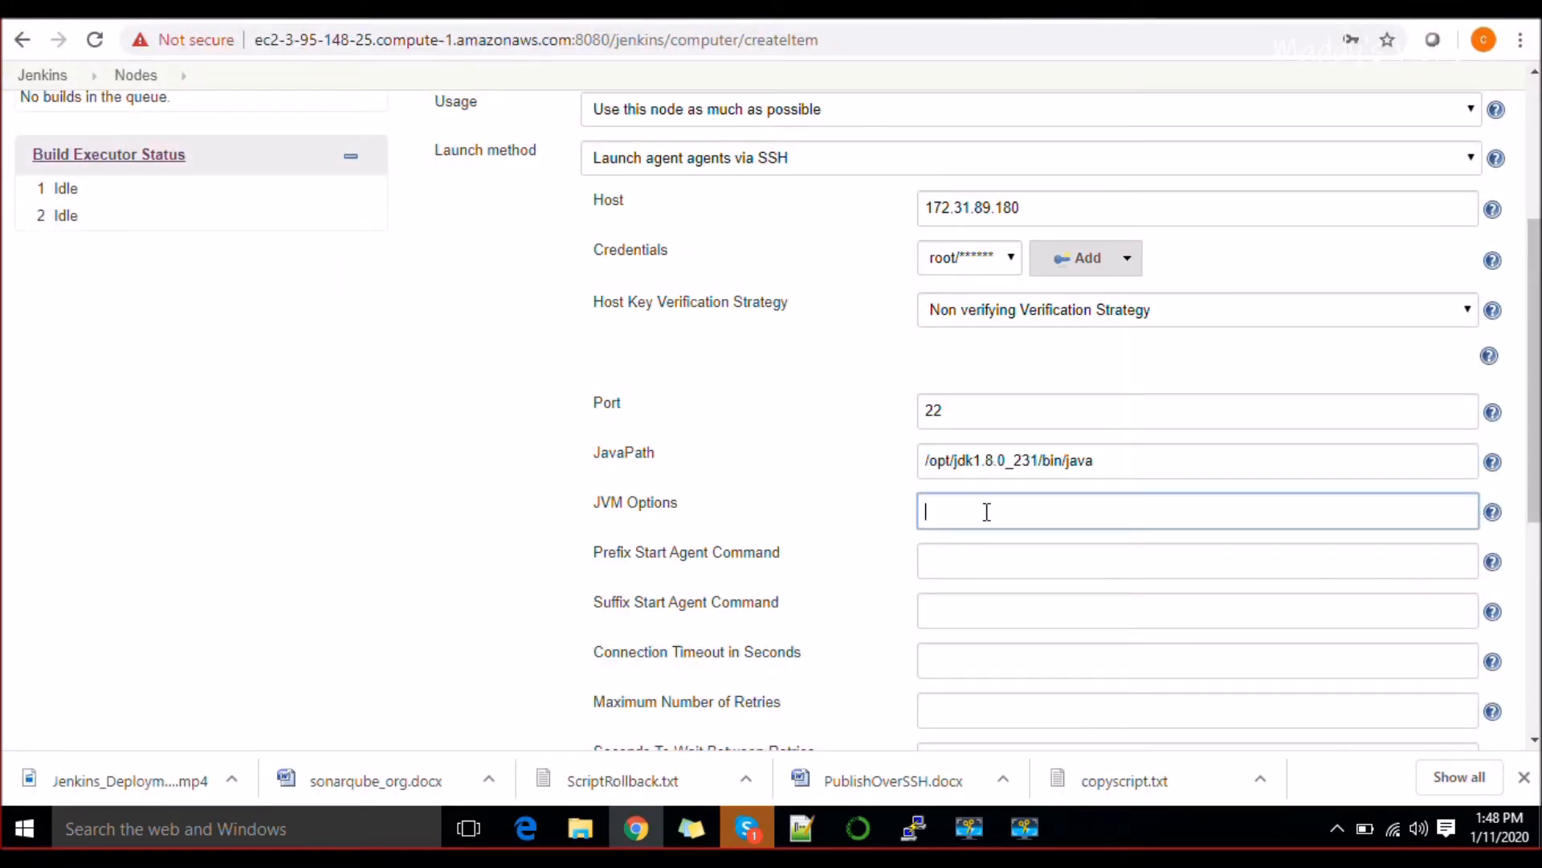
{"action": "scroll", "scroll_direction": "down", "scroll_amount": 3}
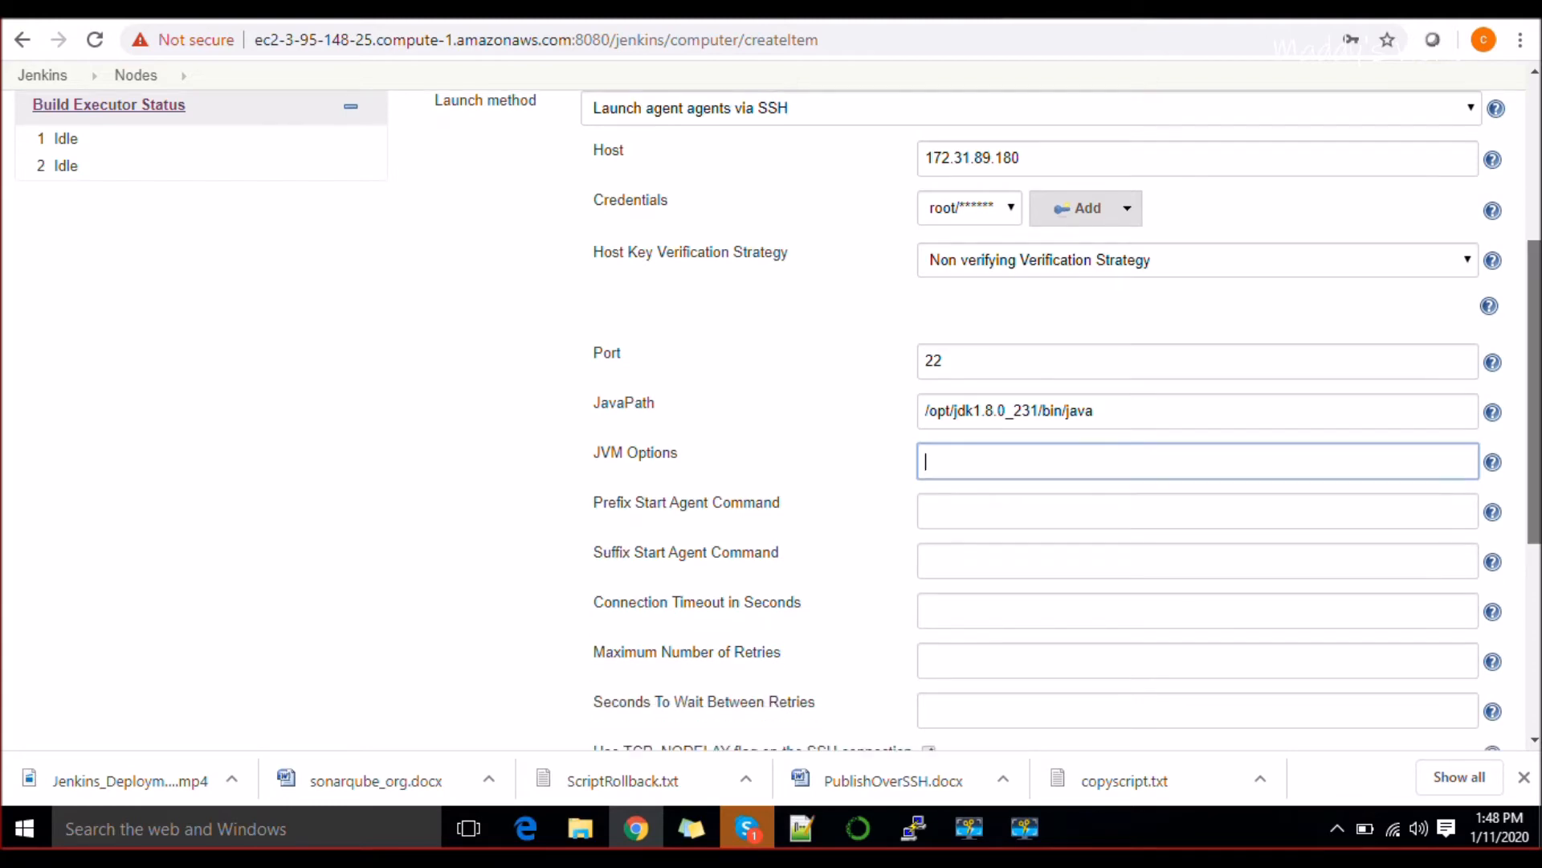
{"action": "scroll", "scroll_direction": "down", "scroll_amount": 3}
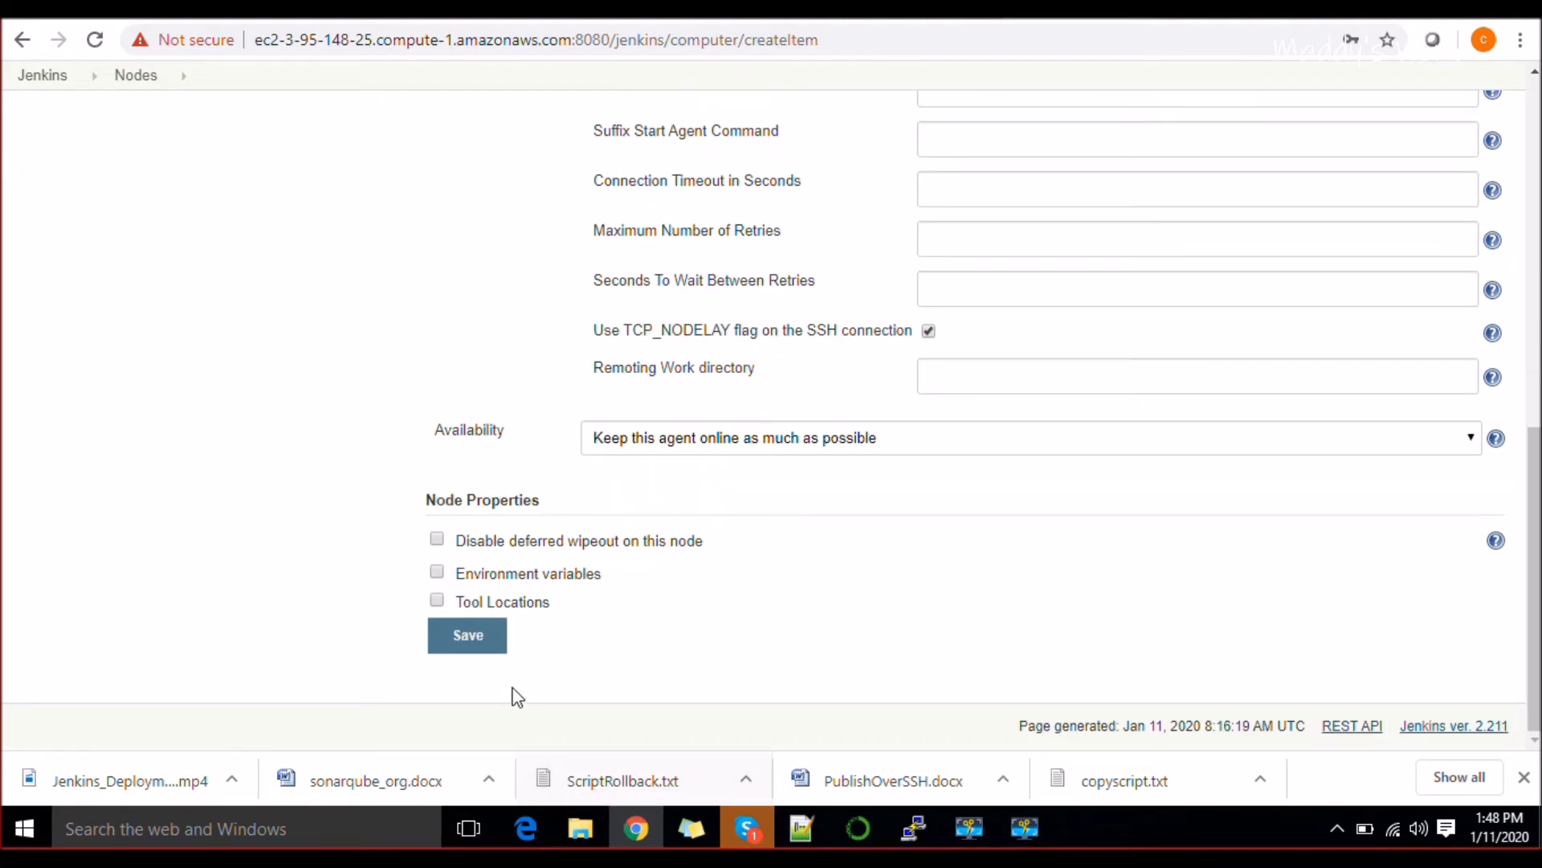
Back on the agent terminal, open /etc/ssh/sshd_config in vi for editing.
{"action": "left_click", "coordinate": [912, 828]}
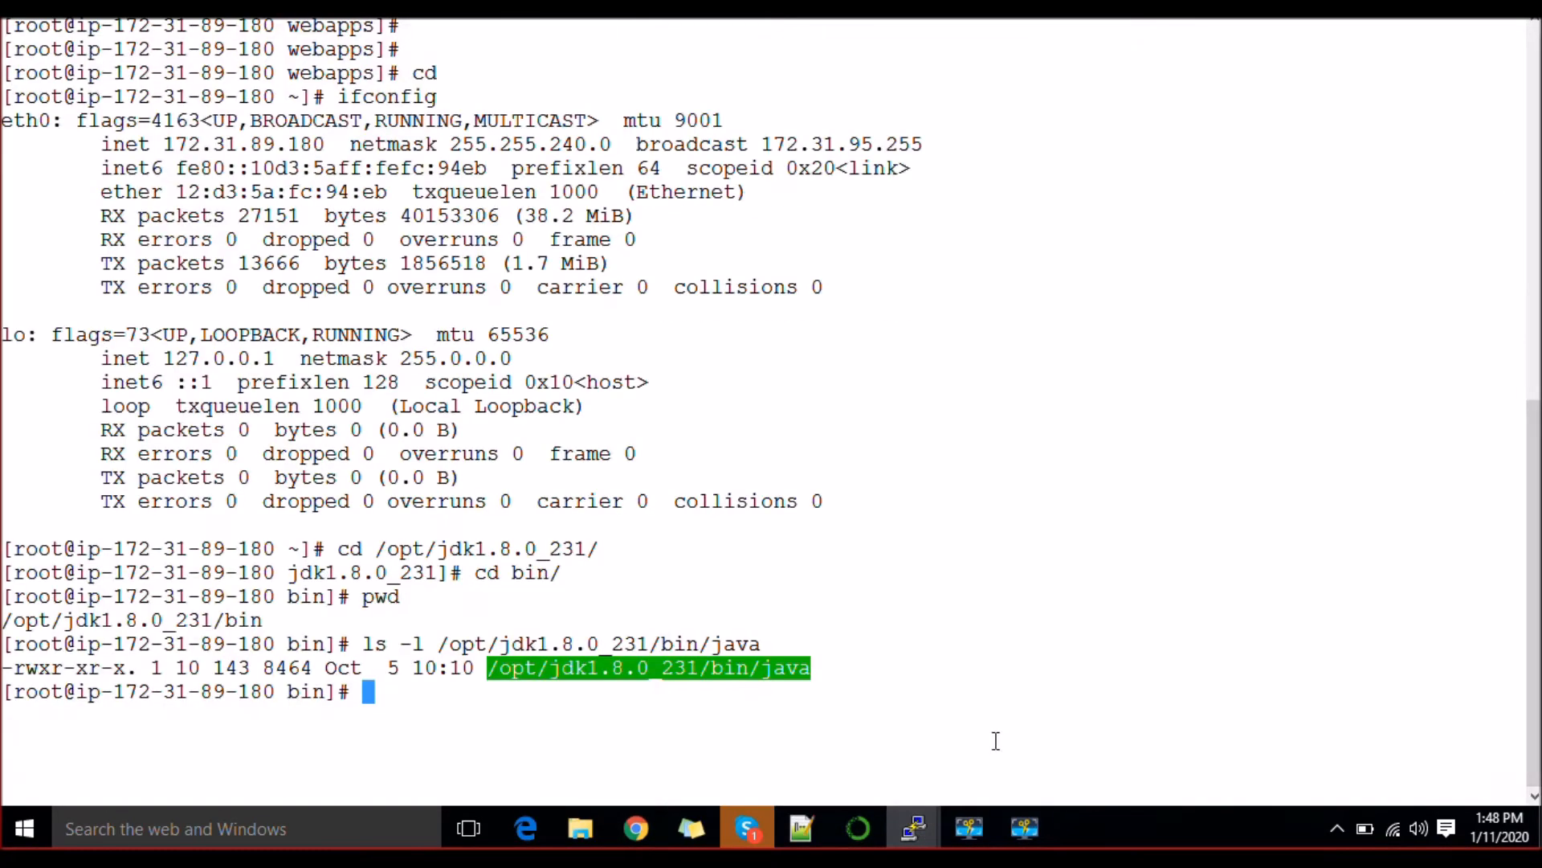
{"action": "left_click", "coordinate": [959, 698]}
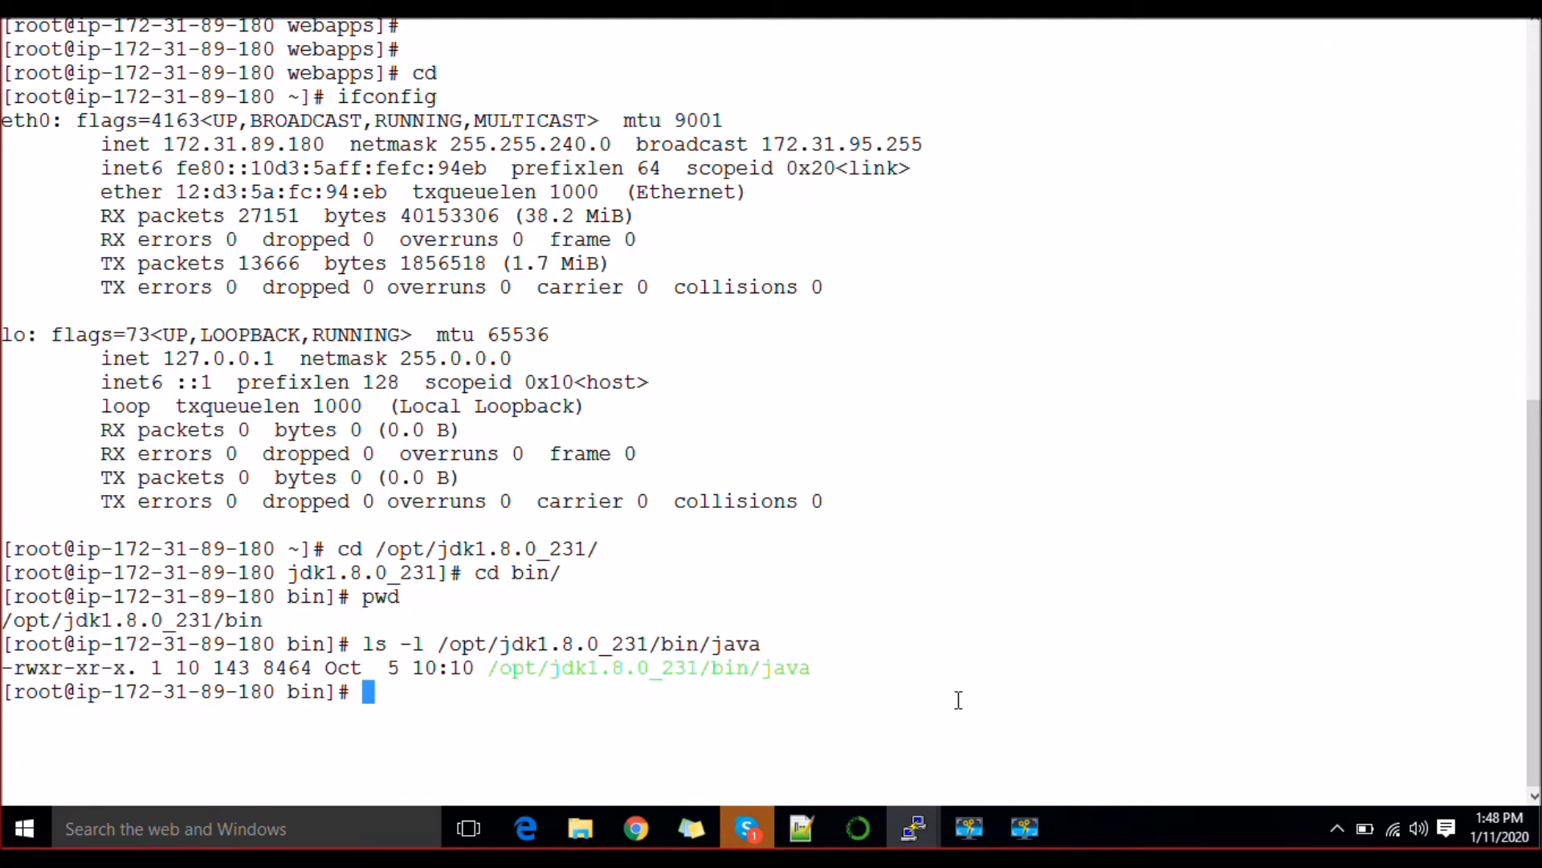
{"action": "type", "text": "vi /e"}
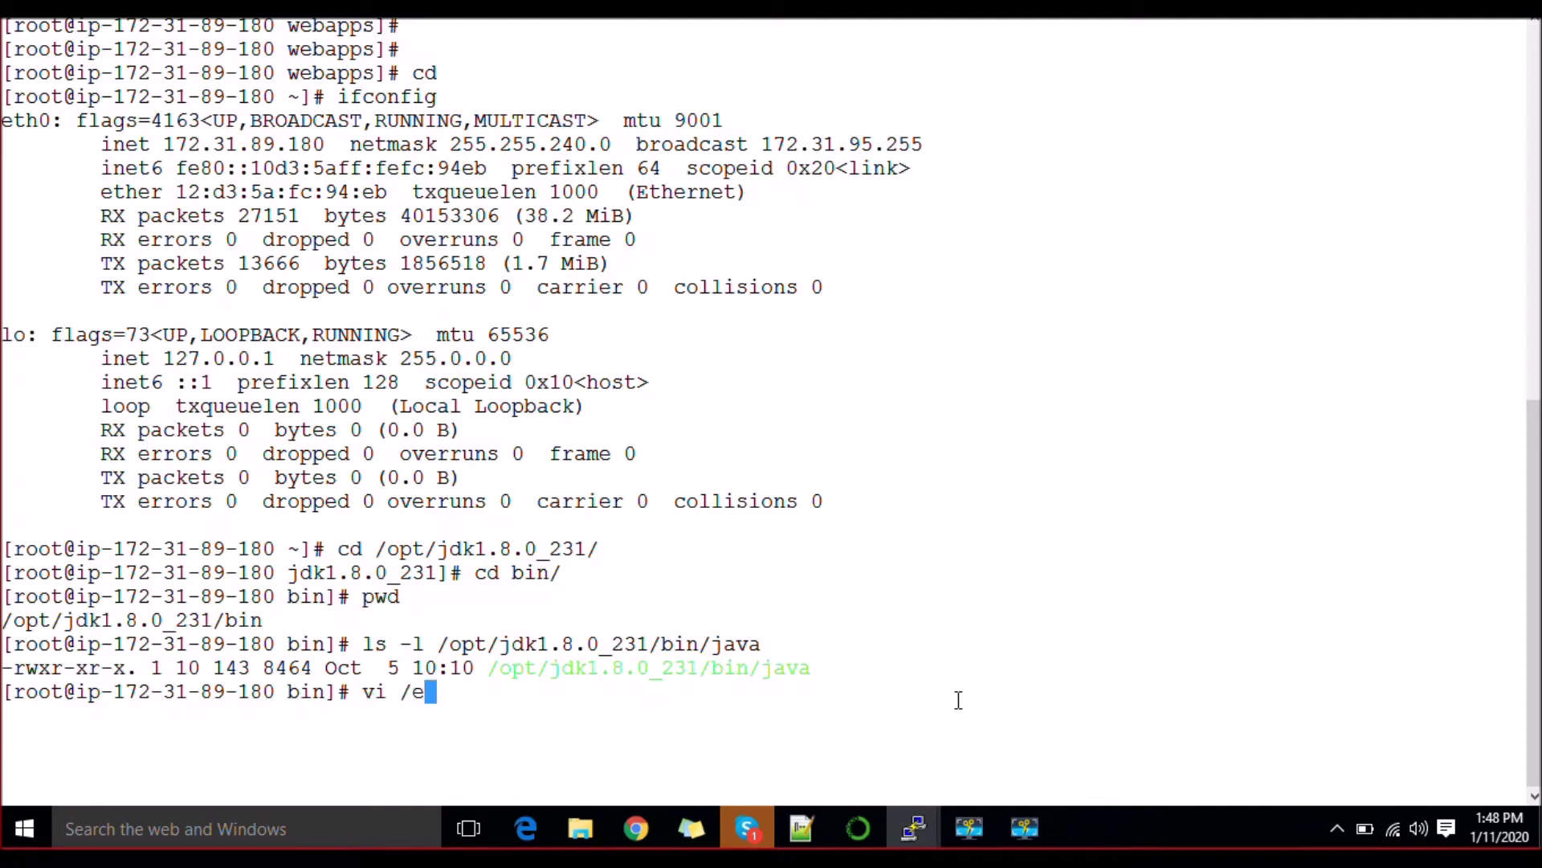
{"action": "type", "text": "tc/ssh/s"}
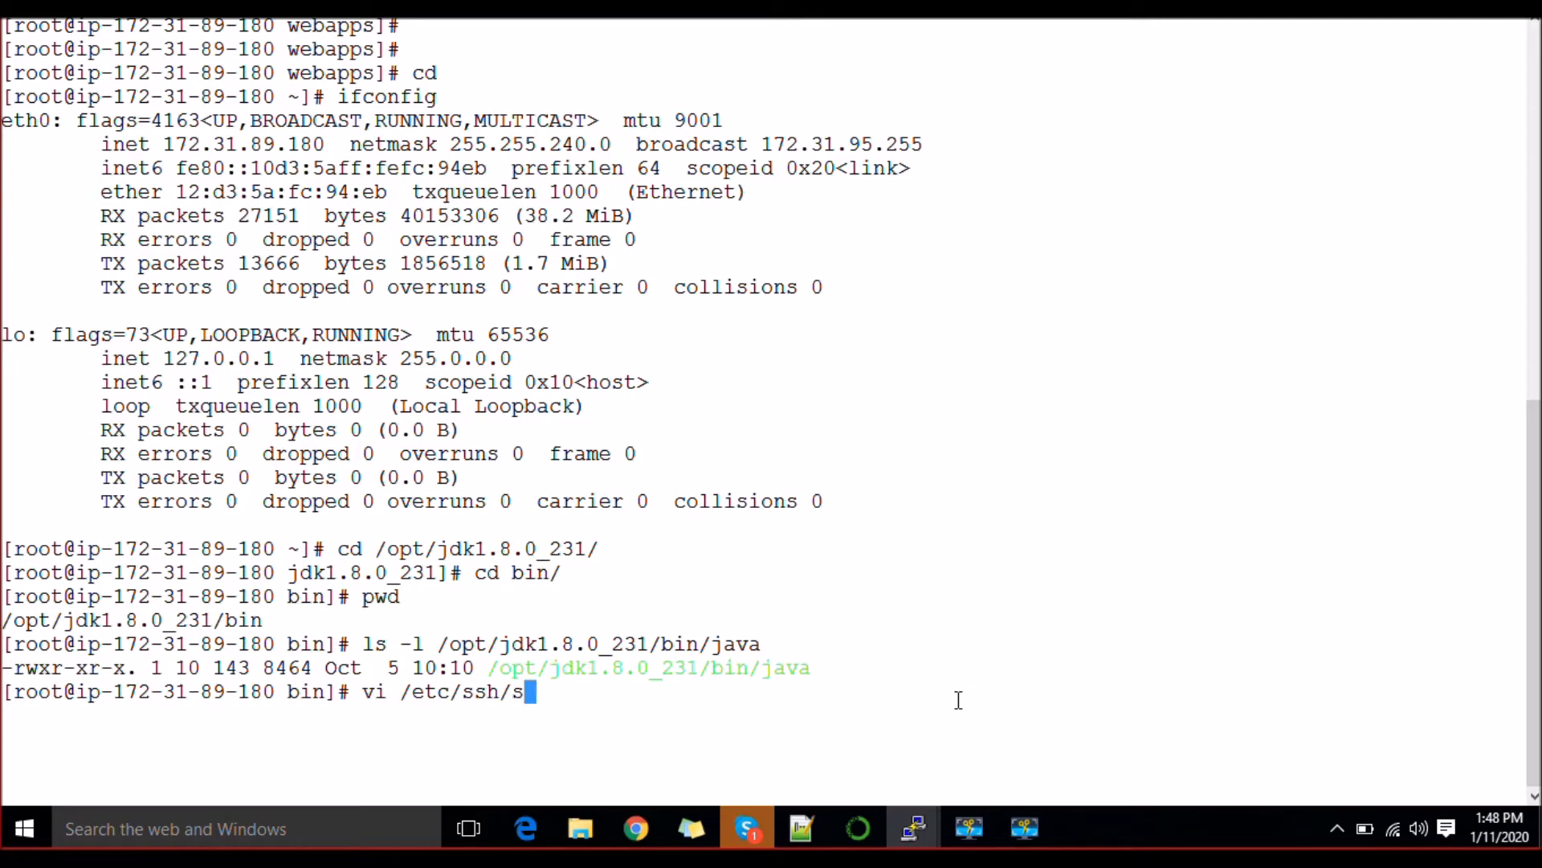
{"action": "key", "text": "Return"}
{"action": "type", "text": "/"}
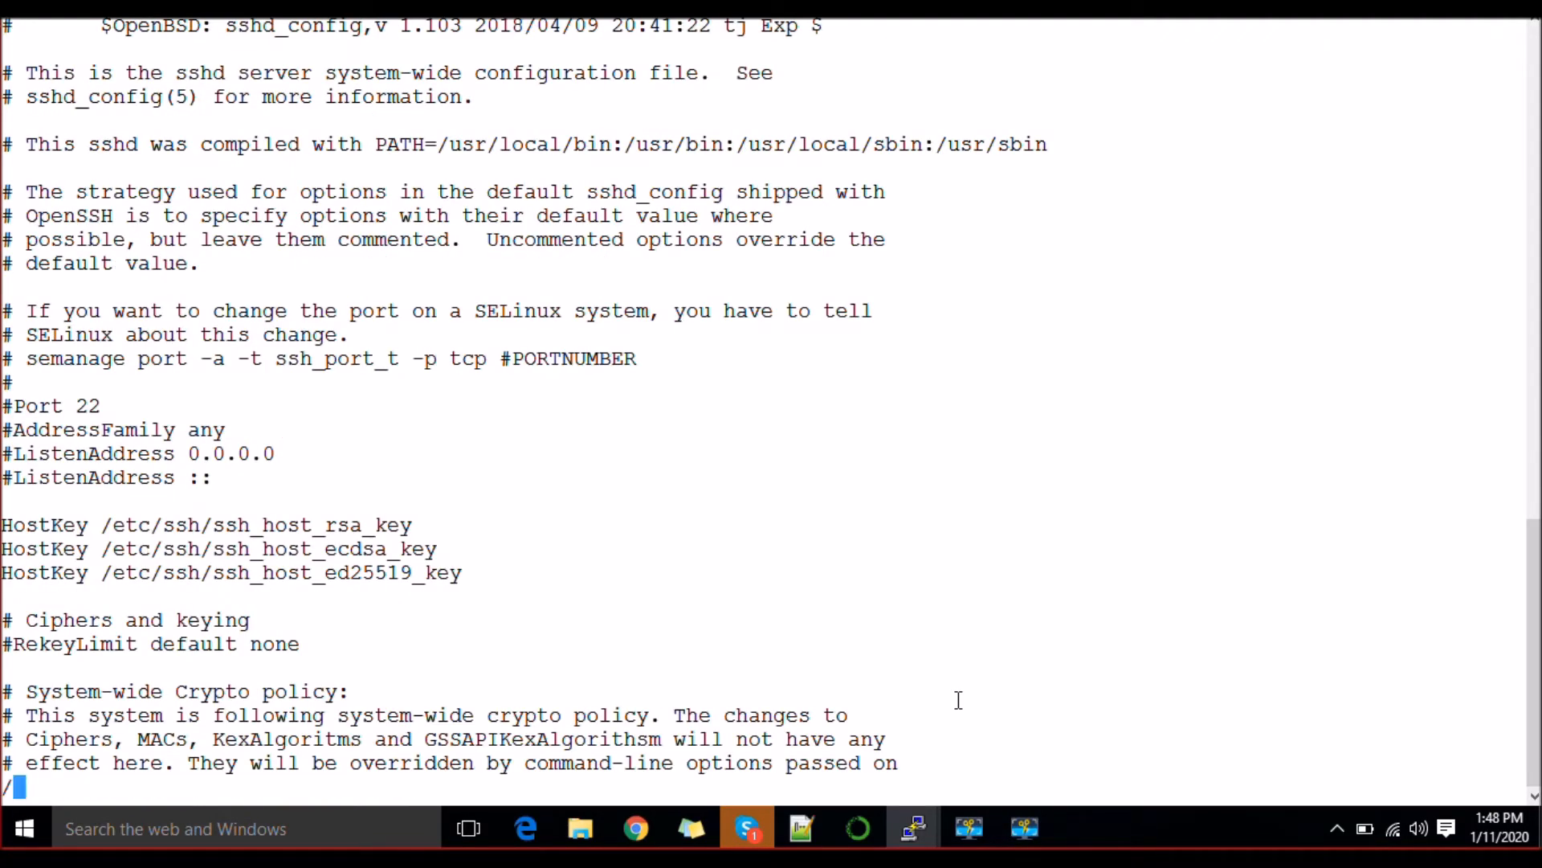
{"action": "type", "text": "Passwo"}
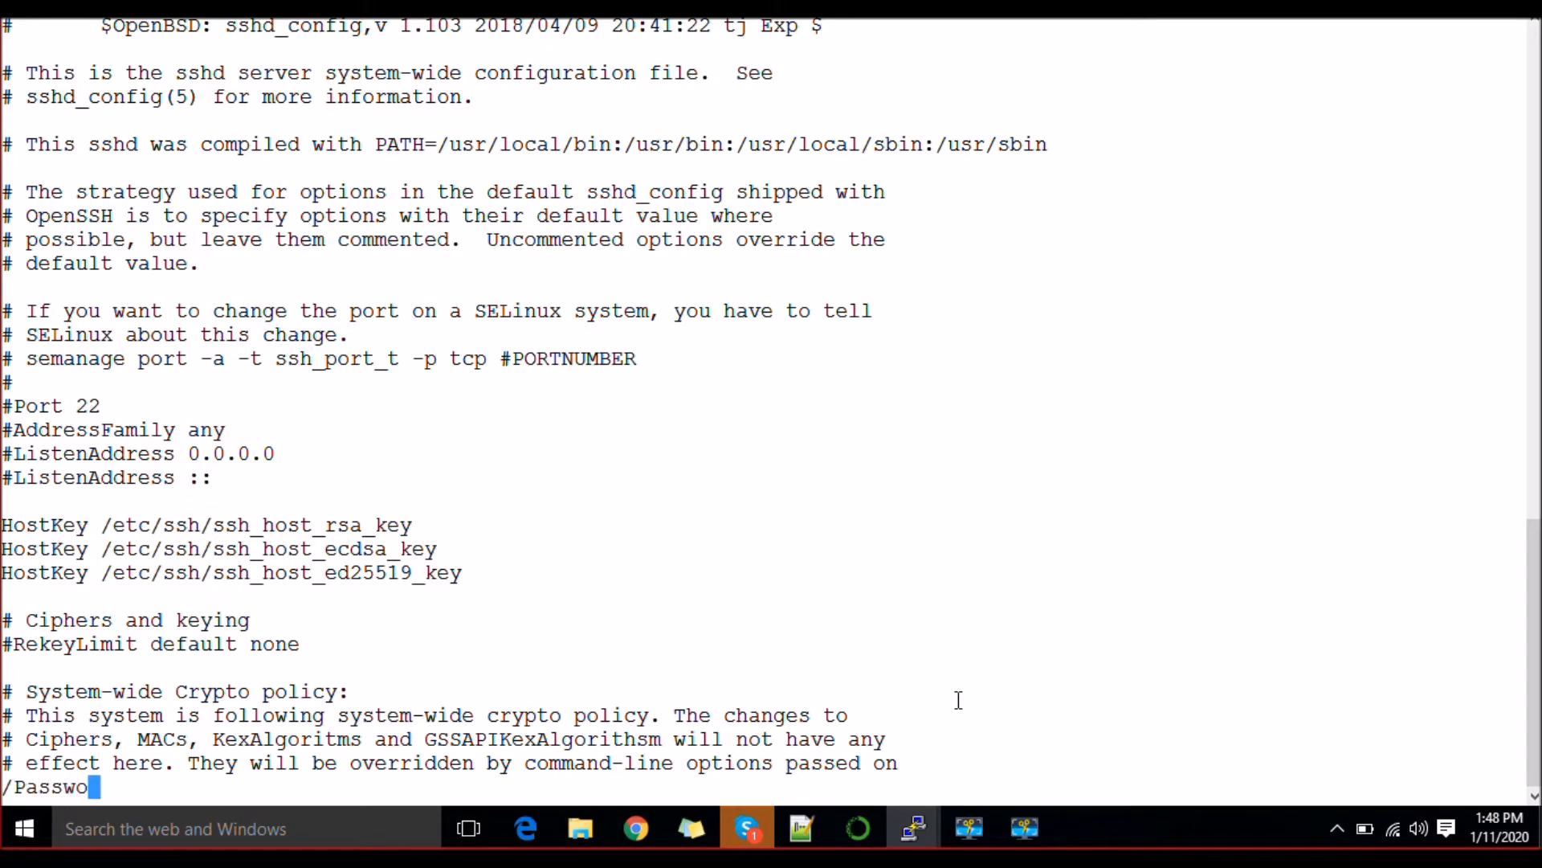
{"action": "key", "text": "Return"}
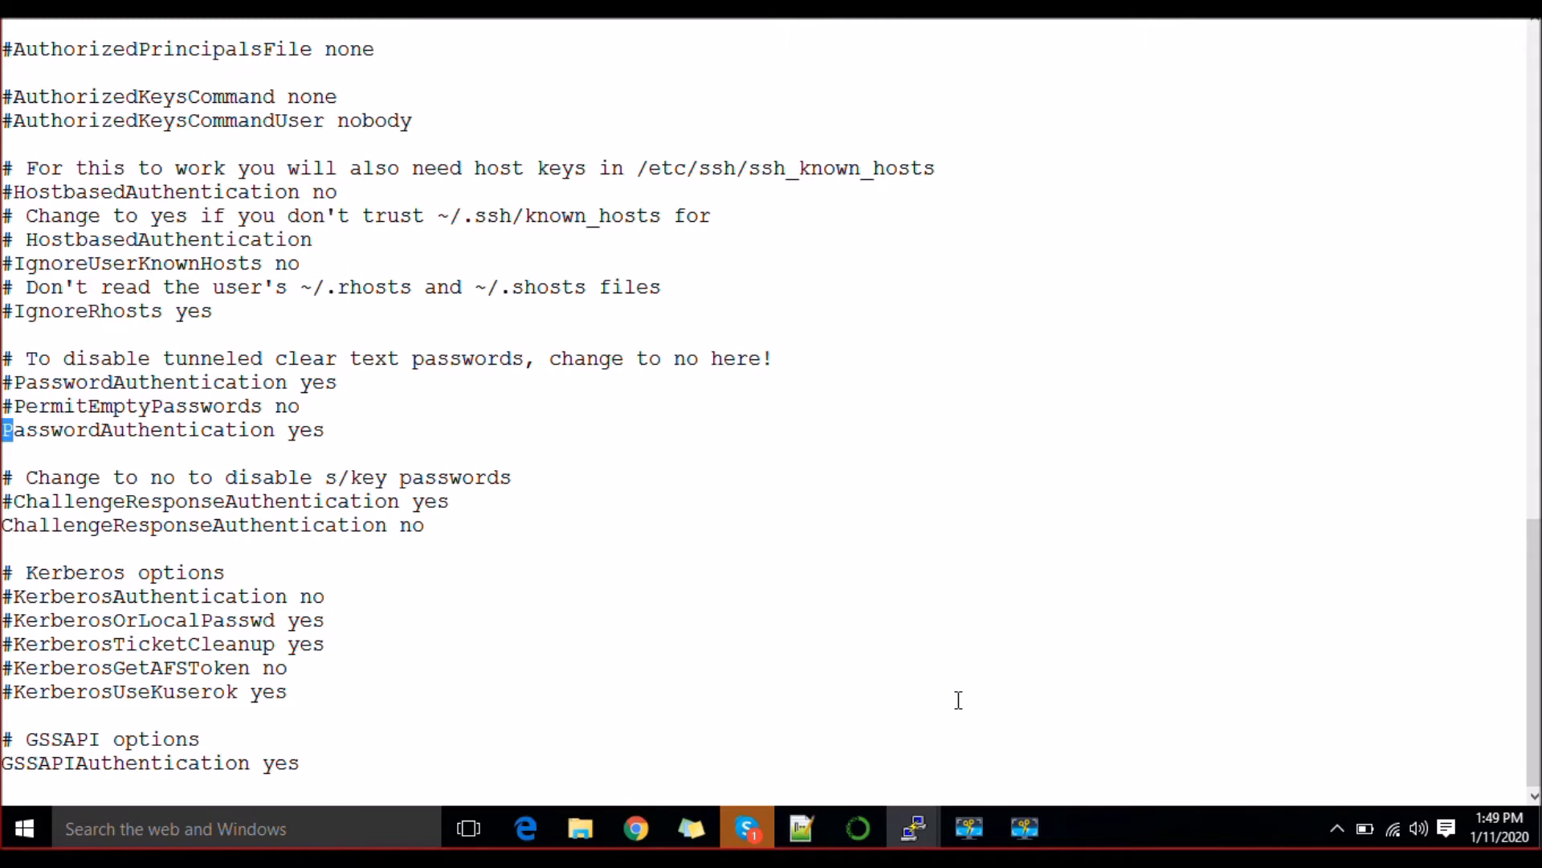
{"action": "type", "text": "/"}
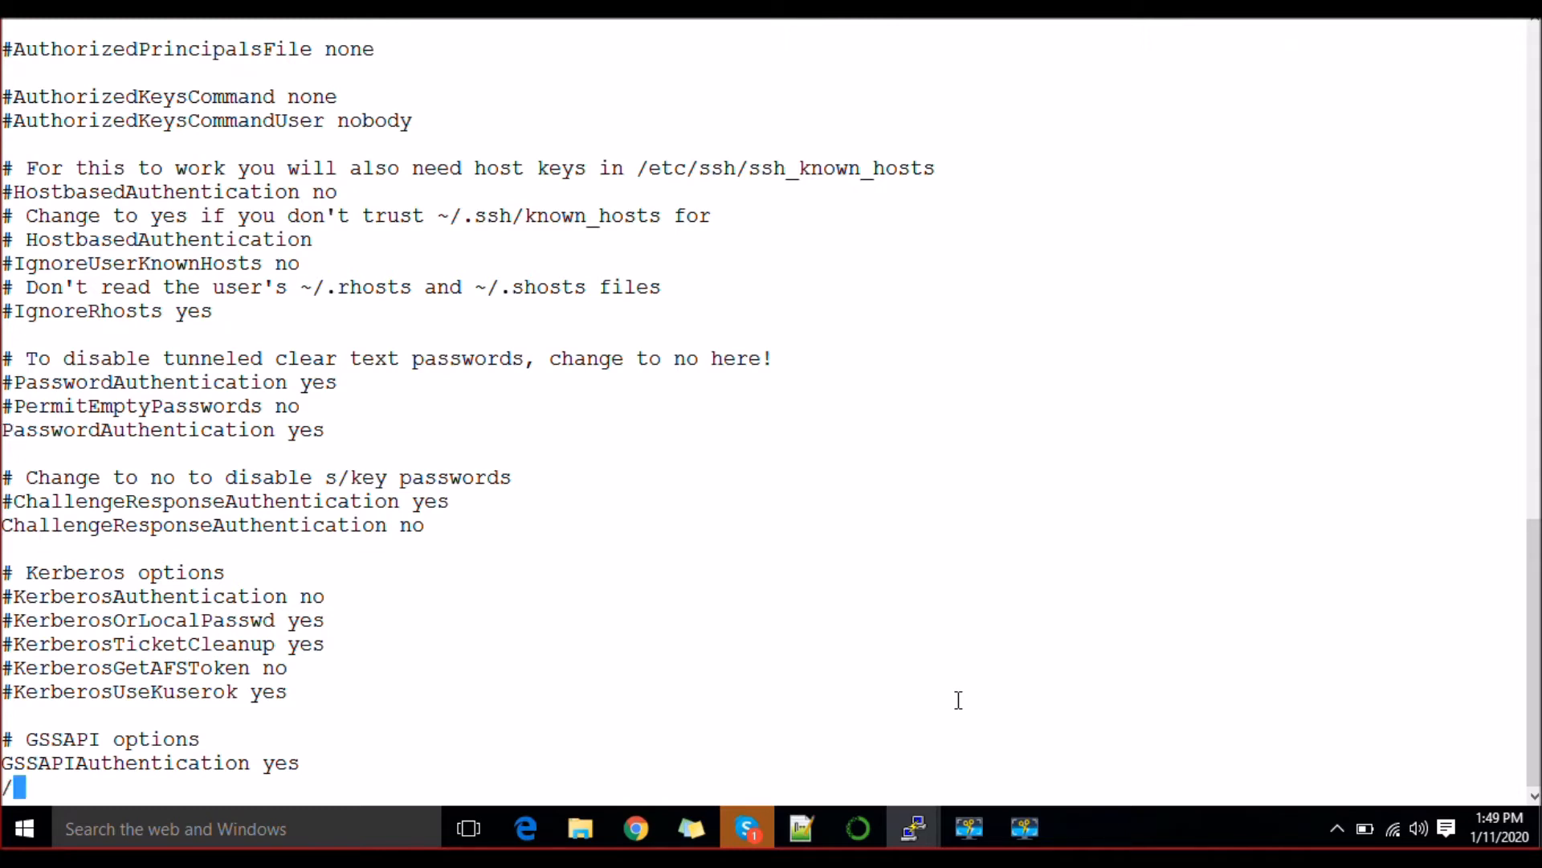
{"action": "type", "text": "Pe"}
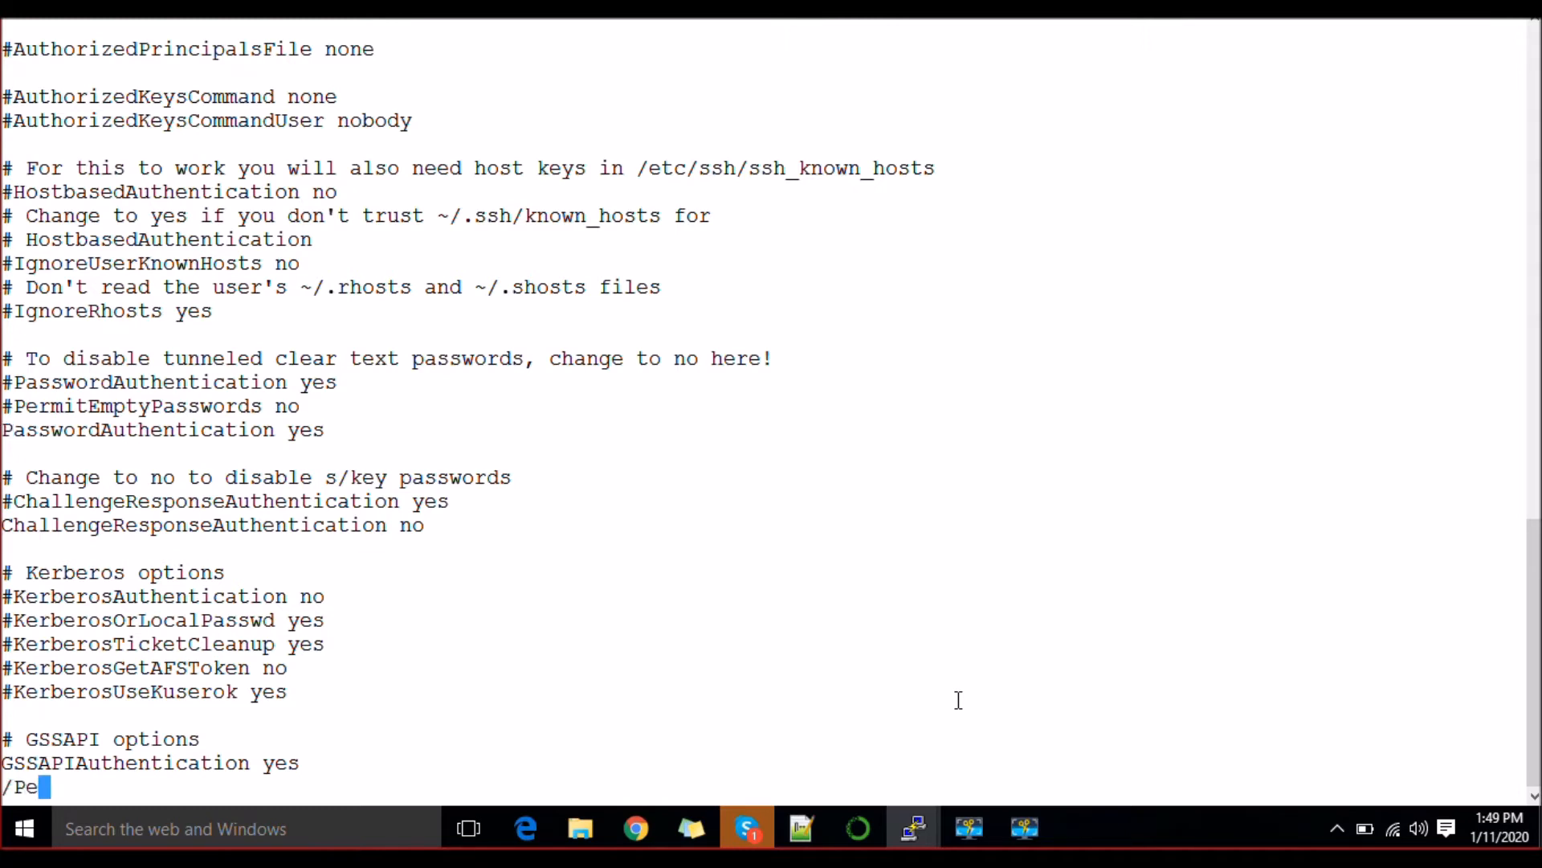
{"action": "key", "text": "Return"}
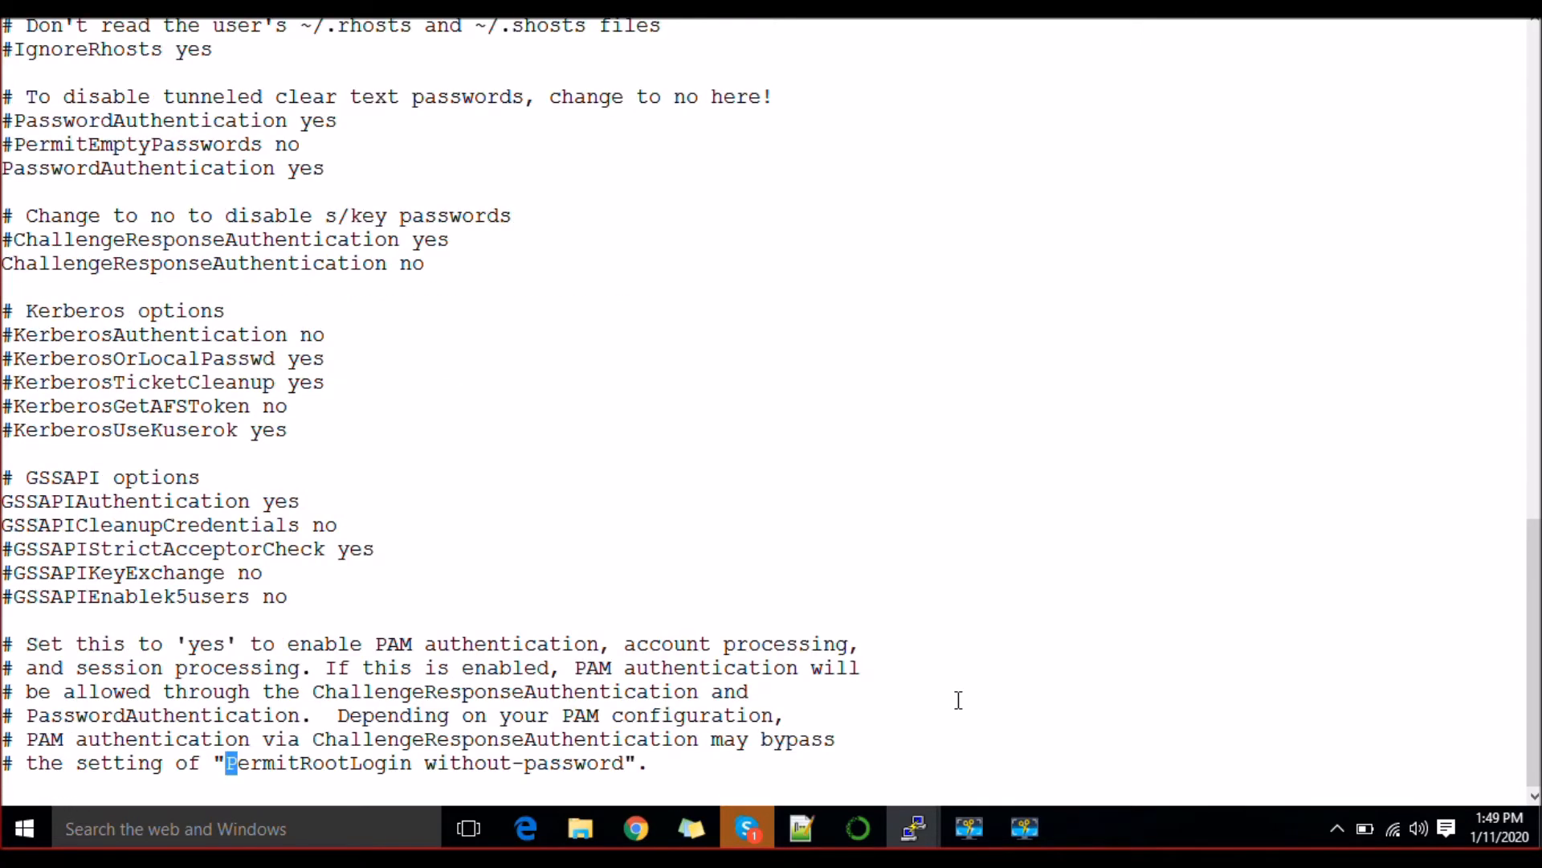
{"action": "scroll", "scroll_direction": "down", "scroll_amount": 3}
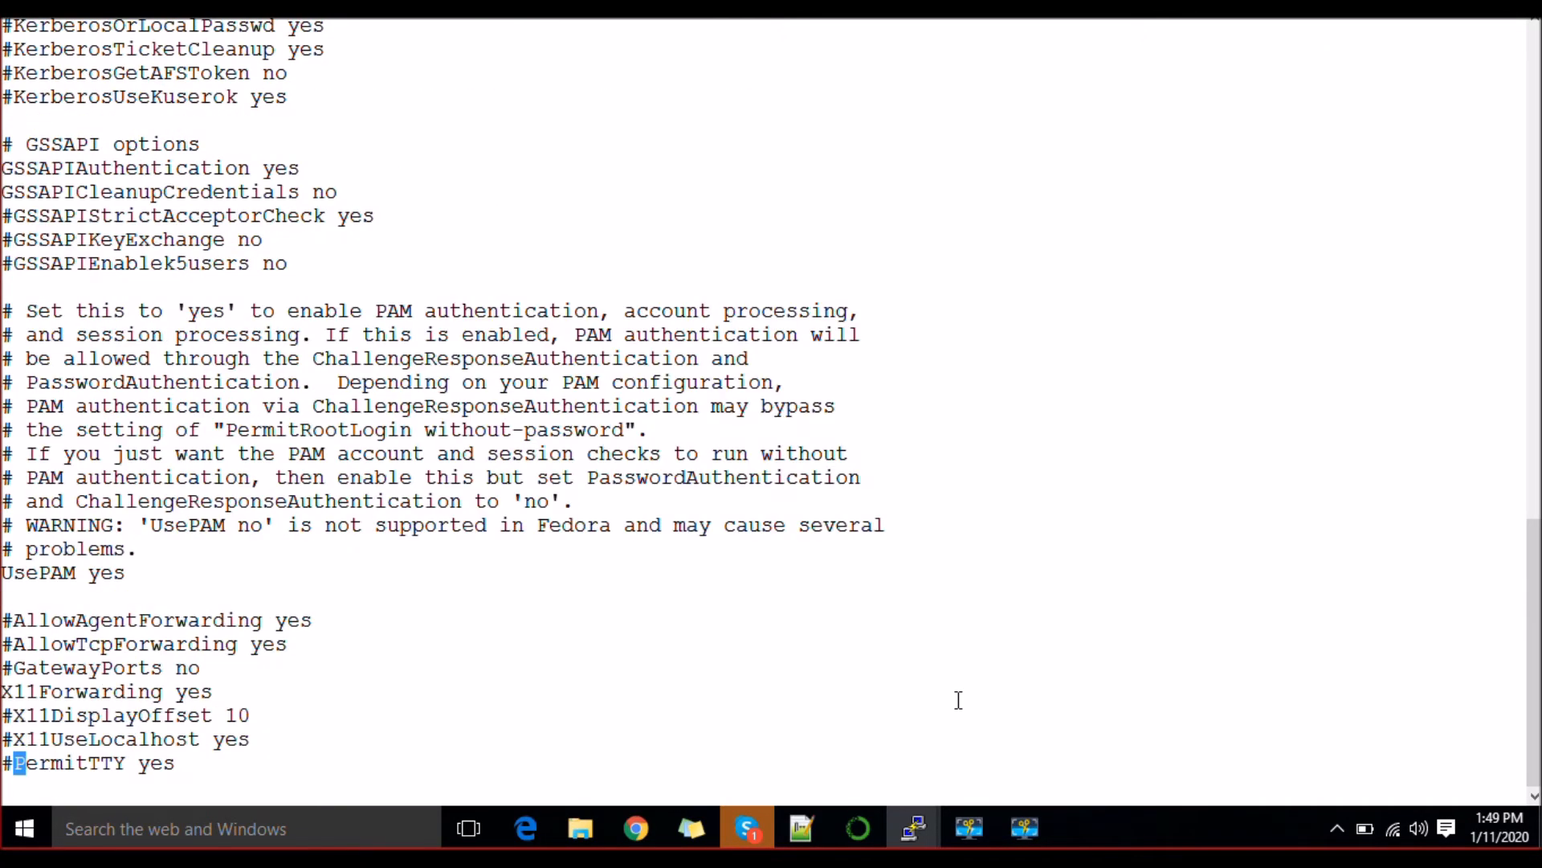
{"action": "scroll", "scroll_direction": "down", "scroll_amount": 3}
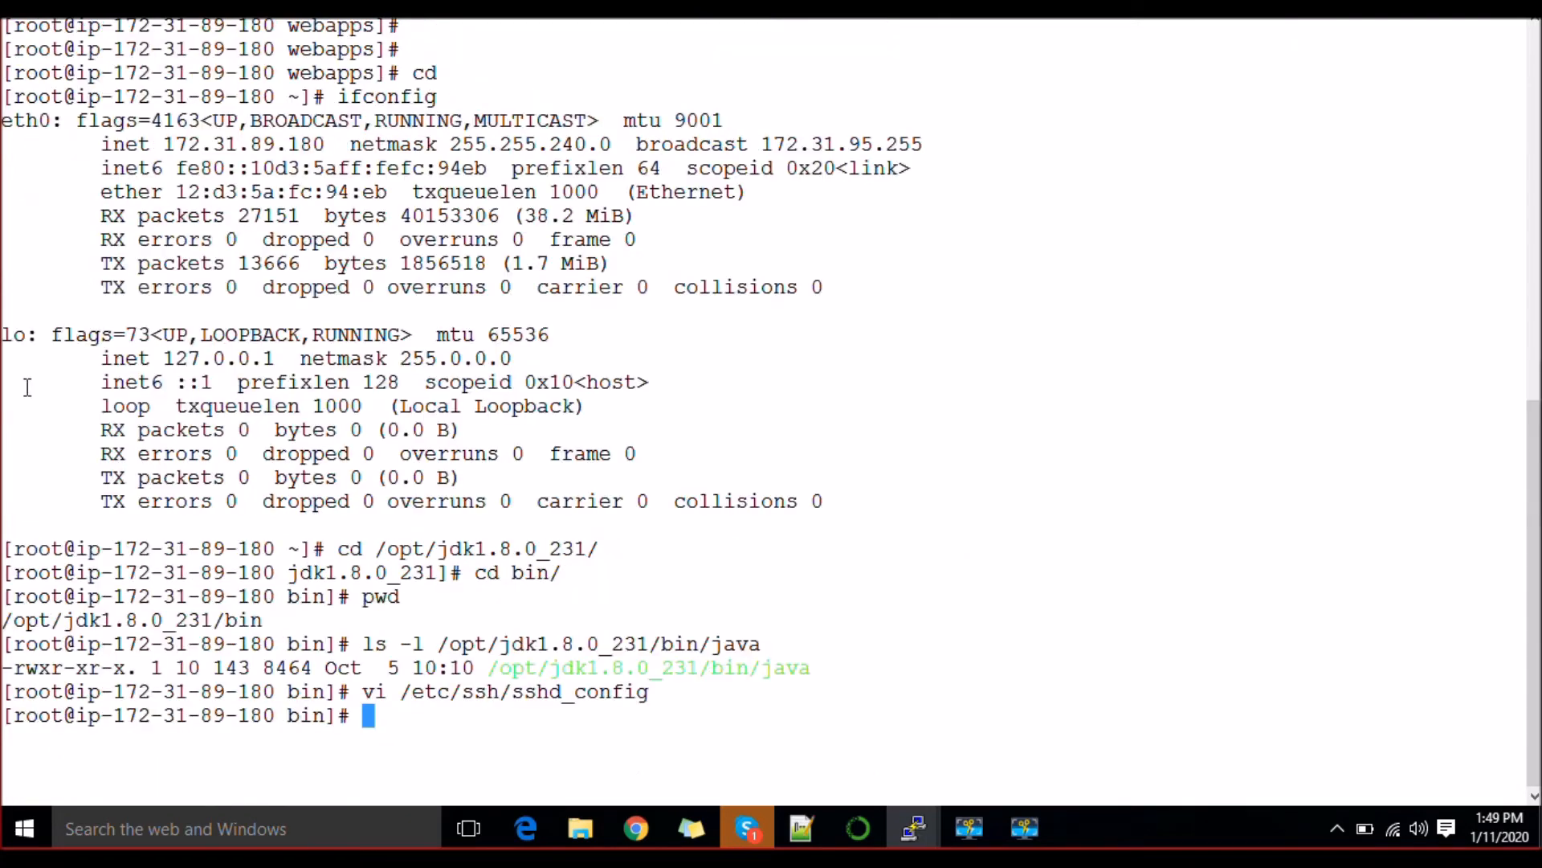
Reload the SSH service with systemctl reload sshd.
{"action": "type", "text": "system"}
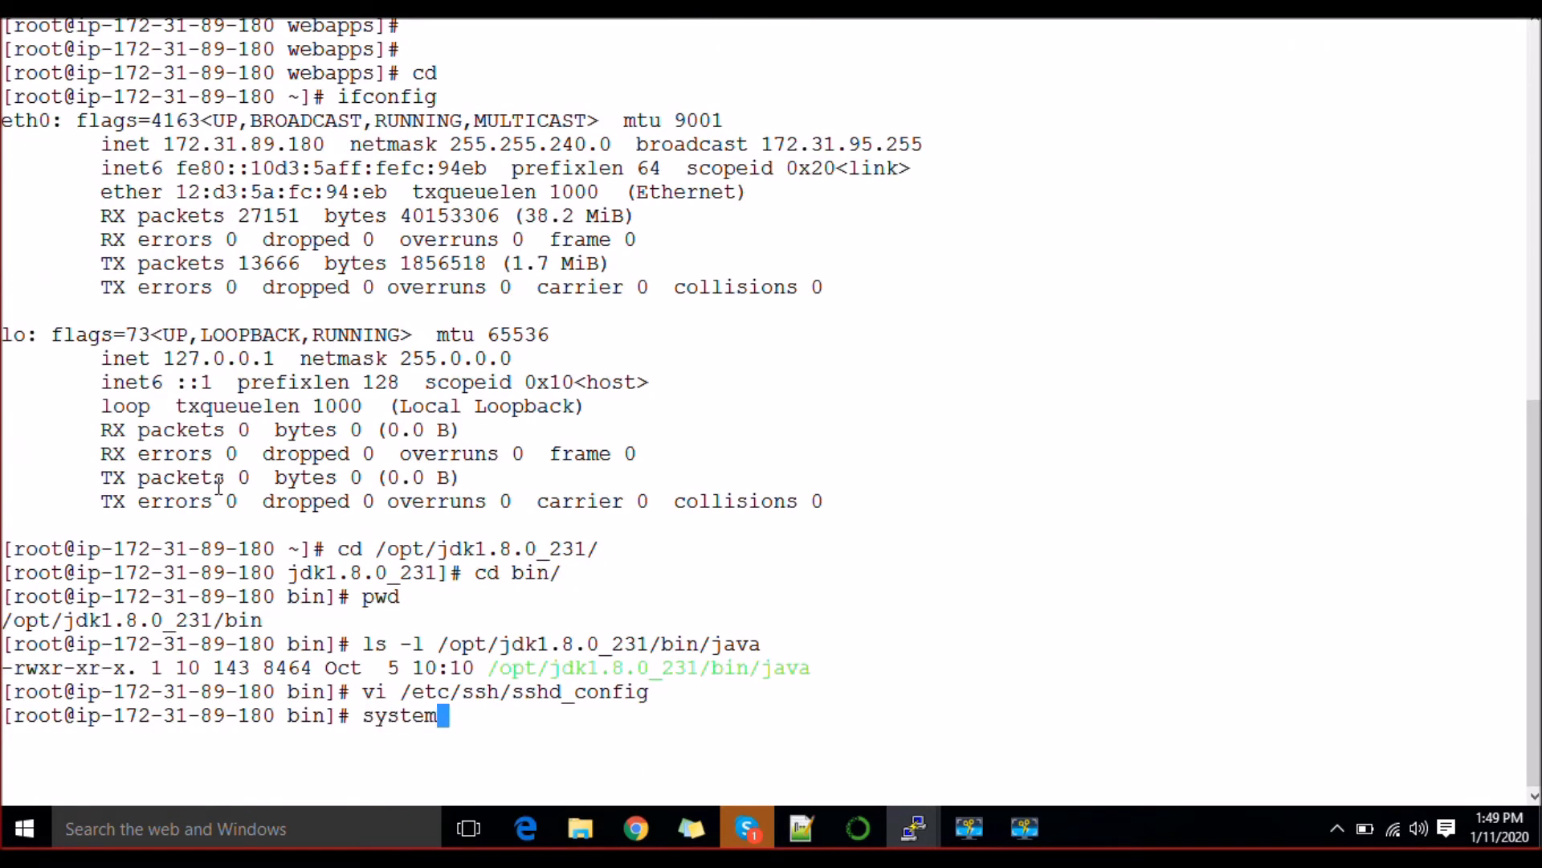
{"action": "type", "text": "ctl reload a"}
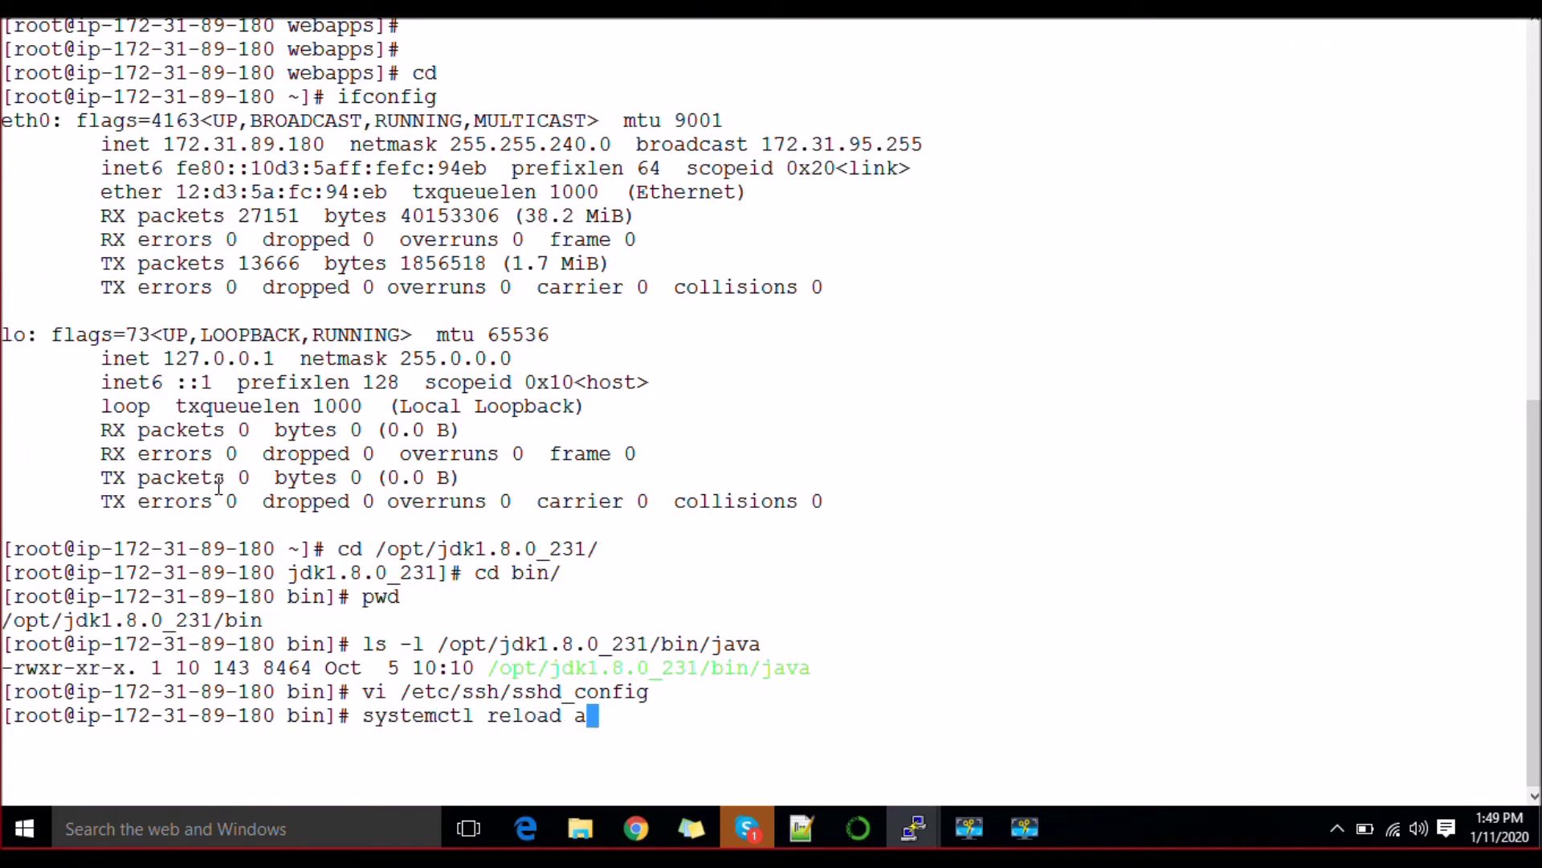
{"action": "type", "text": "sshd"}
{"action": "key", "text": "Return"}
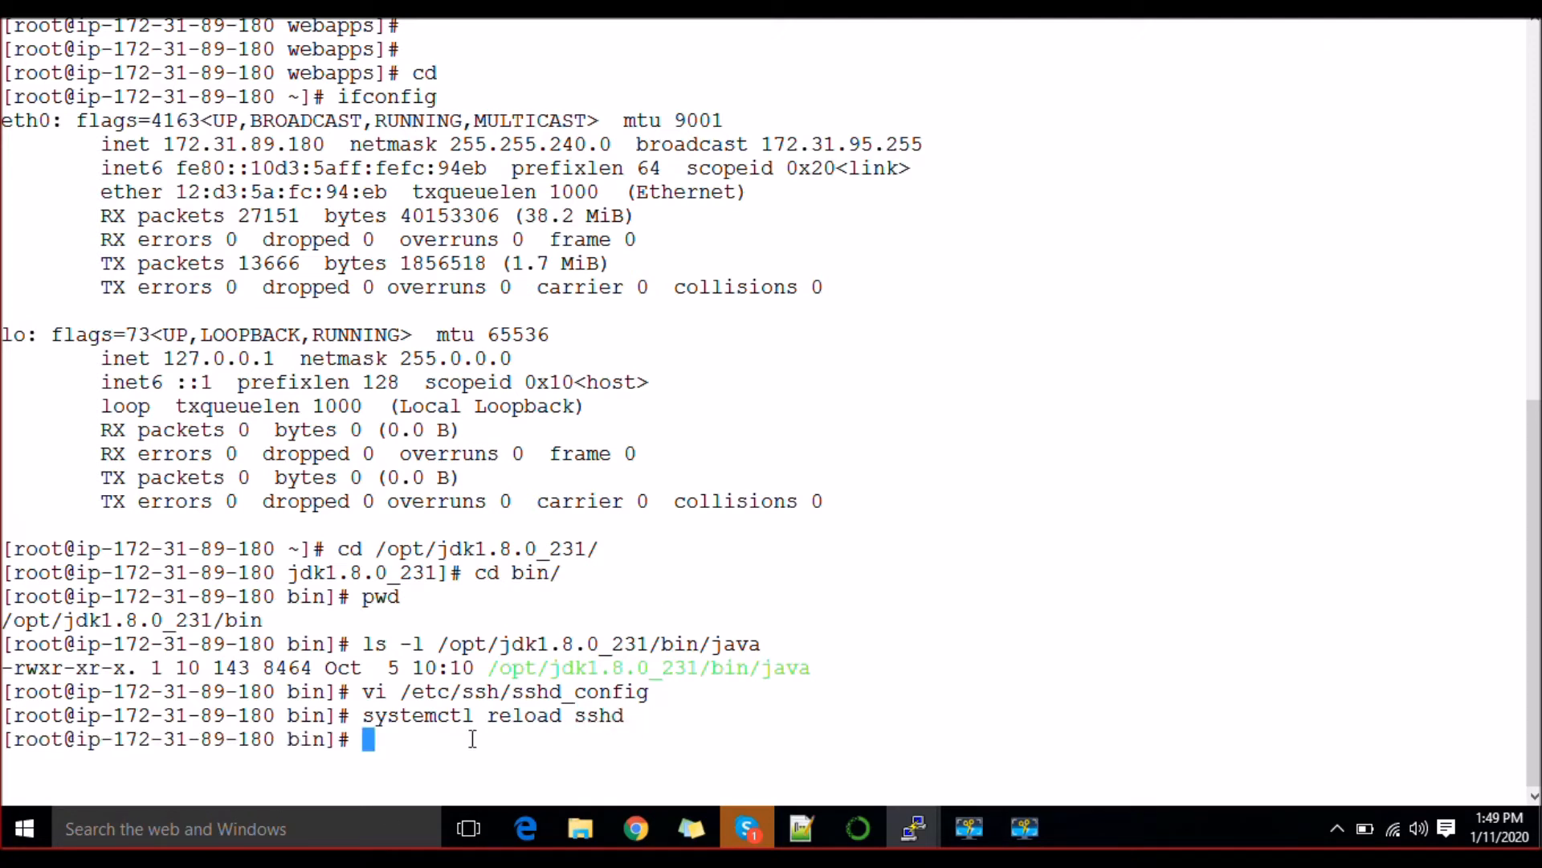
Save the new Dev1 agent node so it appears launching on the Nodes list.
{"action": "left_click", "coordinate": [637, 827]}
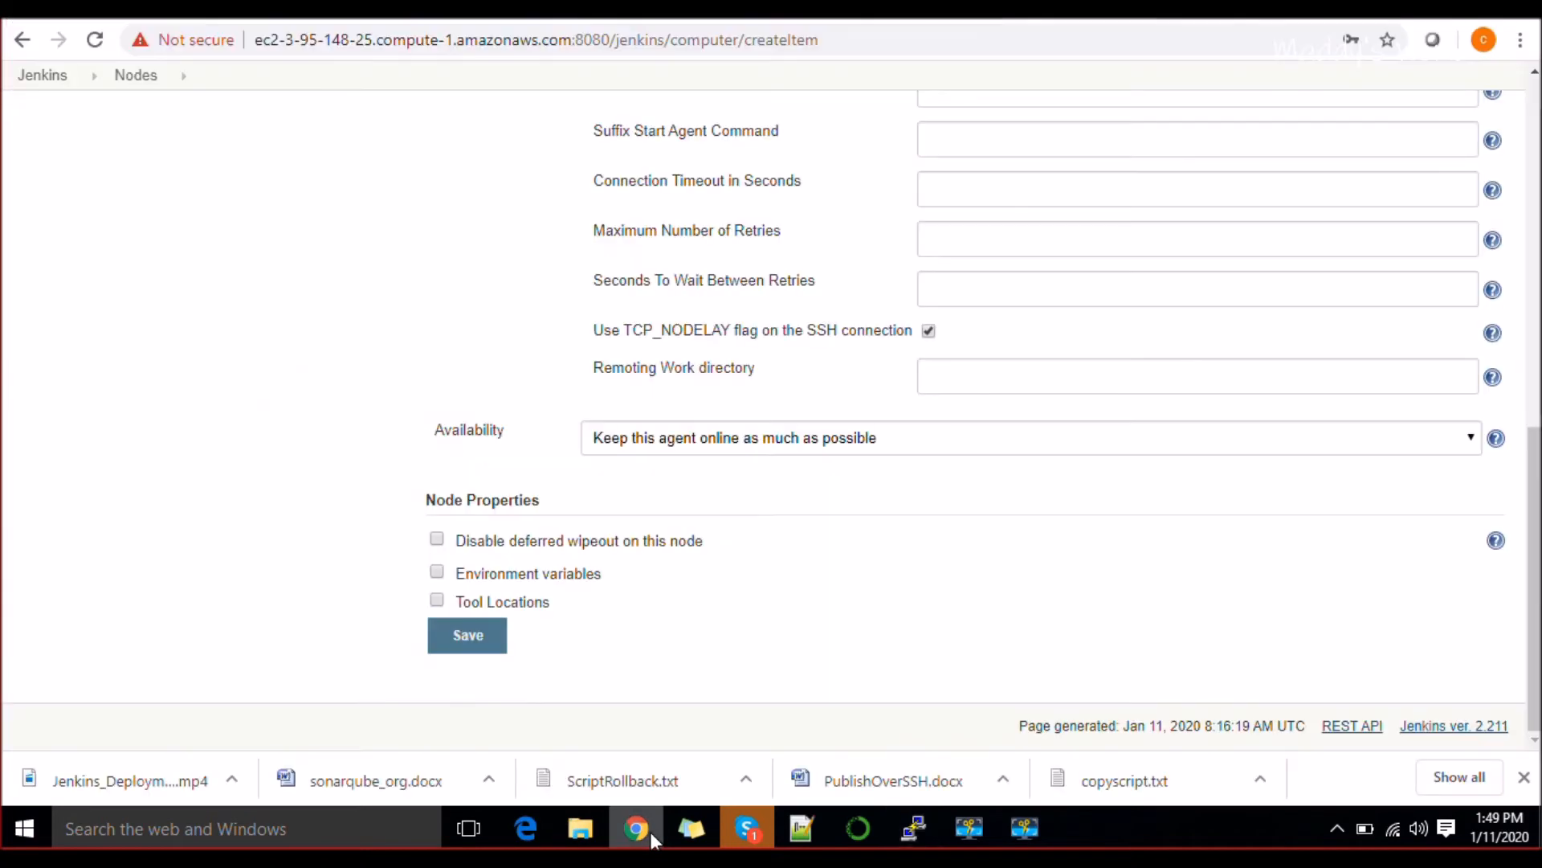
{"action": "mouse_move", "coordinate": [1052, 609]}
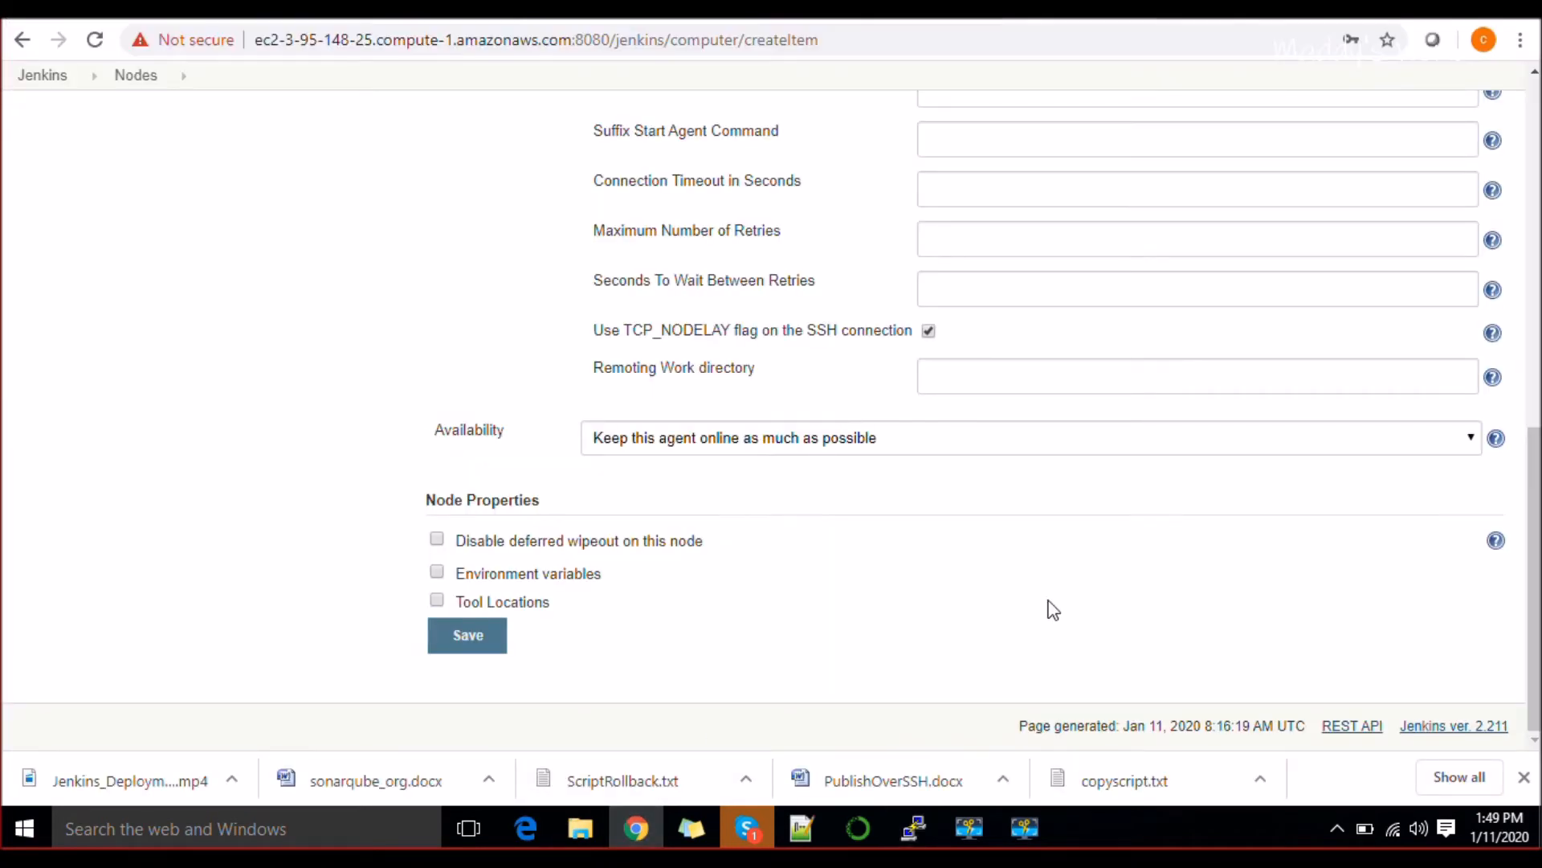
{"action": "left_click", "coordinate": [466, 635]}
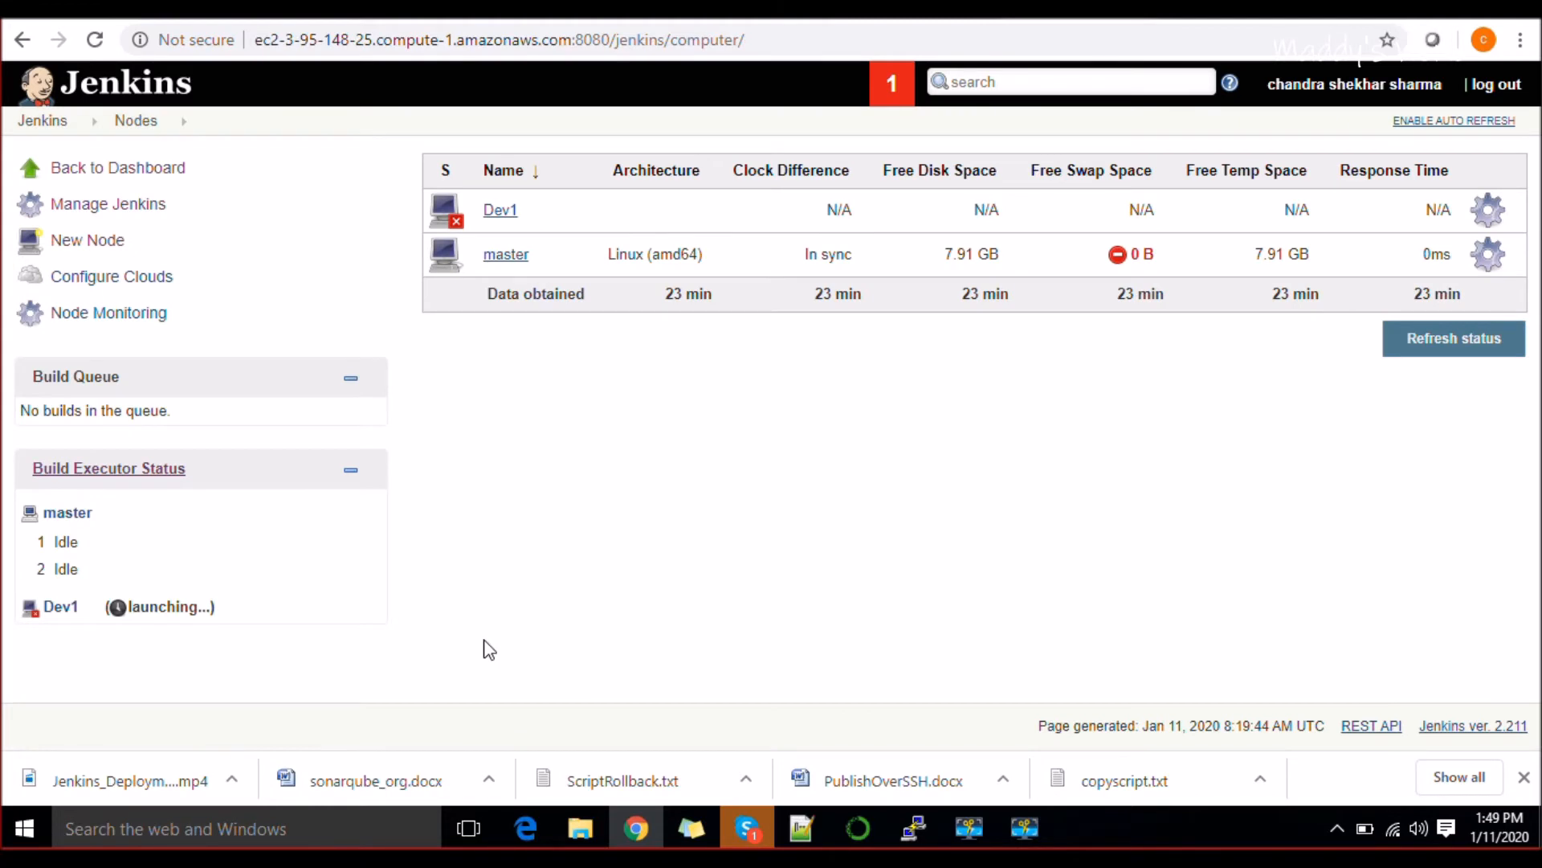
{"action": "mouse_move", "coordinate": [524, 321]}
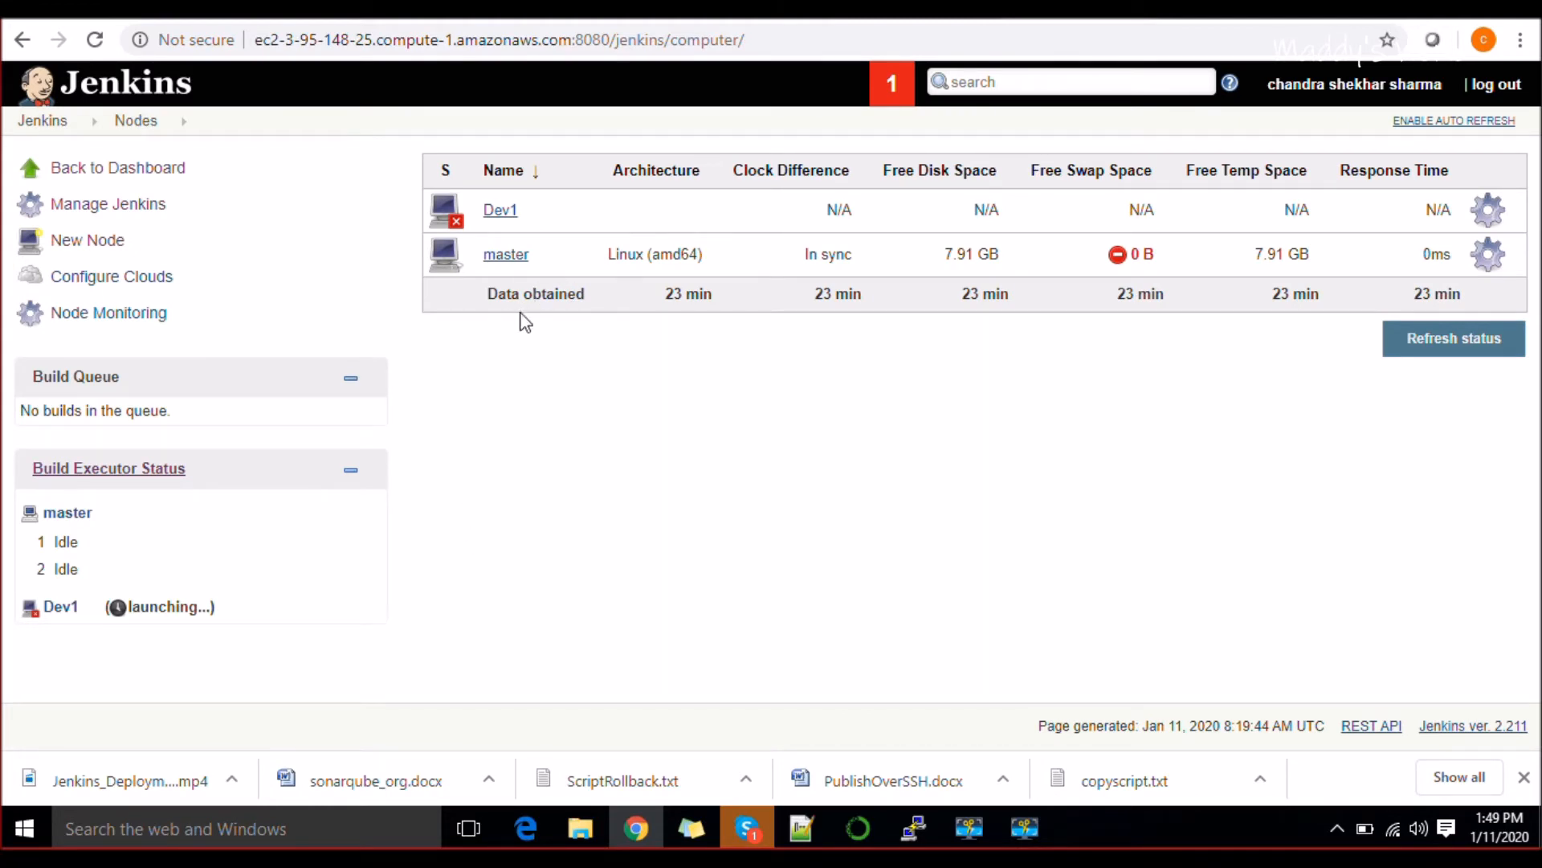
Launch the Dev1 agent and highlight the SSH authentication failure for root in its log.
{"action": "left_click", "coordinate": [499, 209]}
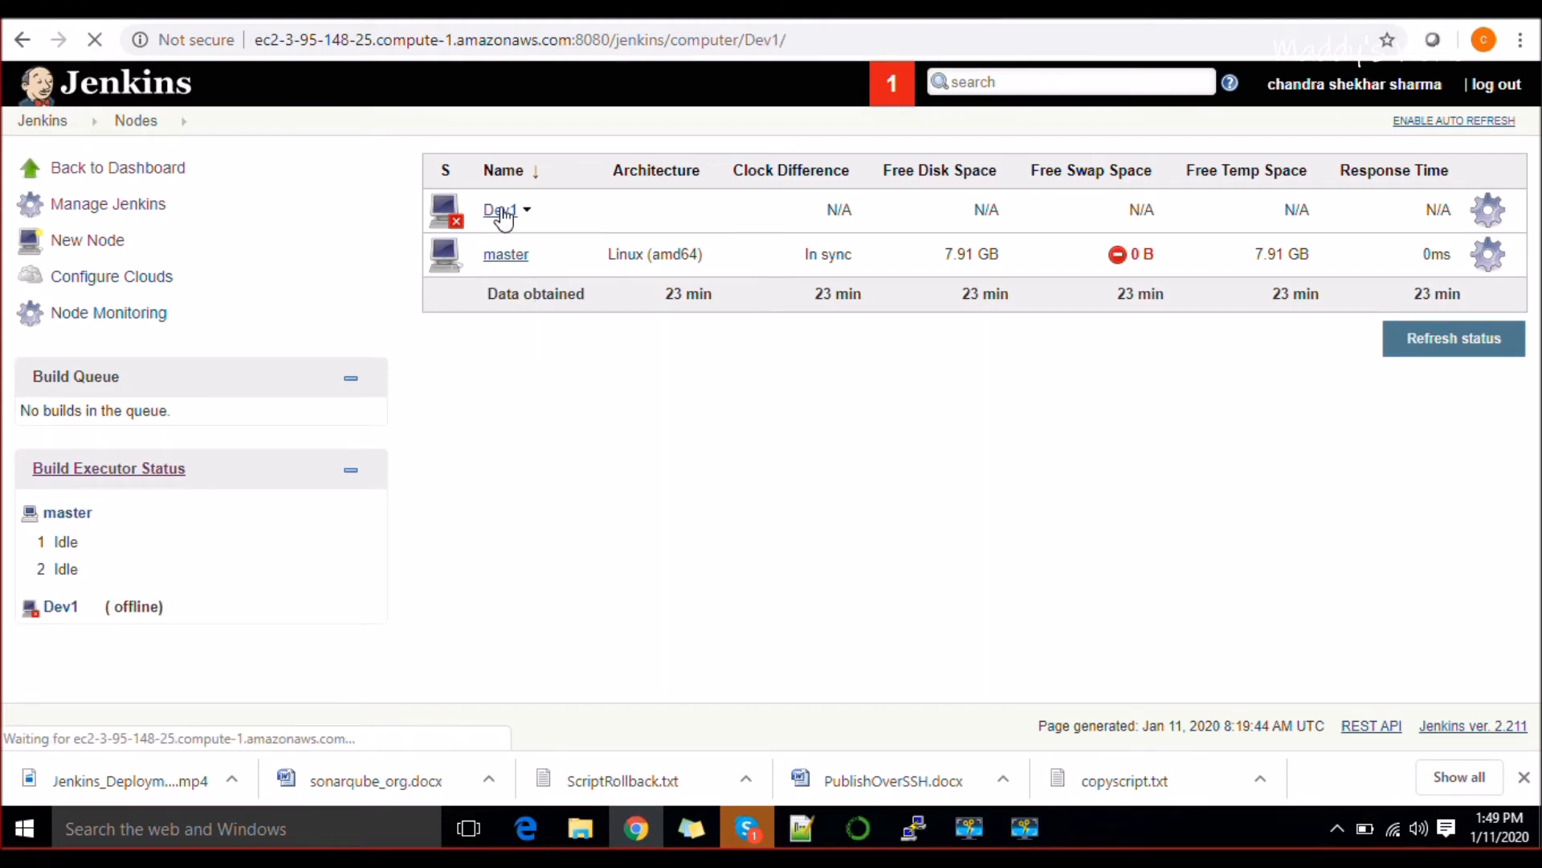
{"action": "left_click", "coordinate": [498, 209]}
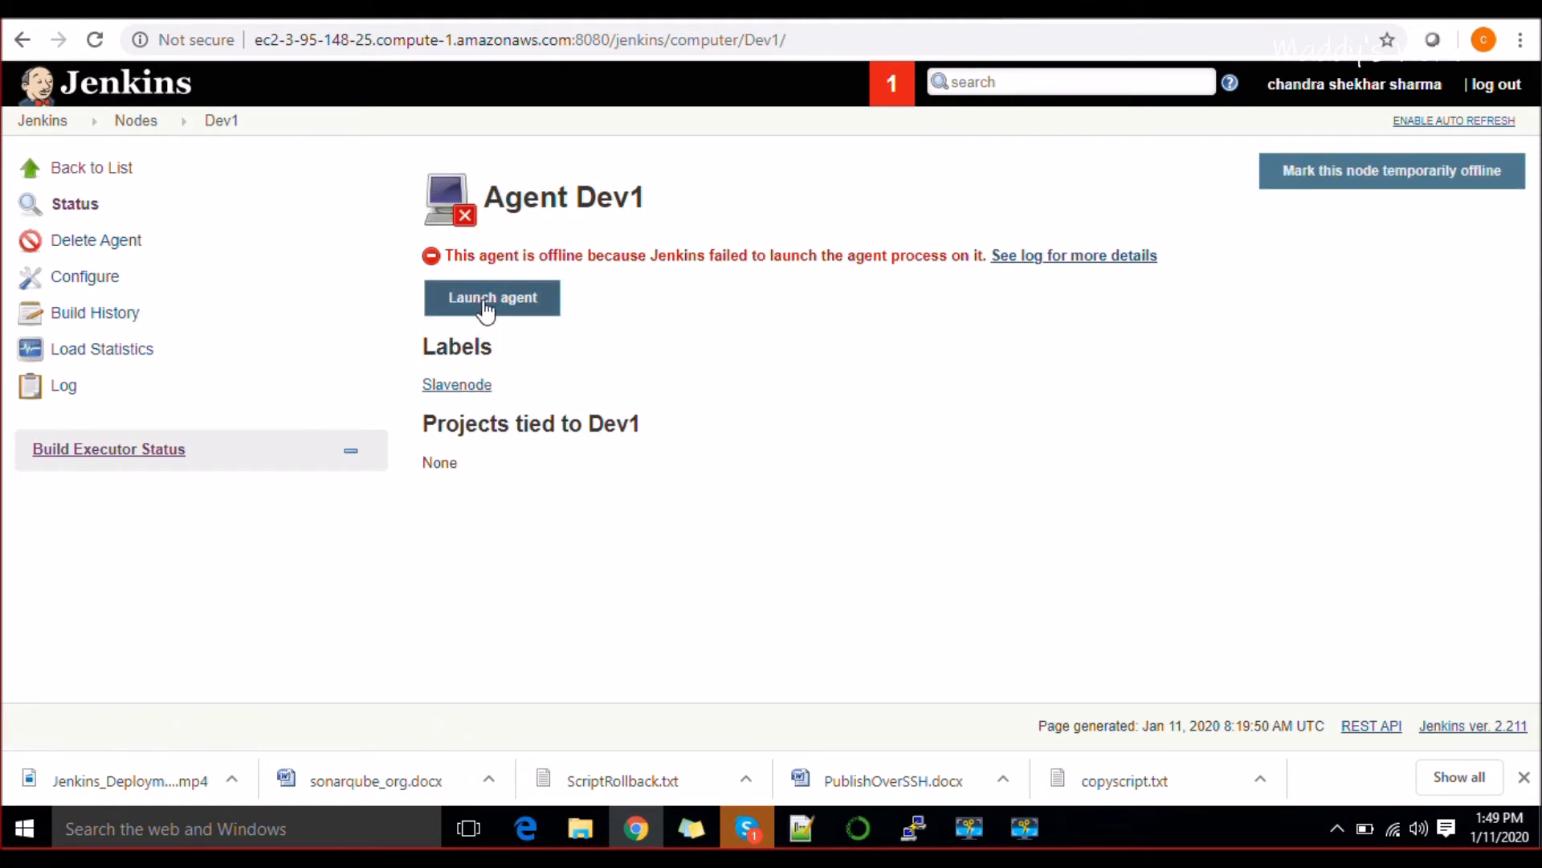
{"action": "left_click", "coordinate": [492, 297]}
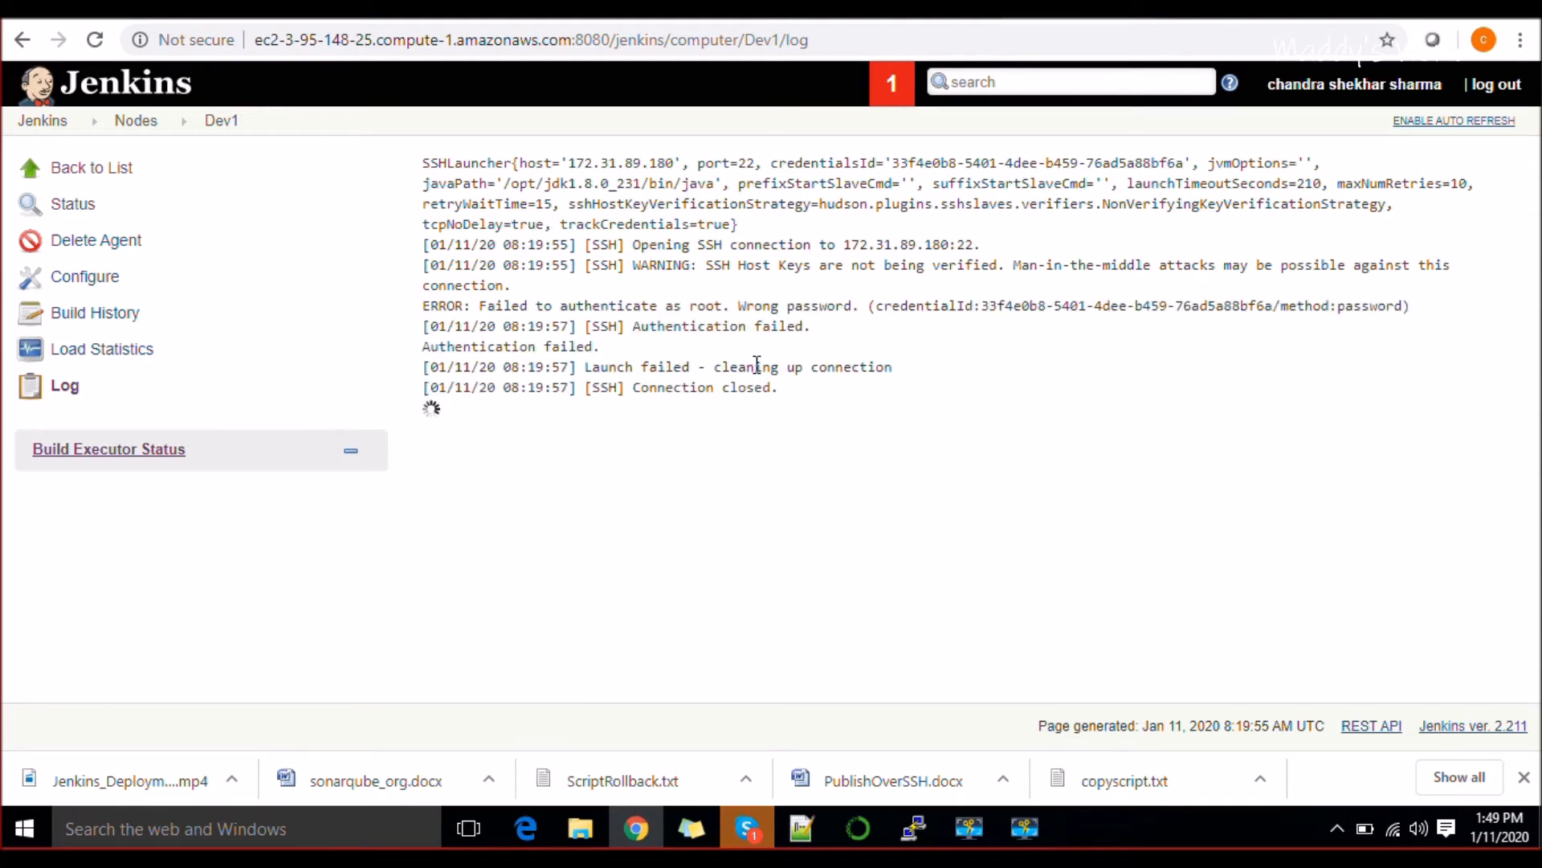
{"action": "mouse_move", "coordinate": [808, 528]}
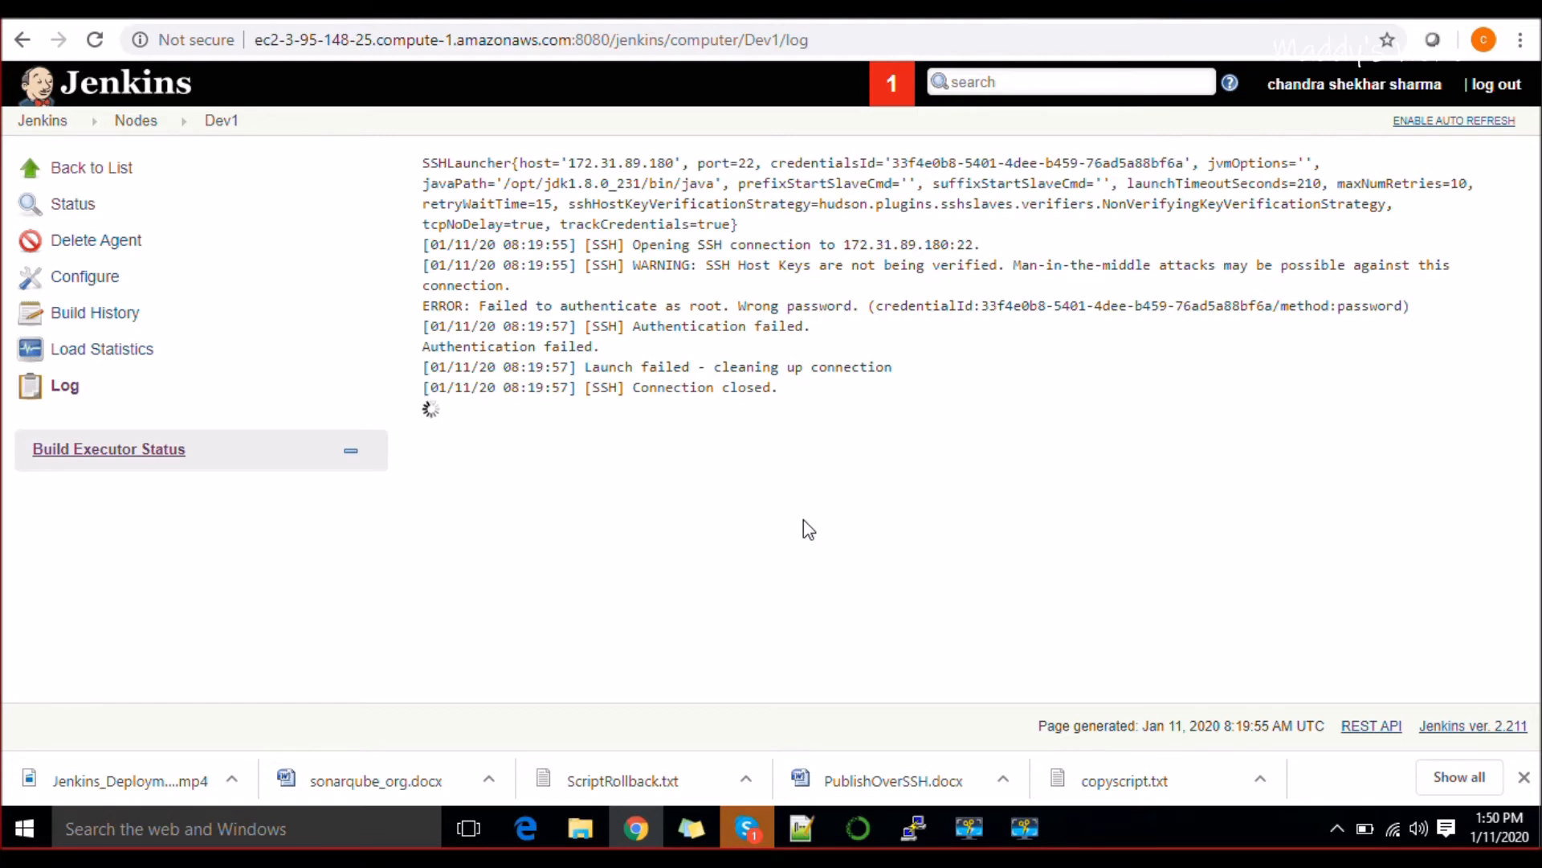
{"action": "mouse_move", "coordinate": [884, 297]}
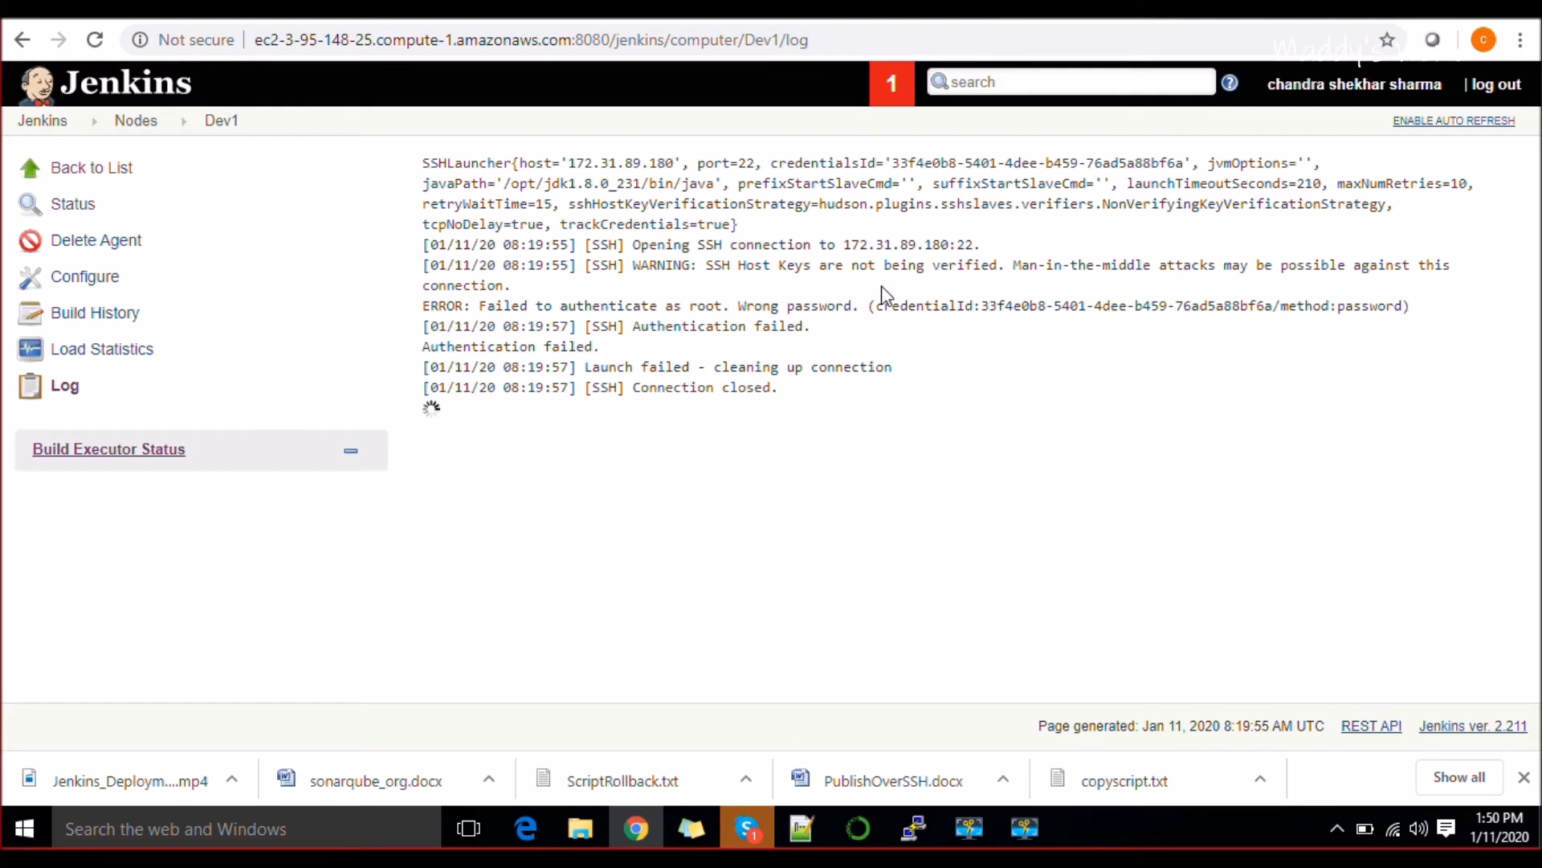
{"action": "mouse_move", "coordinate": [540, 330]}
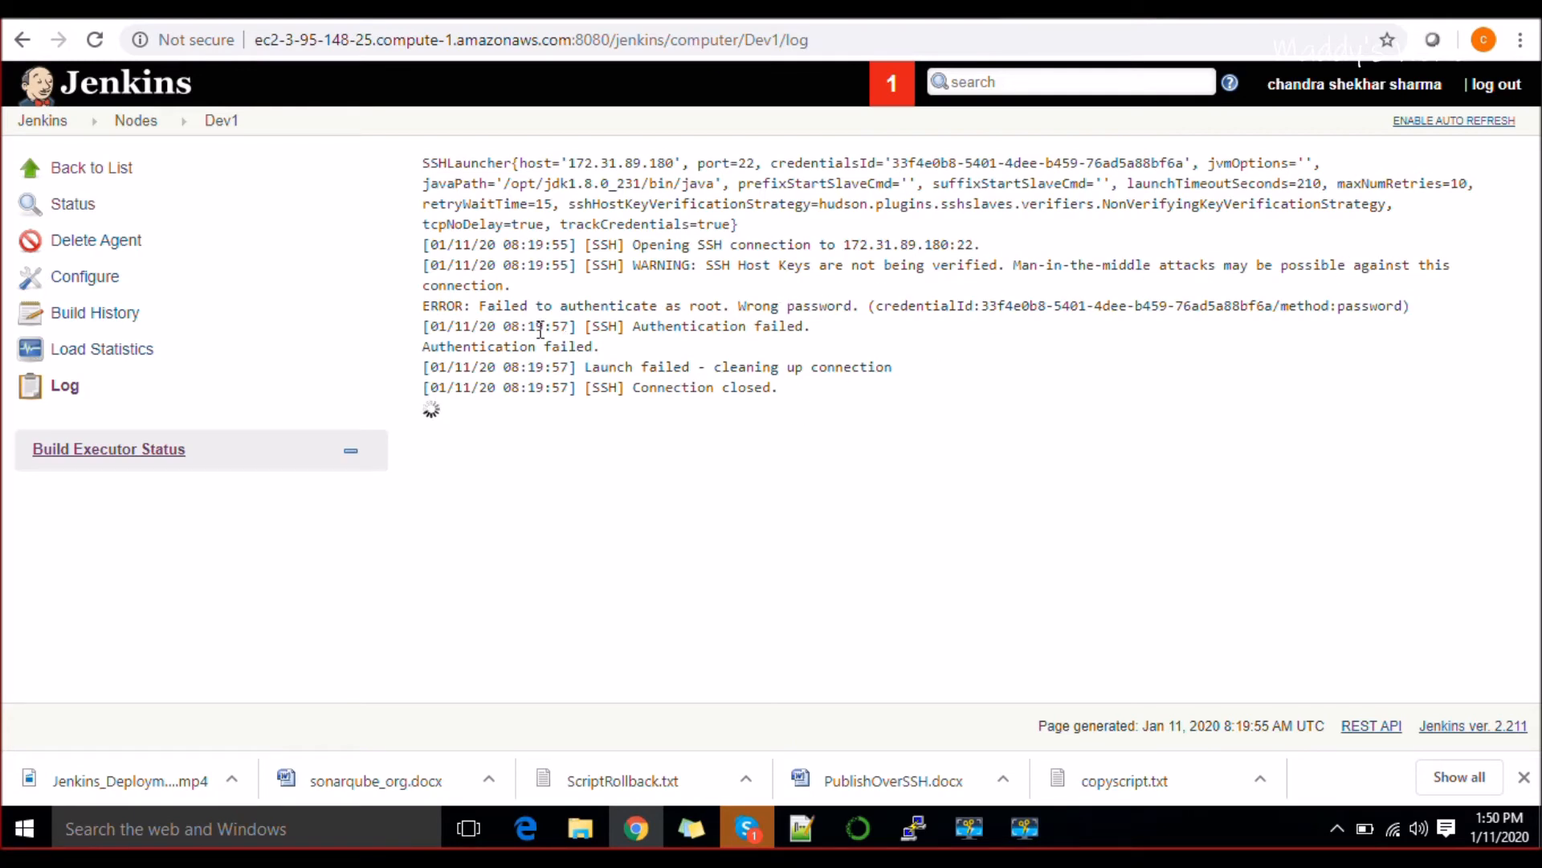
{"action": "left_click_drag", "start_coordinate": [534, 306], "coordinate": [696, 306]}
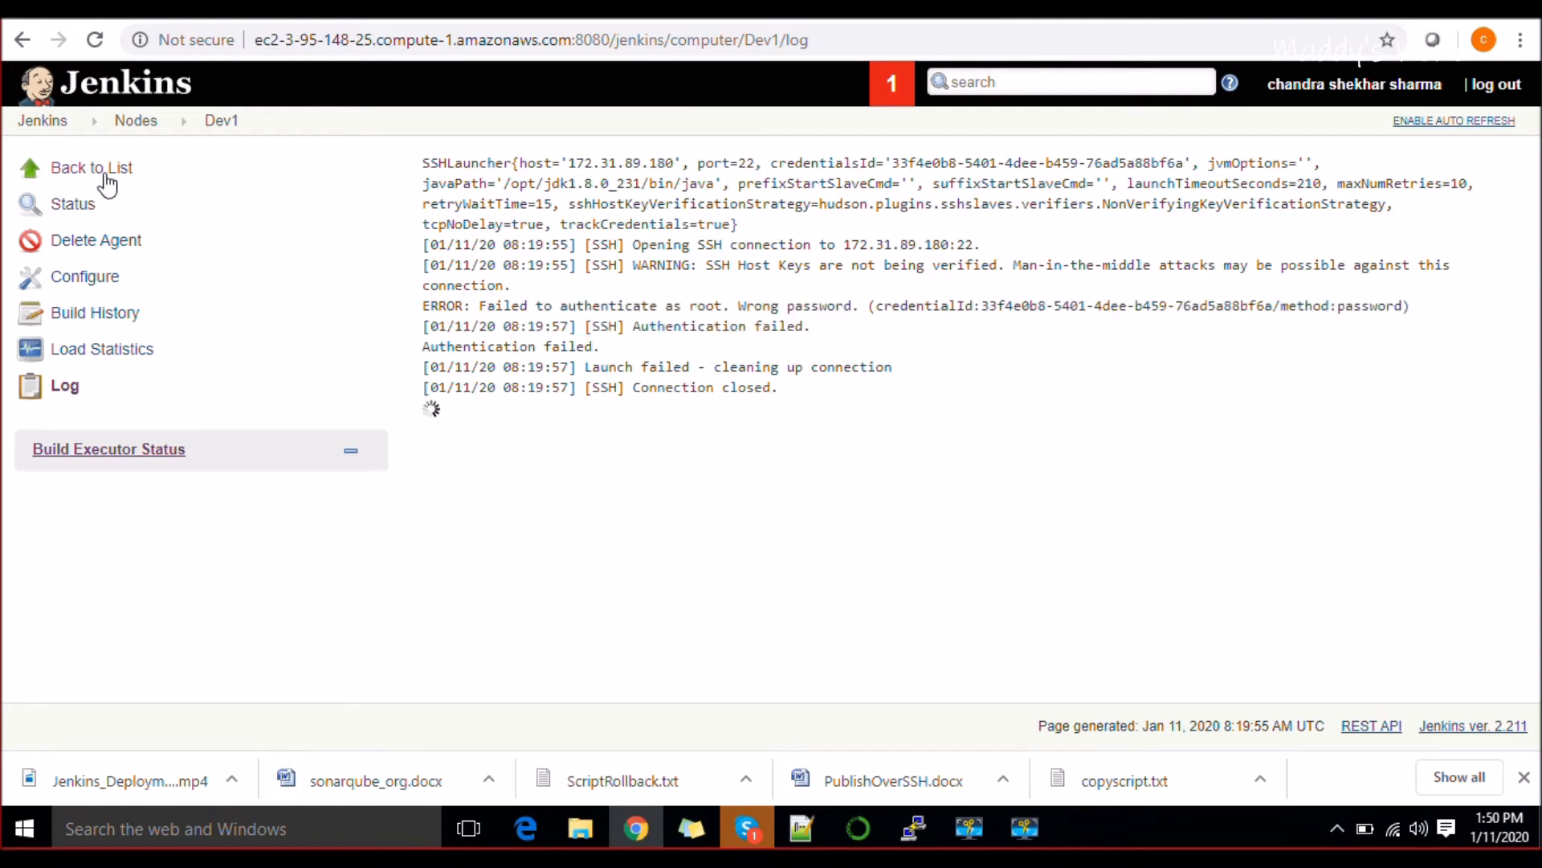
{"action": "mouse_move", "coordinate": [311, 29]}
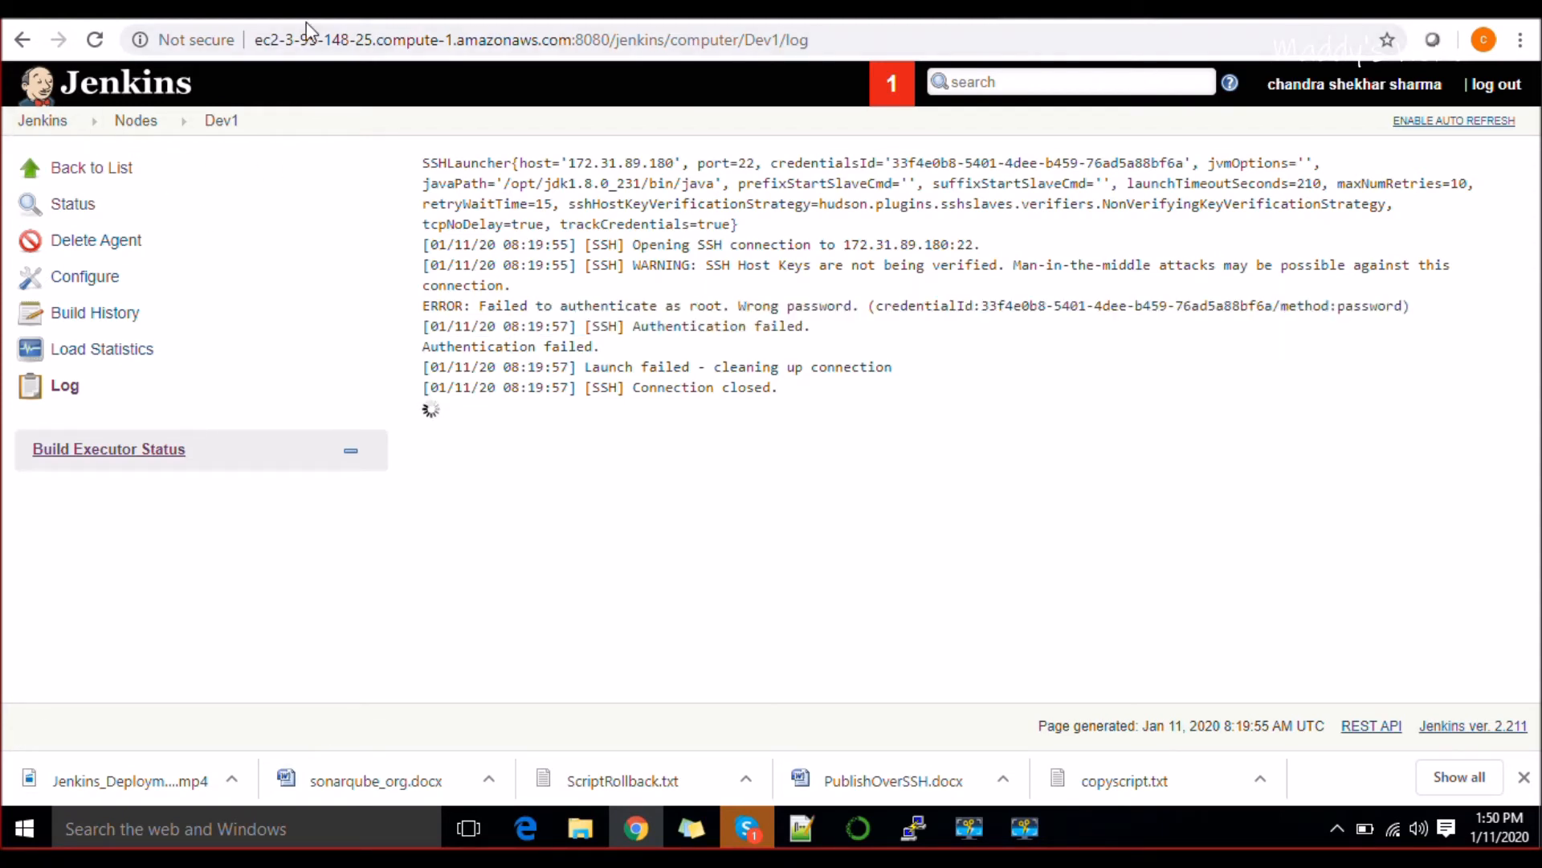
From the dashboard, reach the stored credentials and edit the root credential.
{"action": "left_click", "coordinate": [42, 120]}
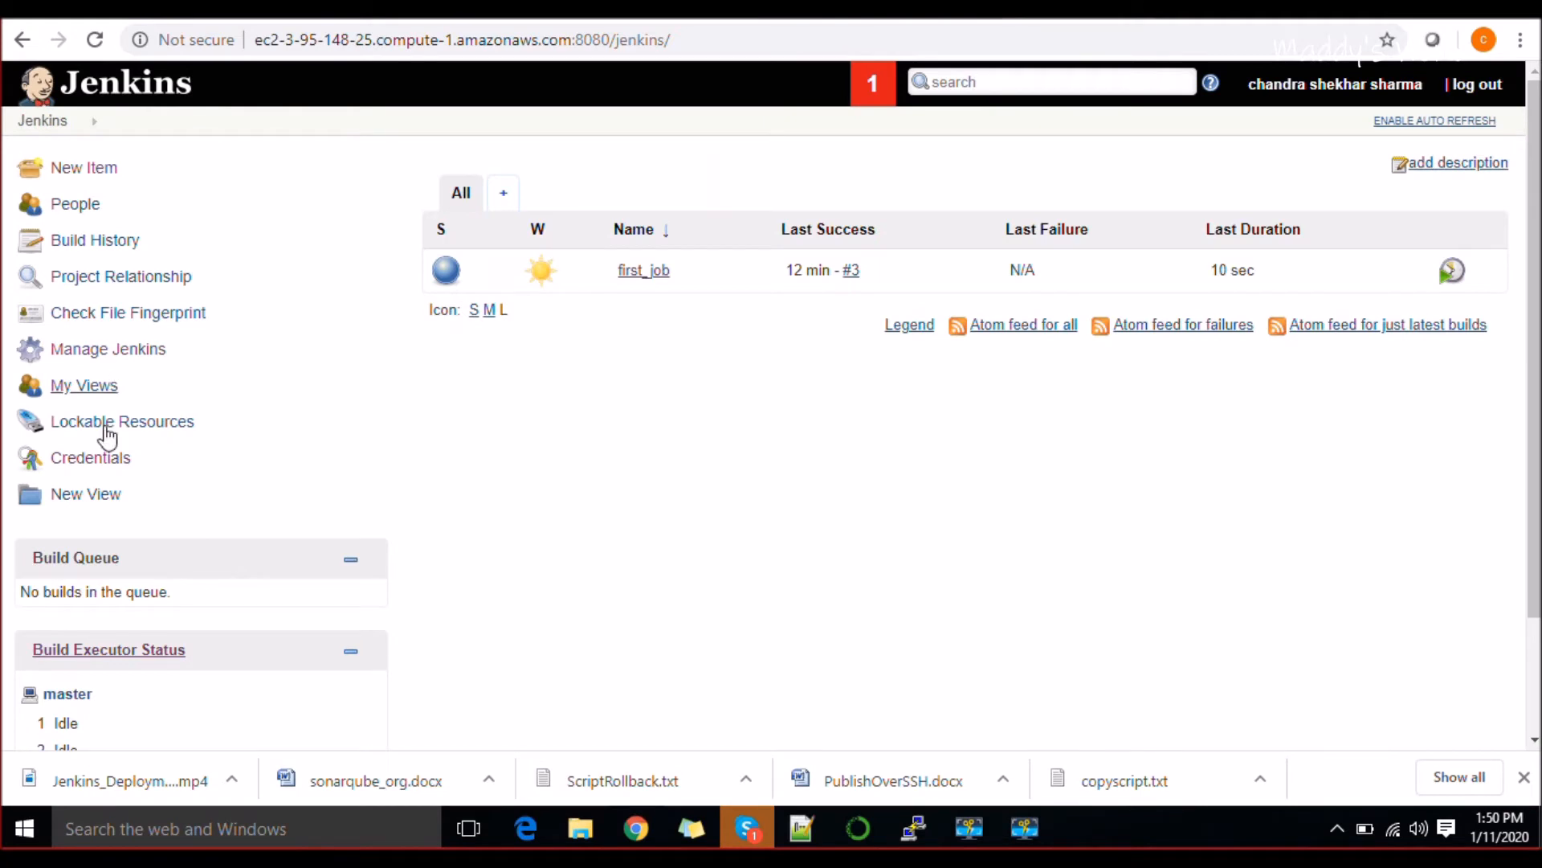
{"action": "left_click", "coordinate": [90, 458]}
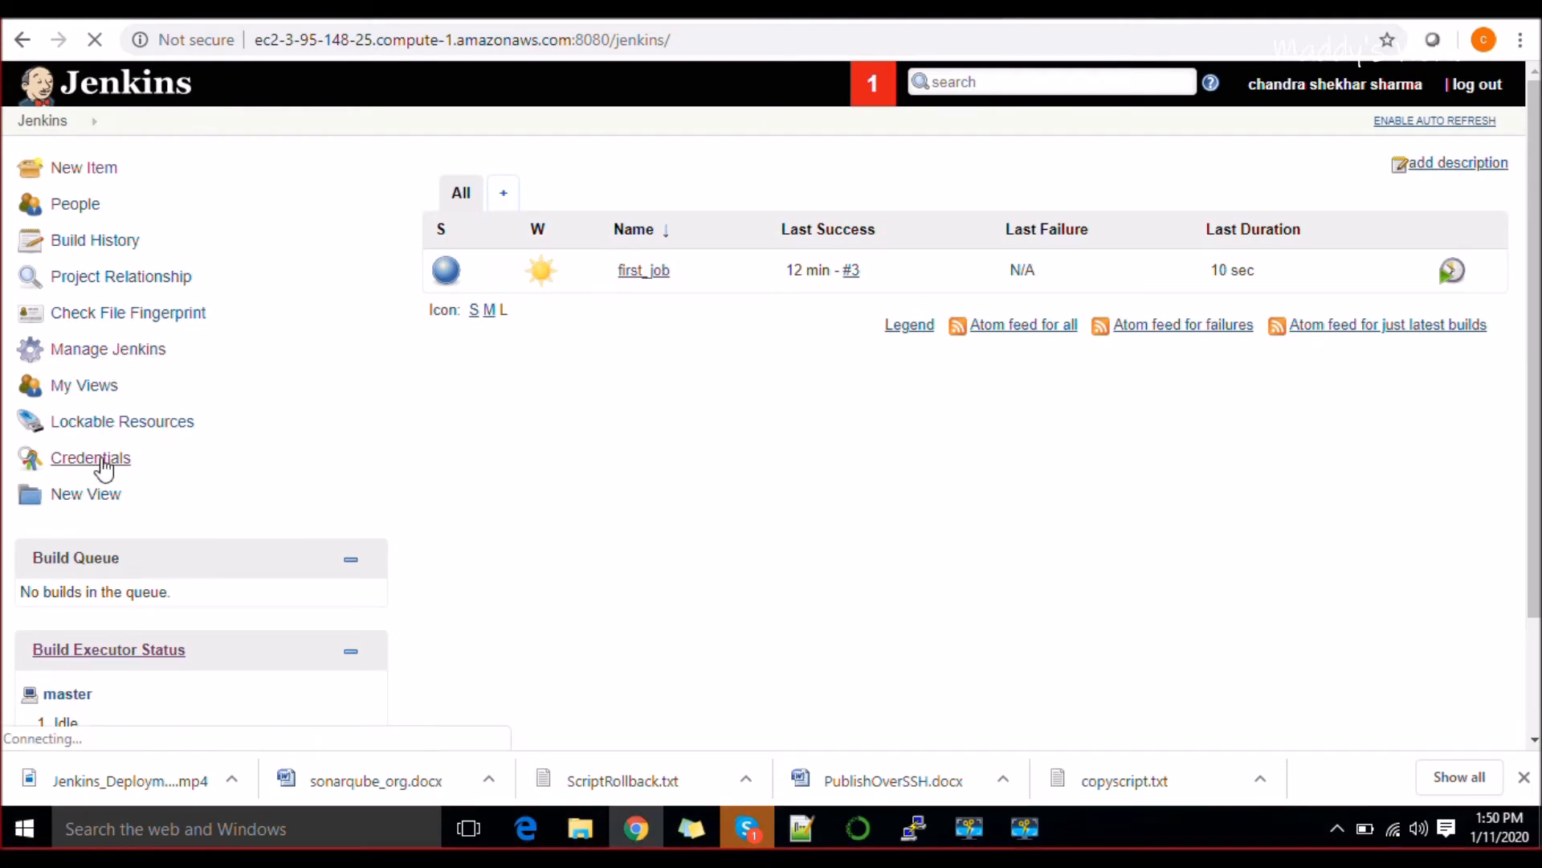
{"action": "left_click", "coordinate": [90, 458]}
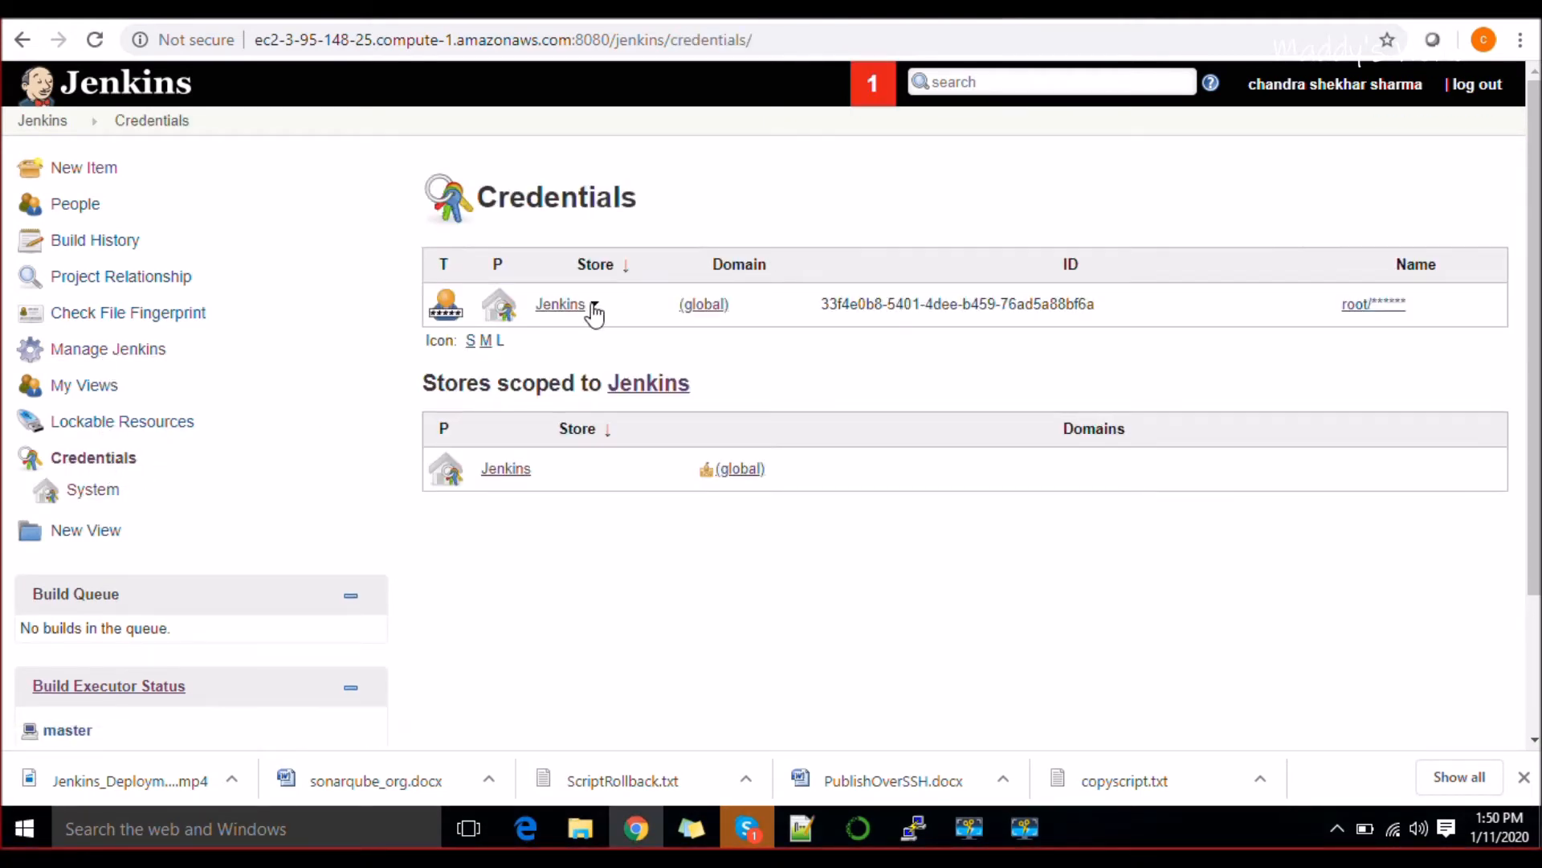
{"action": "mouse_move", "coordinate": [1367, 303]}
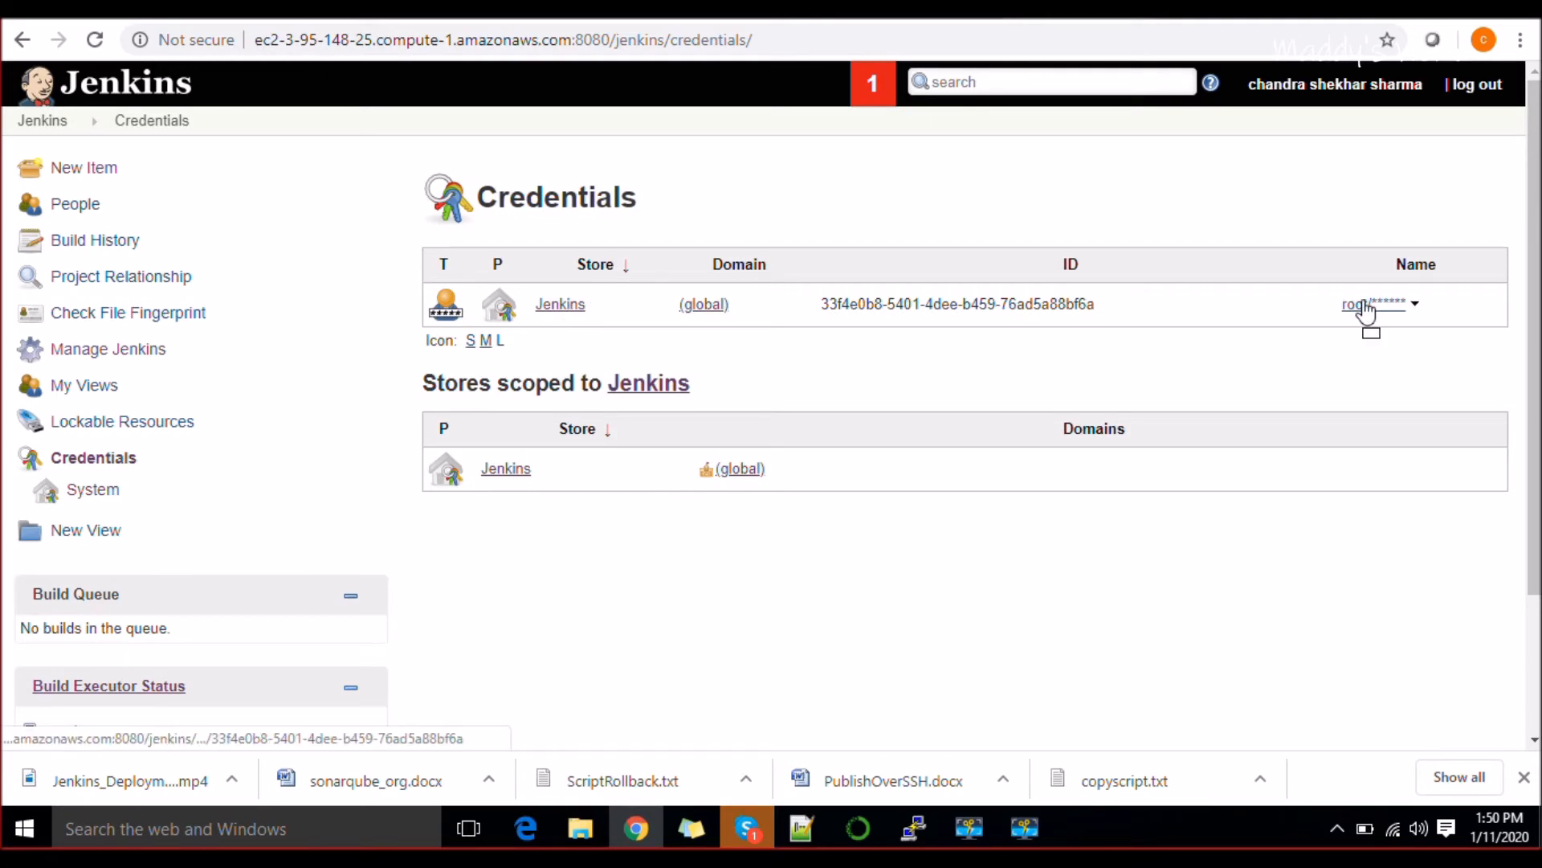
{"action": "left_click", "coordinate": [1414, 303]}
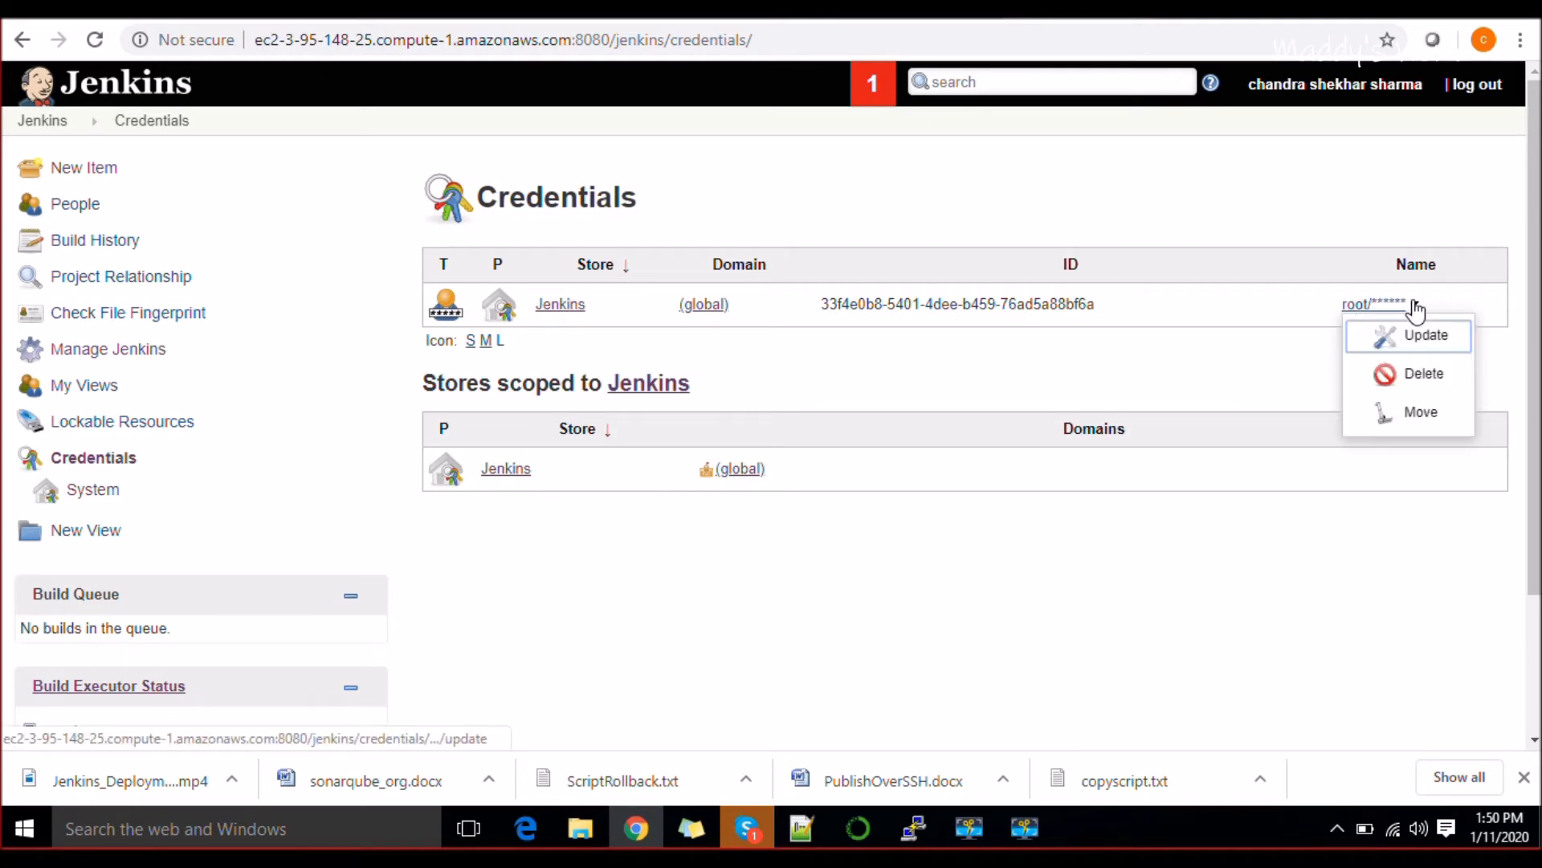
{"action": "left_click", "coordinate": [1425, 334]}
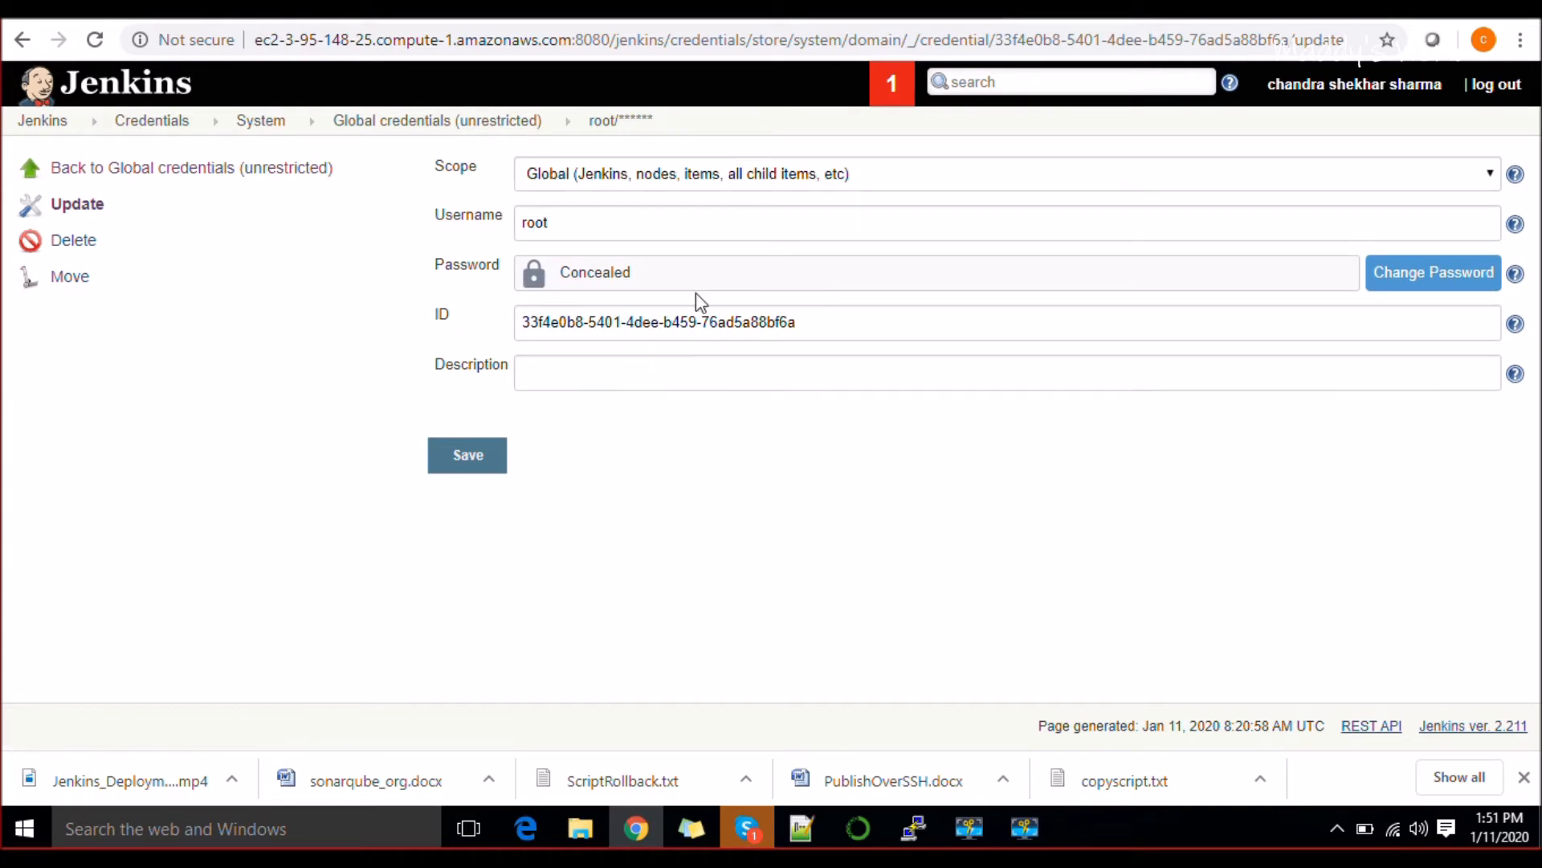
Replace the root credential's password with a new one and save it.
{"action": "left_click", "coordinate": [1433, 273]}
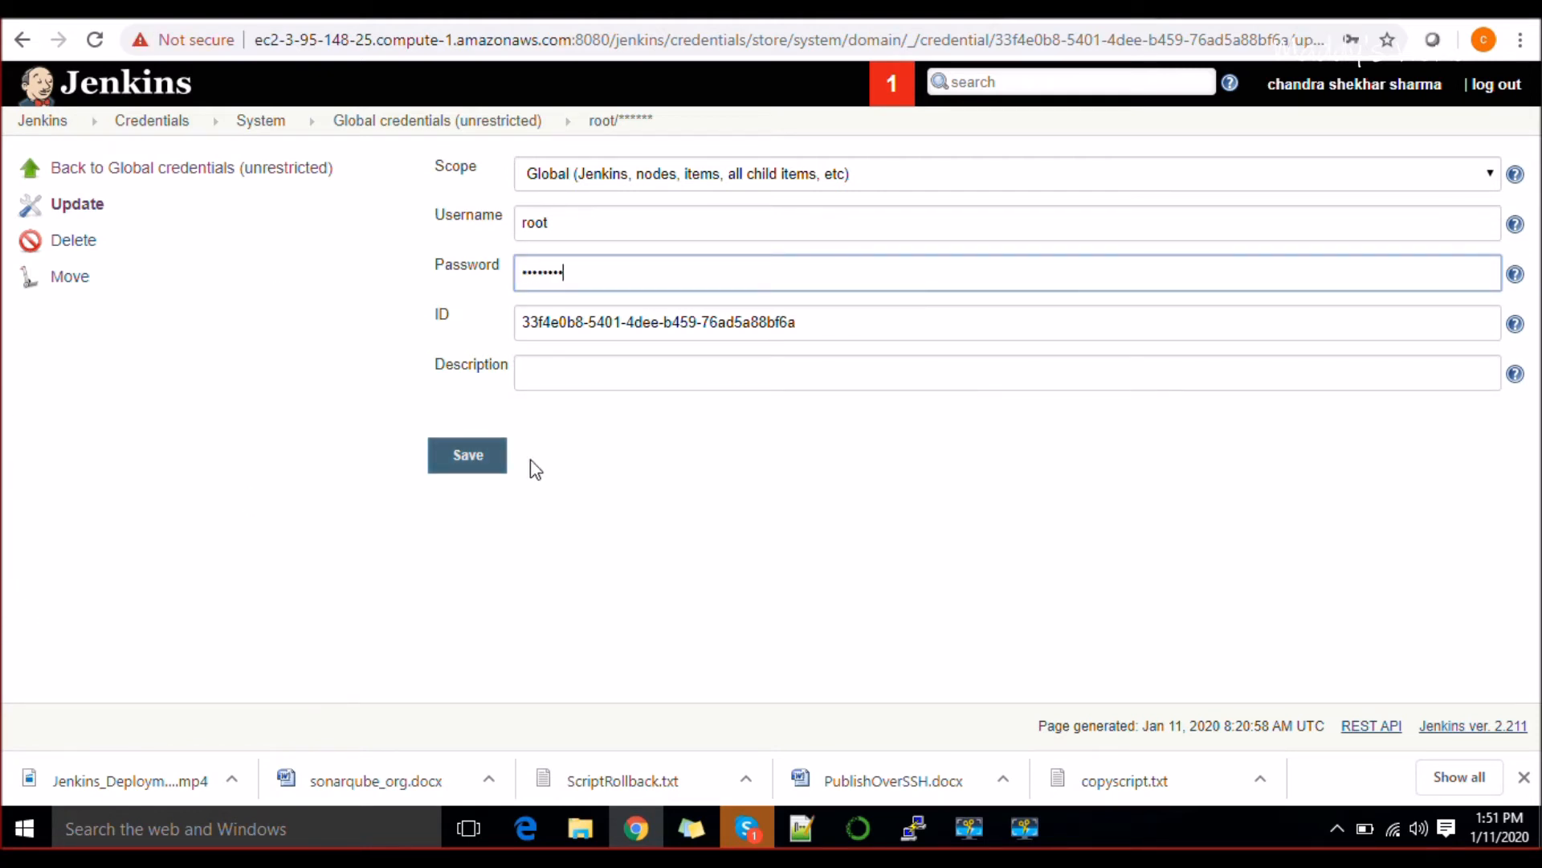
{"action": "left_click", "coordinate": [466, 455]}
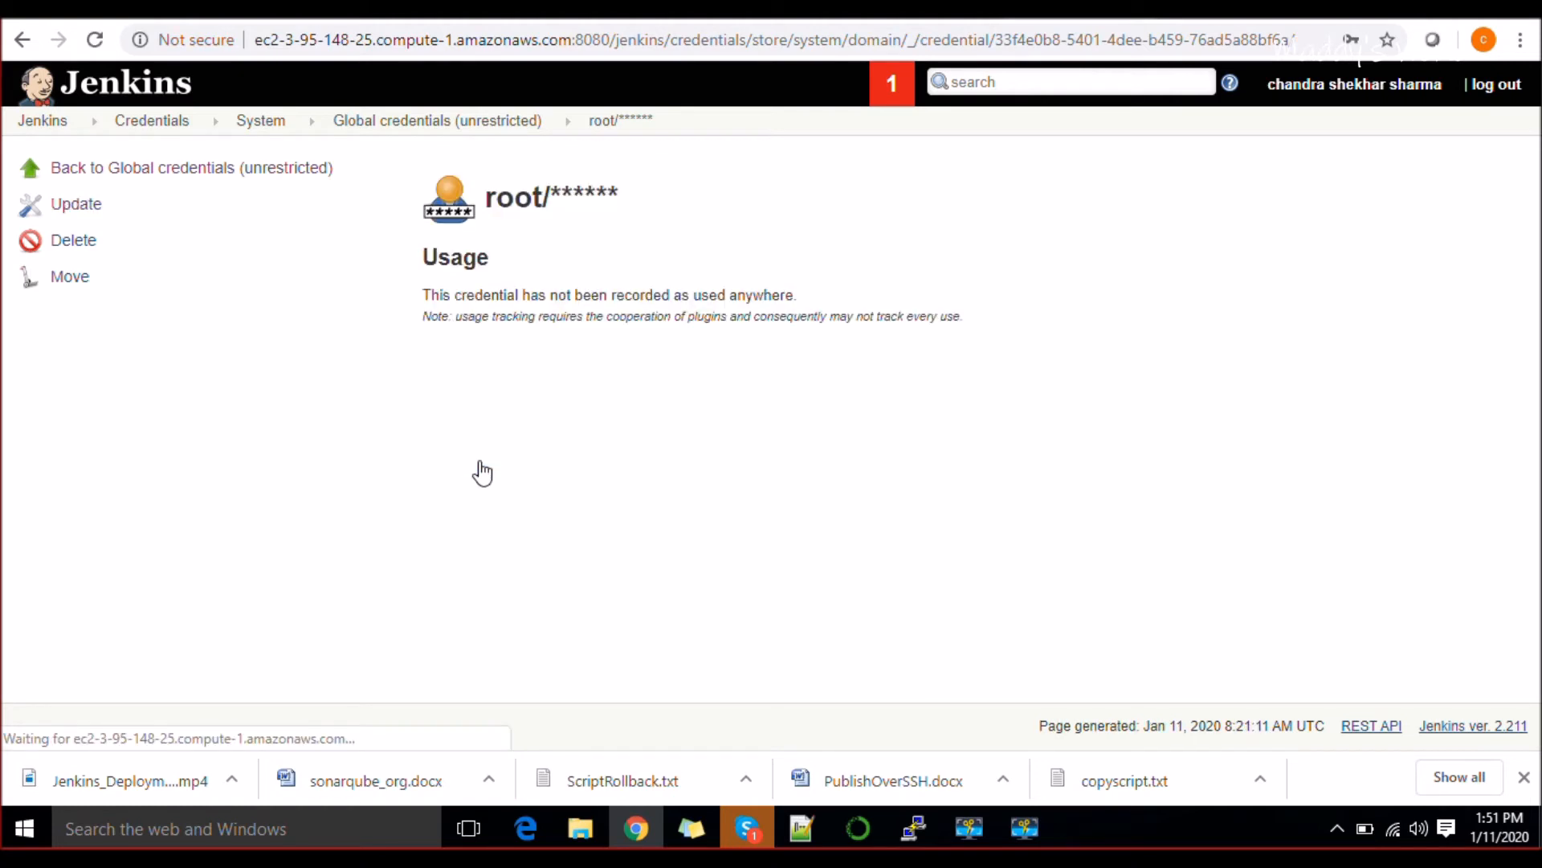
{"action": "mouse_move", "coordinate": [562, 302]}
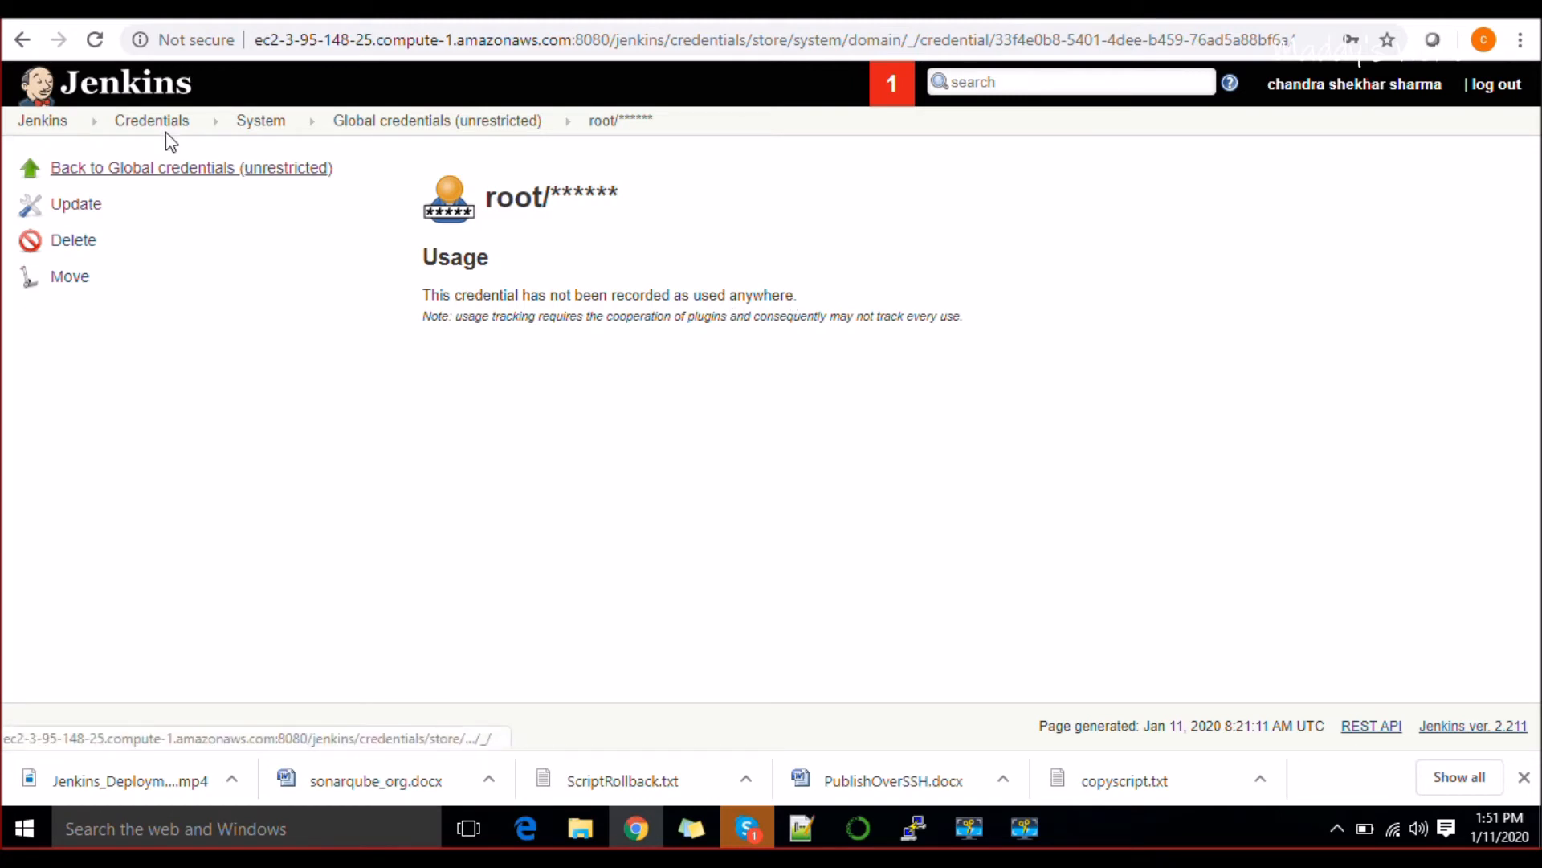
{"action": "mouse_move", "coordinate": [42, 120]}
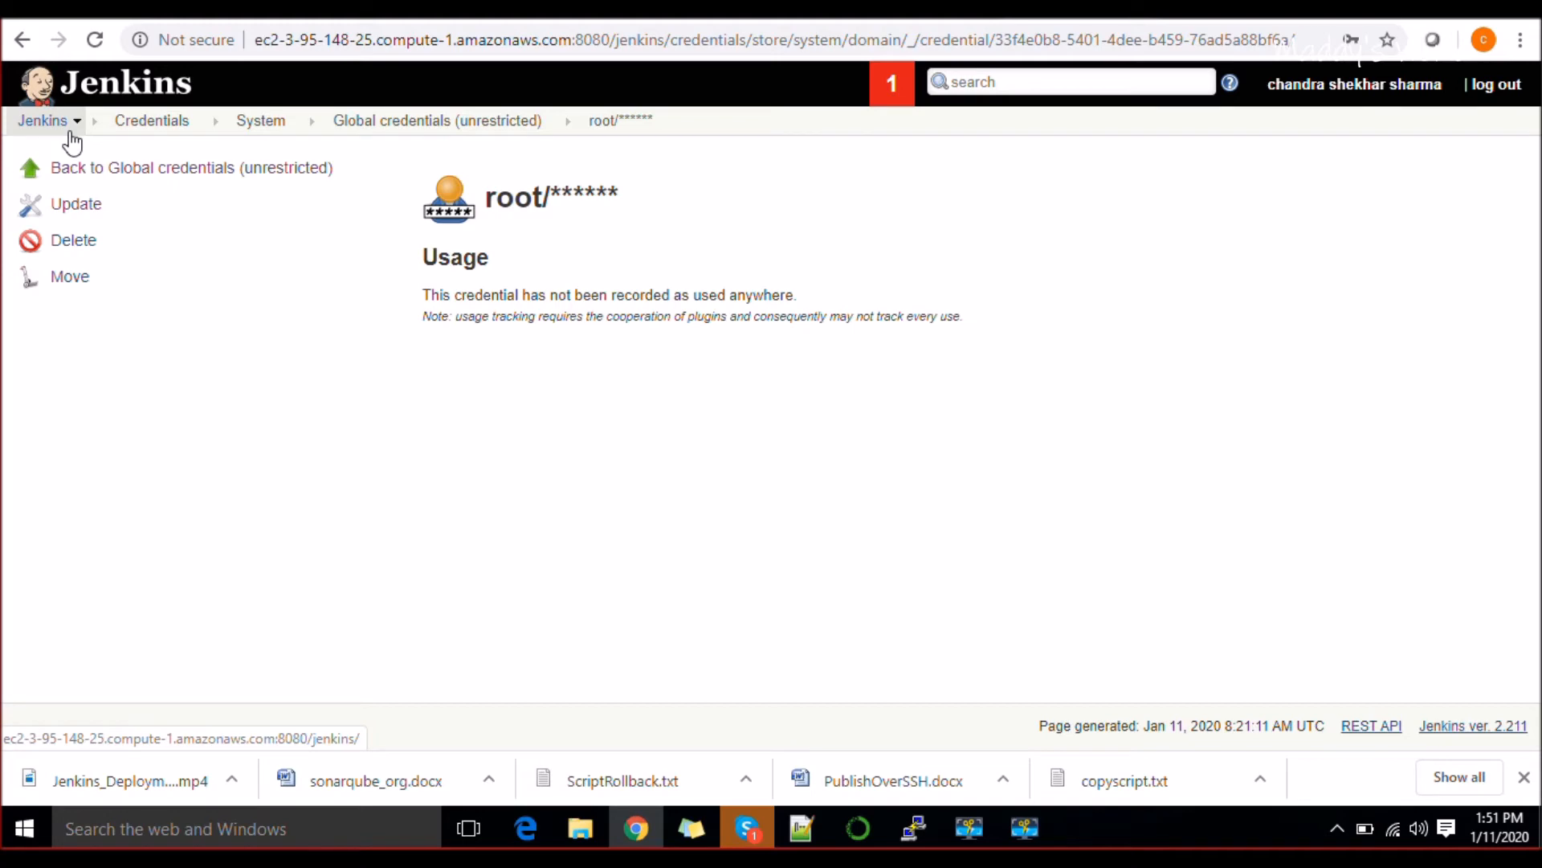
{"action": "mouse_move", "coordinate": [913, 828]}
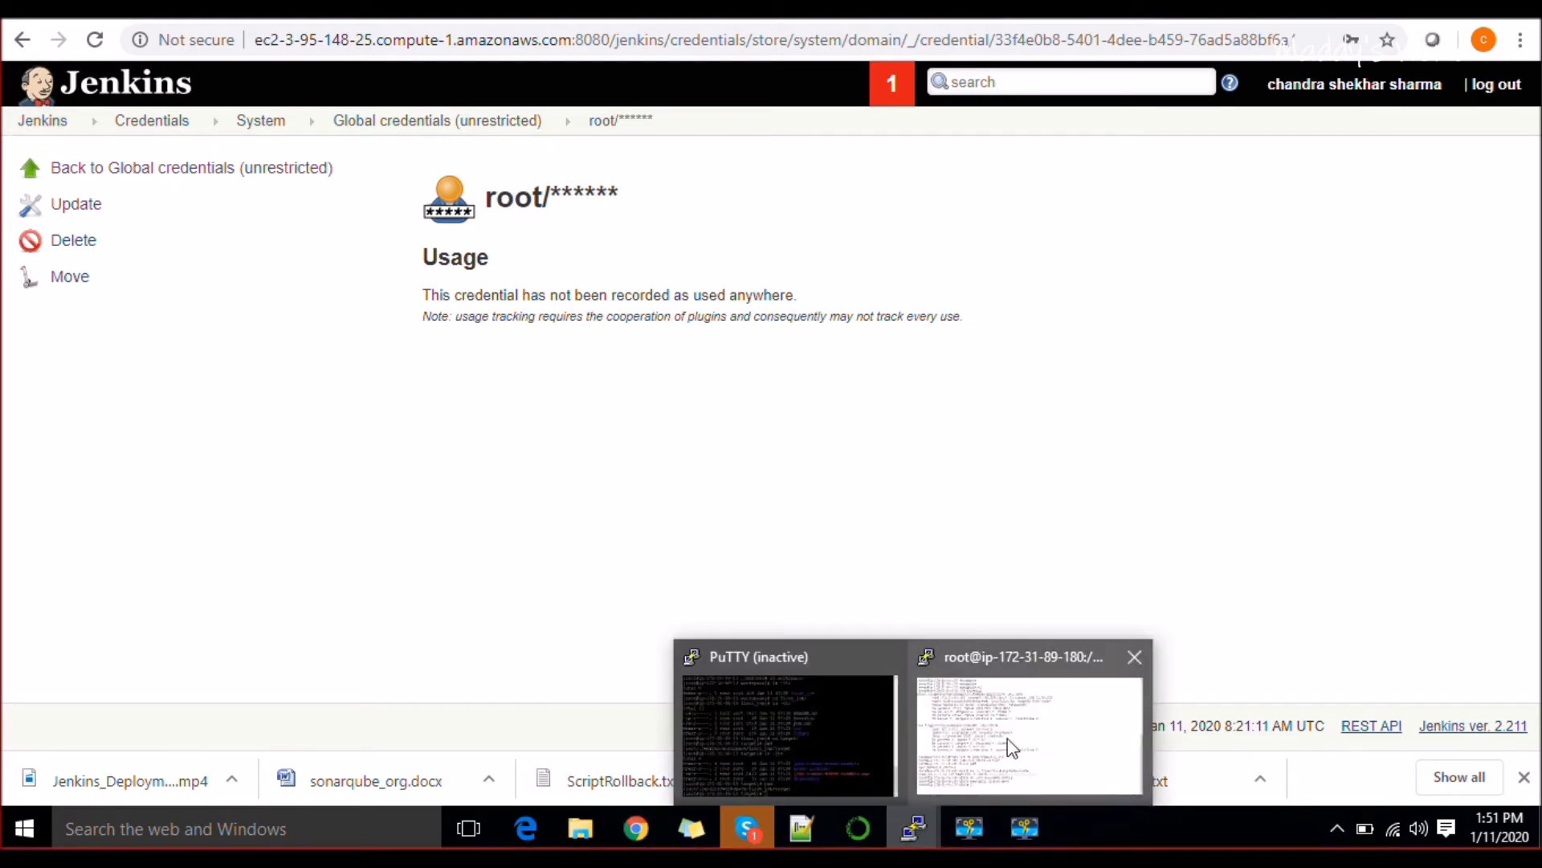
Run passwd on the agent's terminal to begin changing the root password.
{"action": "left_click", "coordinate": [1028, 734]}
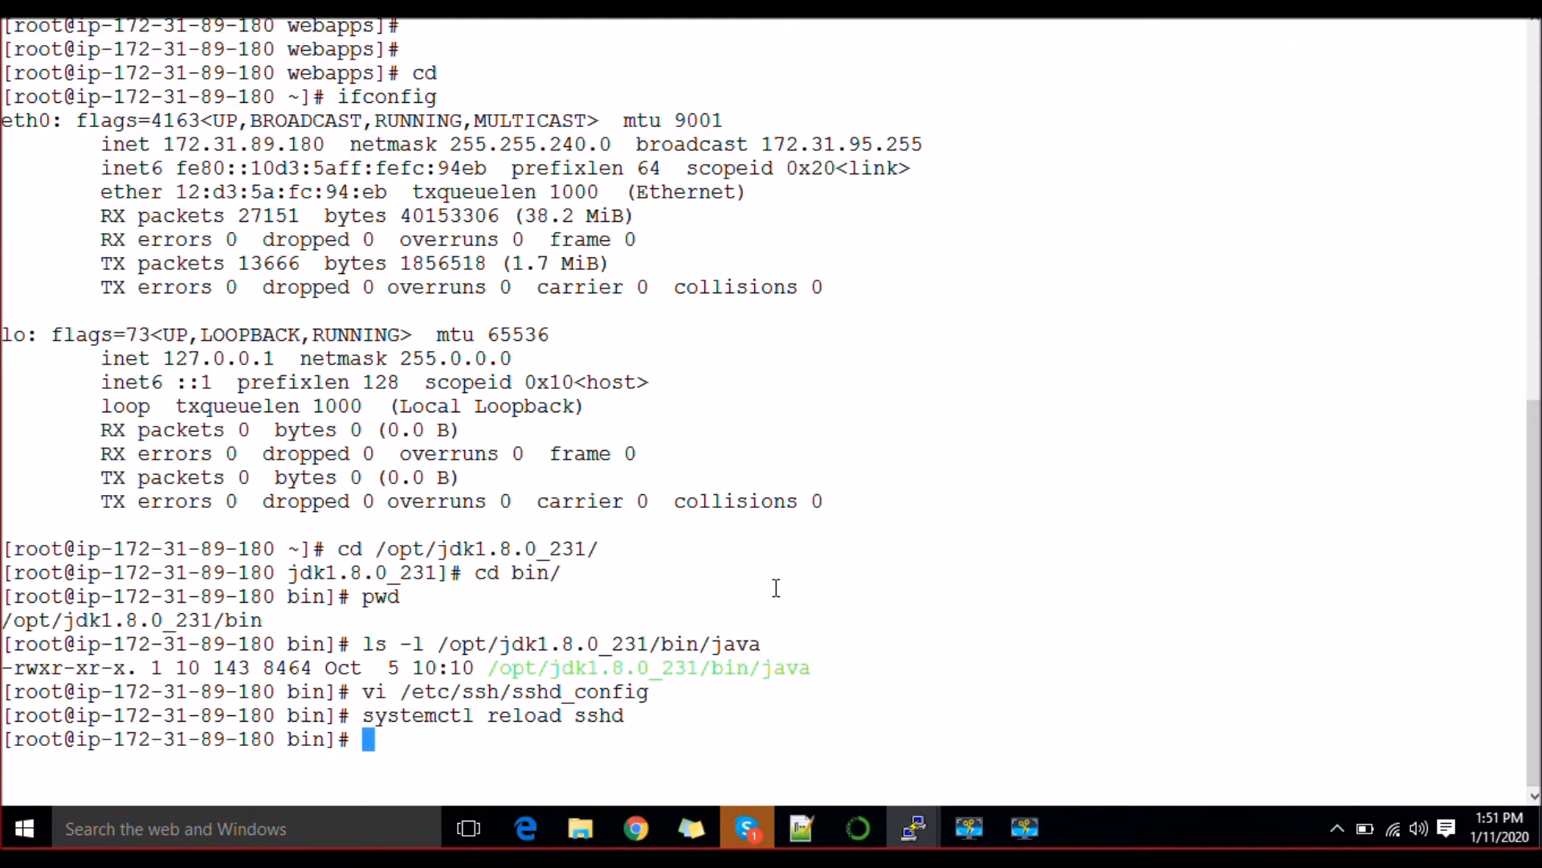
{"action": "type", "text": "passwd"}
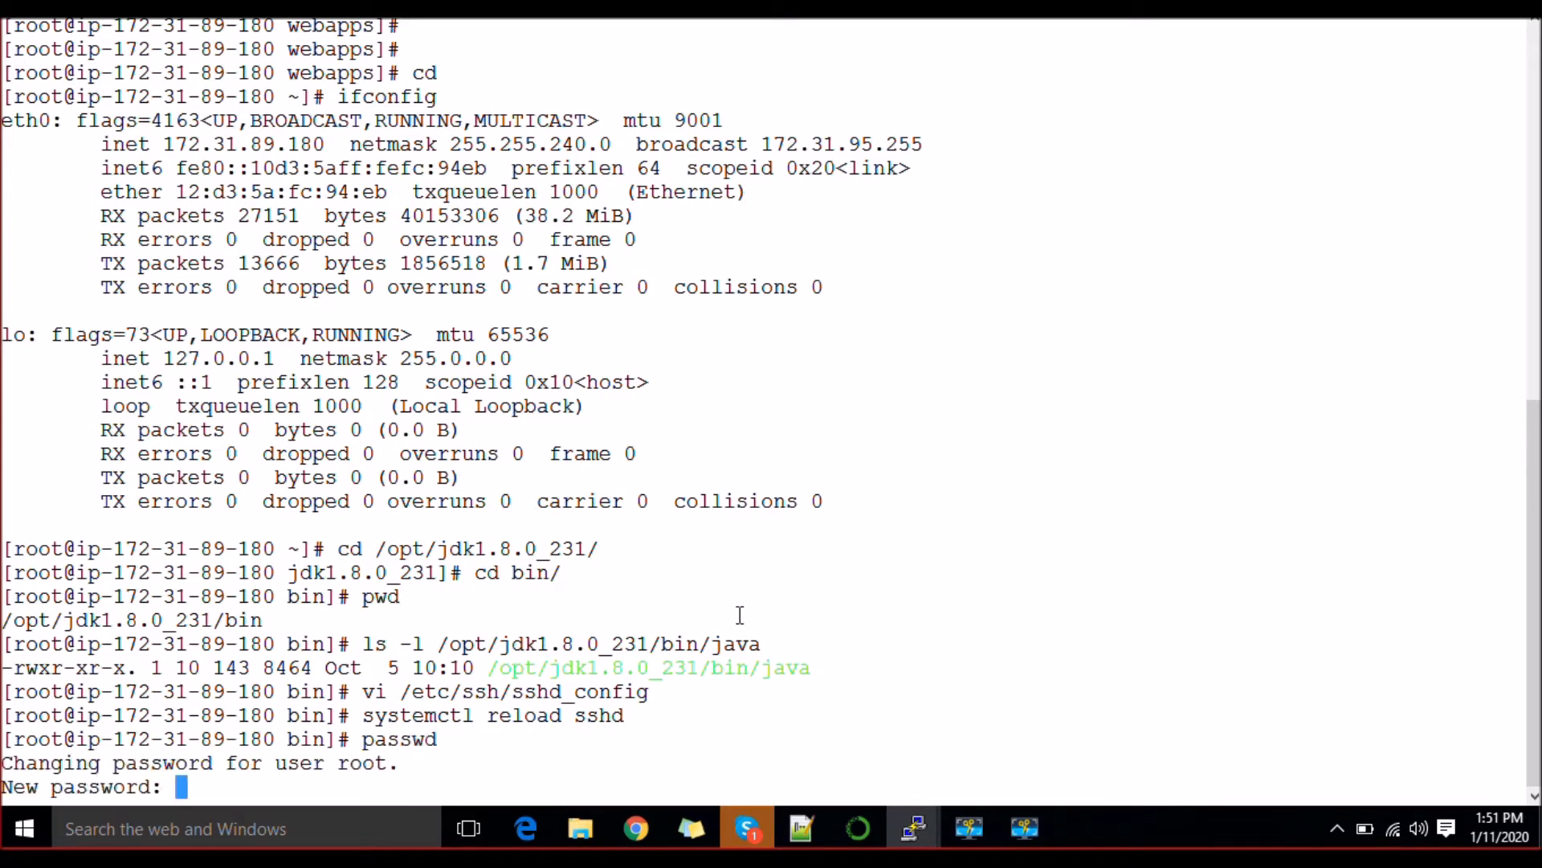
{"action": "key", "text": "Return"}
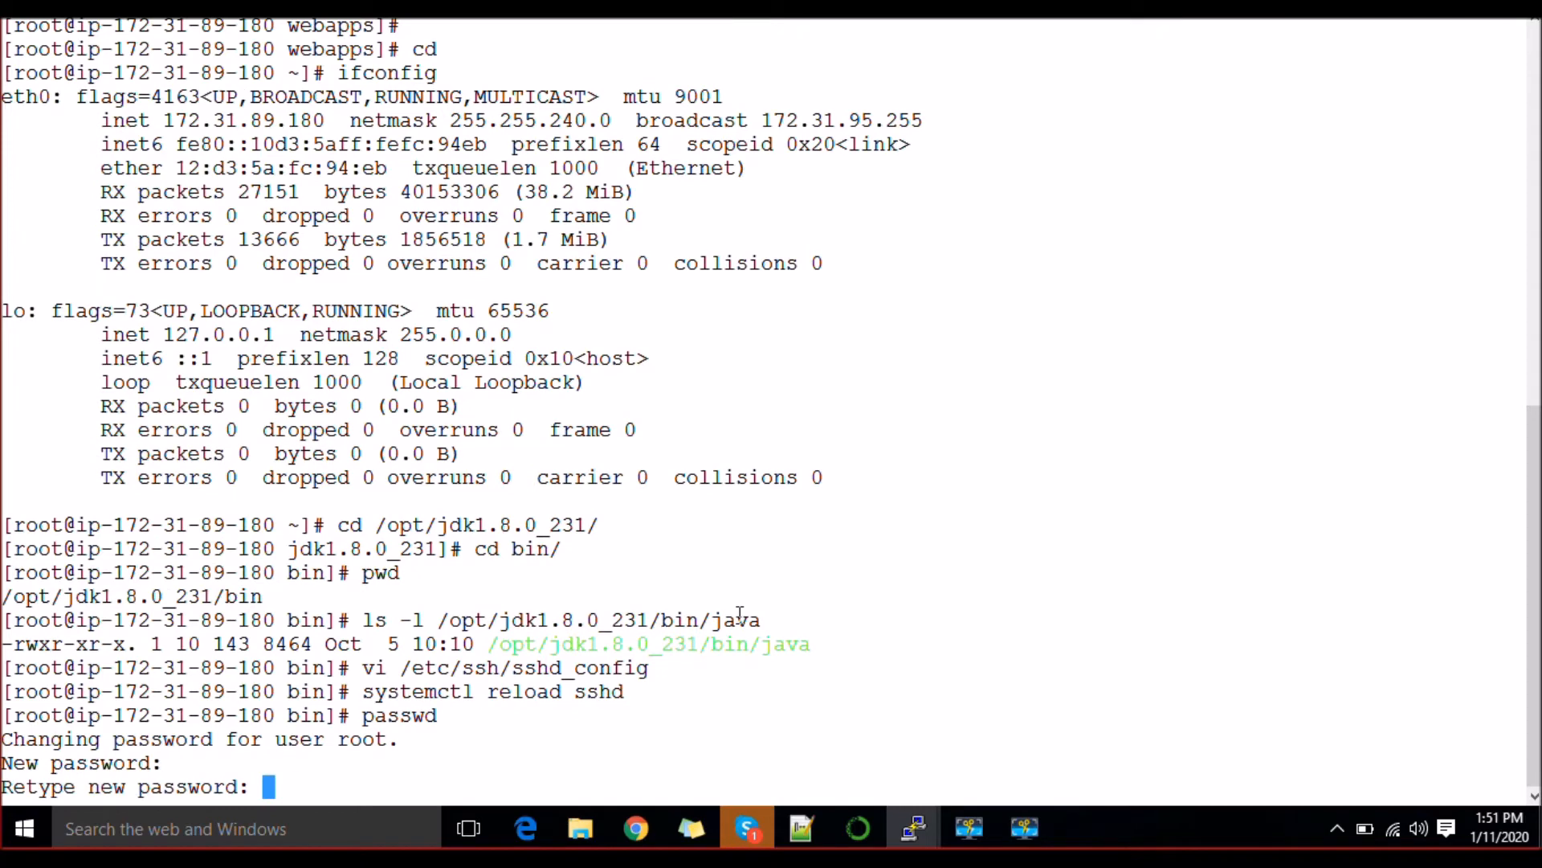
Back in Jenkins, go from the dashboard to Manage Jenkins, where Dev1 still shows offline.
{"action": "left_click", "coordinate": [636, 827]}
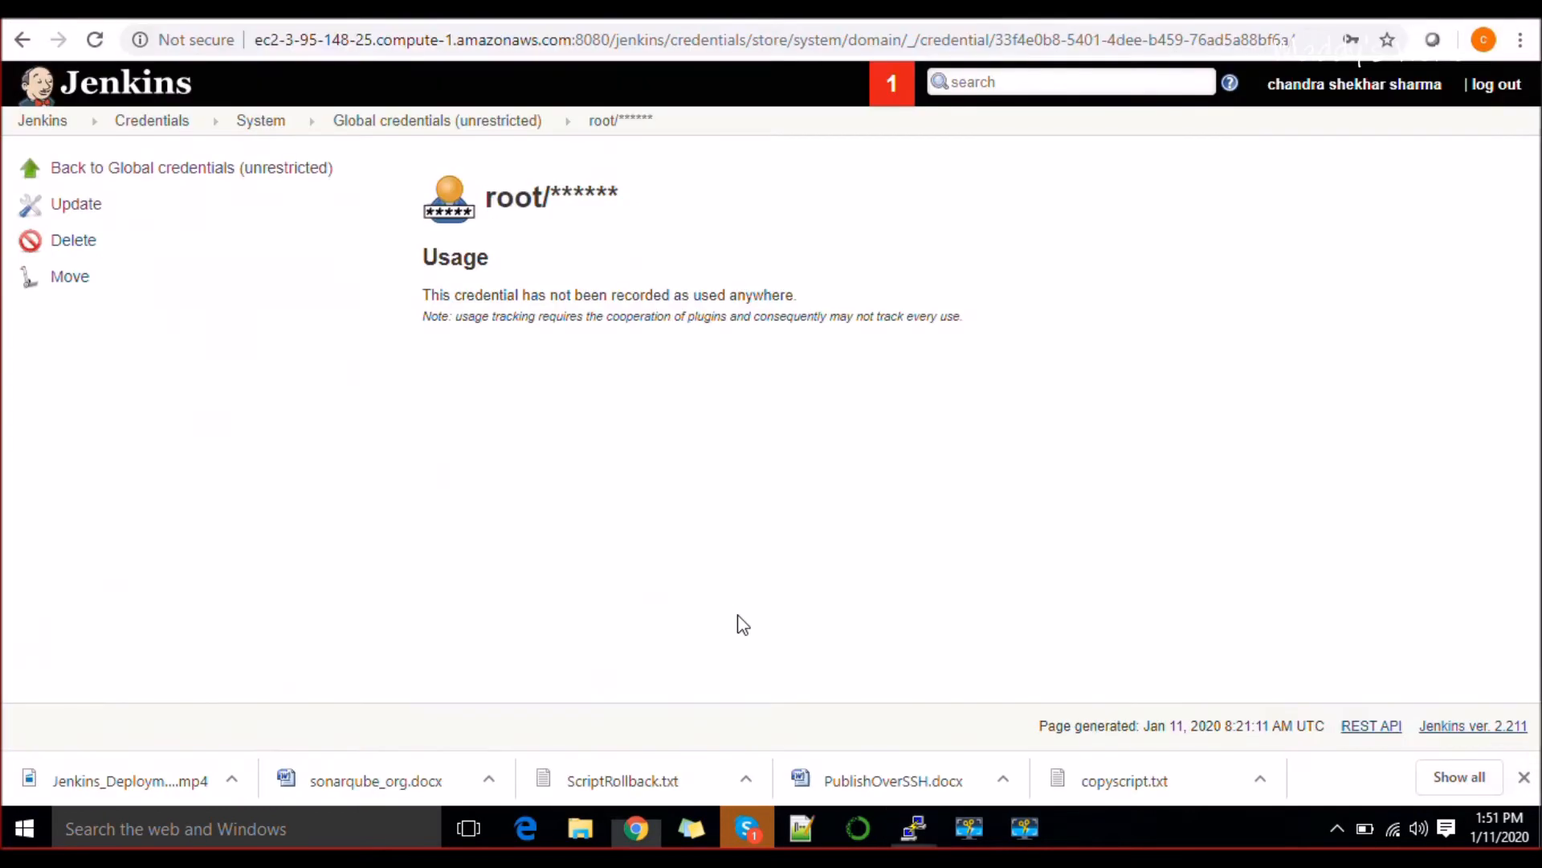
{"action": "mouse_move", "coordinate": [305, 133]}
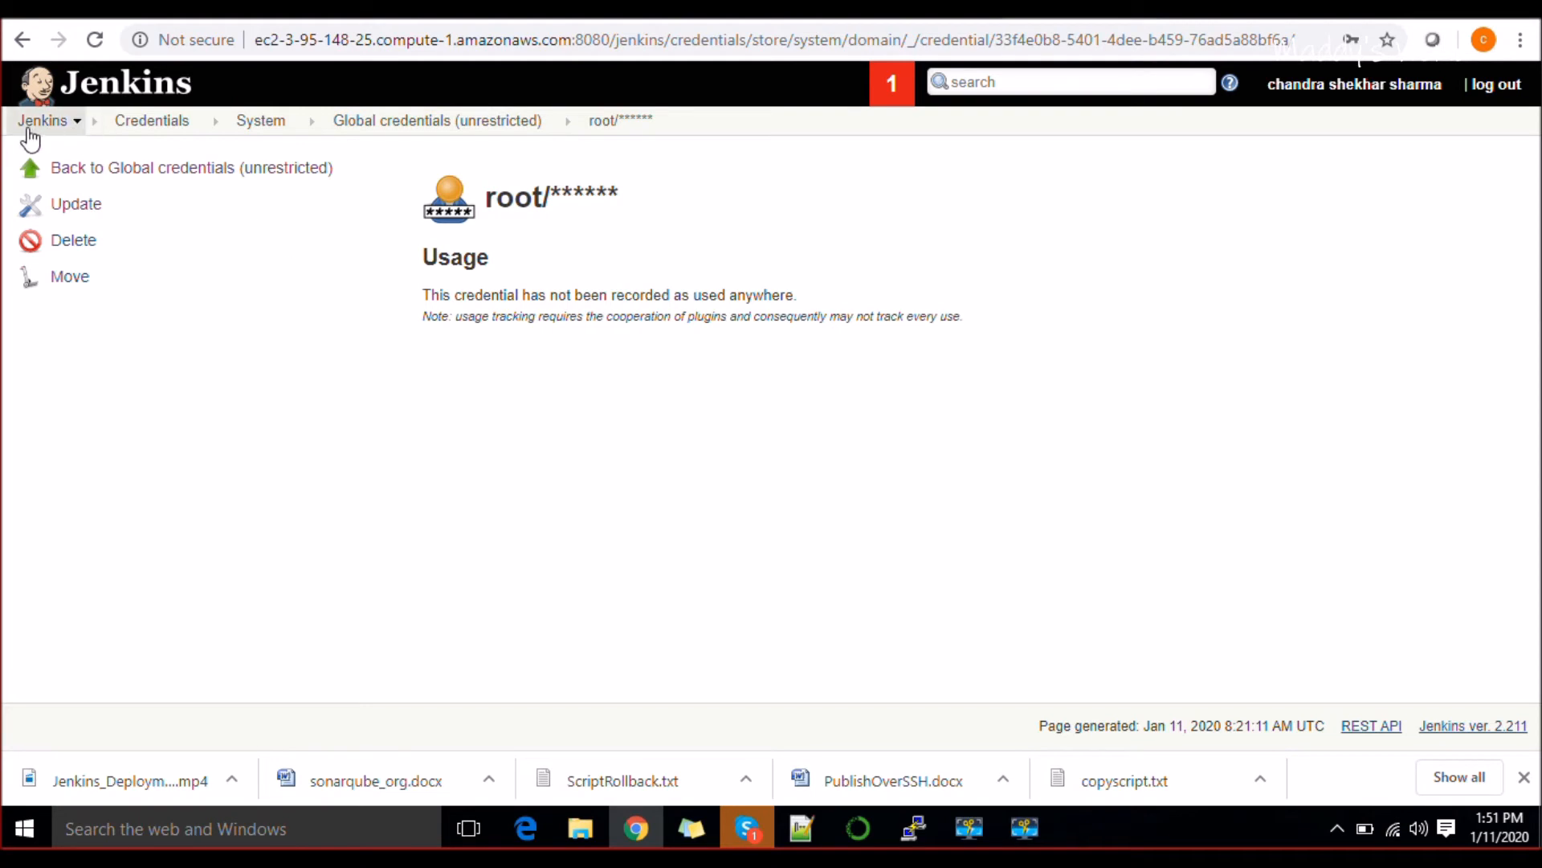
{"action": "left_click", "coordinate": [41, 120]}
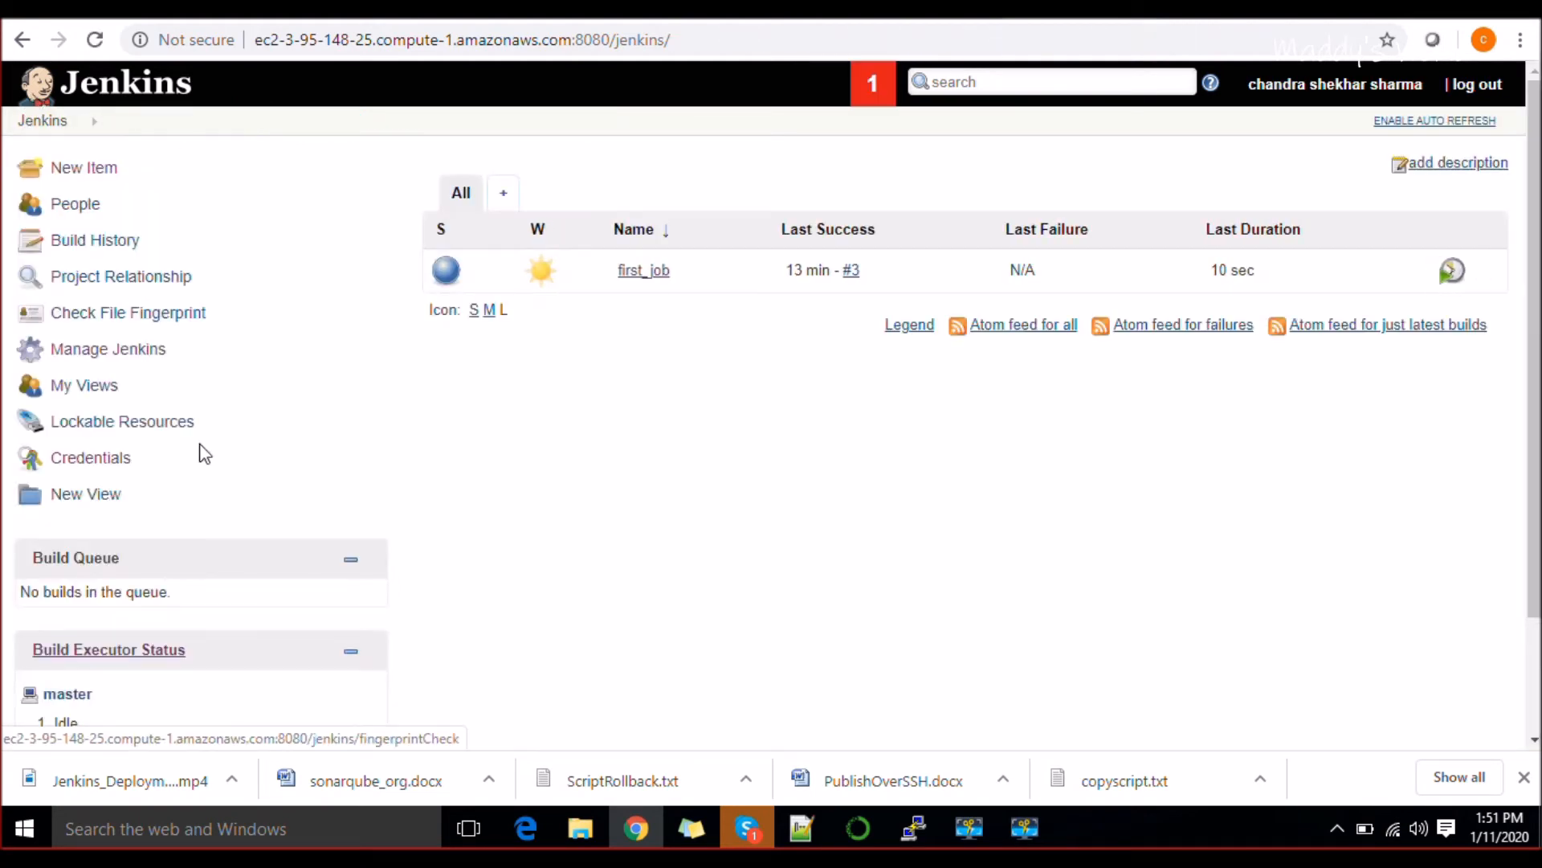
{"action": "left_click", "coordinate": [107, 348]}
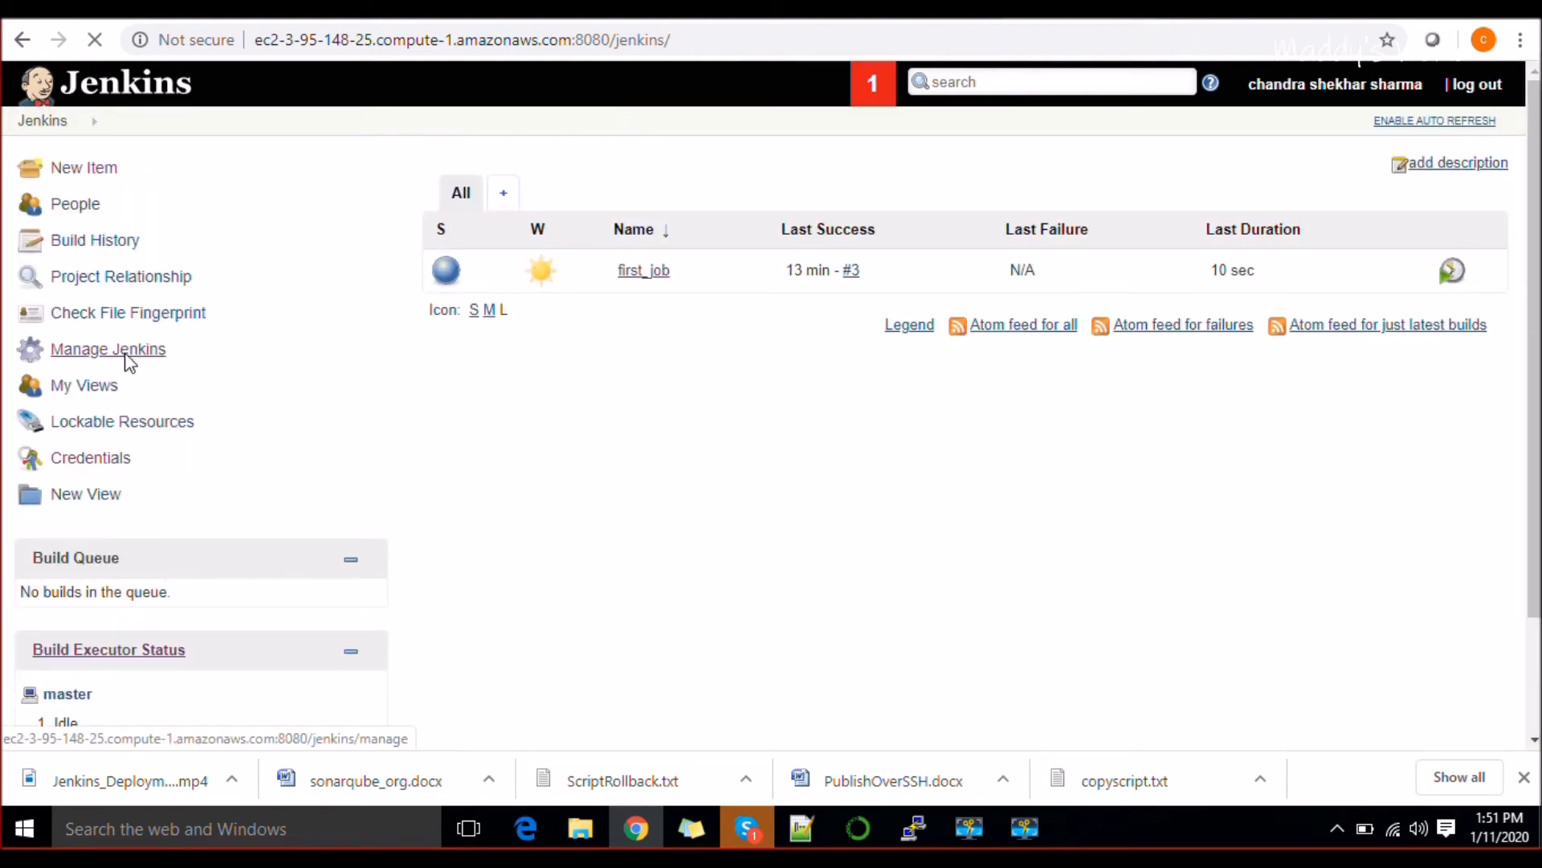
{"action": "left_click", "coordinate": [107, 349]}
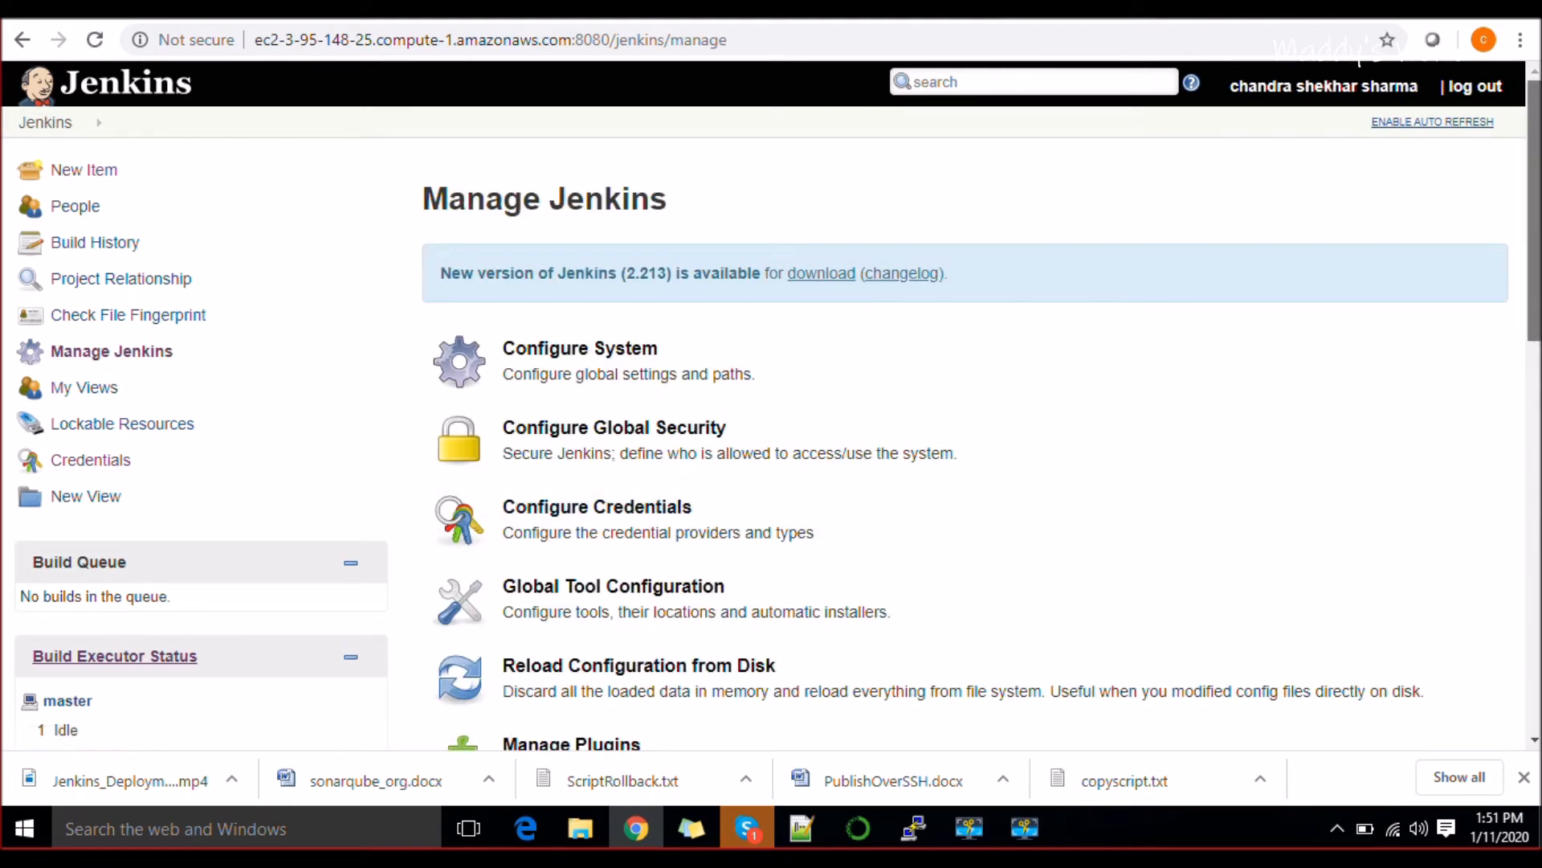
{"action": "scroll", "scroll_direction": "down", "scroll_amount": 3}
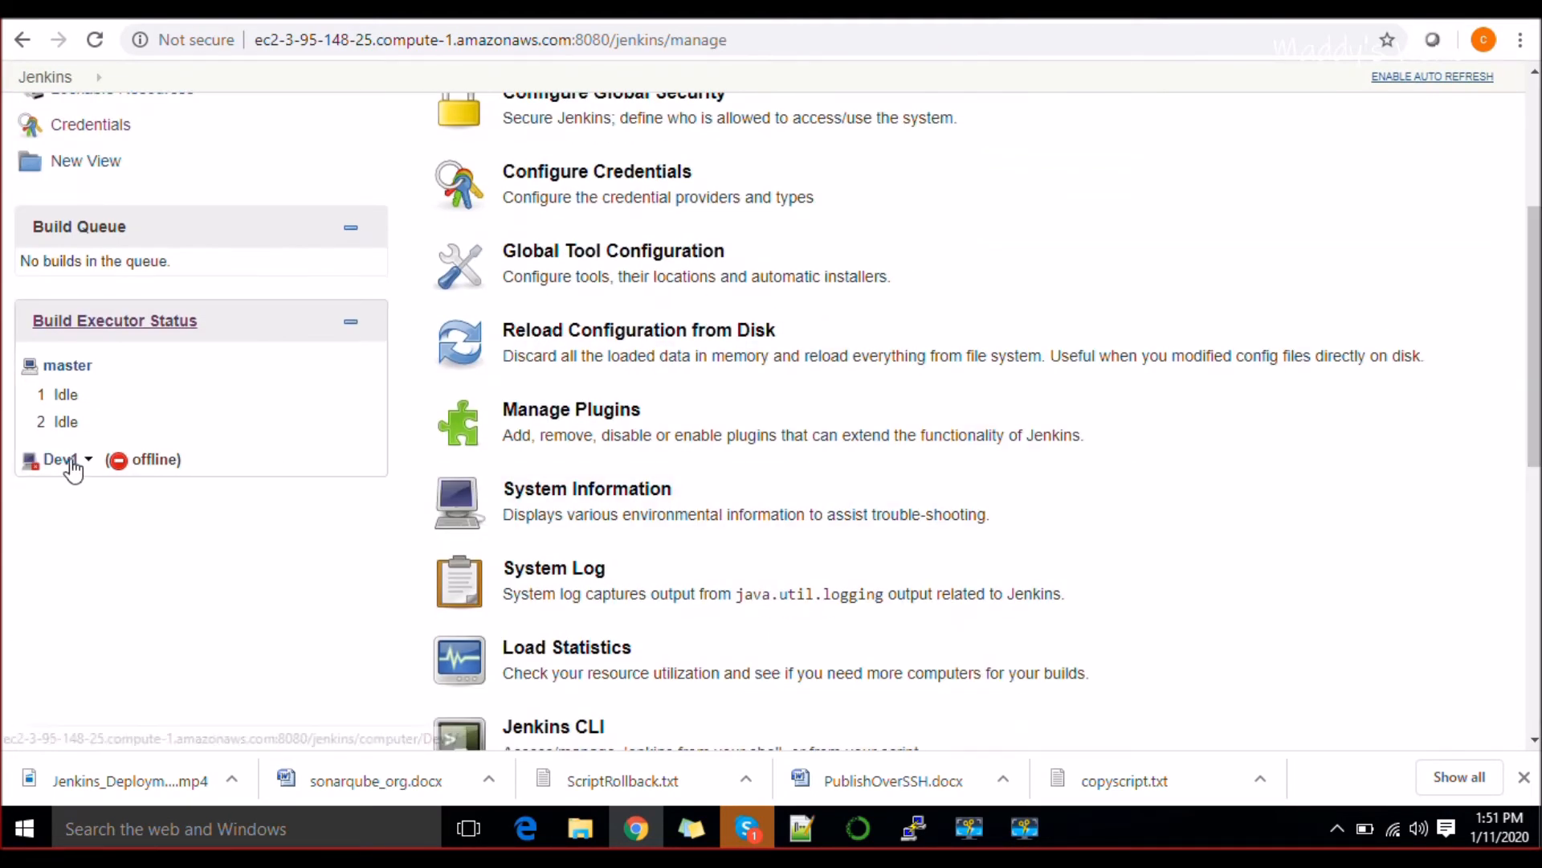
Relaunch the Dev1 agent and confirm its log reports it connected and online.
{"action": "left_click", "coordinate": [61, 459]}
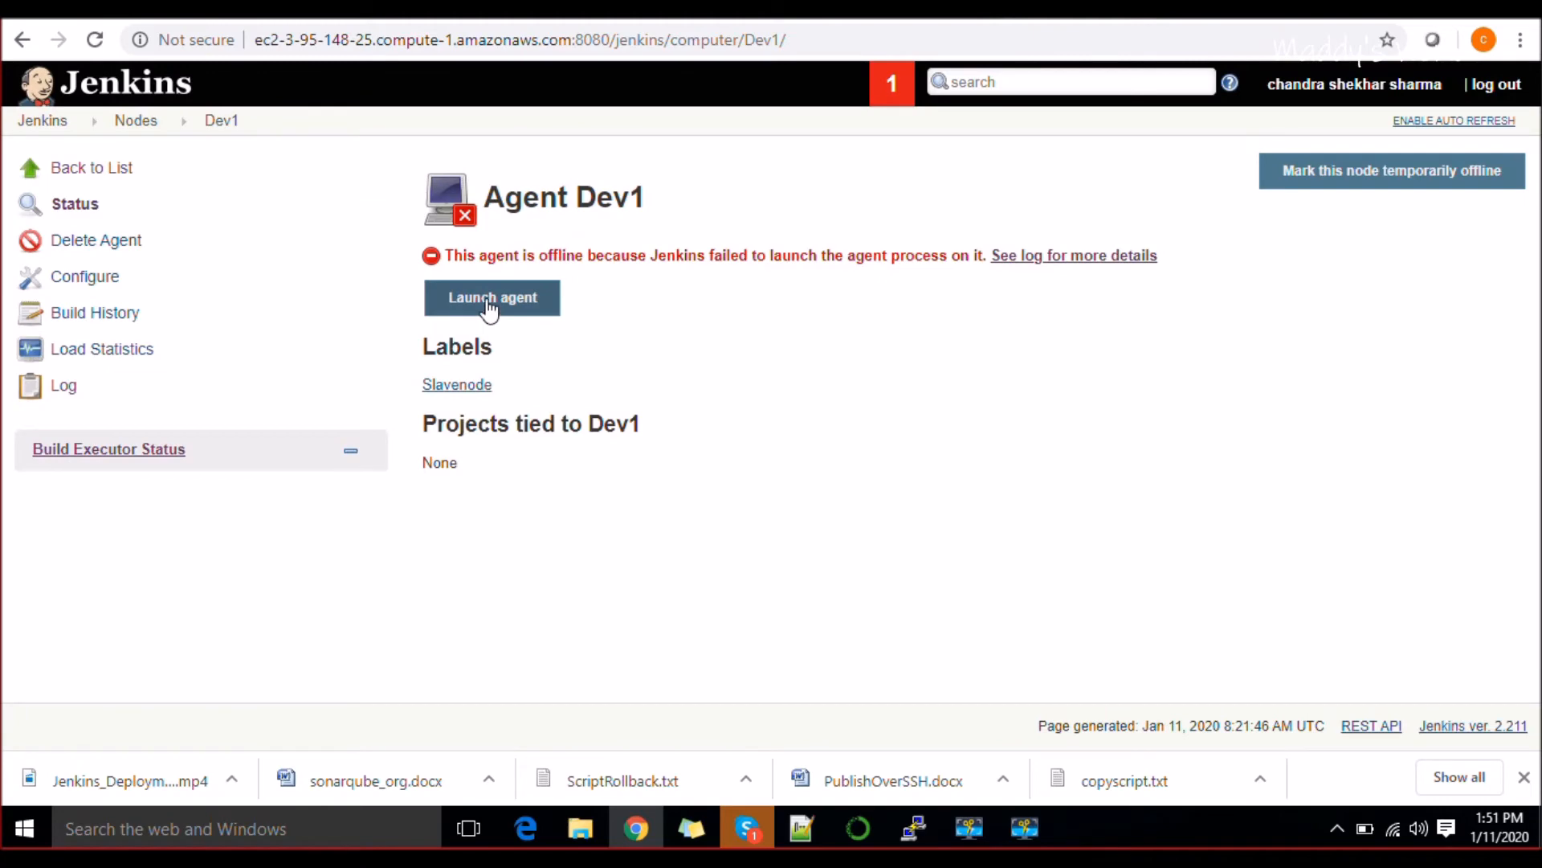
{"action": "left_click", "coordinate": [492, 297]}
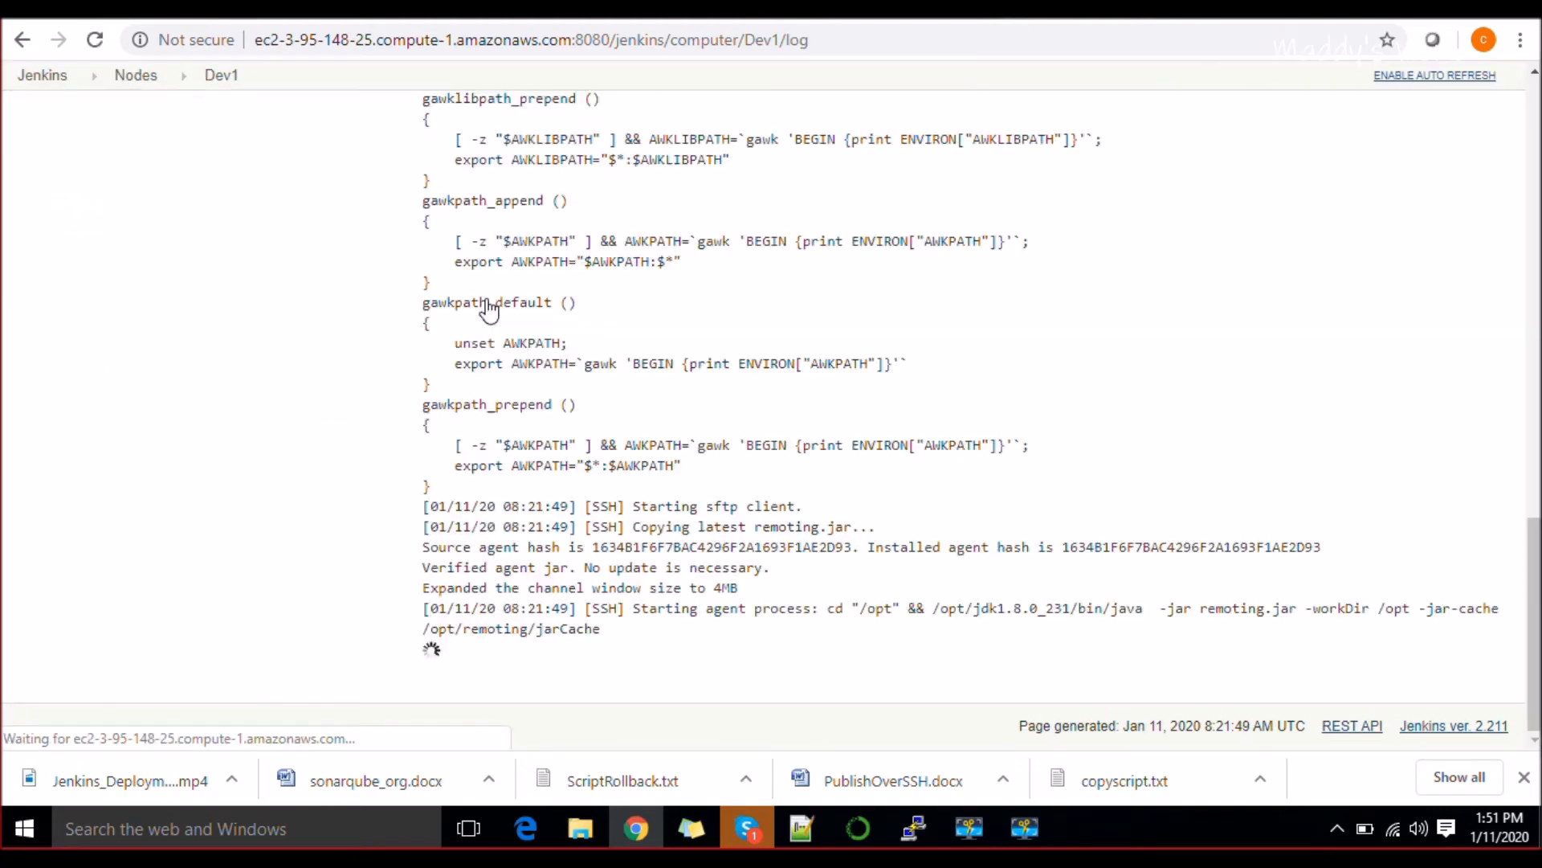
{"action": "scroll", "scroll_direction": "down", "scroll_amount": 3}
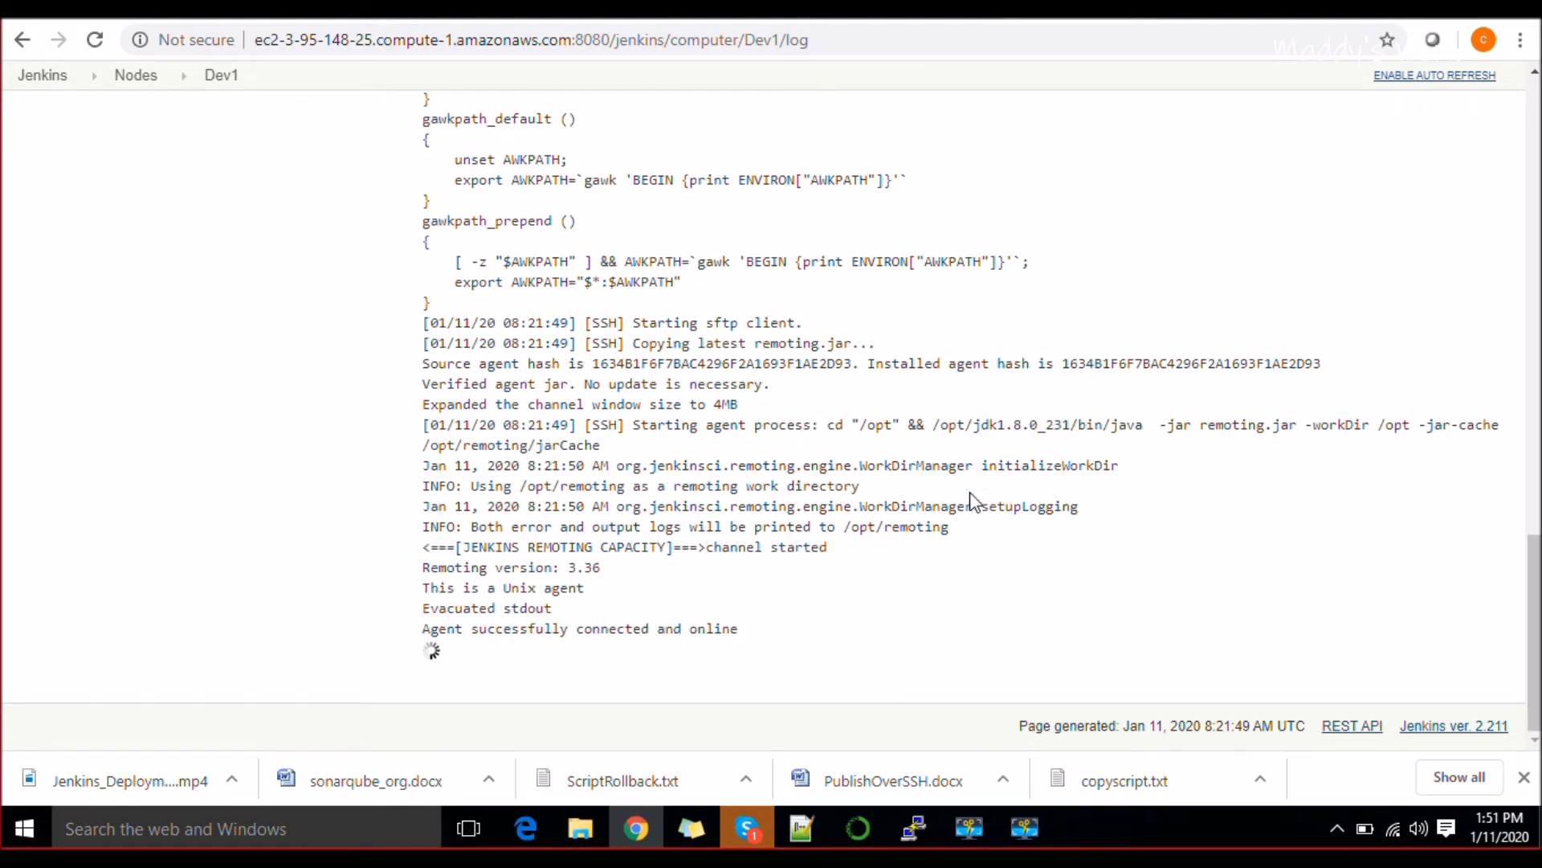
{"action": "mouse_move", "coordinate": [649, 779]}
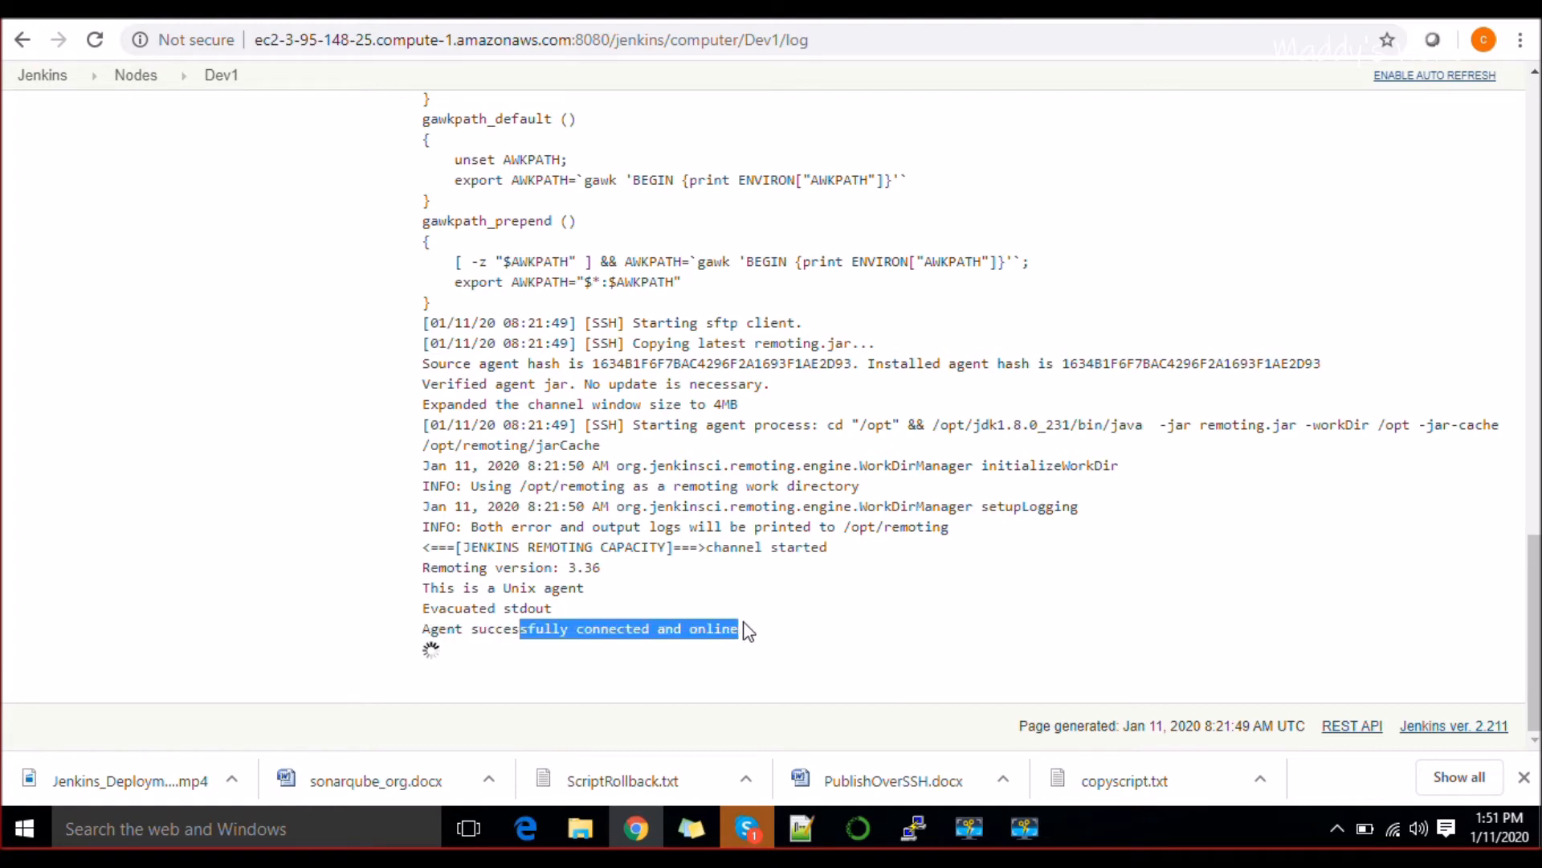
List /opt and /opt/remoting on the agent, showing the logs and jarCache folders.
{"action": "scroll", "scroll_direction": "up", "scroll_amount": 3}
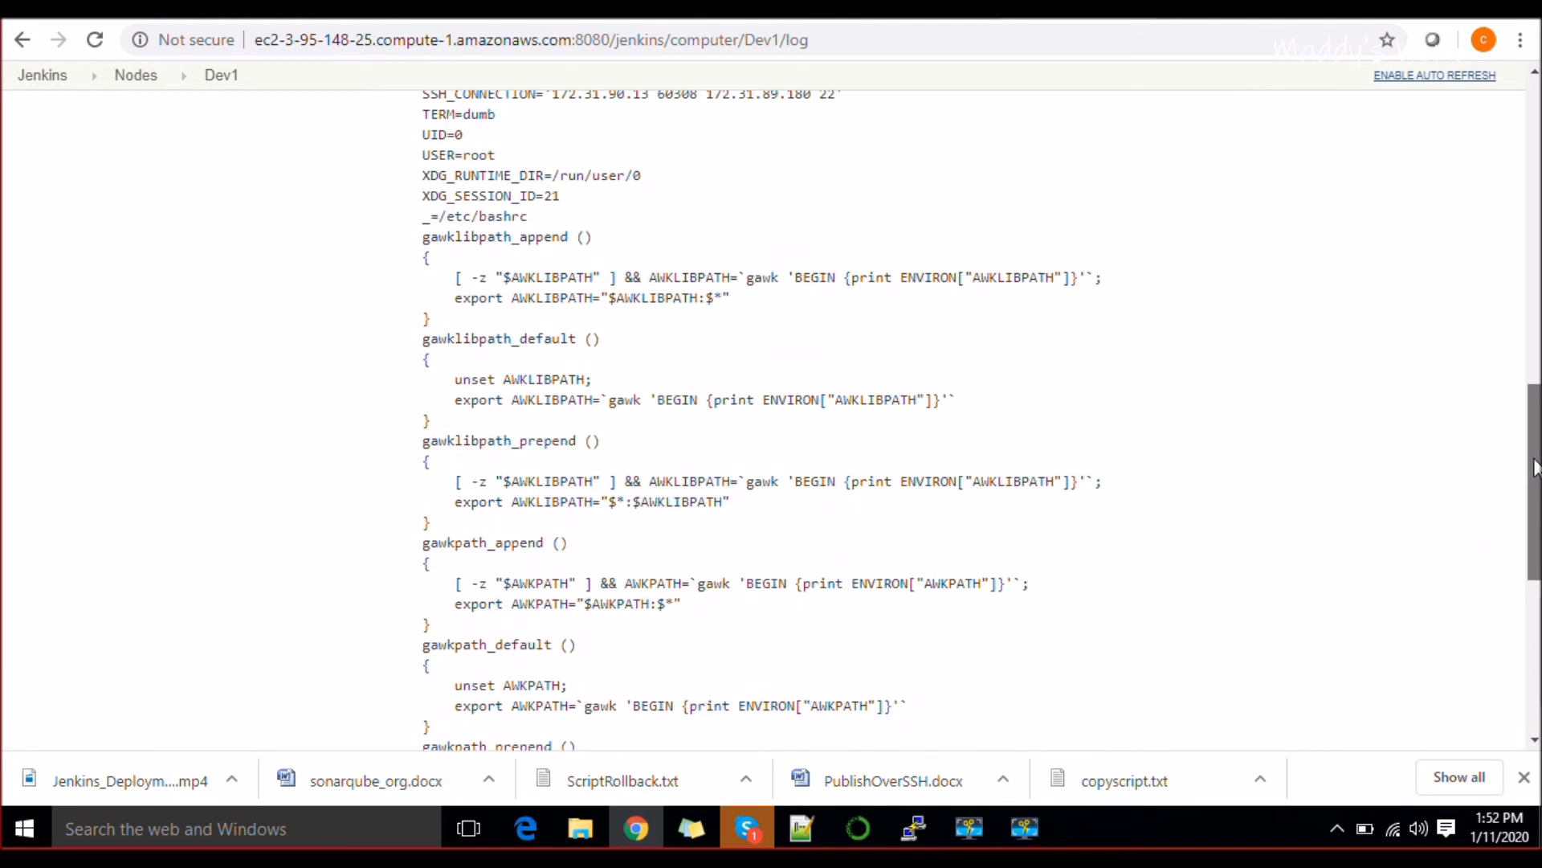
{"action": "scroll", "scroll_direction": "down", "scroll_amount": 3}
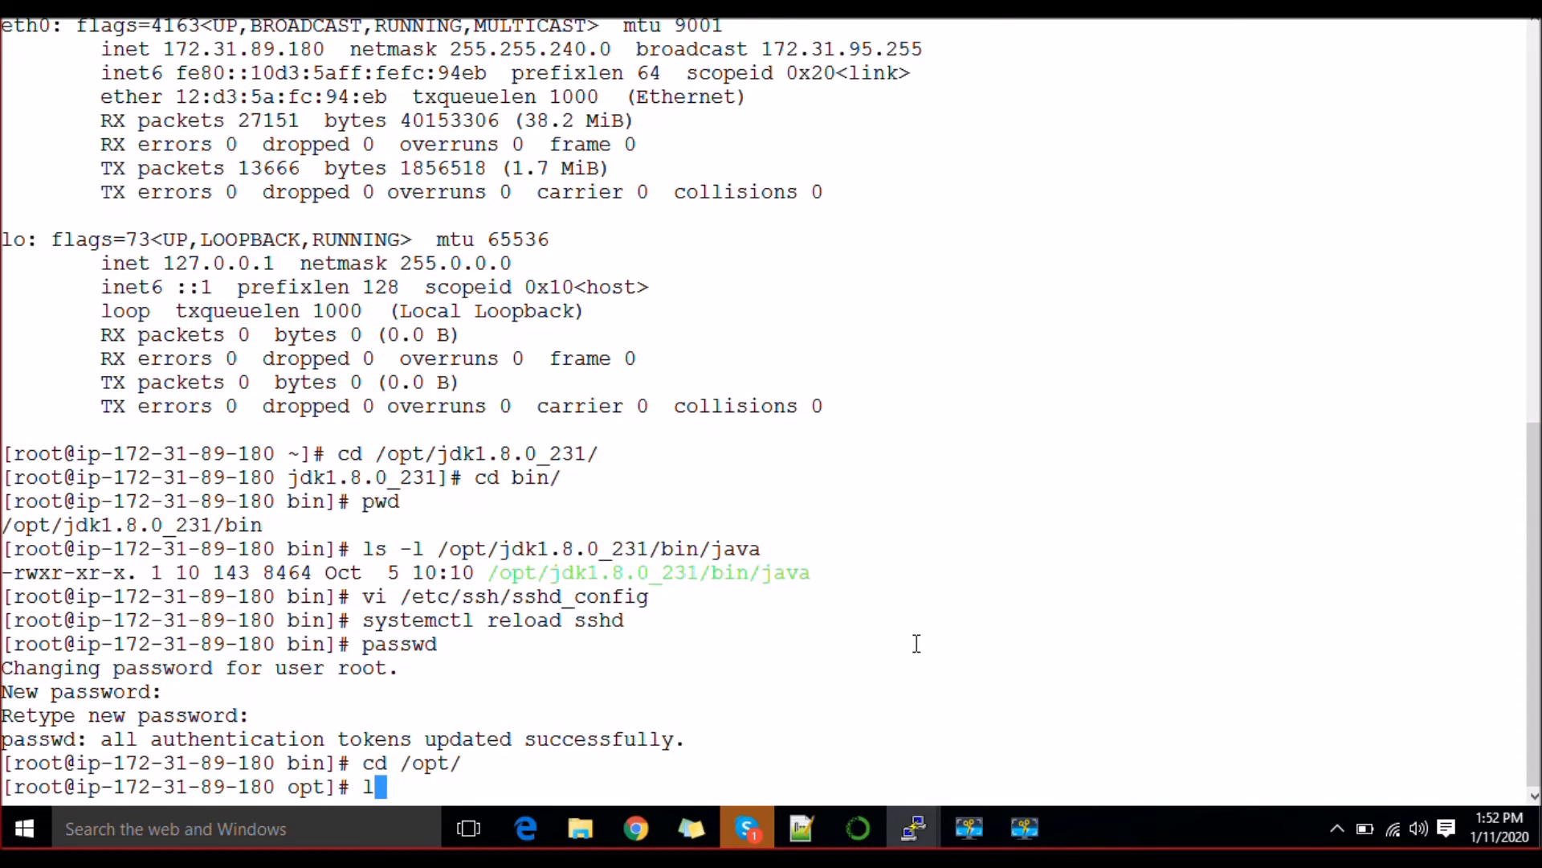
{"action": "key", "text": "Return"}
{"action": "type", "text": "cd remoting"}
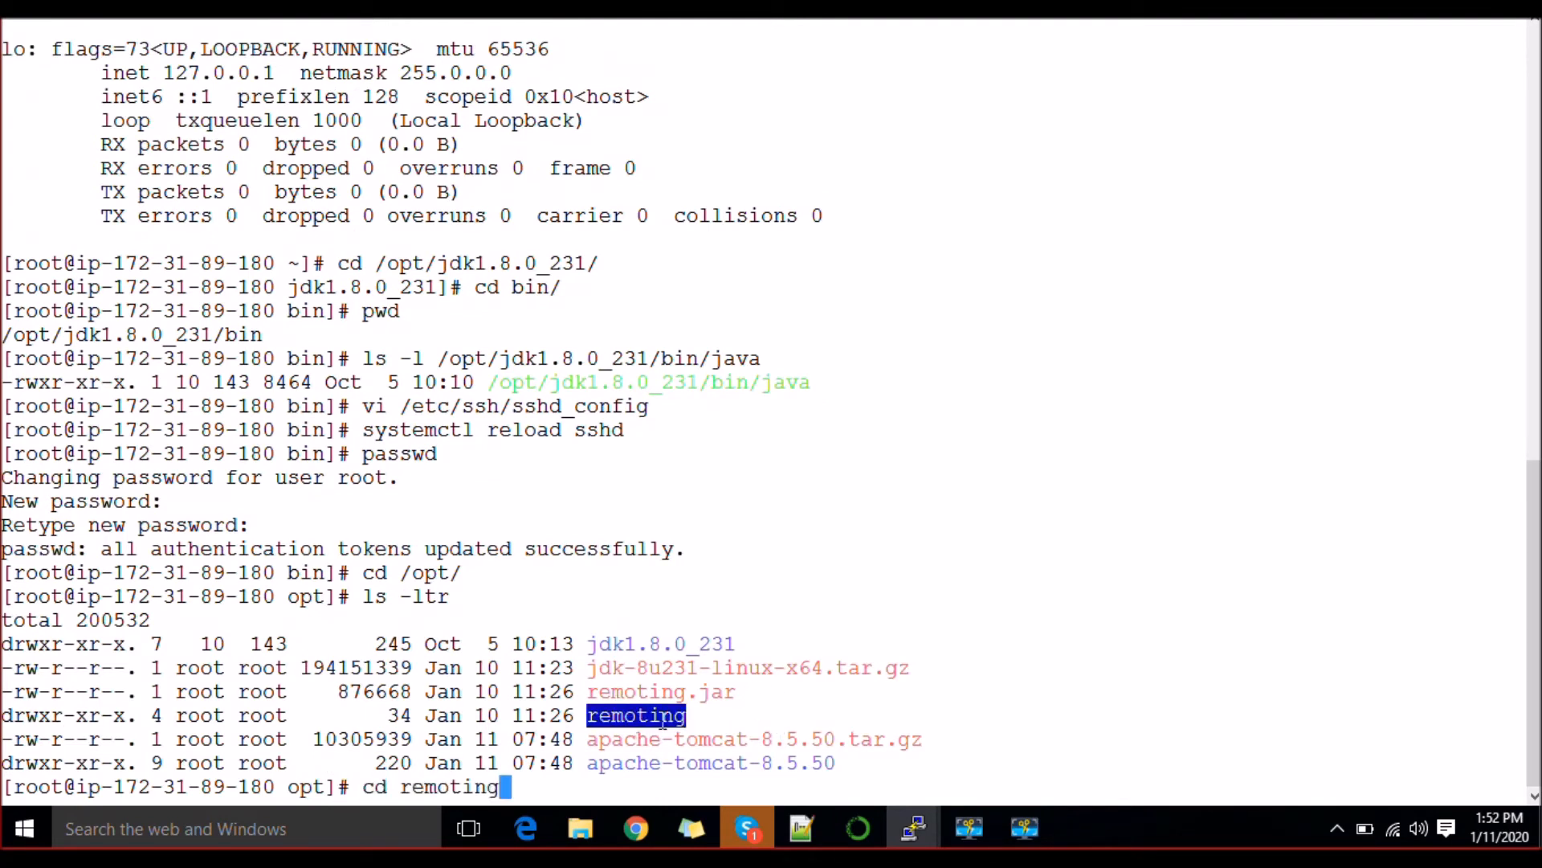
{"action": "key", "text": "Return"}
{"action": "type", "text": "ls -lr"}
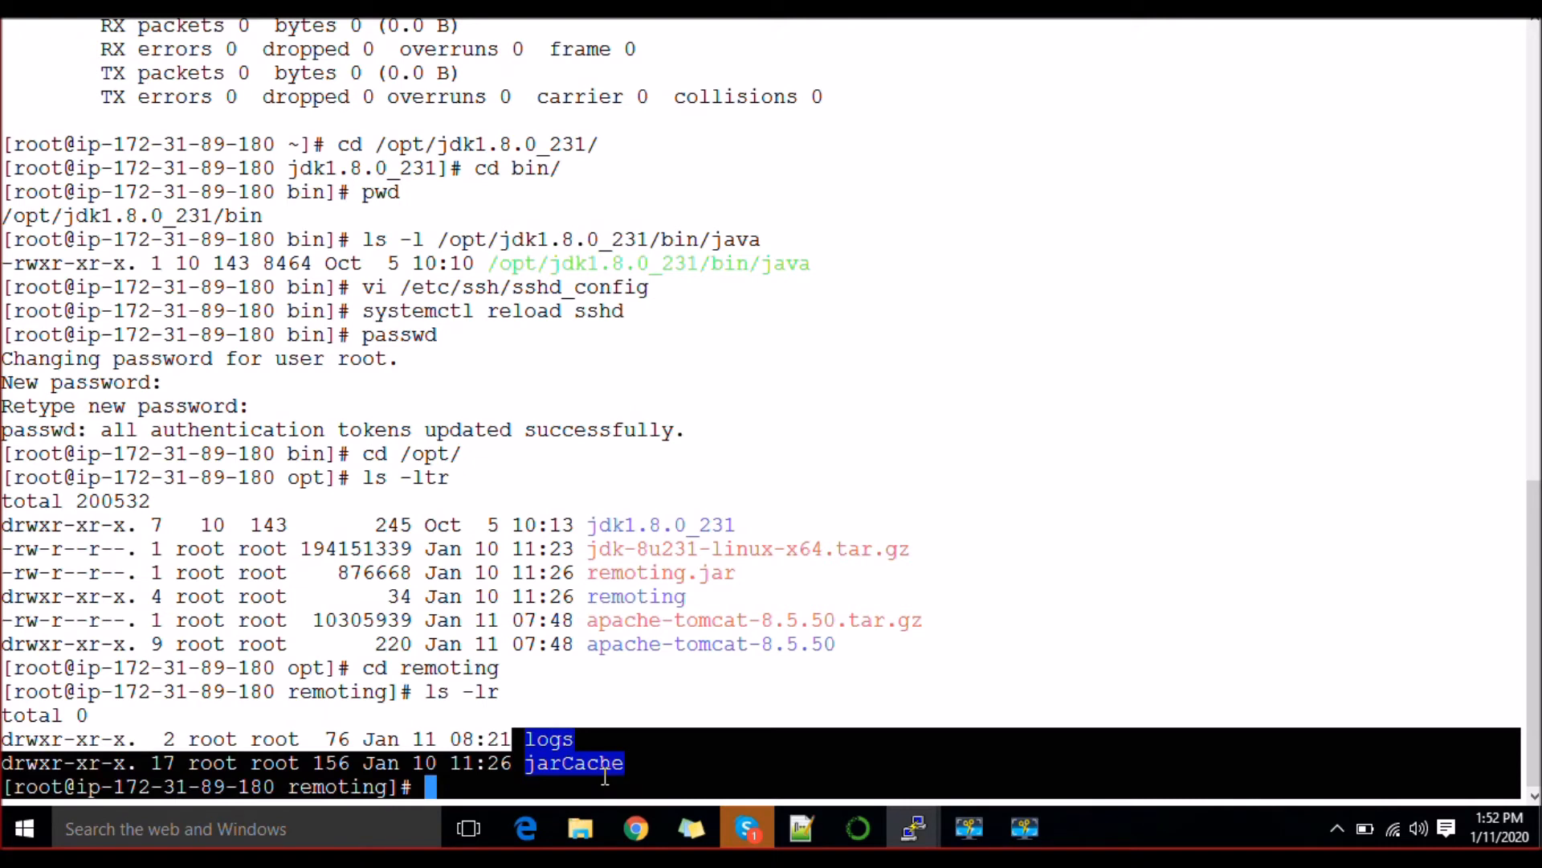
{"action": "left_click", "coordinate": [605, 786]}
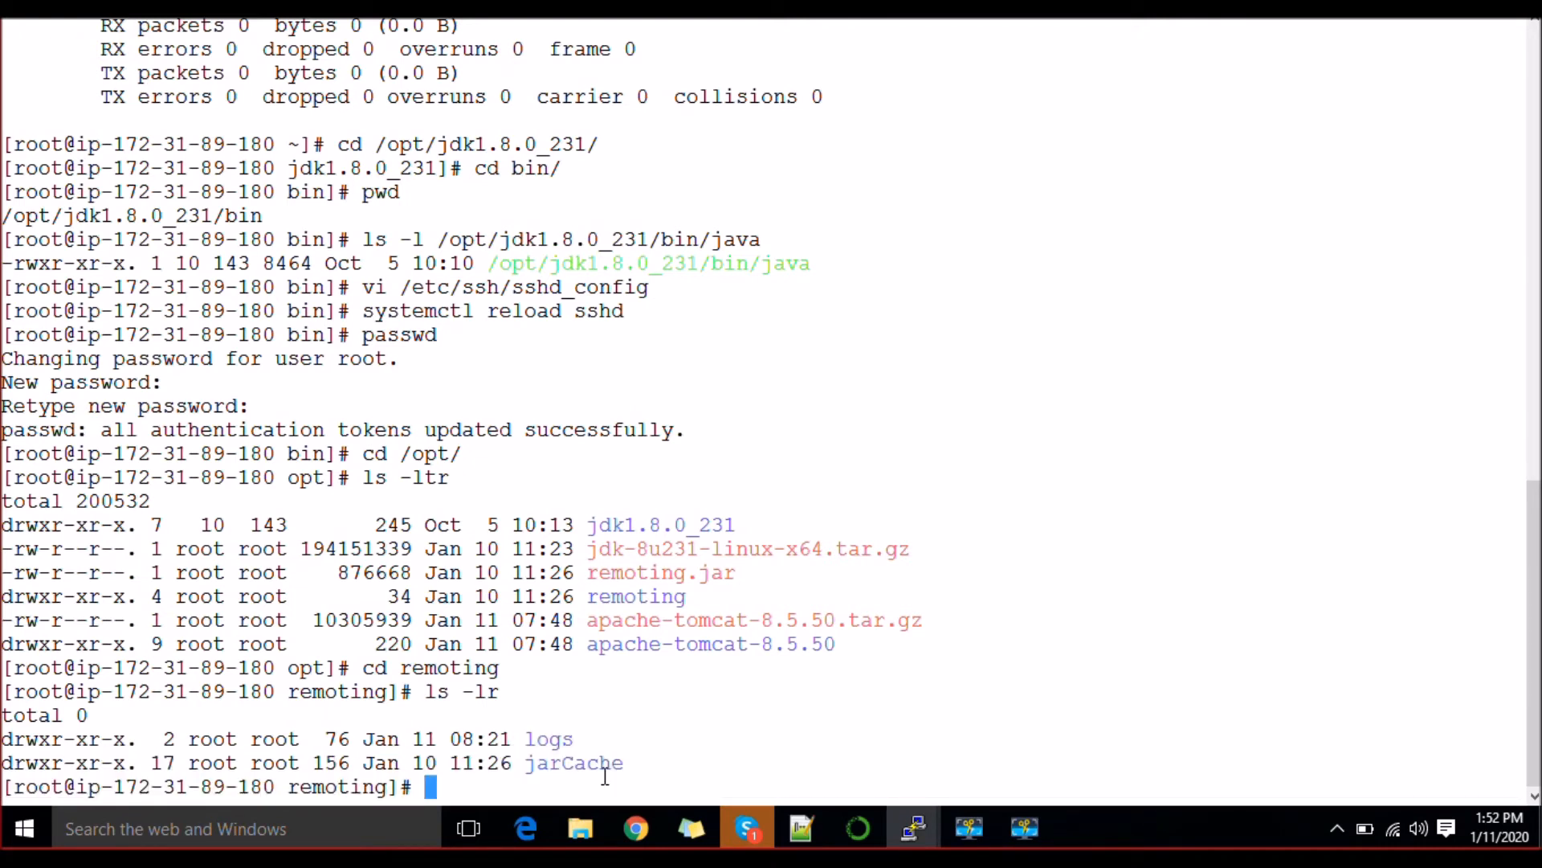
{"action": "mouse_move", "coordinate": [620, 719]}
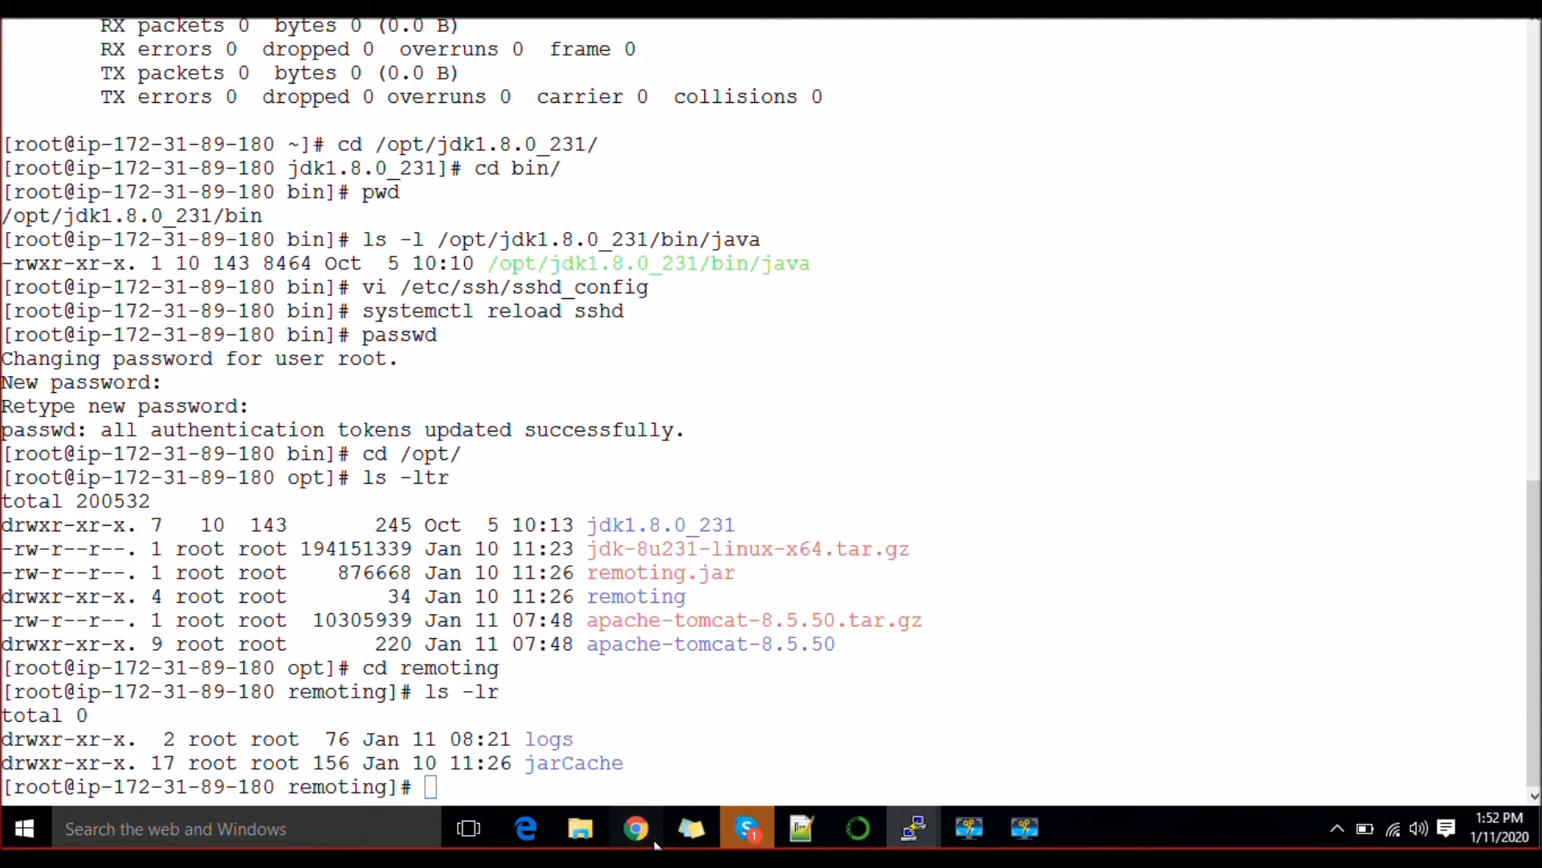
From the Jenkins dashboard, choose Configure for first_job to reach its configuration page.
{"action": "left_click", "coordinate": [636, 828]}
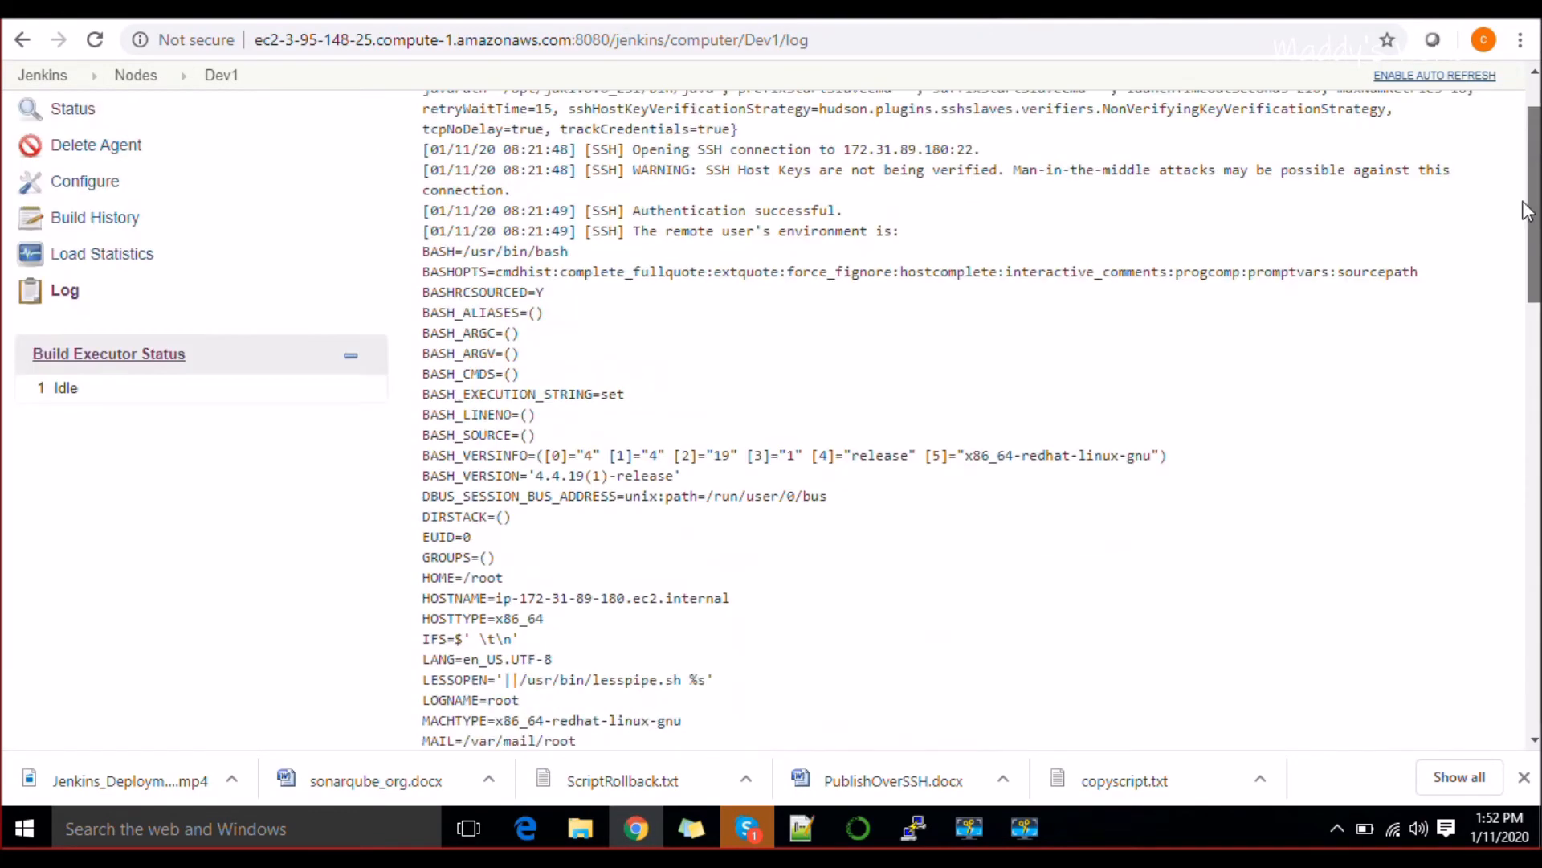
{"action": "left_click", "coordinate": [135, 120]}
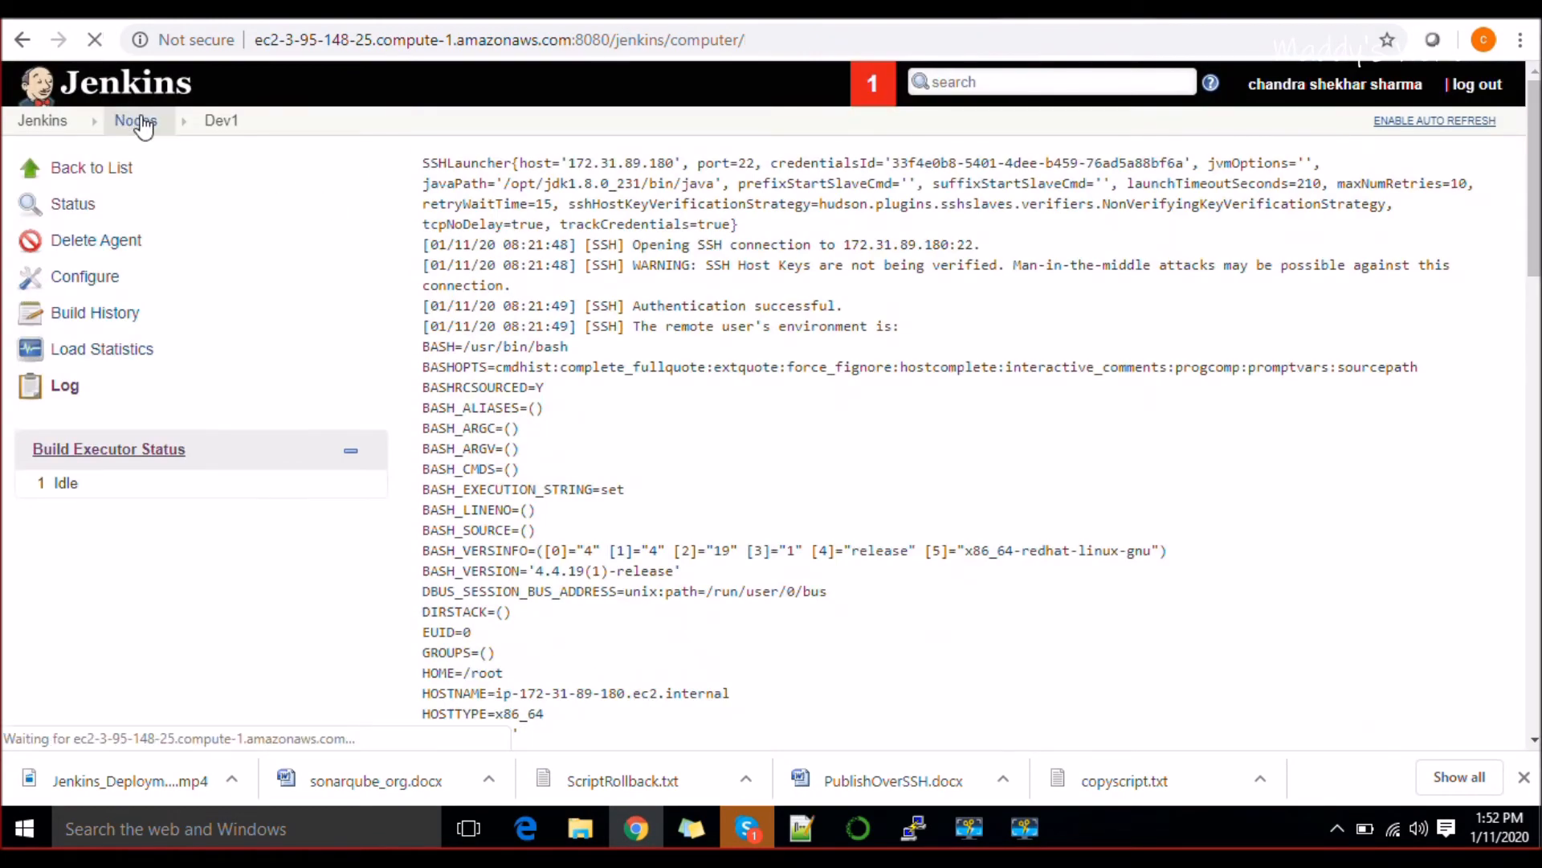
{"action": "left_click", "coordinate": [135, 120]}
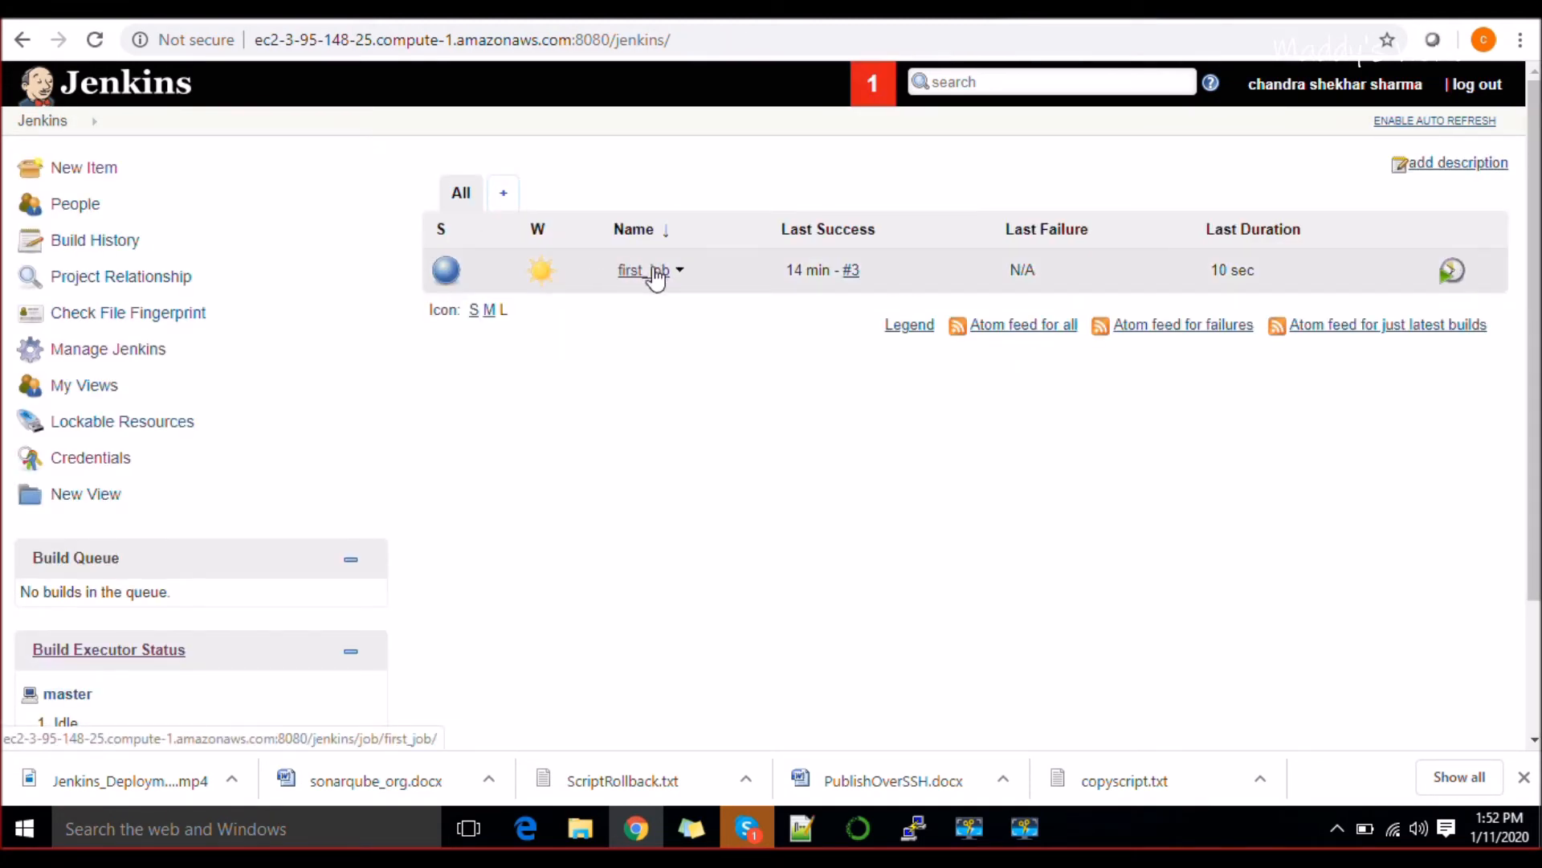
{"action": "mouse_move", "coordinate": [676, 273]}
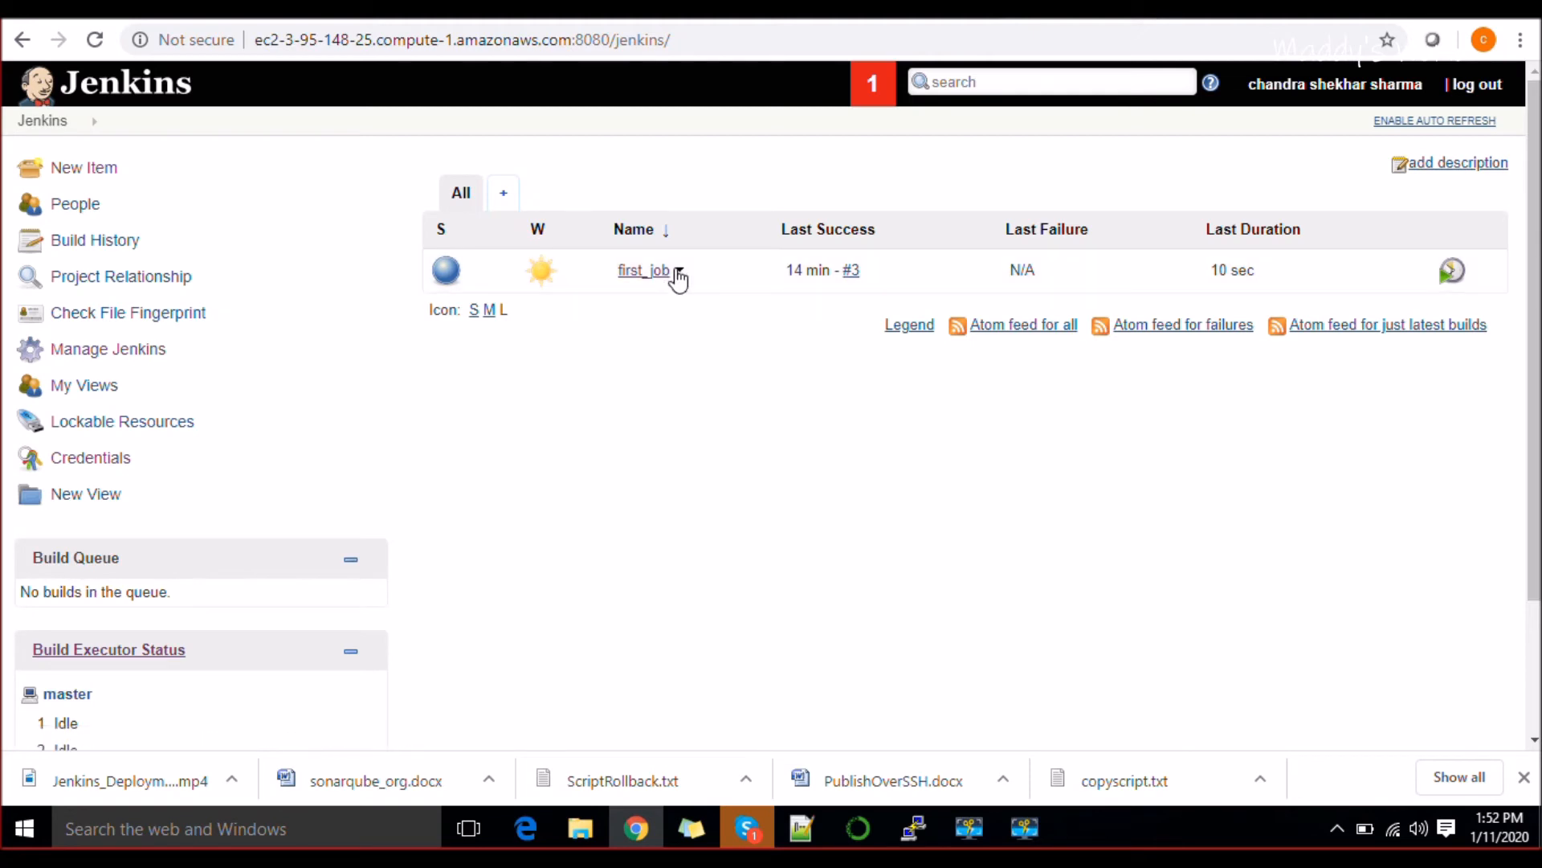
{"action": "left_click", "coordinate": [678, 270]}
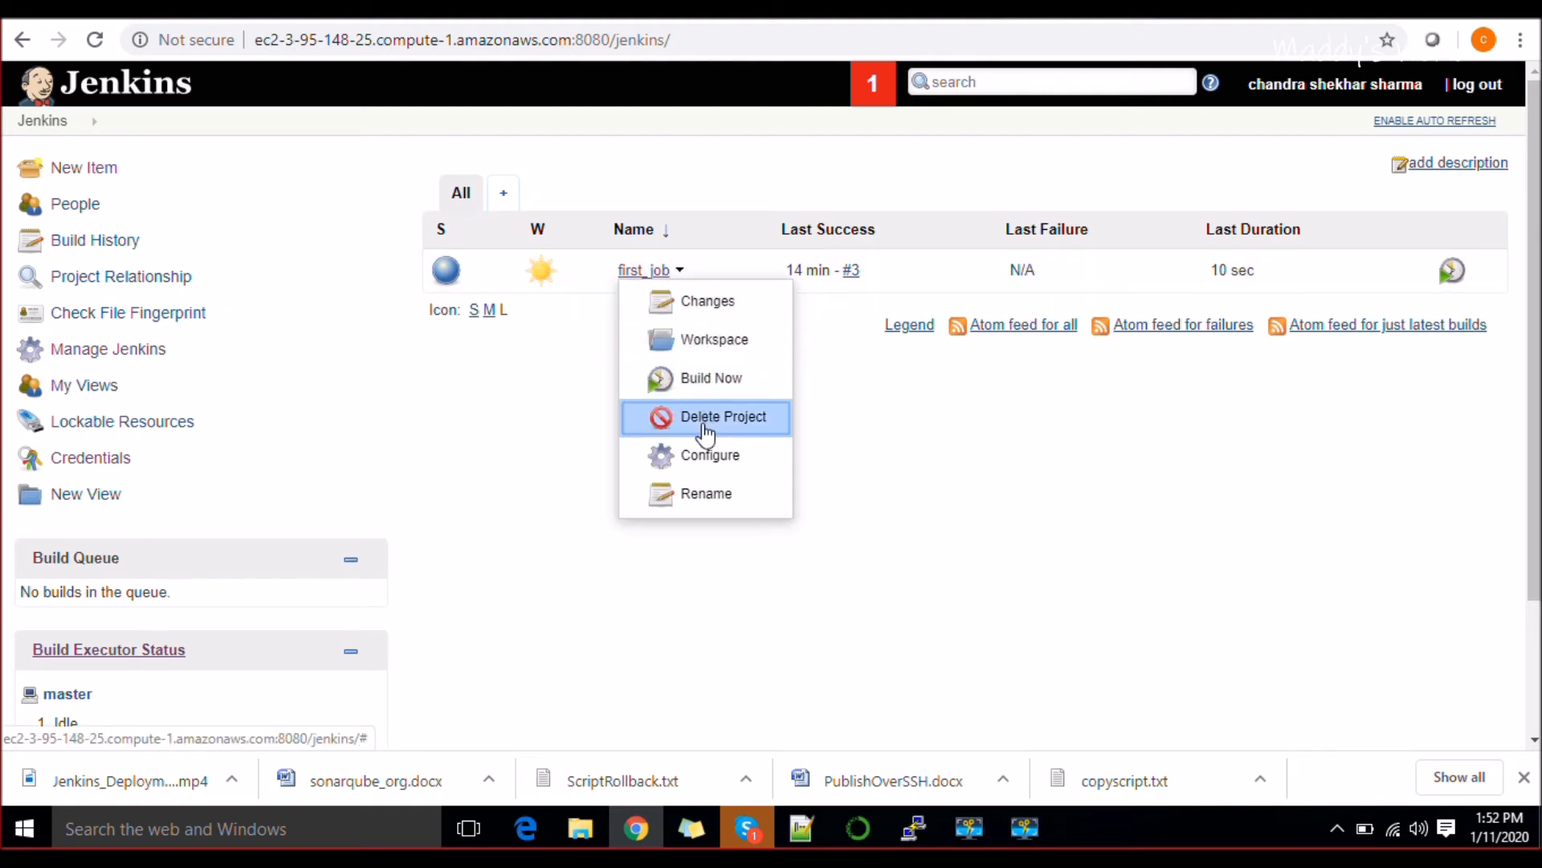
{"action": "left_click", "coordinate": [722, 416]}
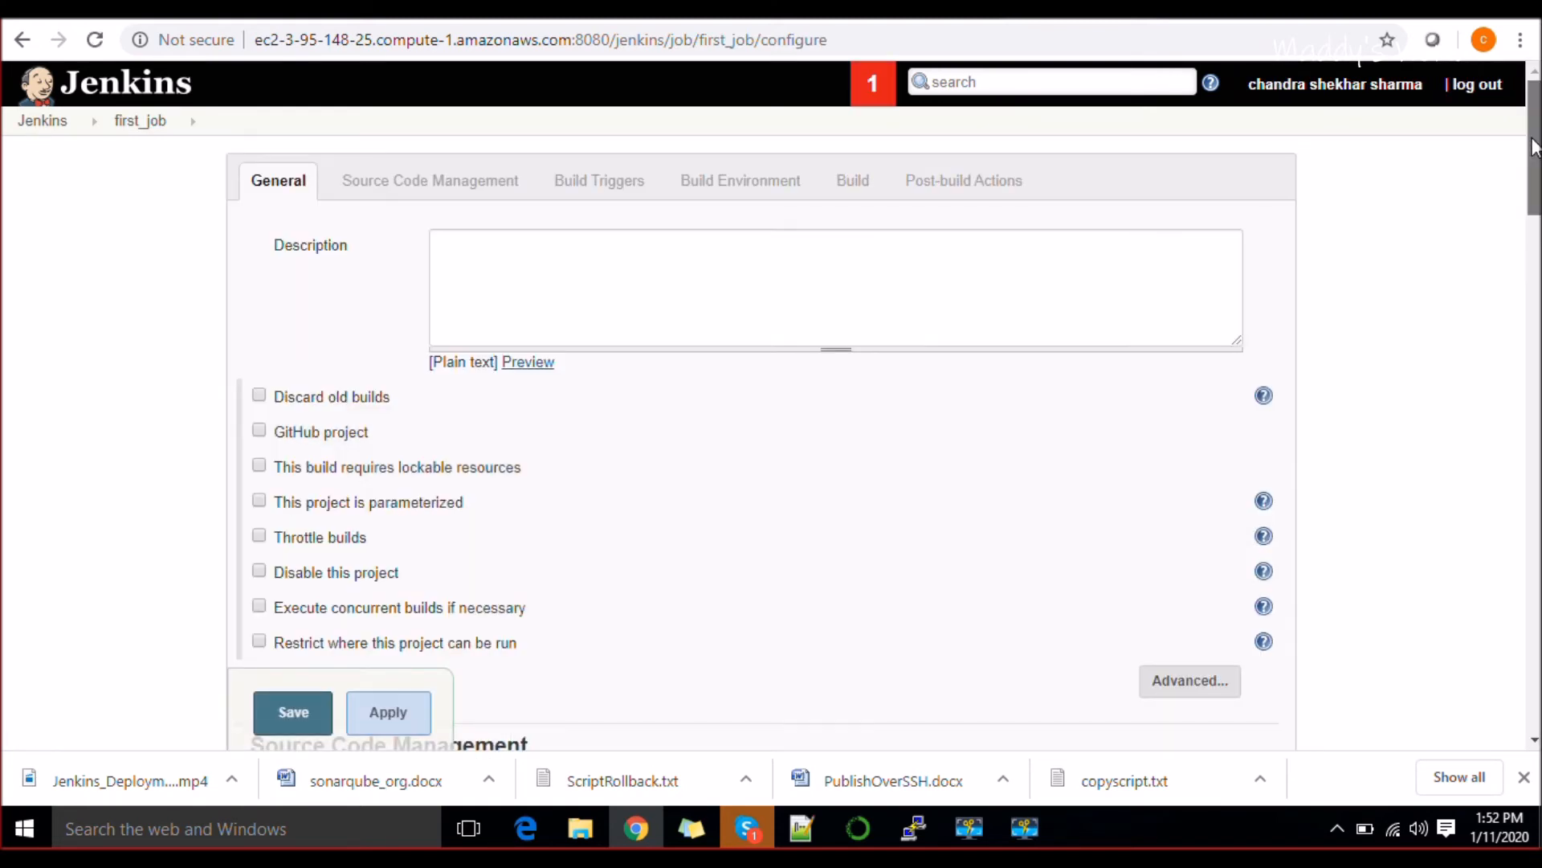
Restrict first_job to run on label expression Dev1 and save the configuration.
{"action": "scroll", "scroll_direction": "down", "scroll_amount": 3}
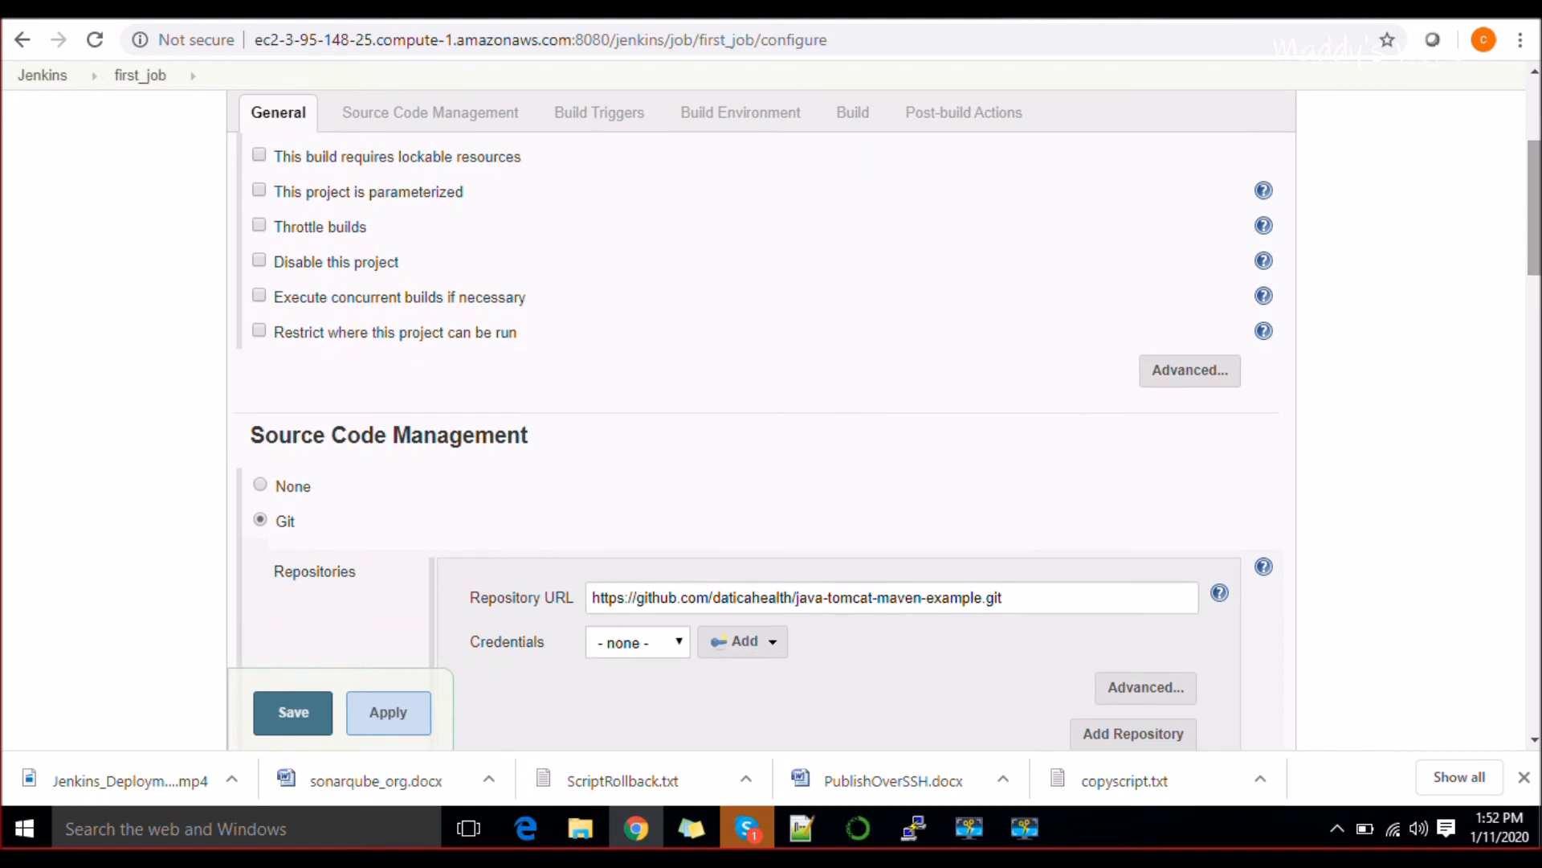
{"action": "left_click", "coordinate": [258, 331]}
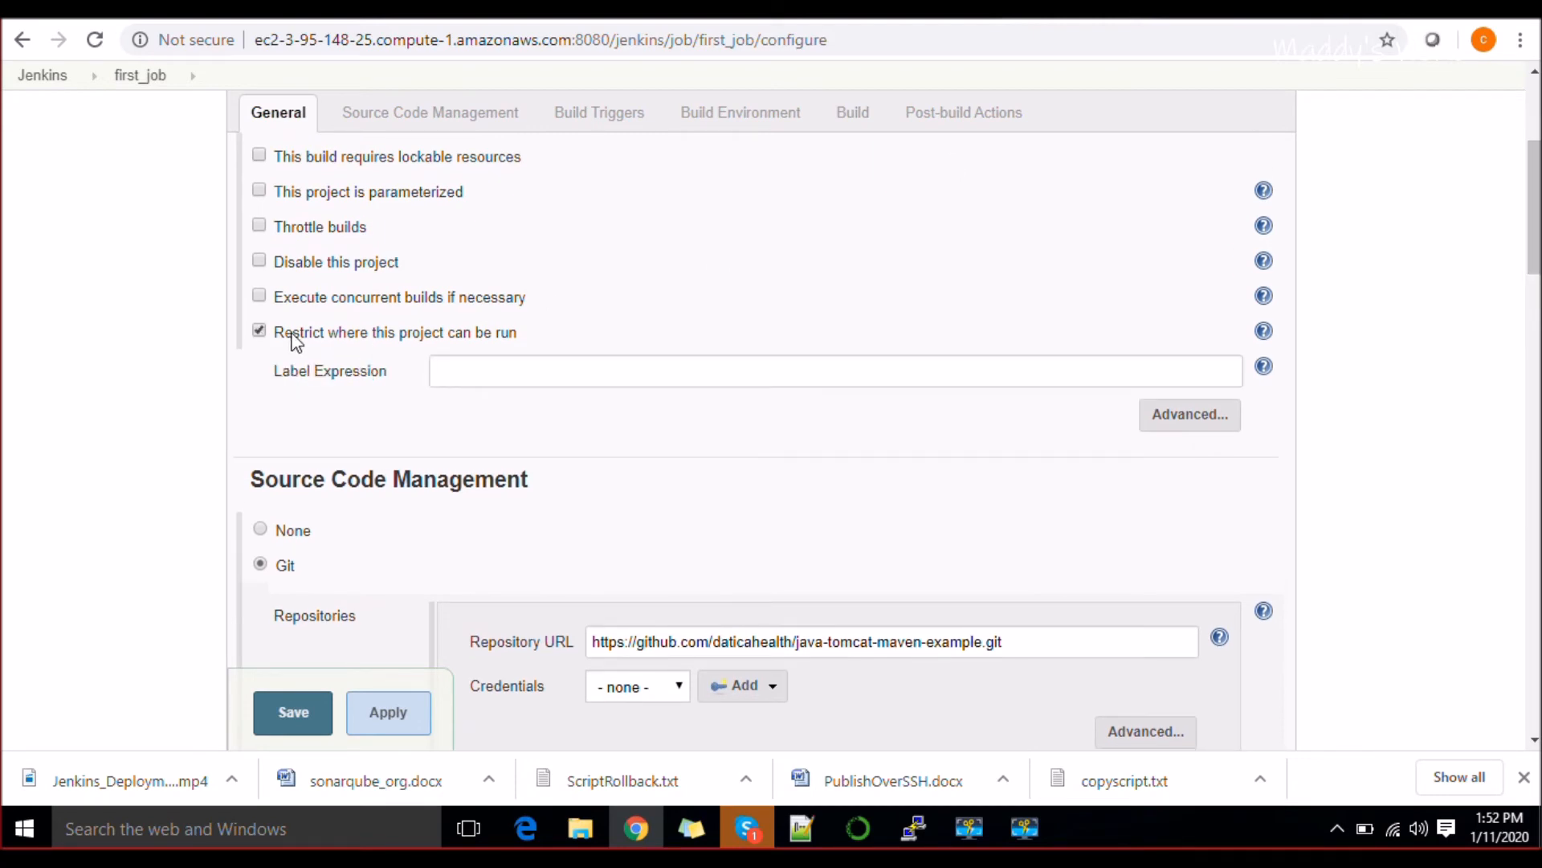
{"action": "mouse_move", "coordinate": [506, 371]}
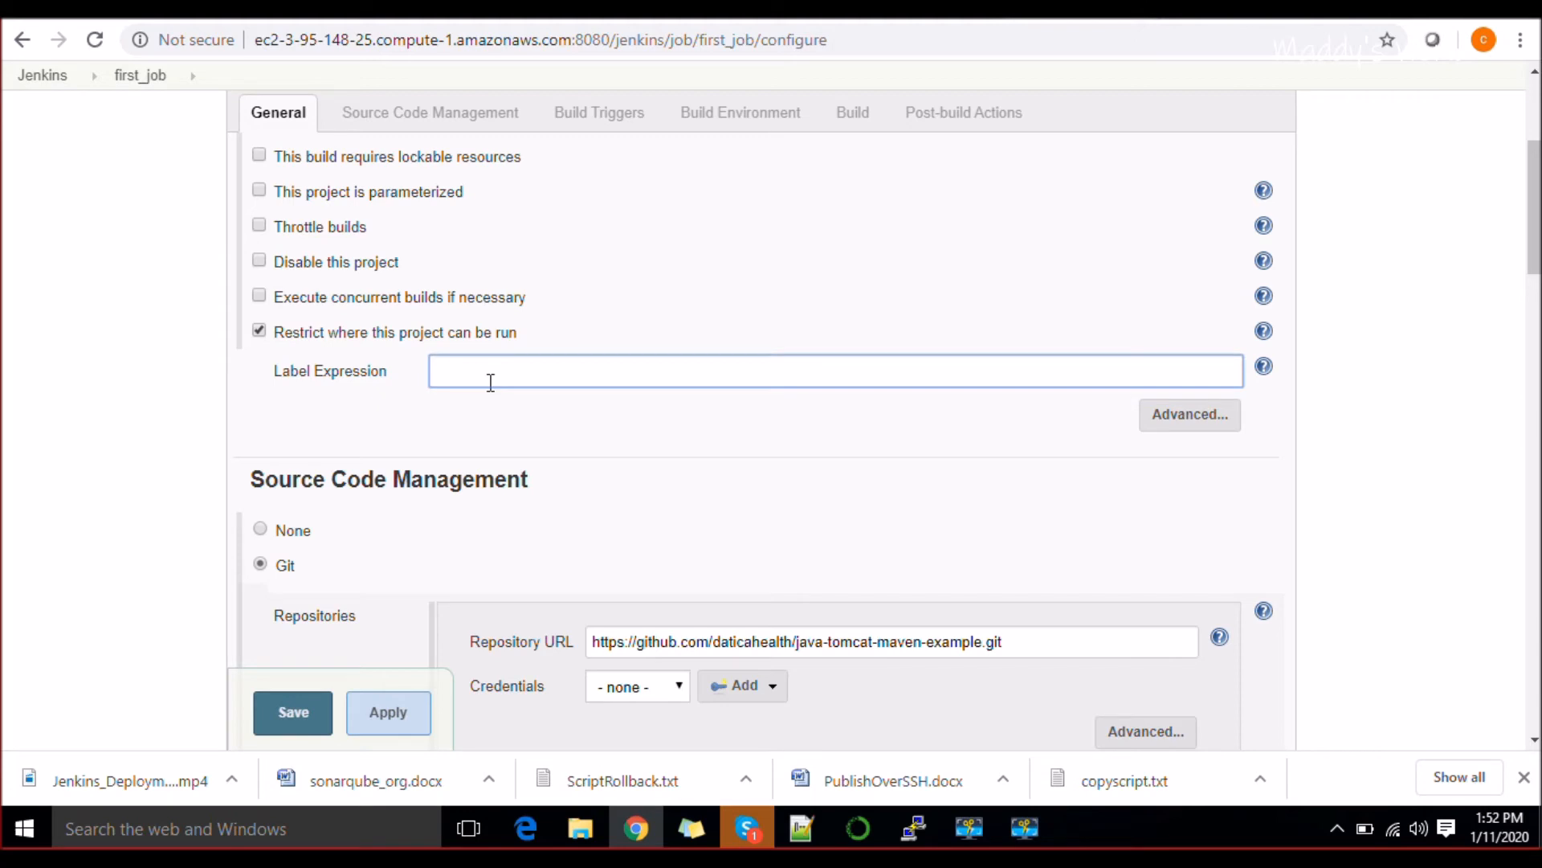
{"action": "type", "text": "d"}
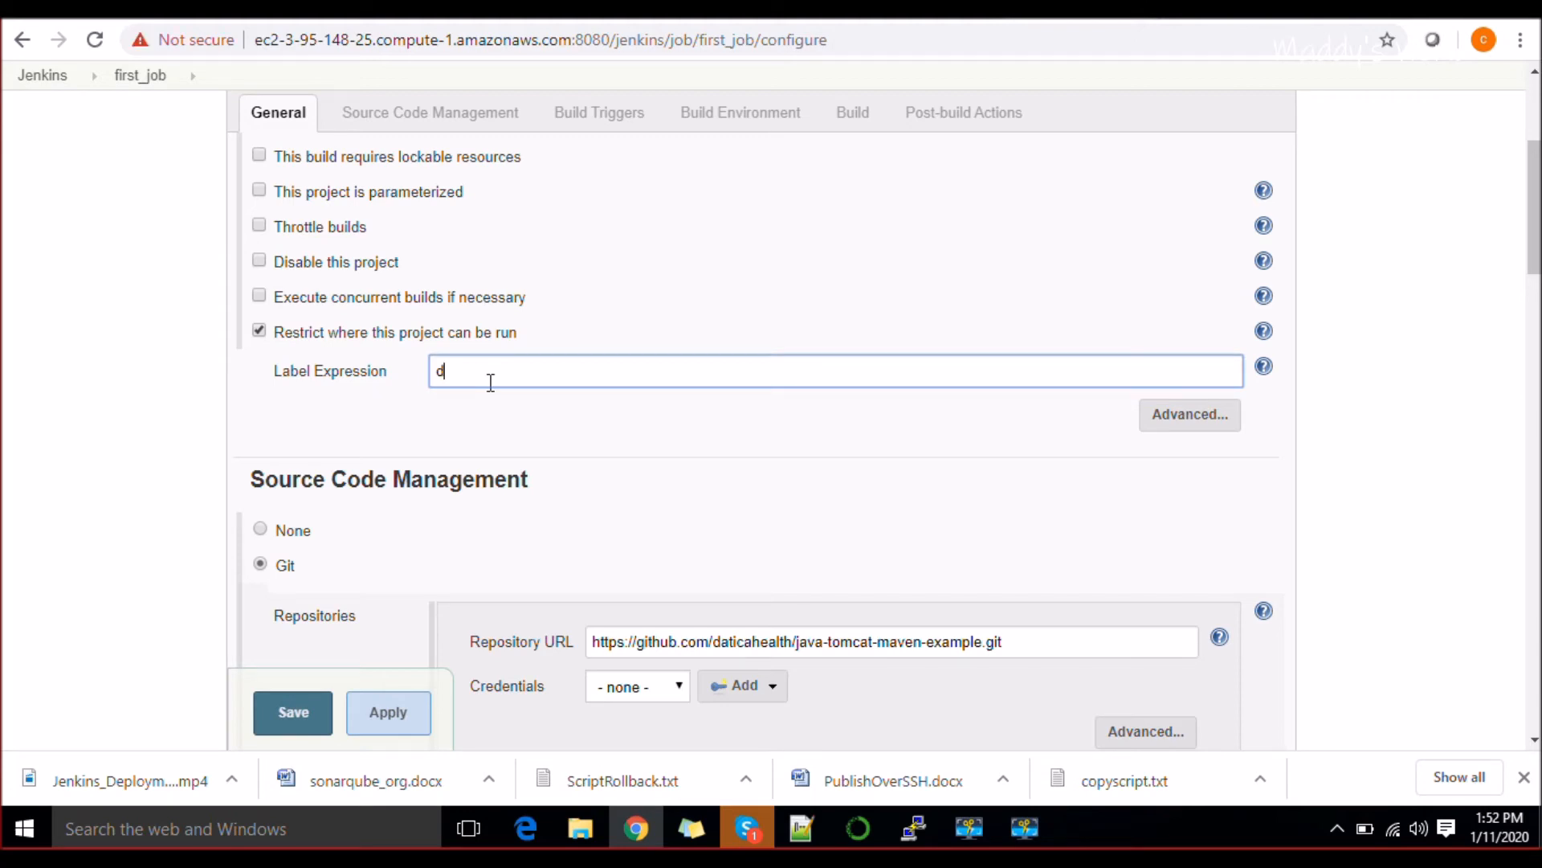
{"action": "type", "text": "D"}
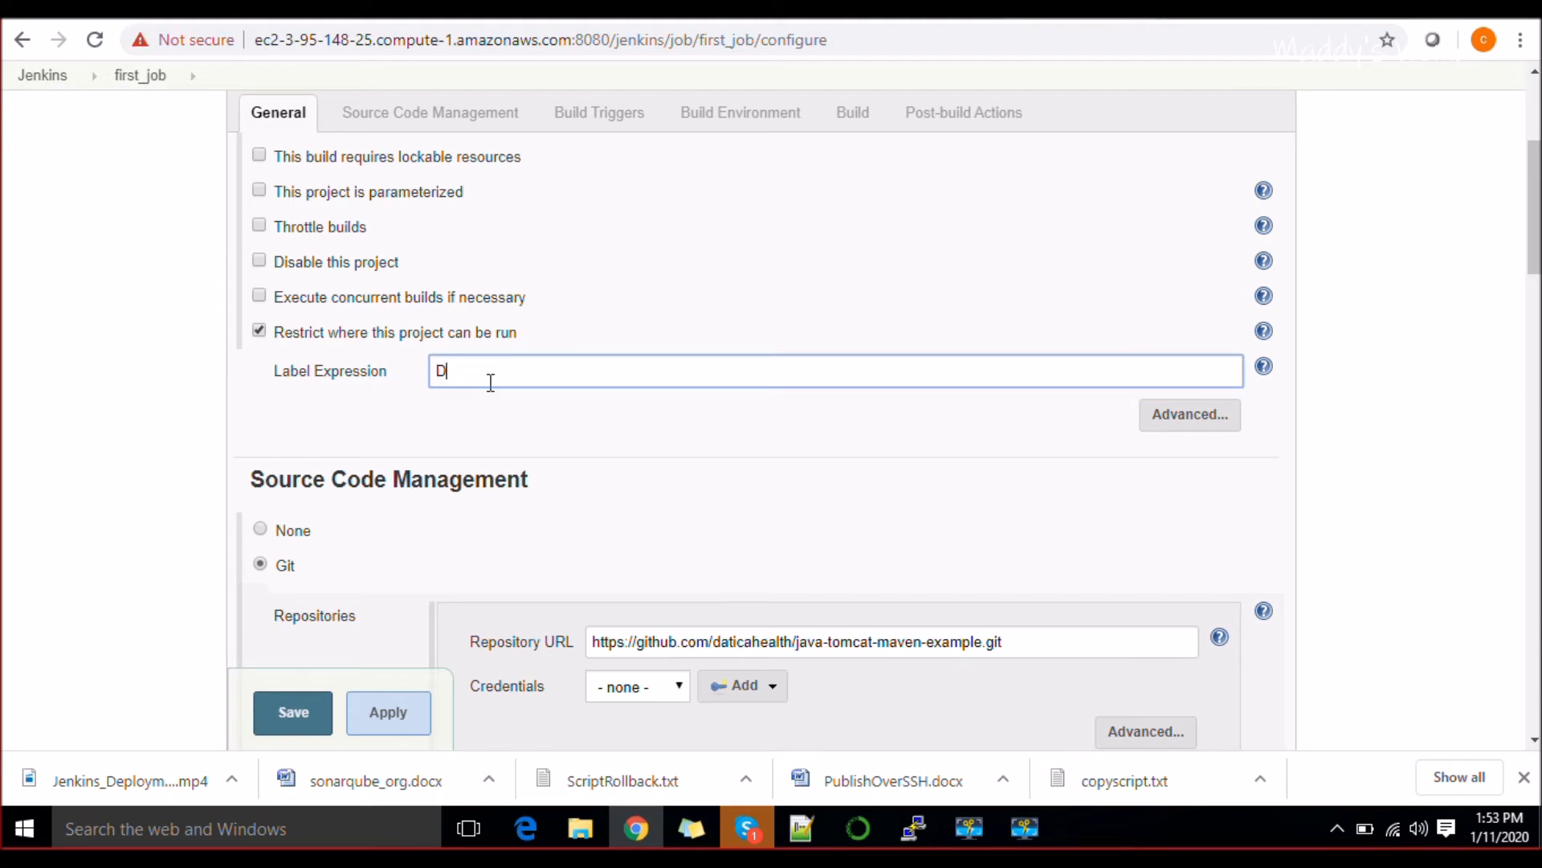
{"action": "type", "text": "D"}
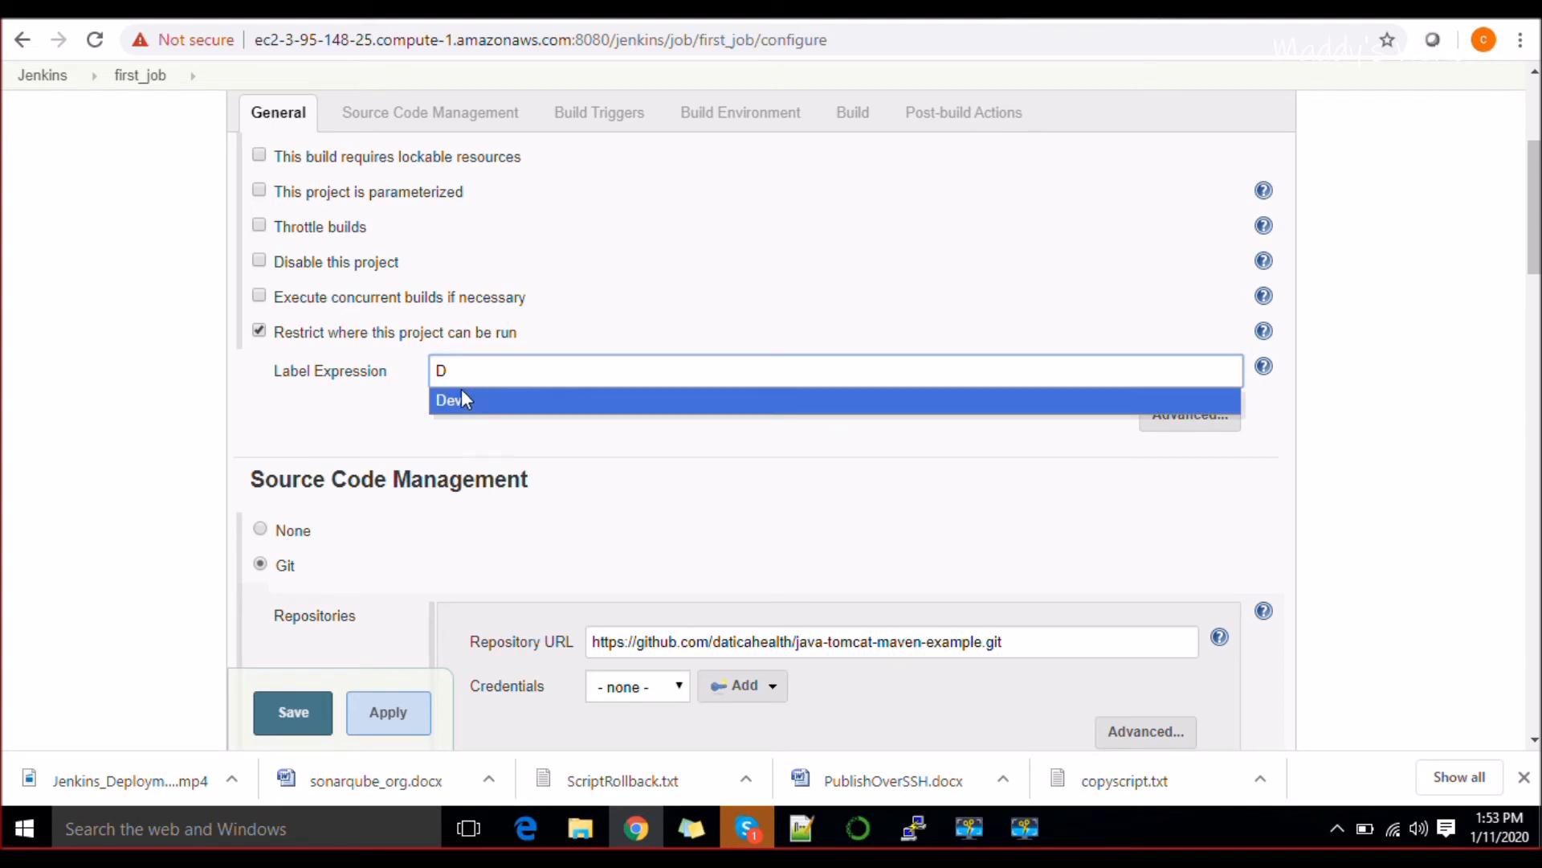
{"action": "mouse_move", "coordinate": [462, 408]}
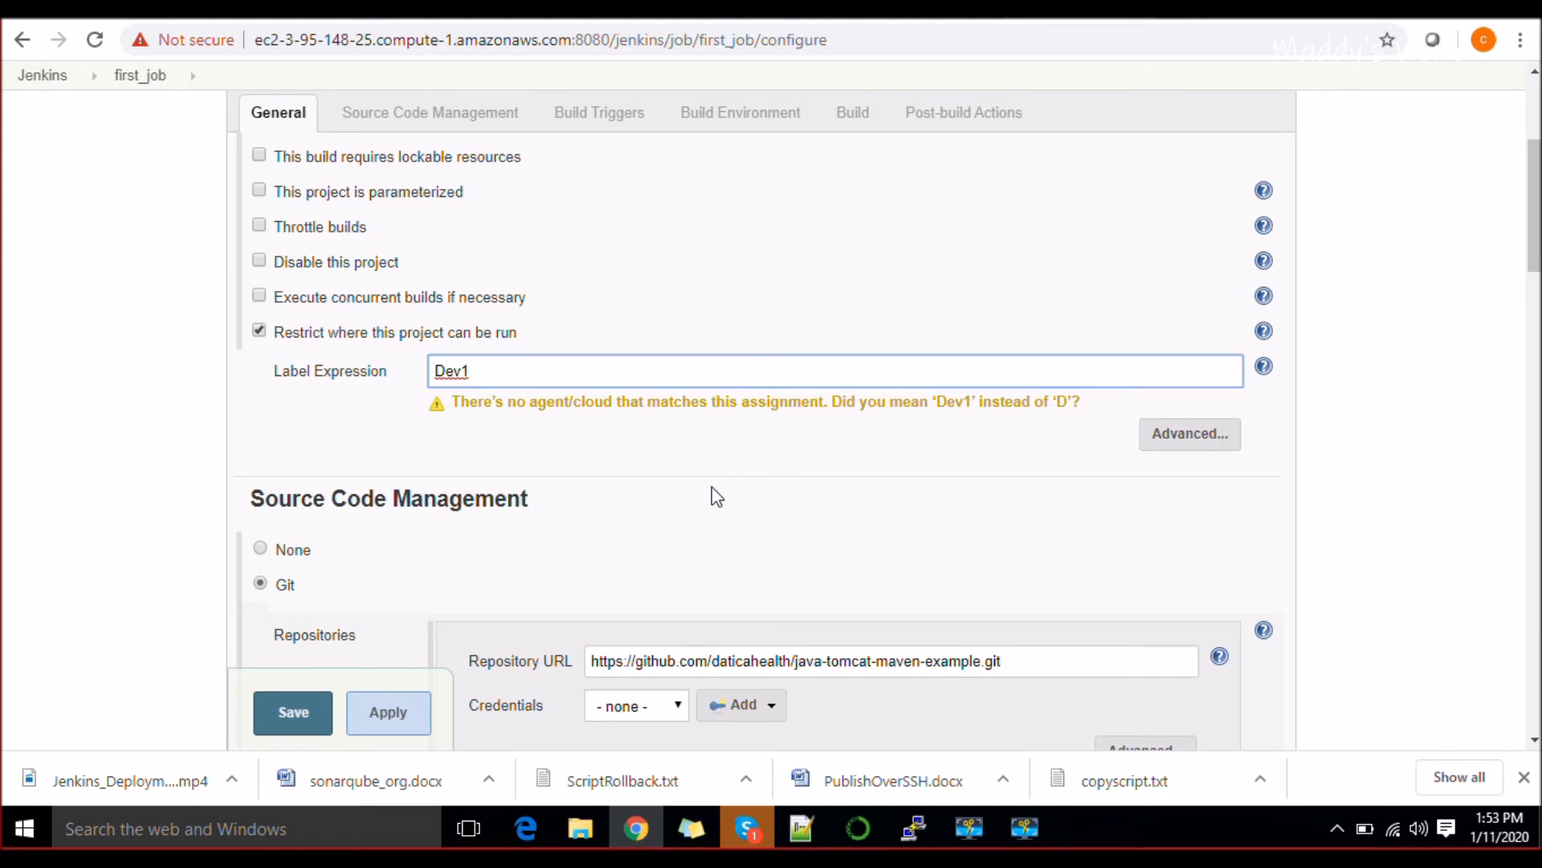
{"action": "mouse_move", "coordinate": [1521, 286]}
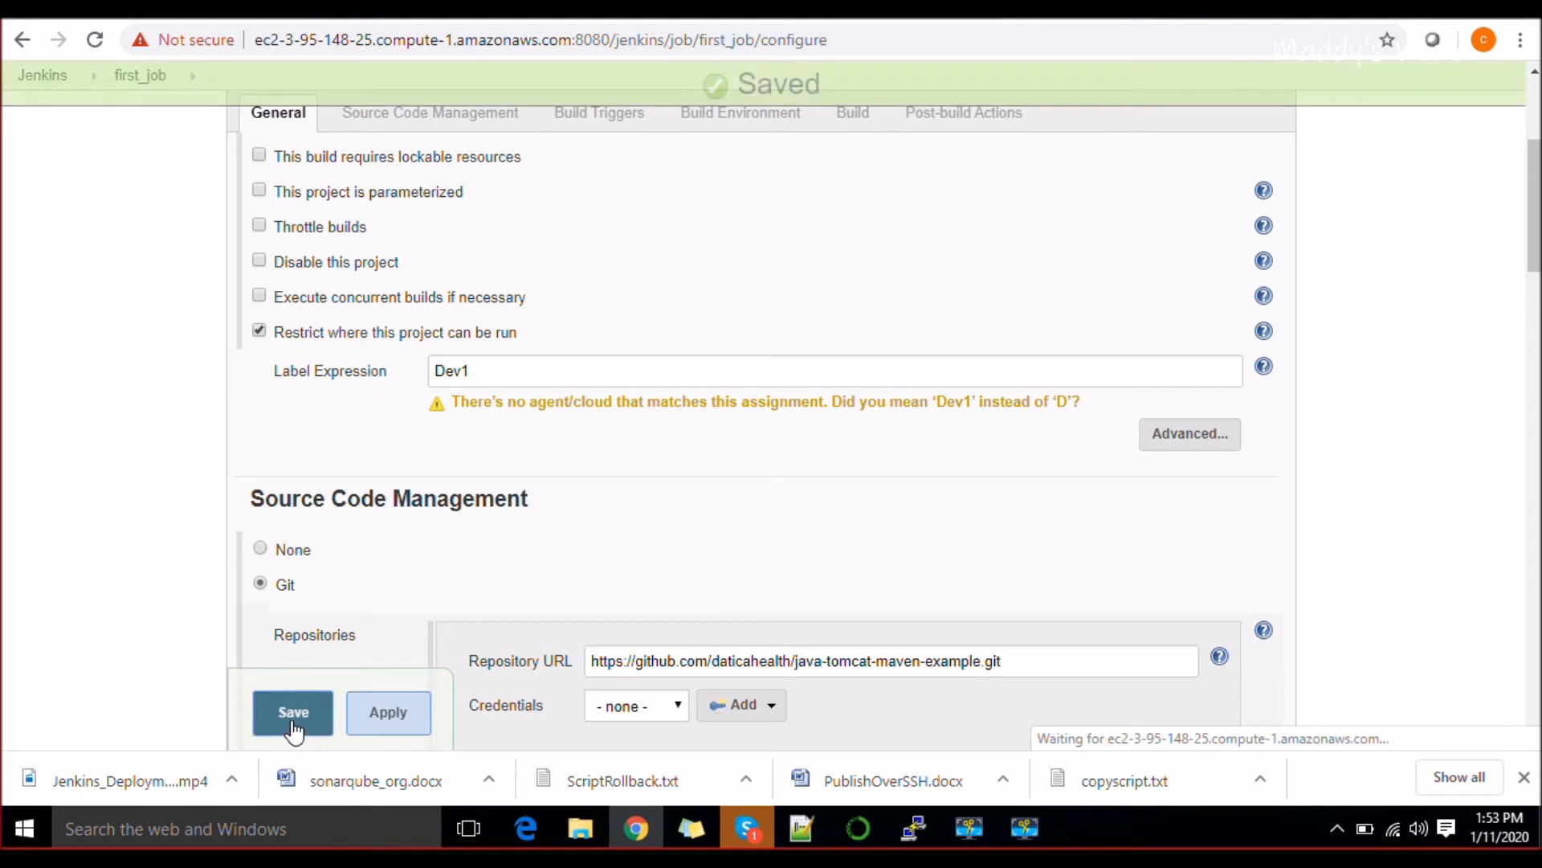
{"action": "left_click", "coordinate": [293, 711]}
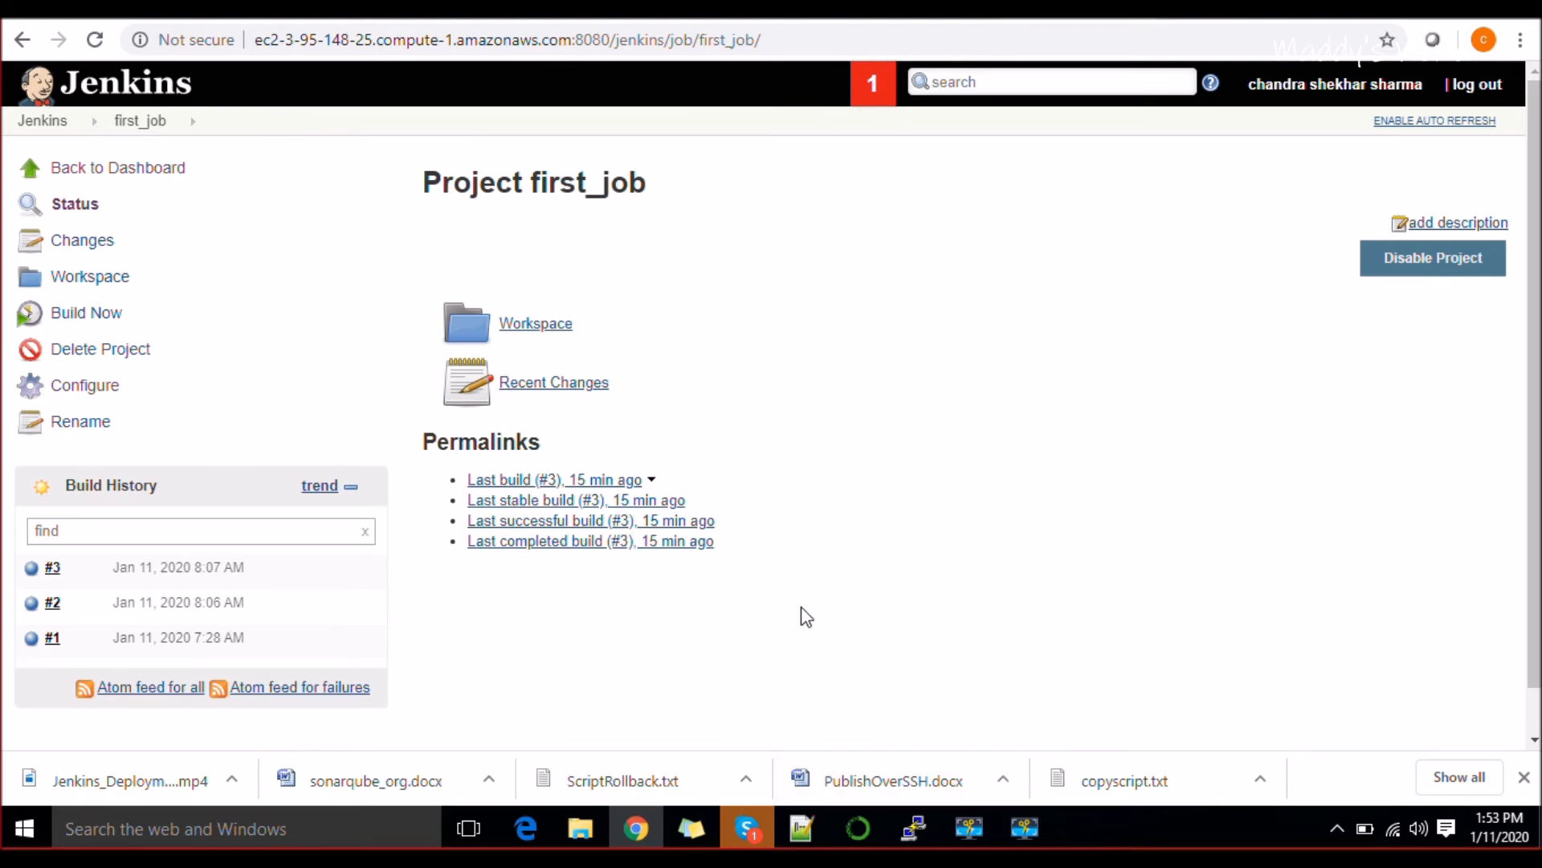
Start a new build of first_job, scheduling build #4.
{"action": "left_click", "coordinate": [909, 826]}
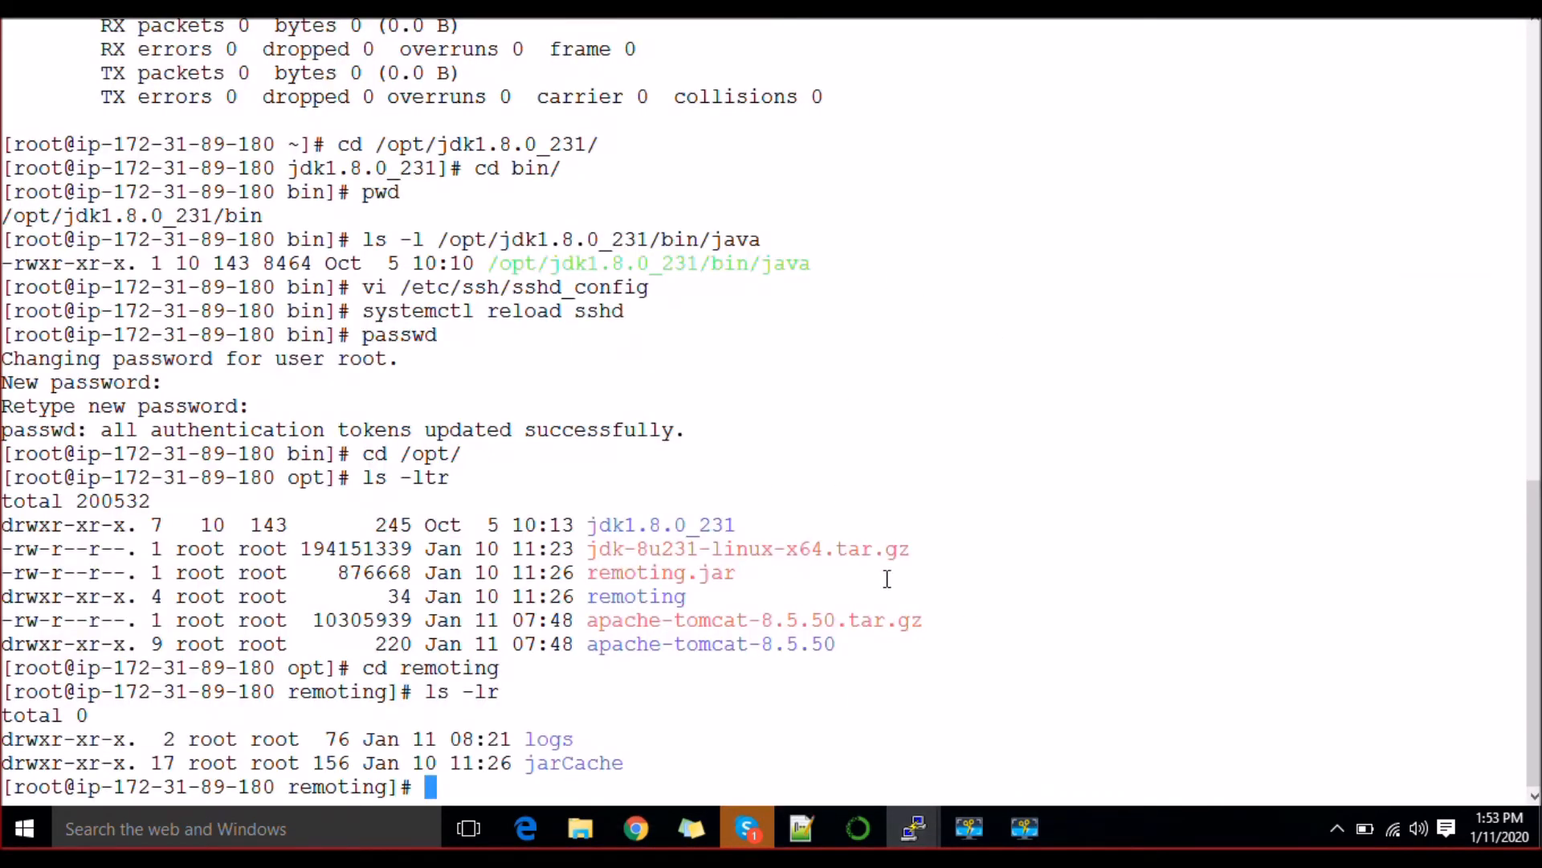
{"action": "left_click", "coordinate": [636, 827]}
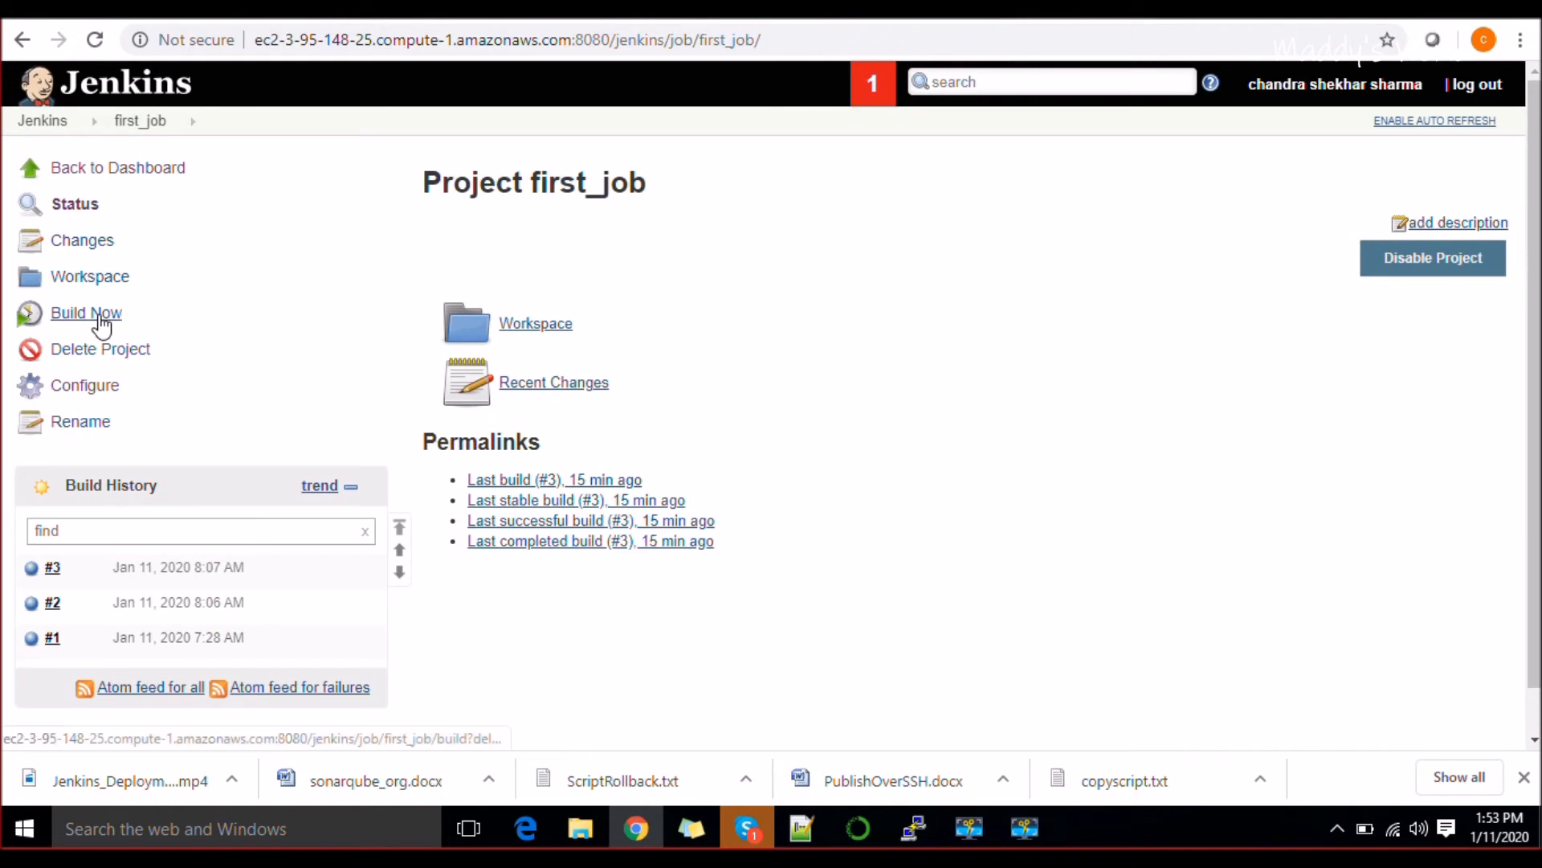
{"action": "left_click", "coordinate": [86, 313]}
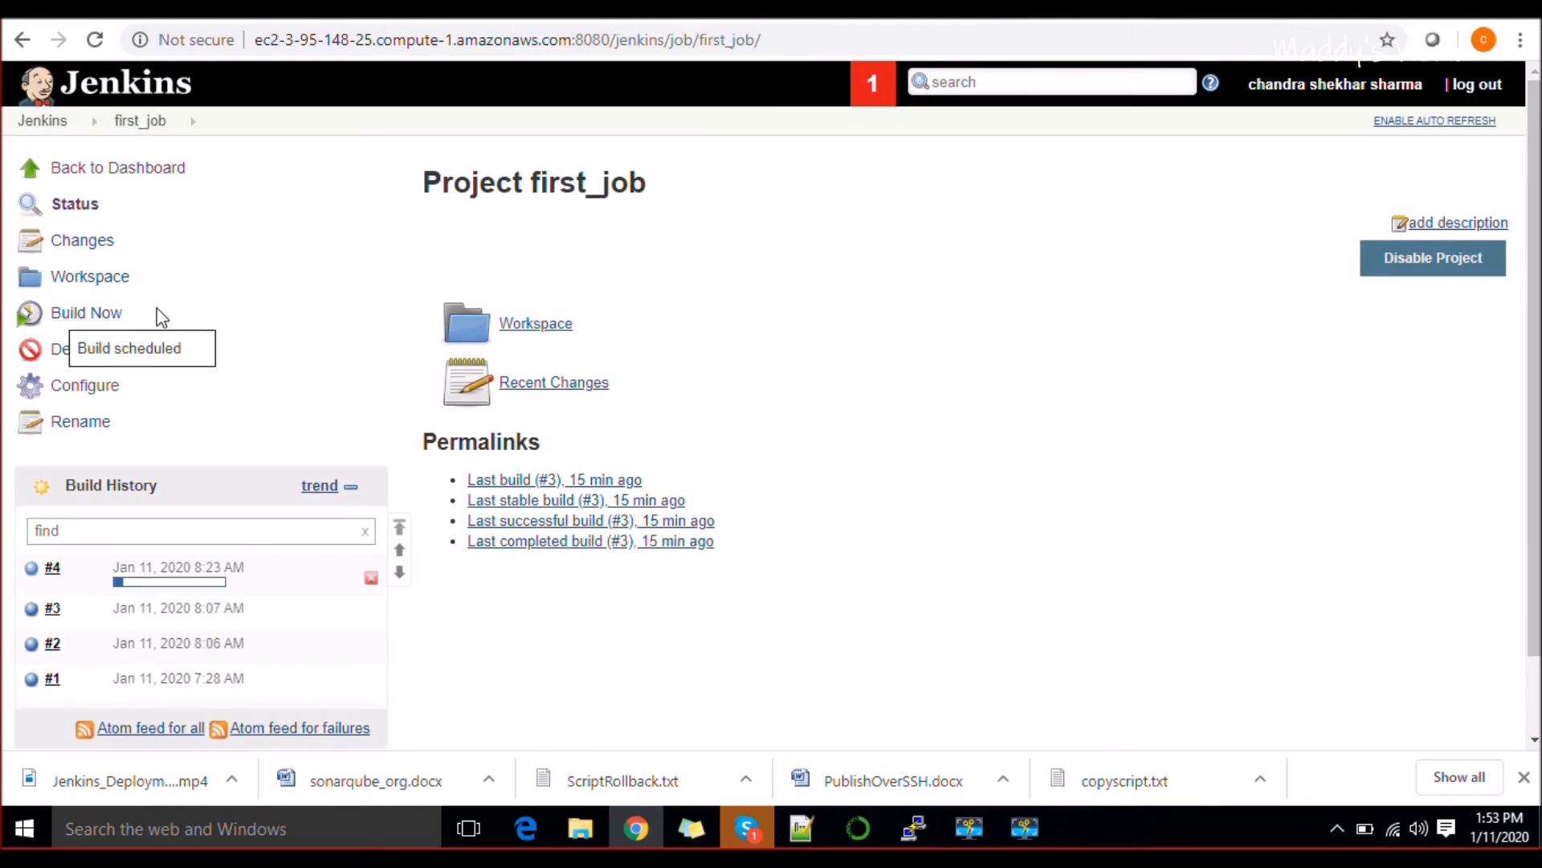
{"action": "mouse_move", "coordinate": [286, 334]}
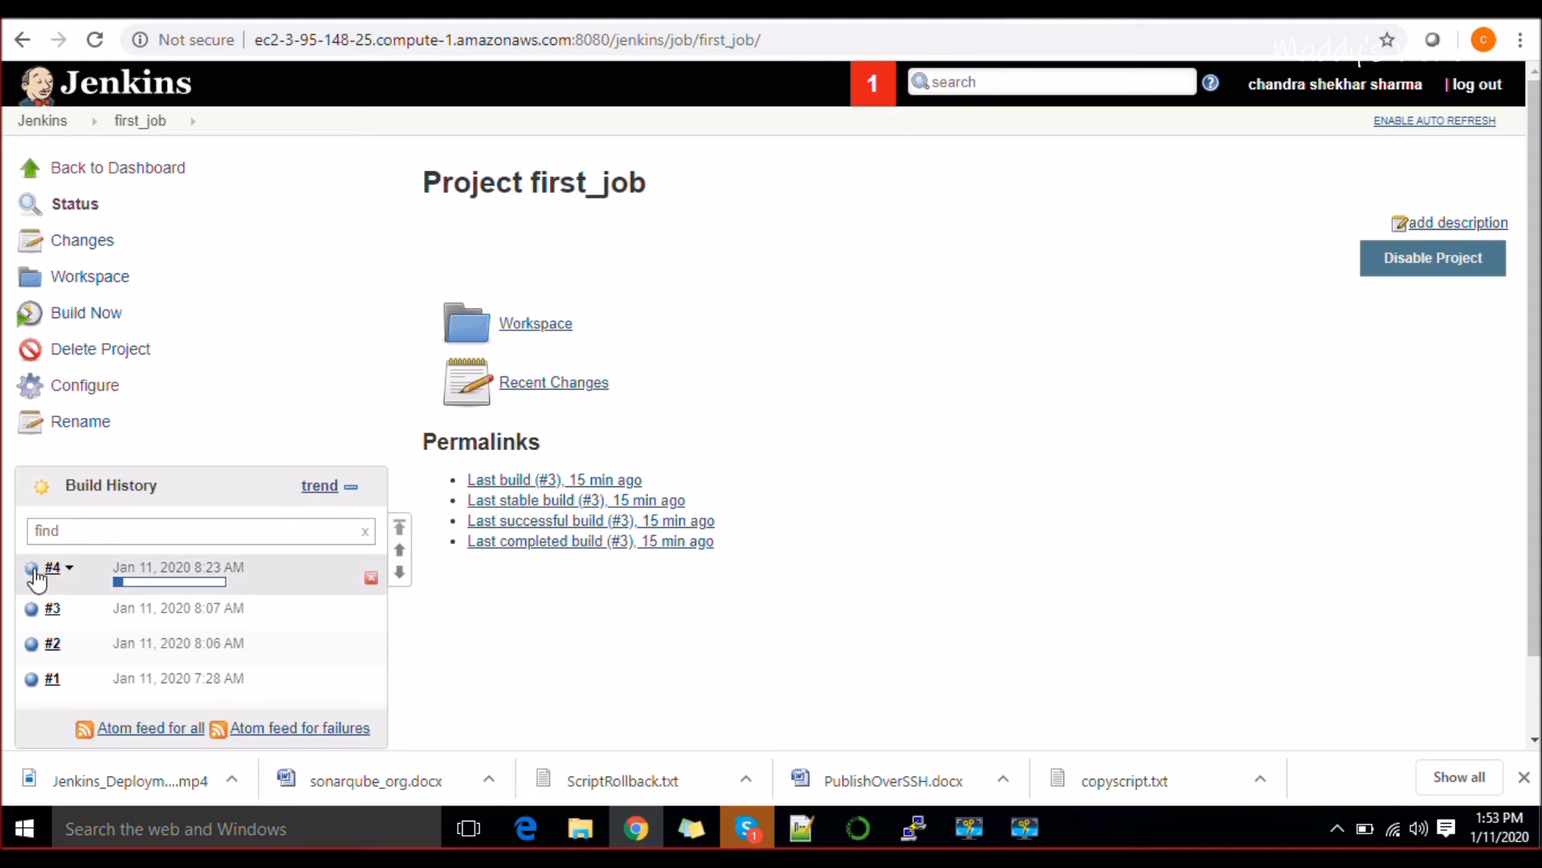
{"action": "left_click", "coordinate": [51, 567]}
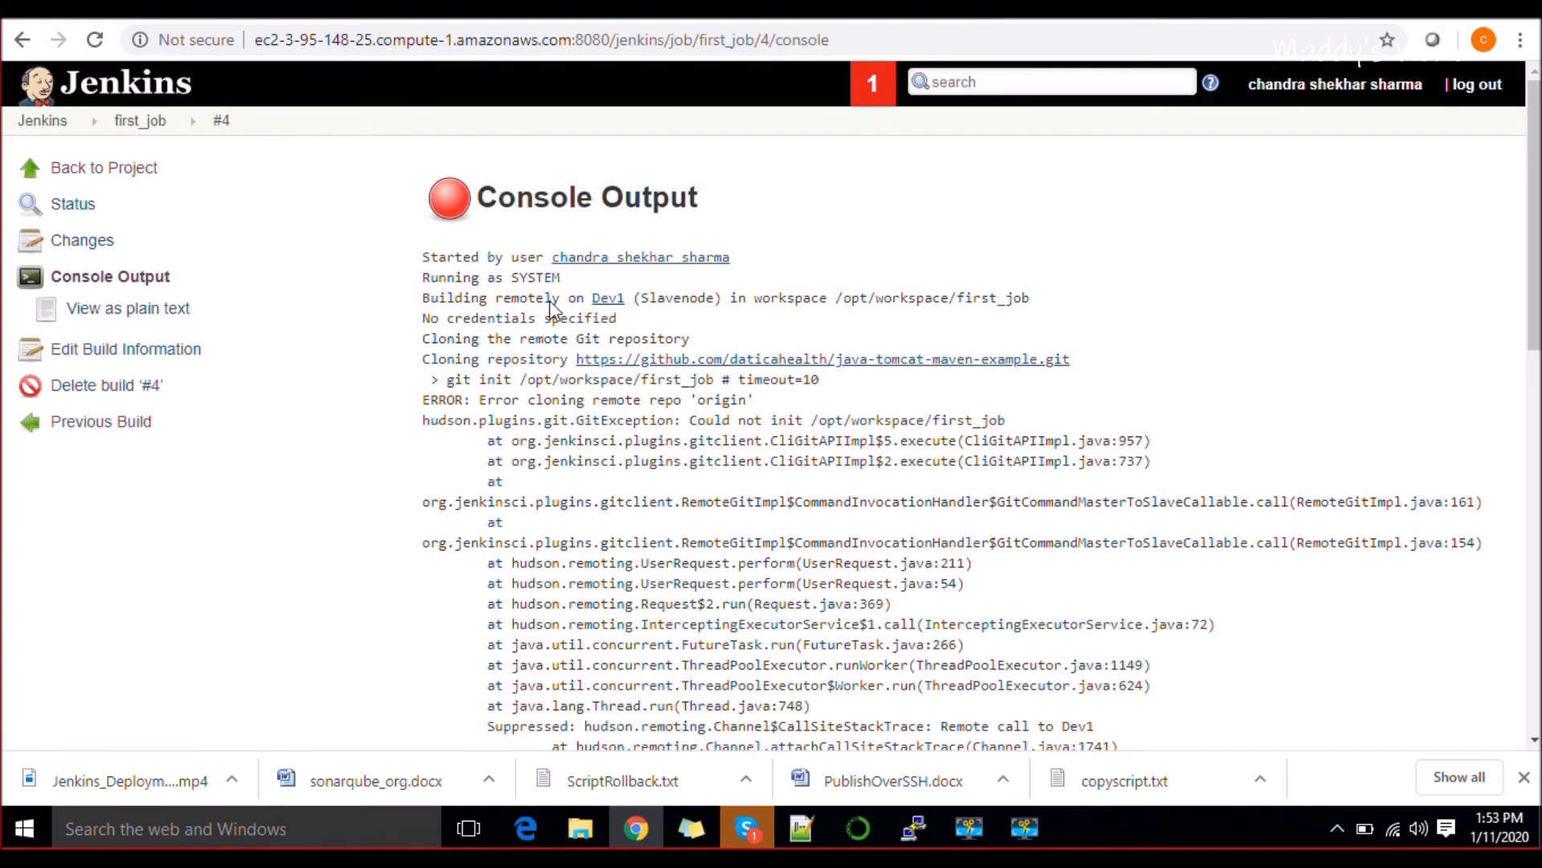
{"action": "double_click", "coordinate": [580, 257]}
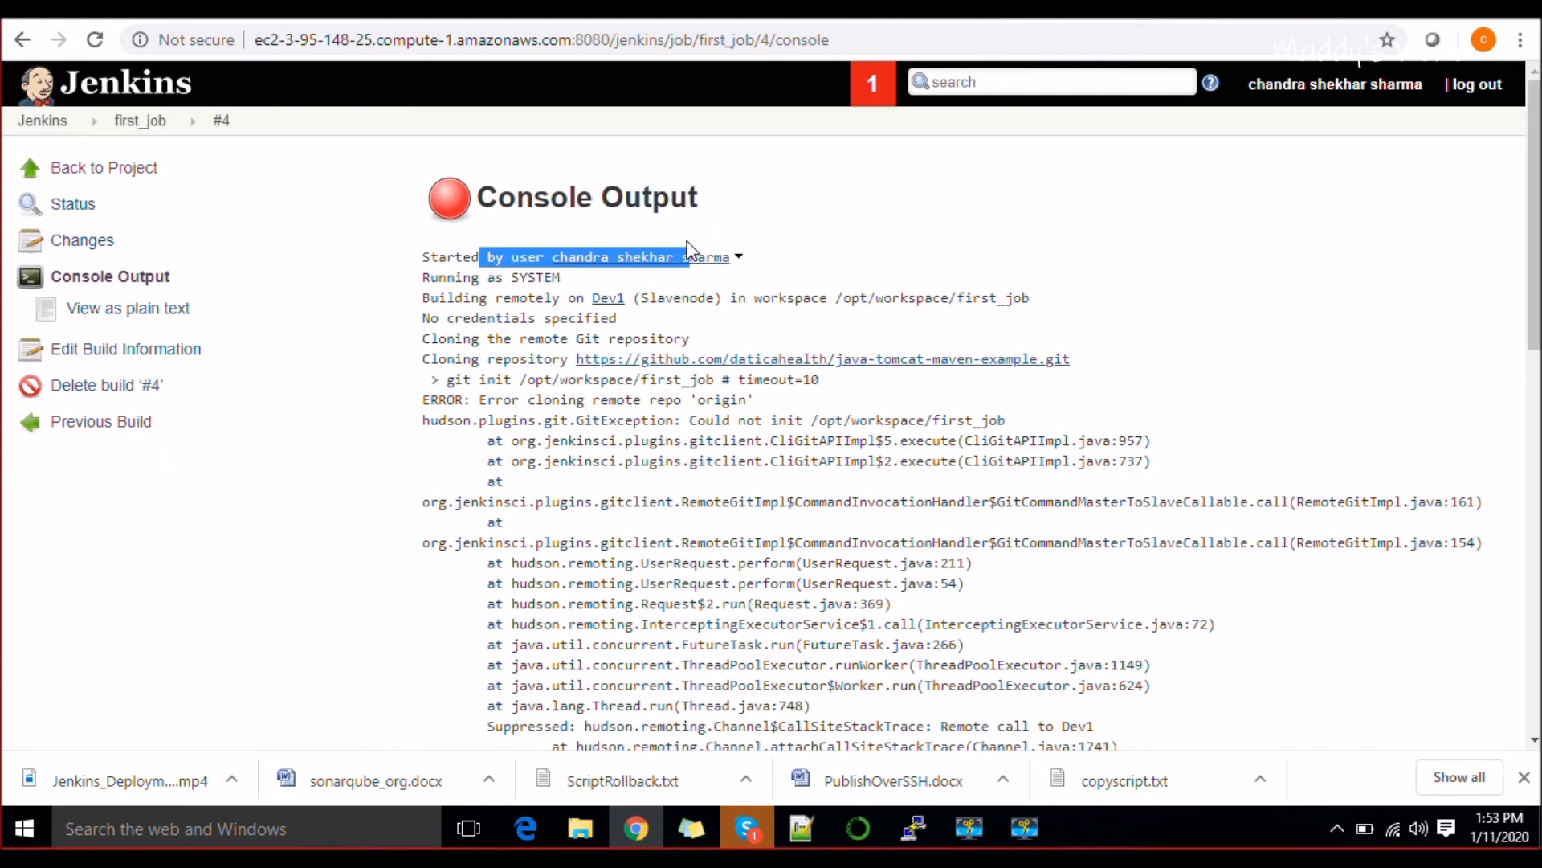
{"action": "double_click", "coordinate": [490, 276]}
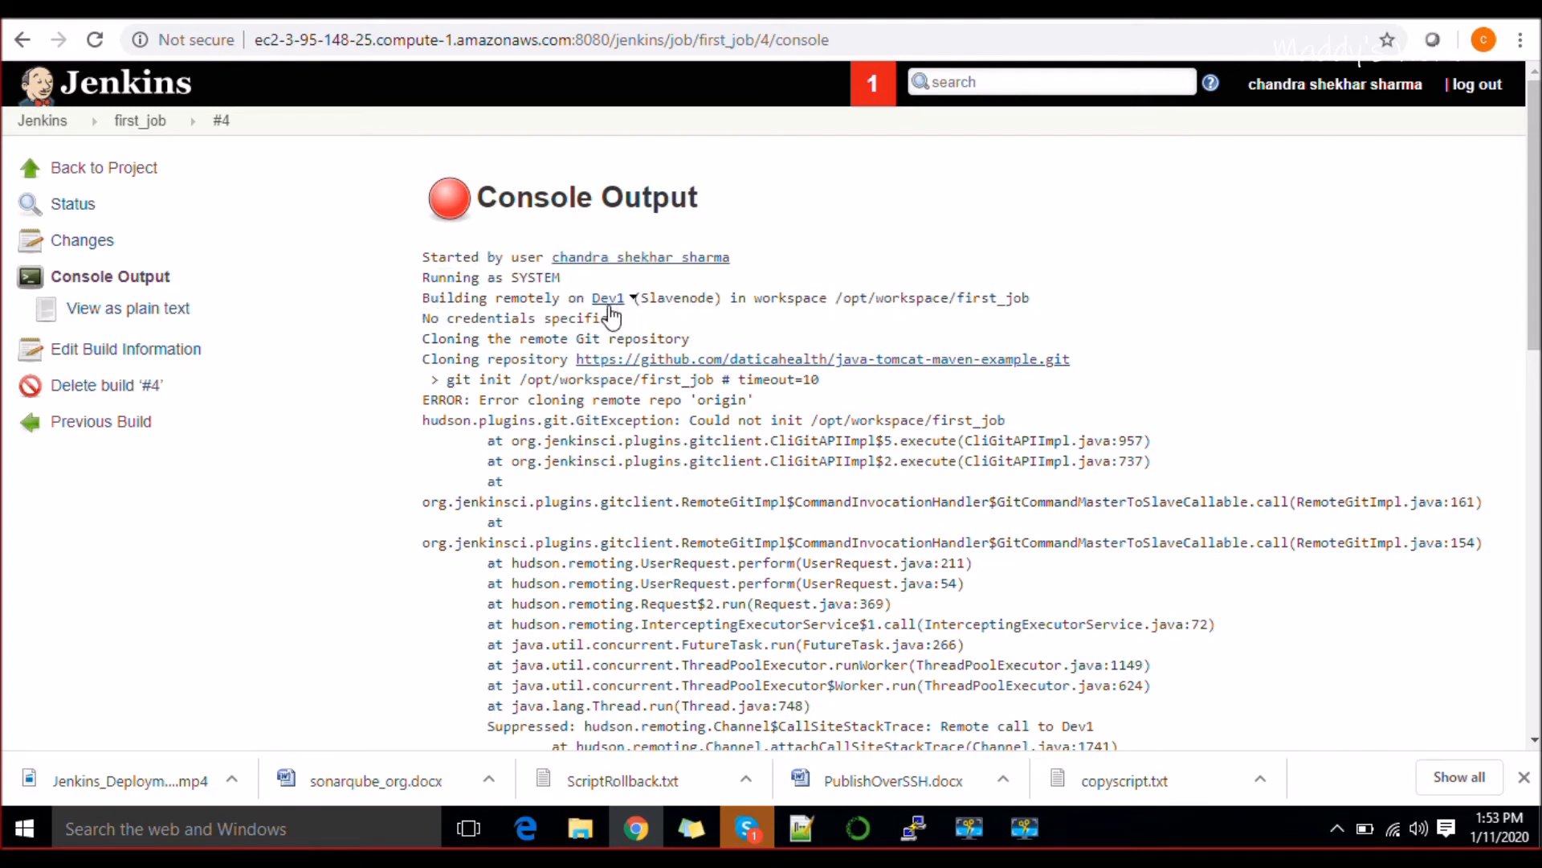
{"action": "mouse_move", "coordinate": [713, 379]}
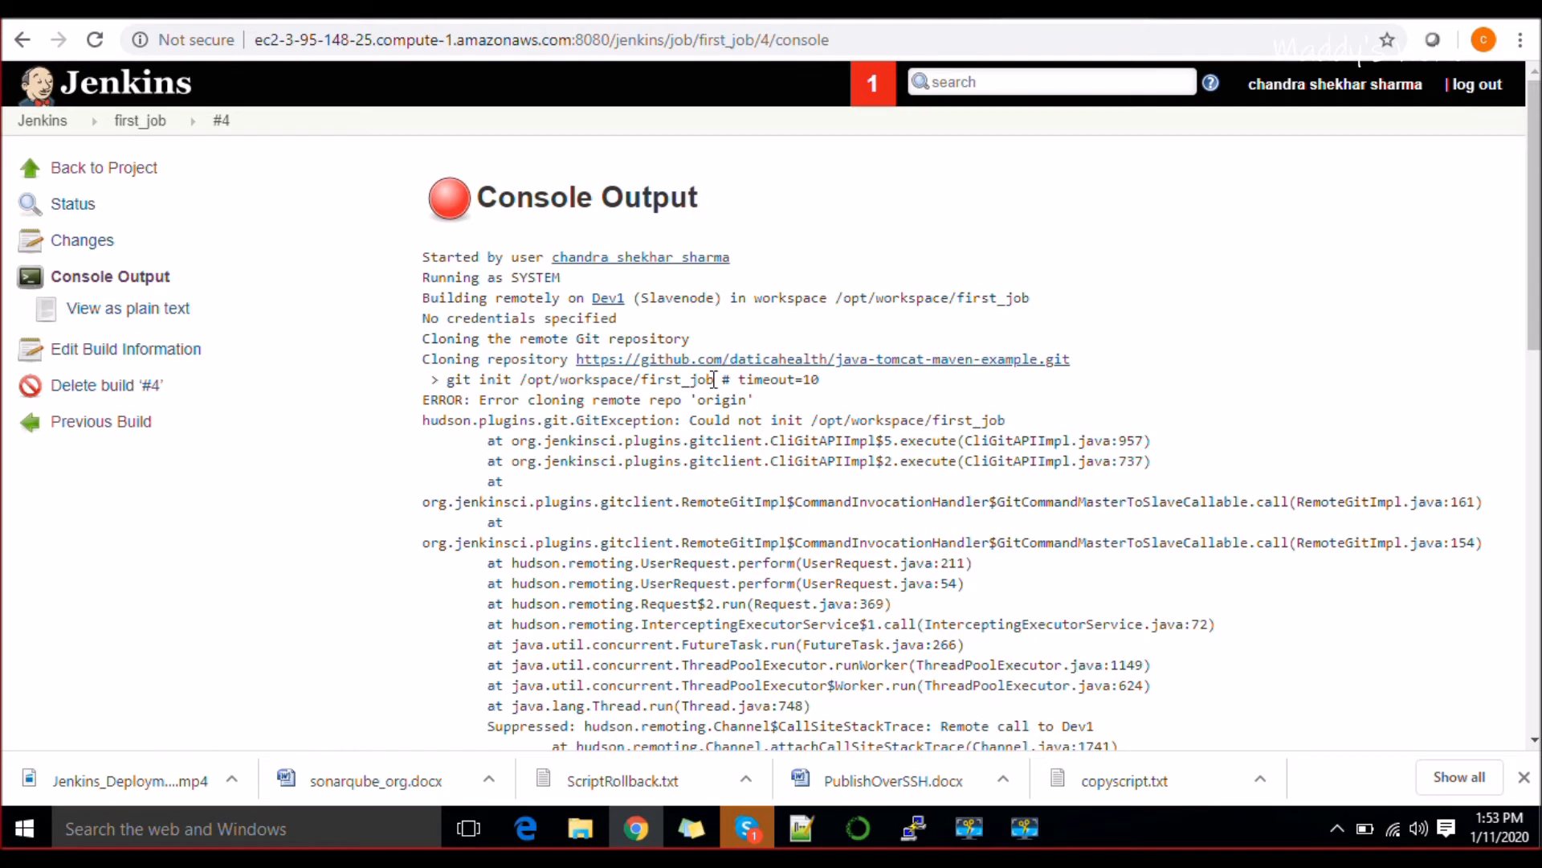
{"action": "mouse_move", "coordinate": [691, 326]}
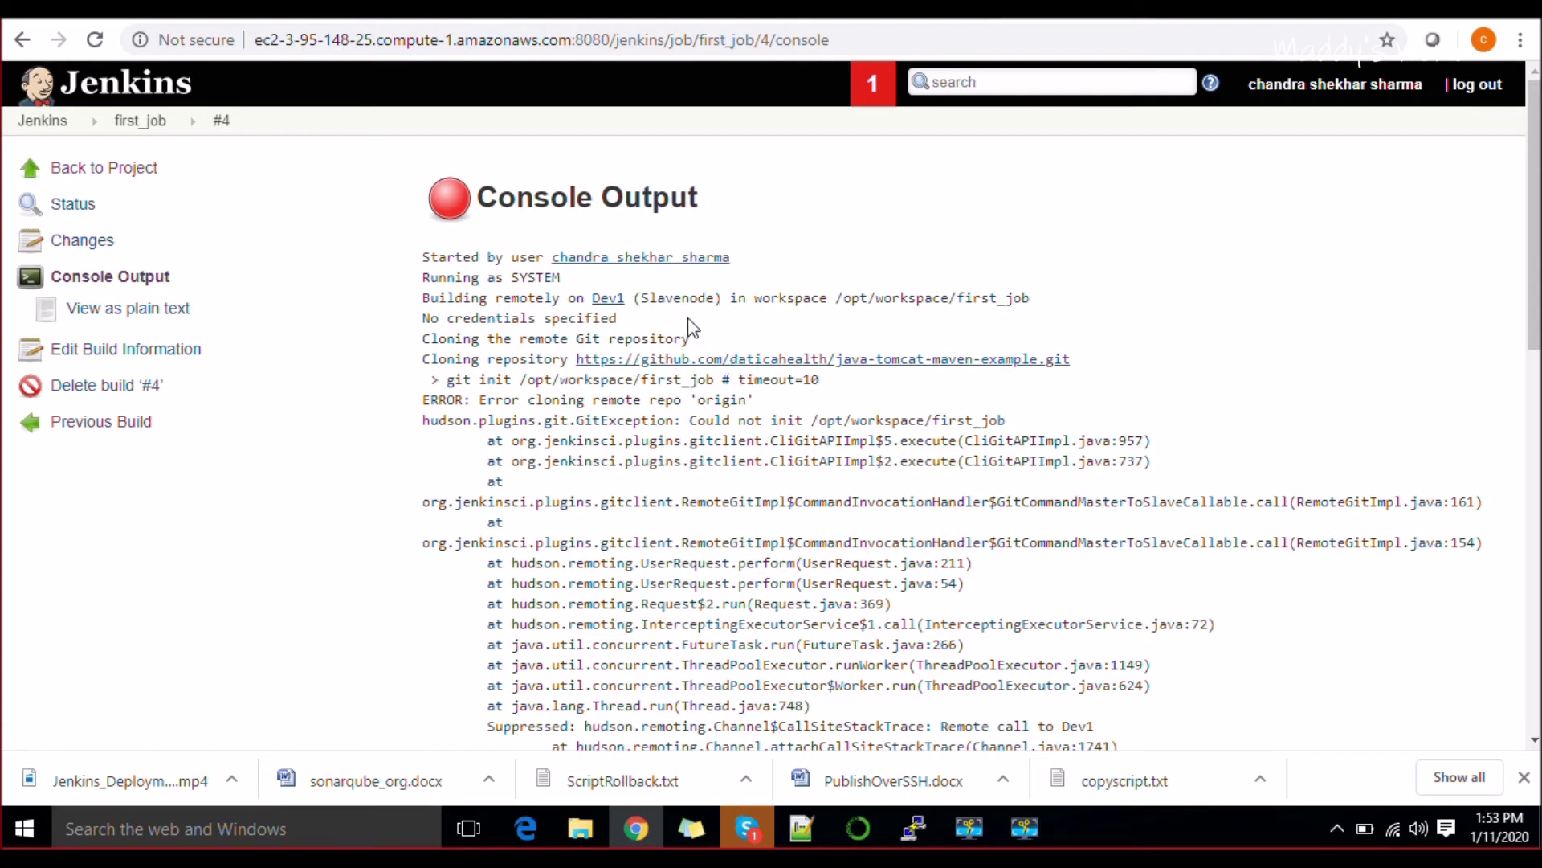
{"action": "mouse_move", "coordinate": [488, 214]}
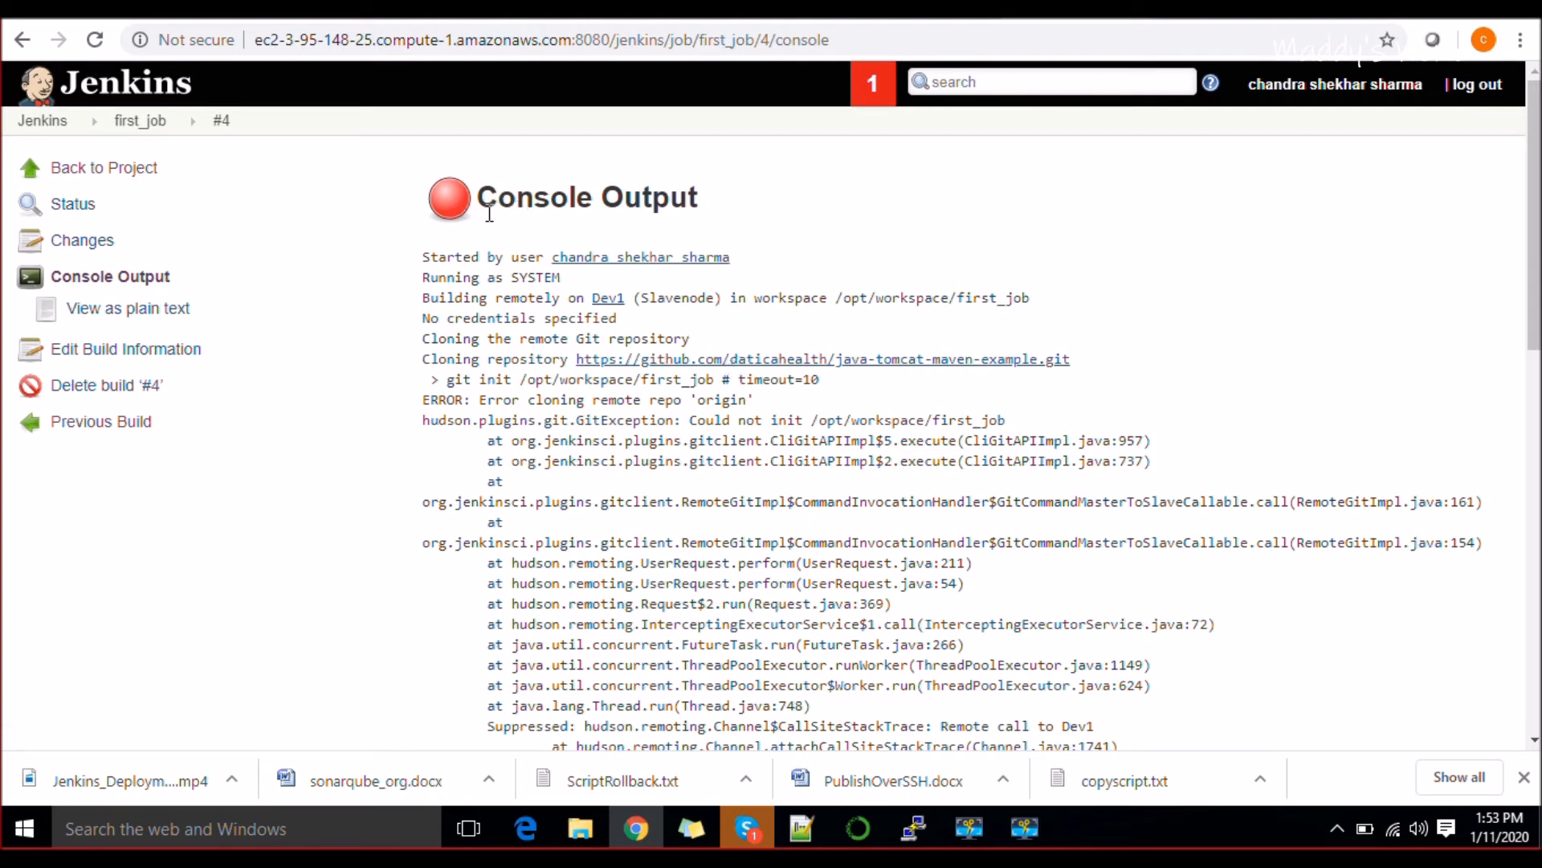
{"action": "double_click", "coordinate": [539, 197]}
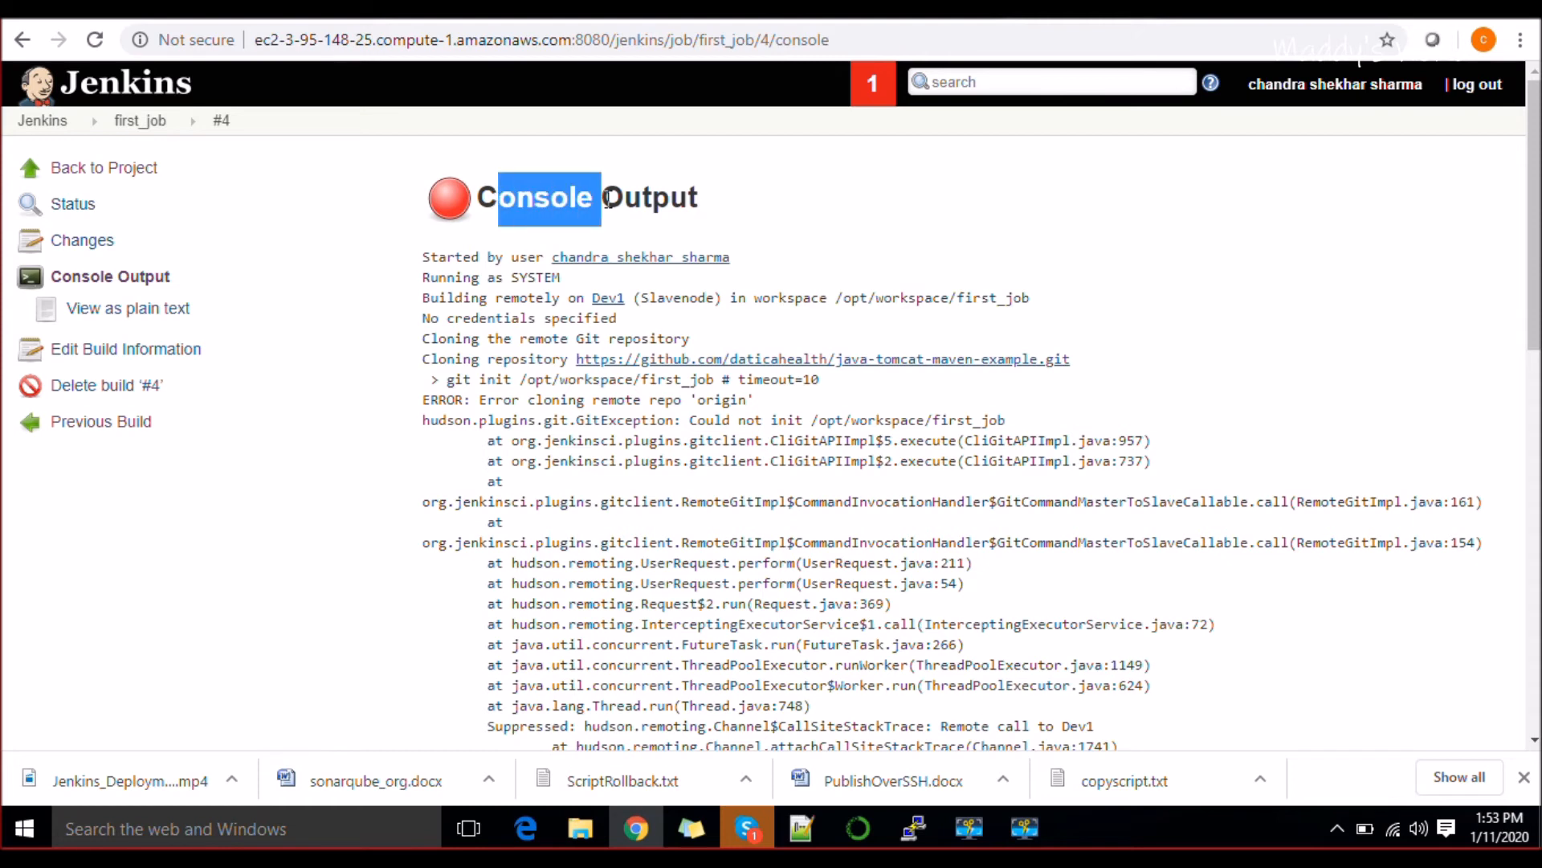
{"action": "mouse_move", "coordinate": [851, 815]}
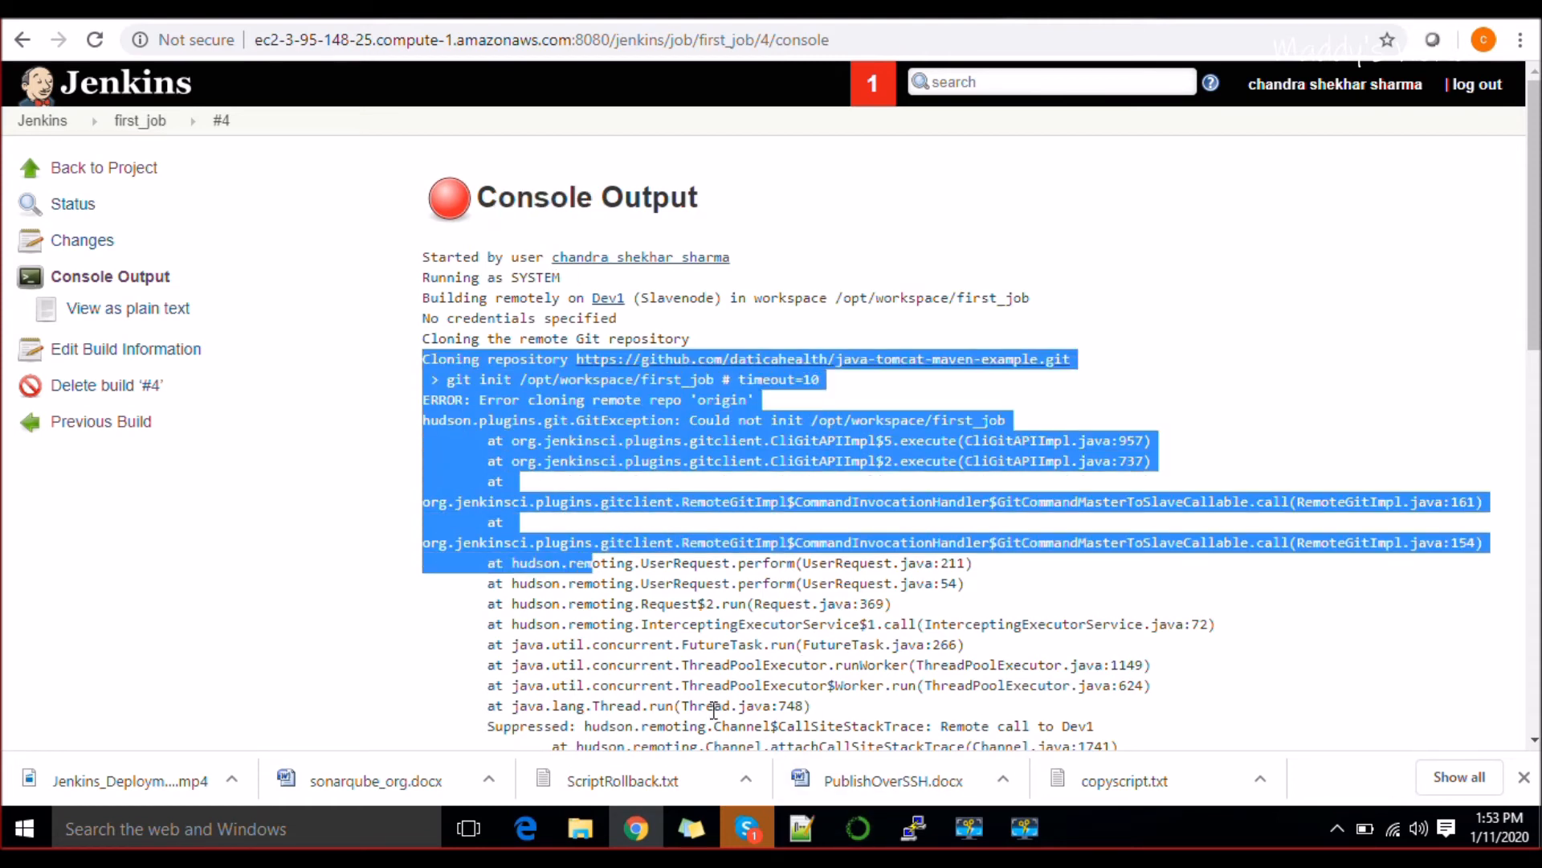
Run 'yum install git -y' on the agent terminal to install git.
{"action": "left_click", "coordinate": [911, 826]}
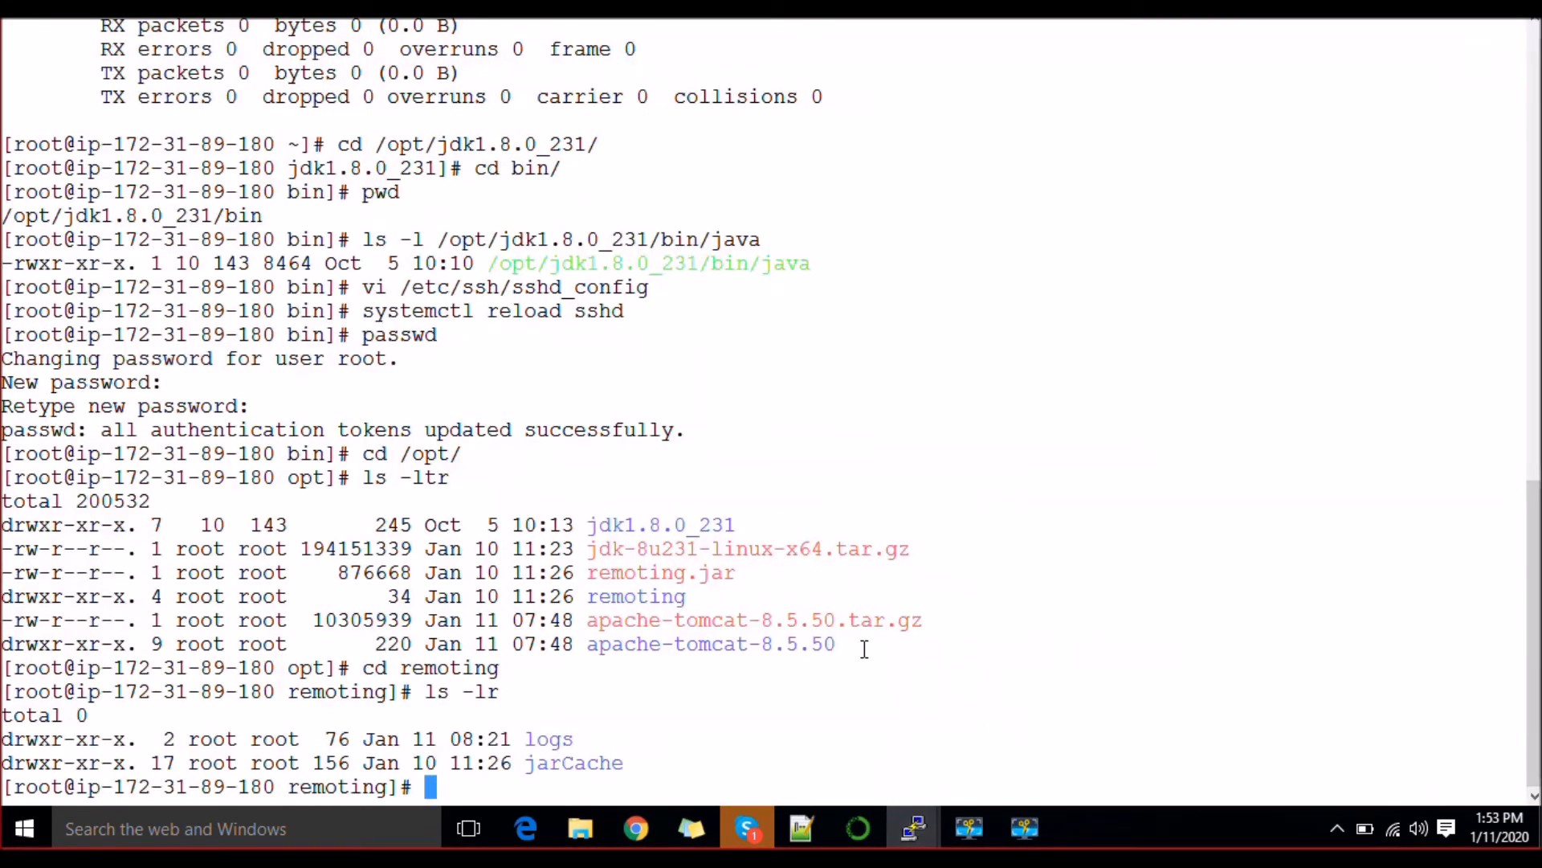
{"action": "type", "text": "yum insta"}
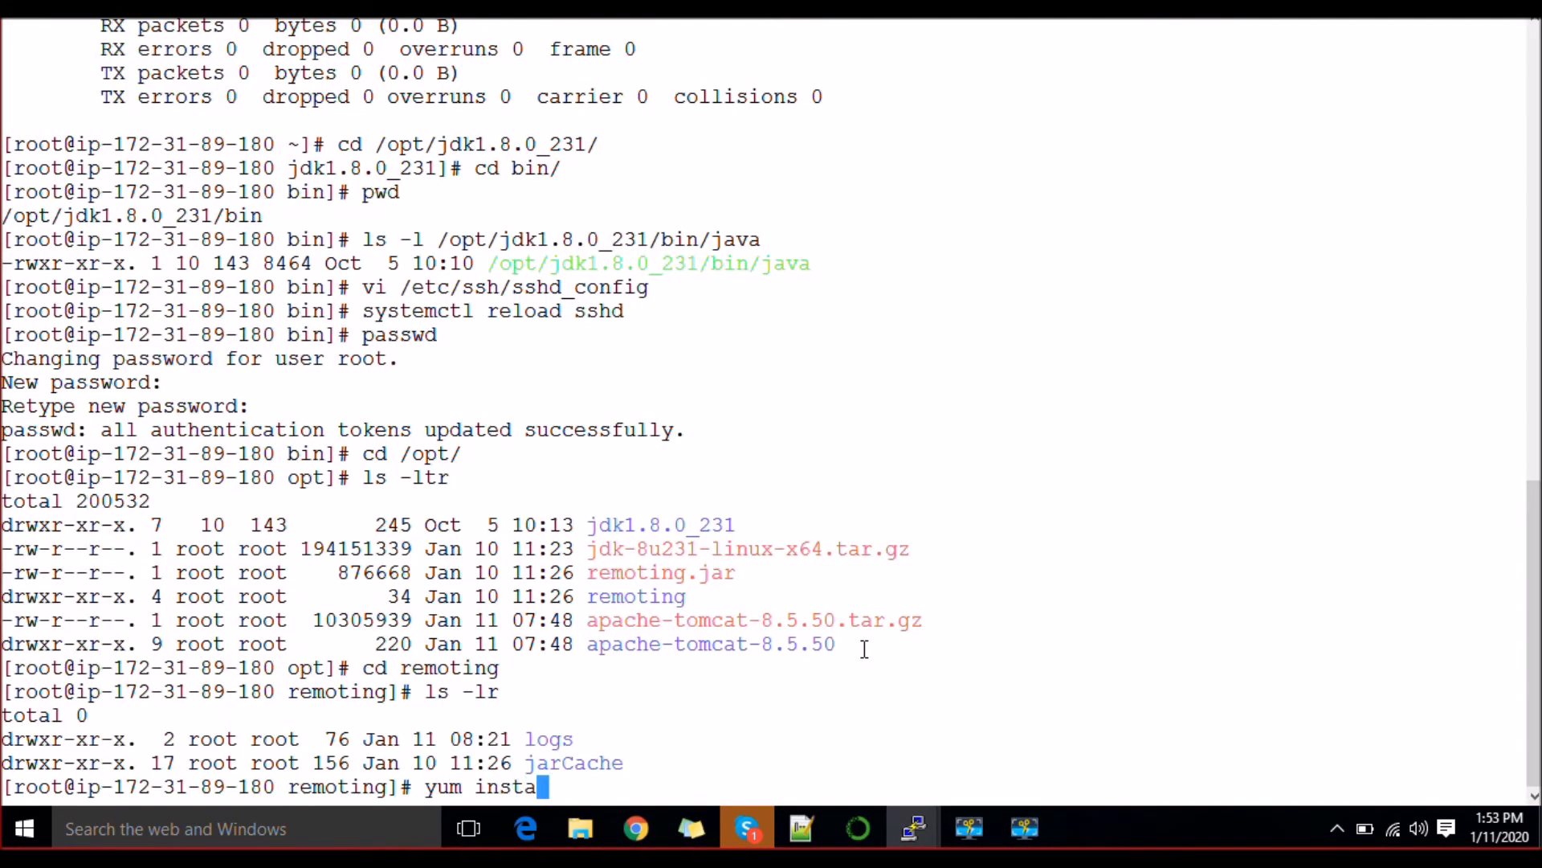
{"action": "type", "text": "ll git -y"}
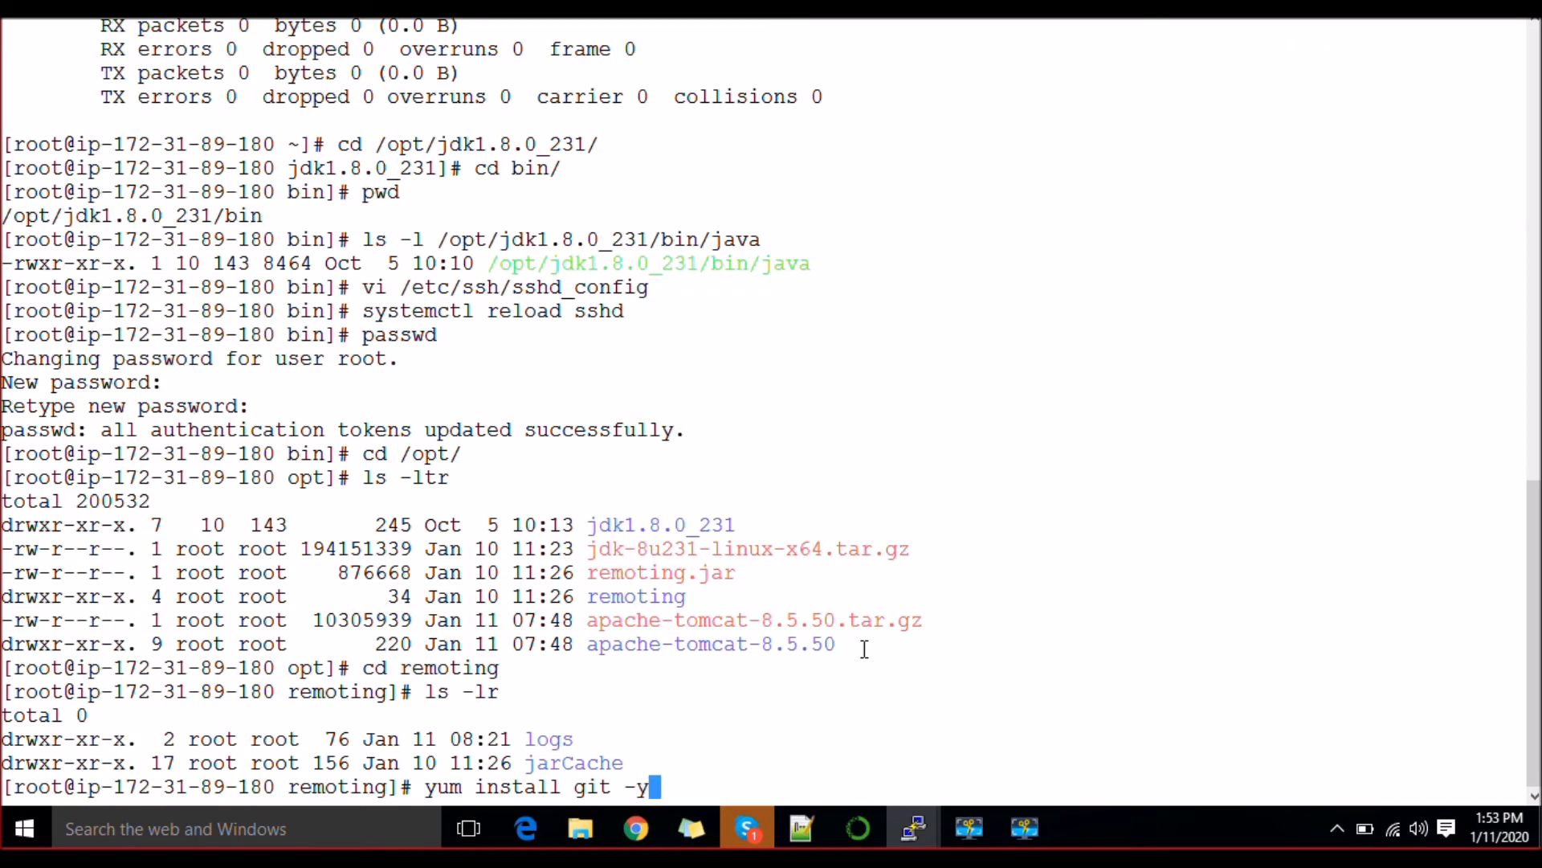
{"action": "key", "text": "Return"}
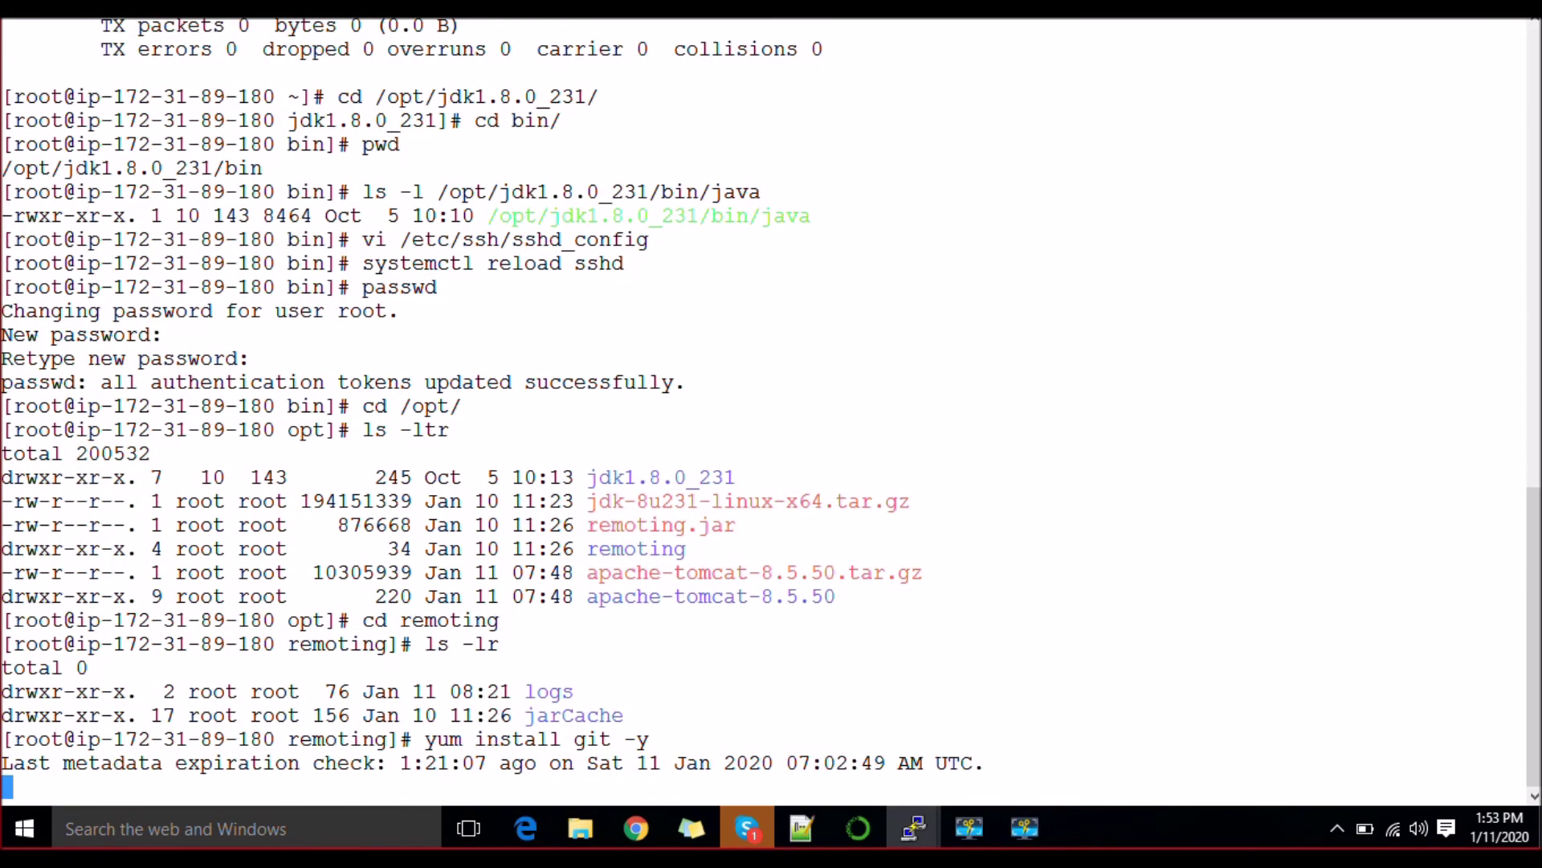
{"action": "left_click", "coordinate": [636, 827]}
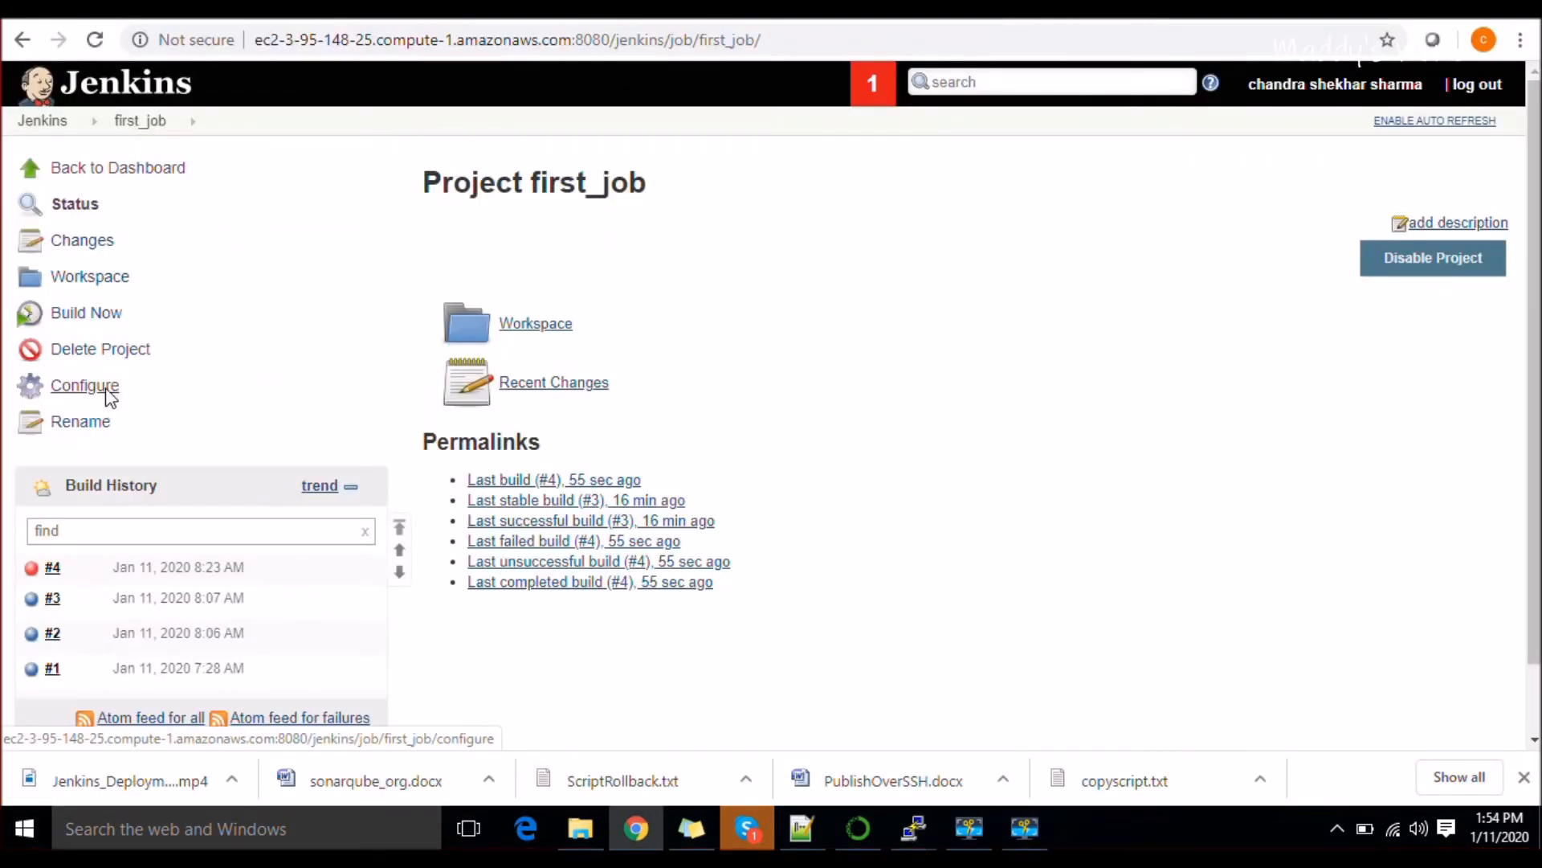
{"action": "left_click", "coordinate": [83, 384]}
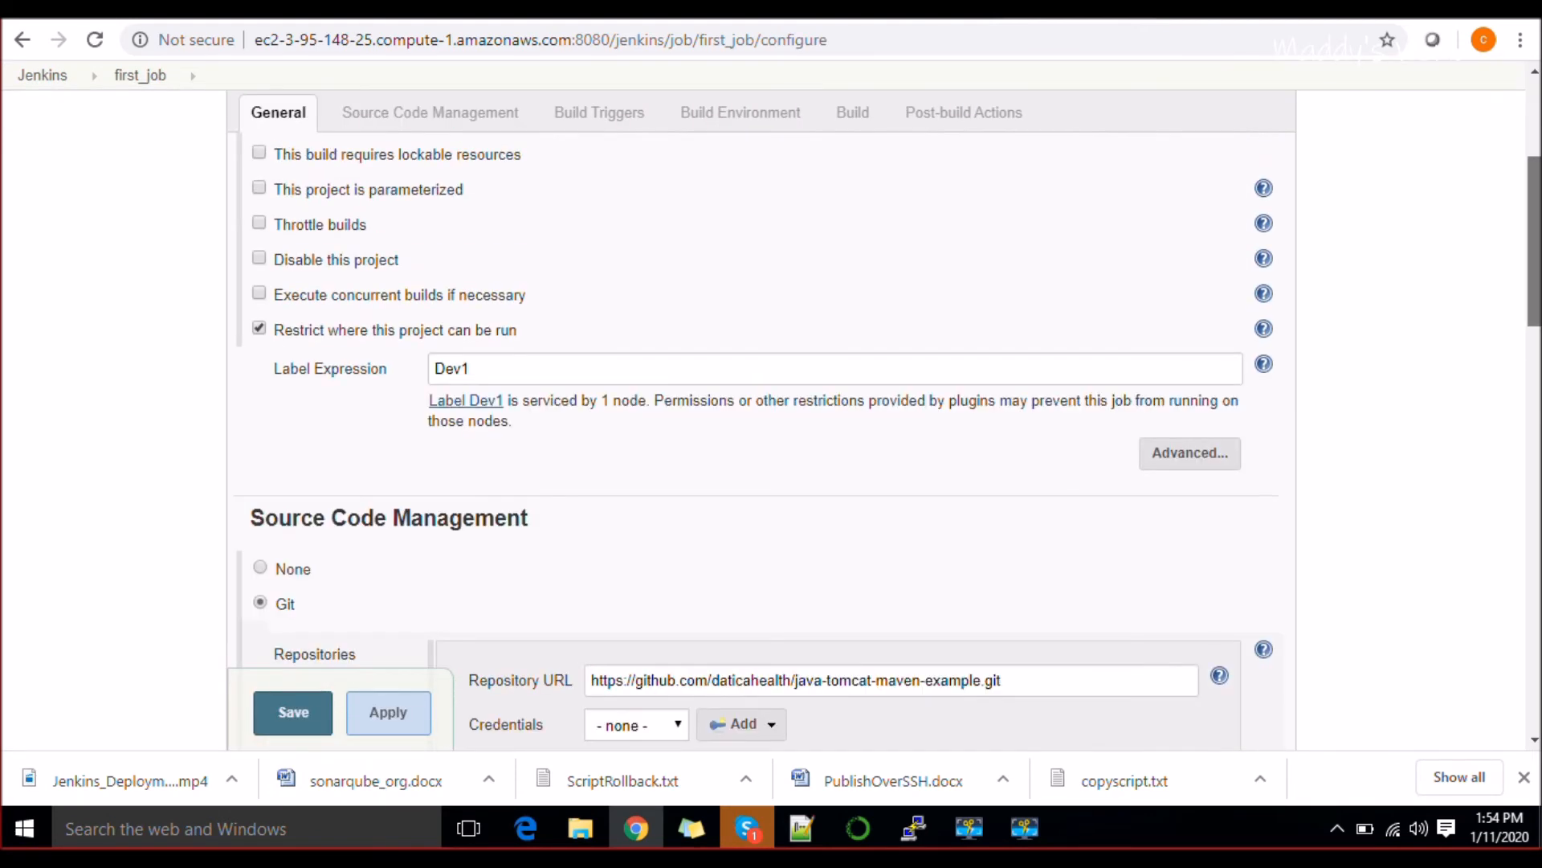
{"action": "scroll", "scroll_direction": "up", "scroll_amount": 3}
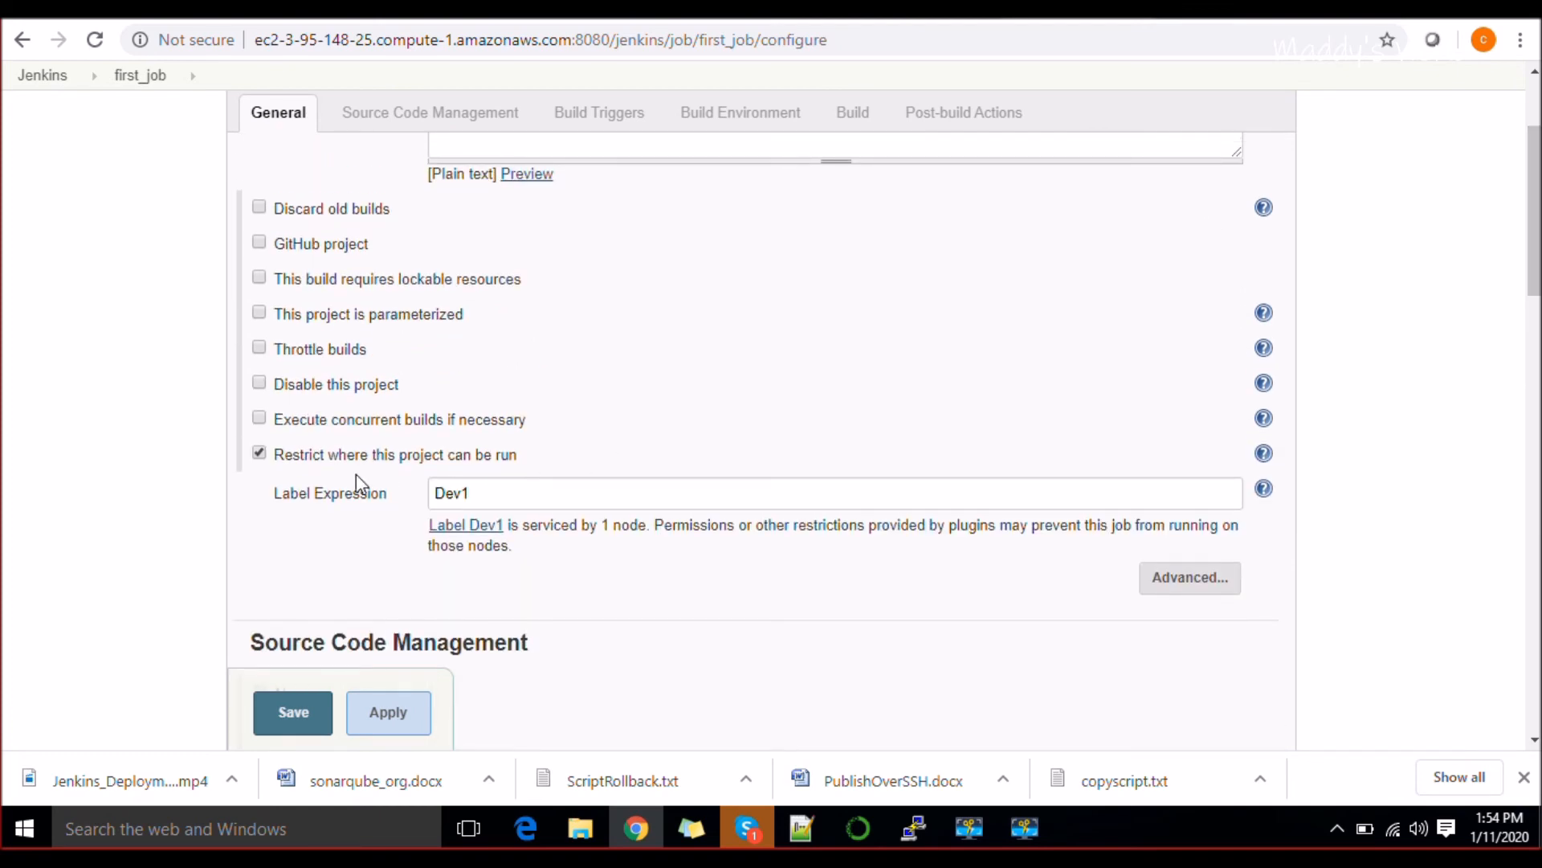
{"action": "mouse_move", "coordinate": [654, 412]}
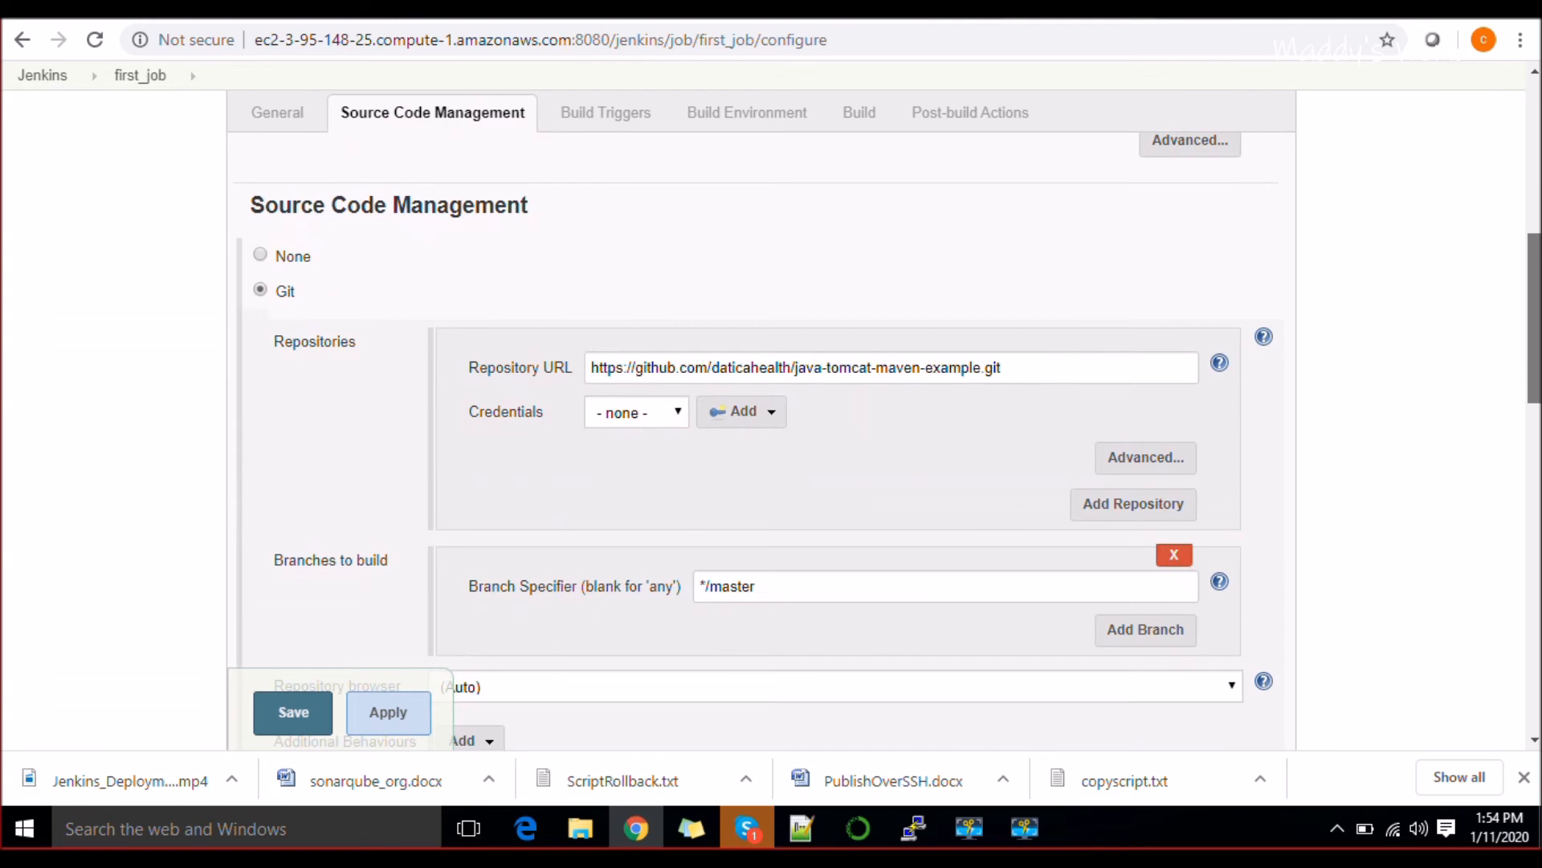
{"action": "scroll", "scroll_direction": "down", "scroll_amount": 3}
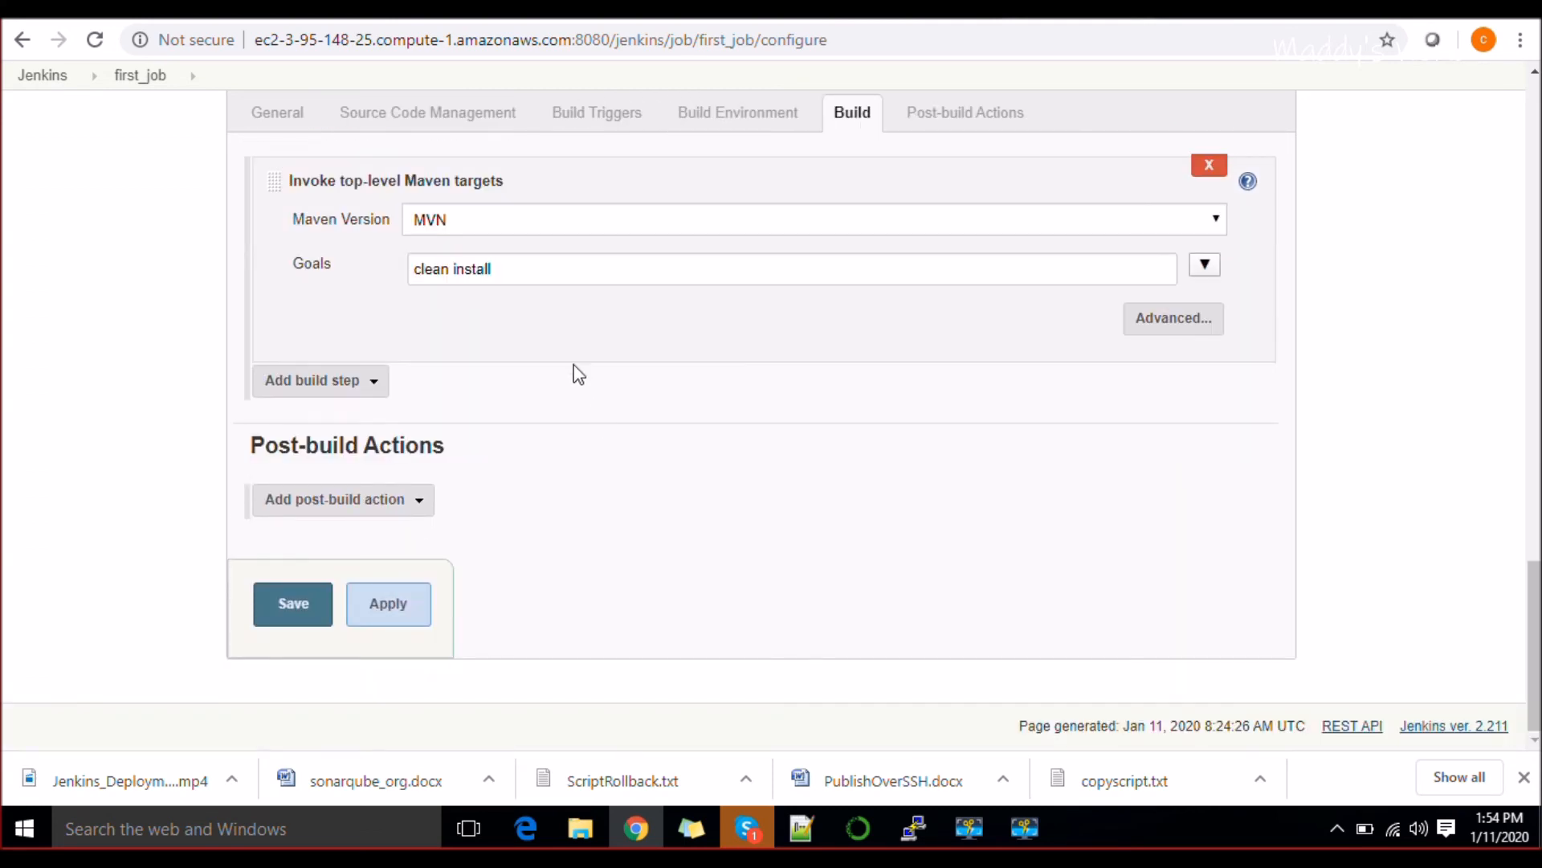
{"action": "left_click", "coordinate": [293, 602]}
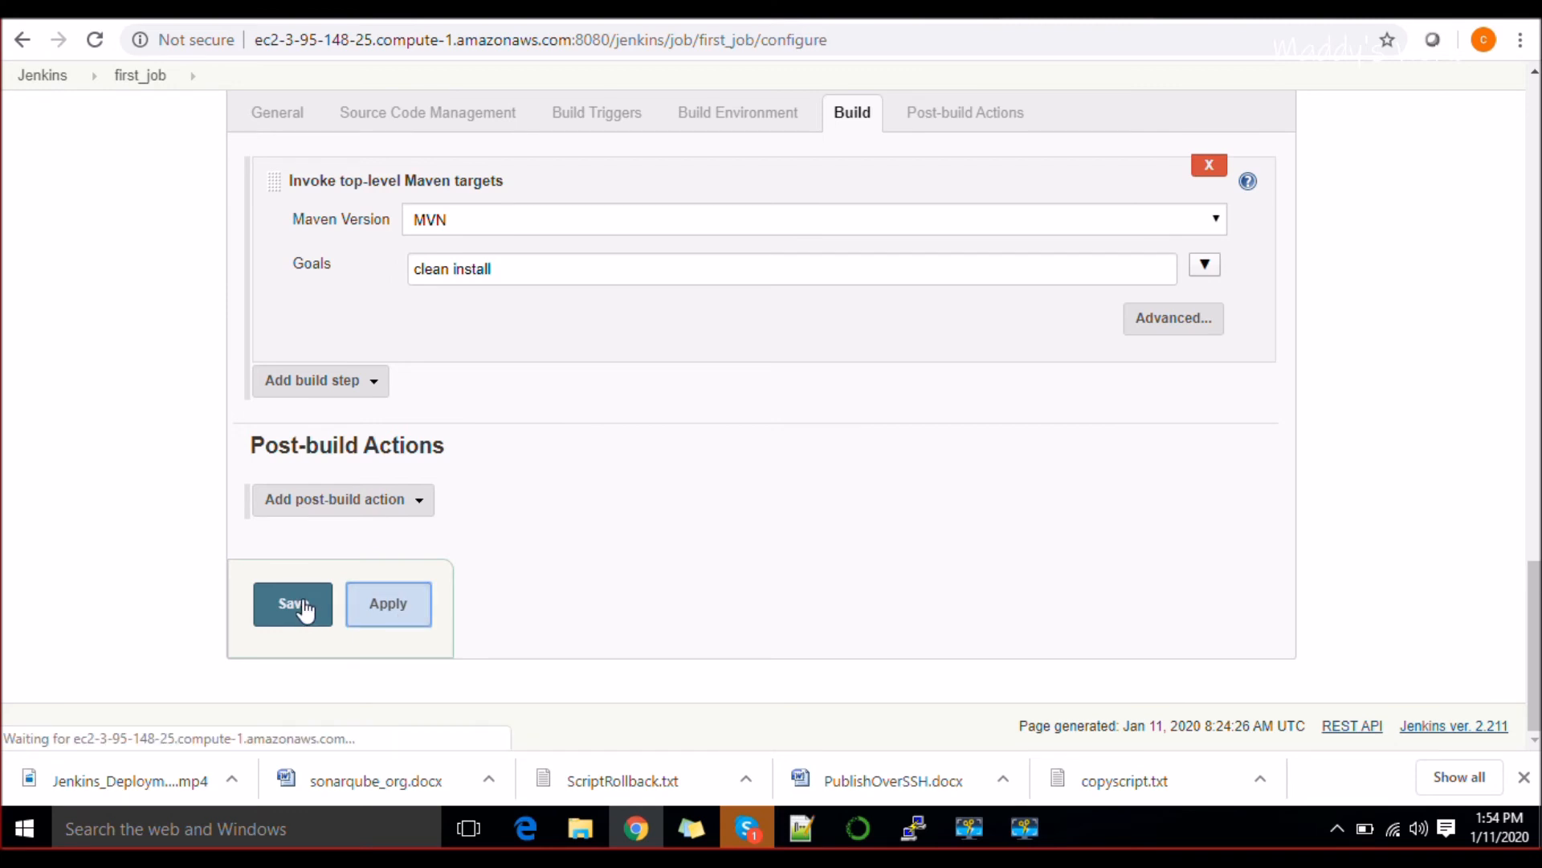
{"action": "left_click", "coordinate": [293, 602]}
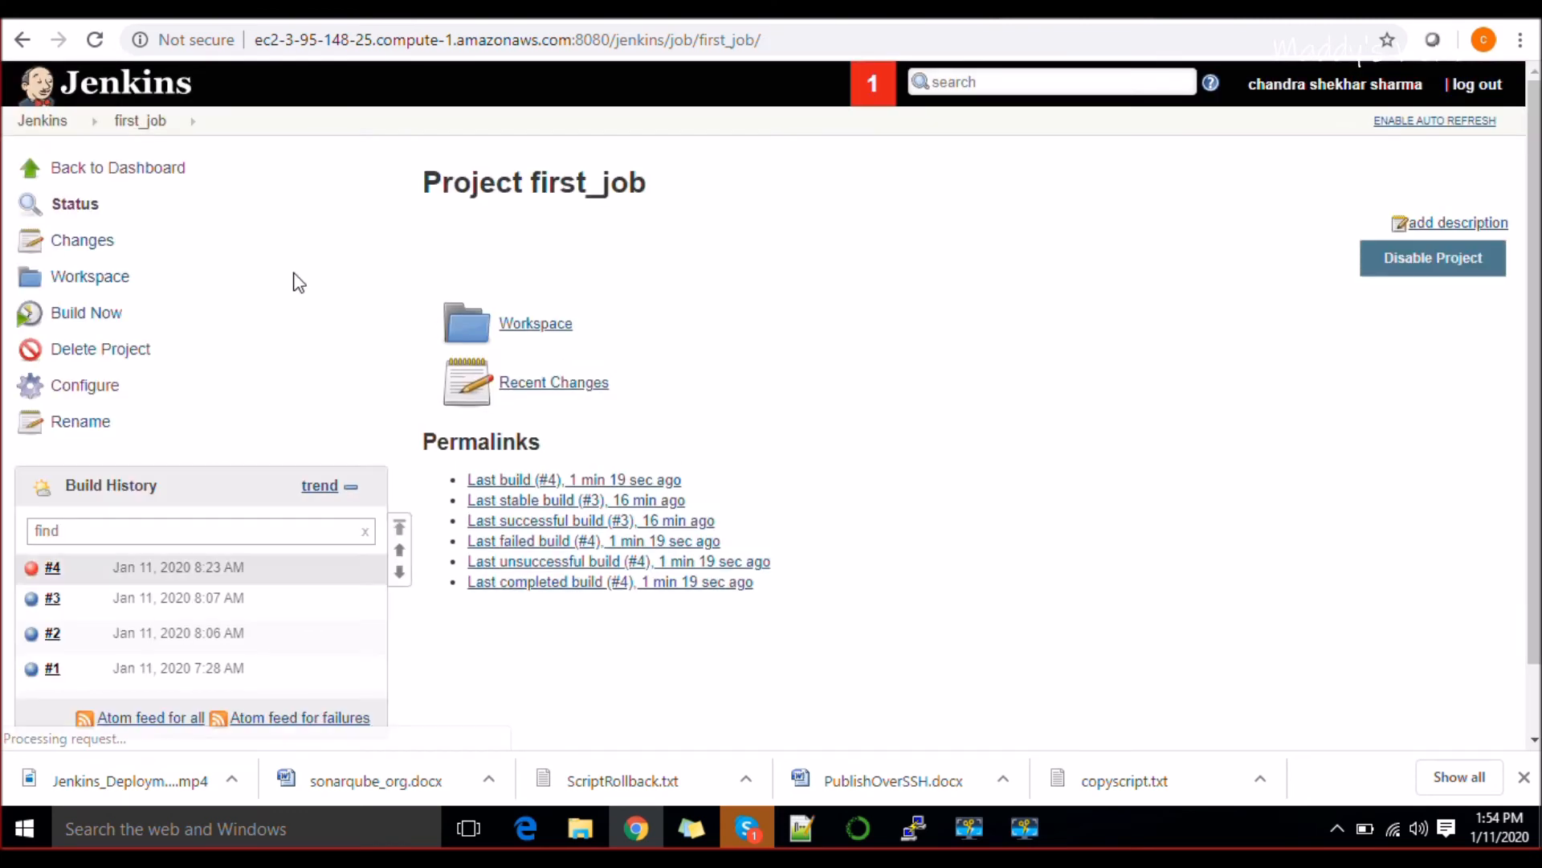
Trigger build #5 of first_job and view its console output failing on JAVA_HOME.
{"action": "left_click", "coordinate": [85, 313]}
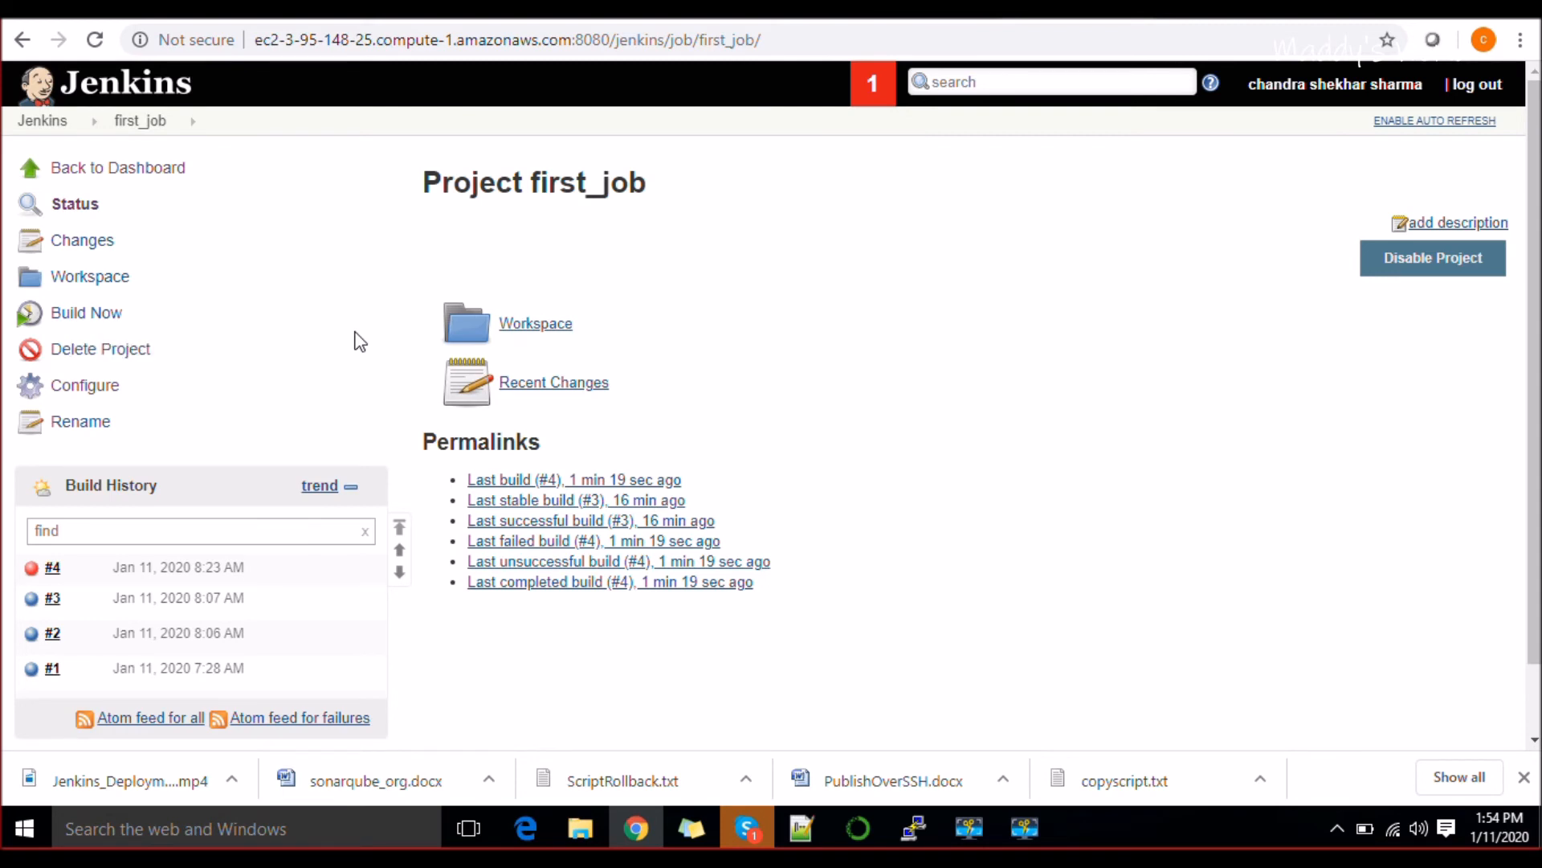
{"action": "left_click", "coordinate": [86, 313]}
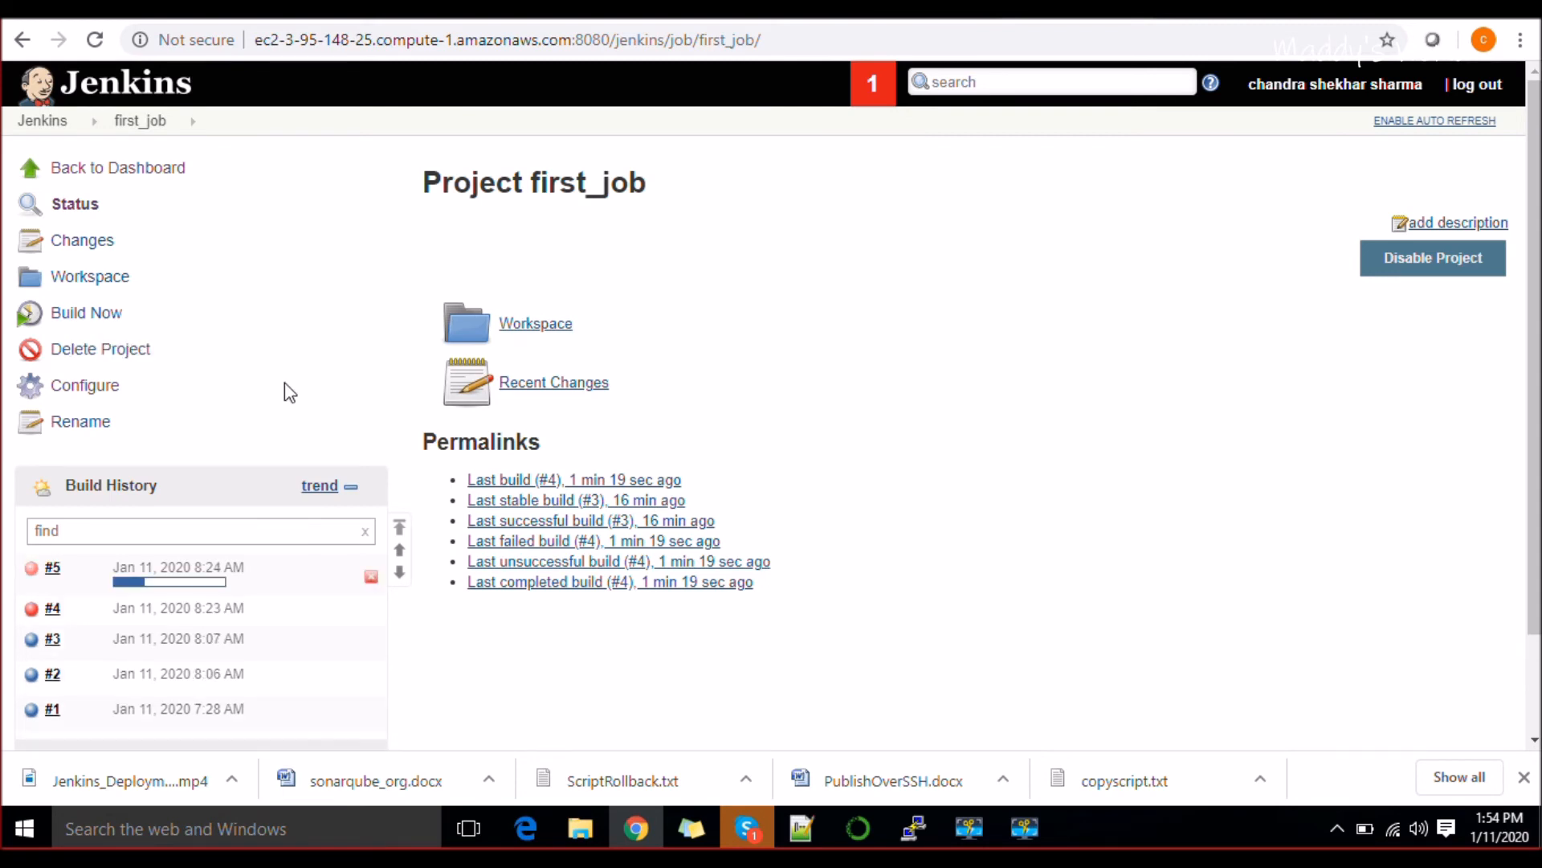
{"action": "left_click", "coordinate": [51, 567]}
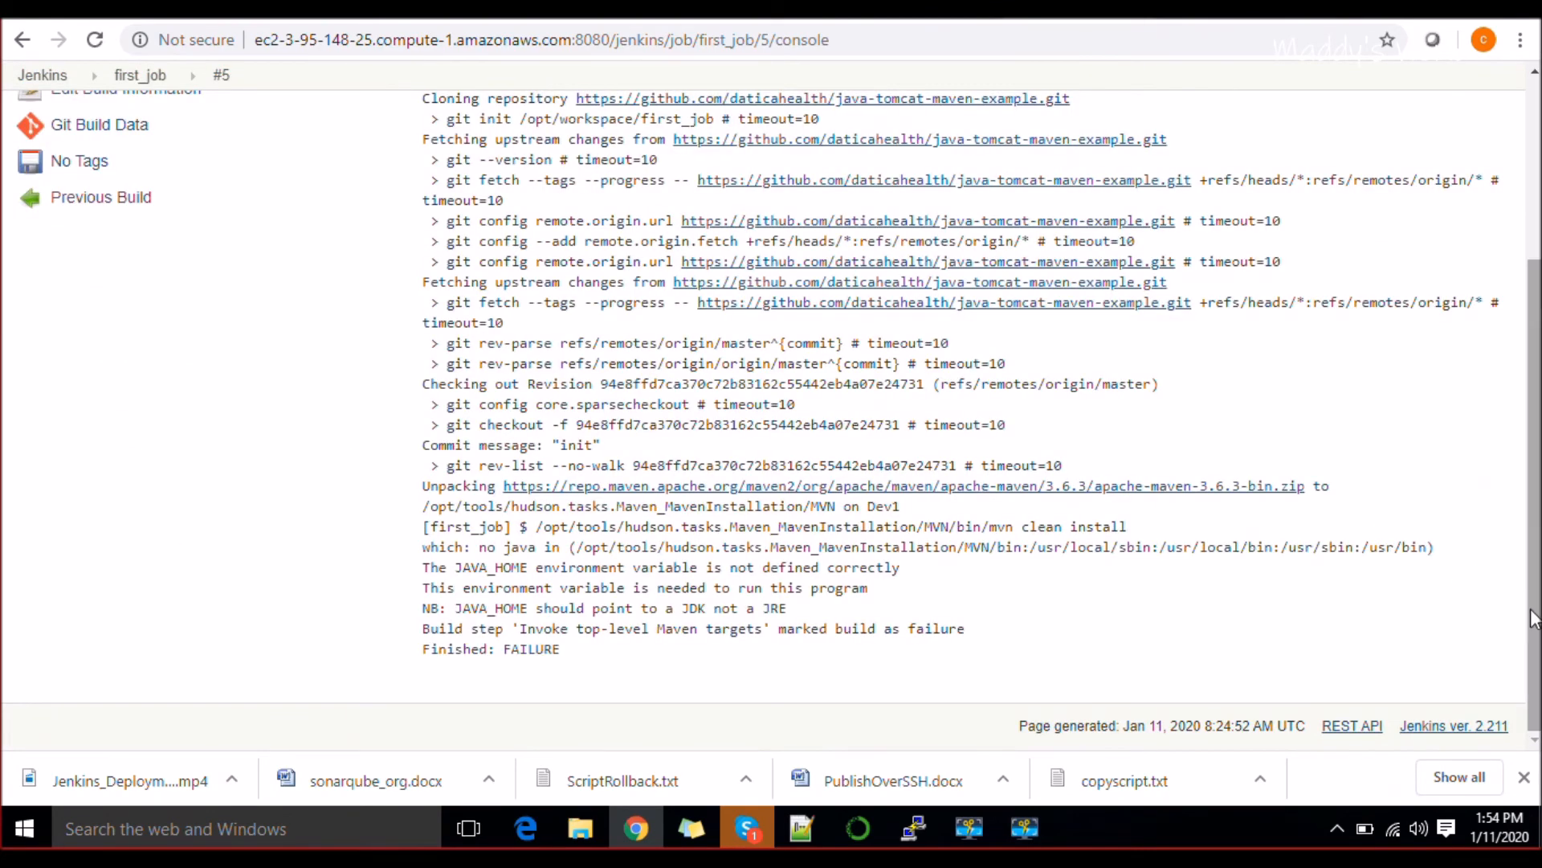
{"action": "scroll", "scroll_direction": "up", "scroll_amount": 3}
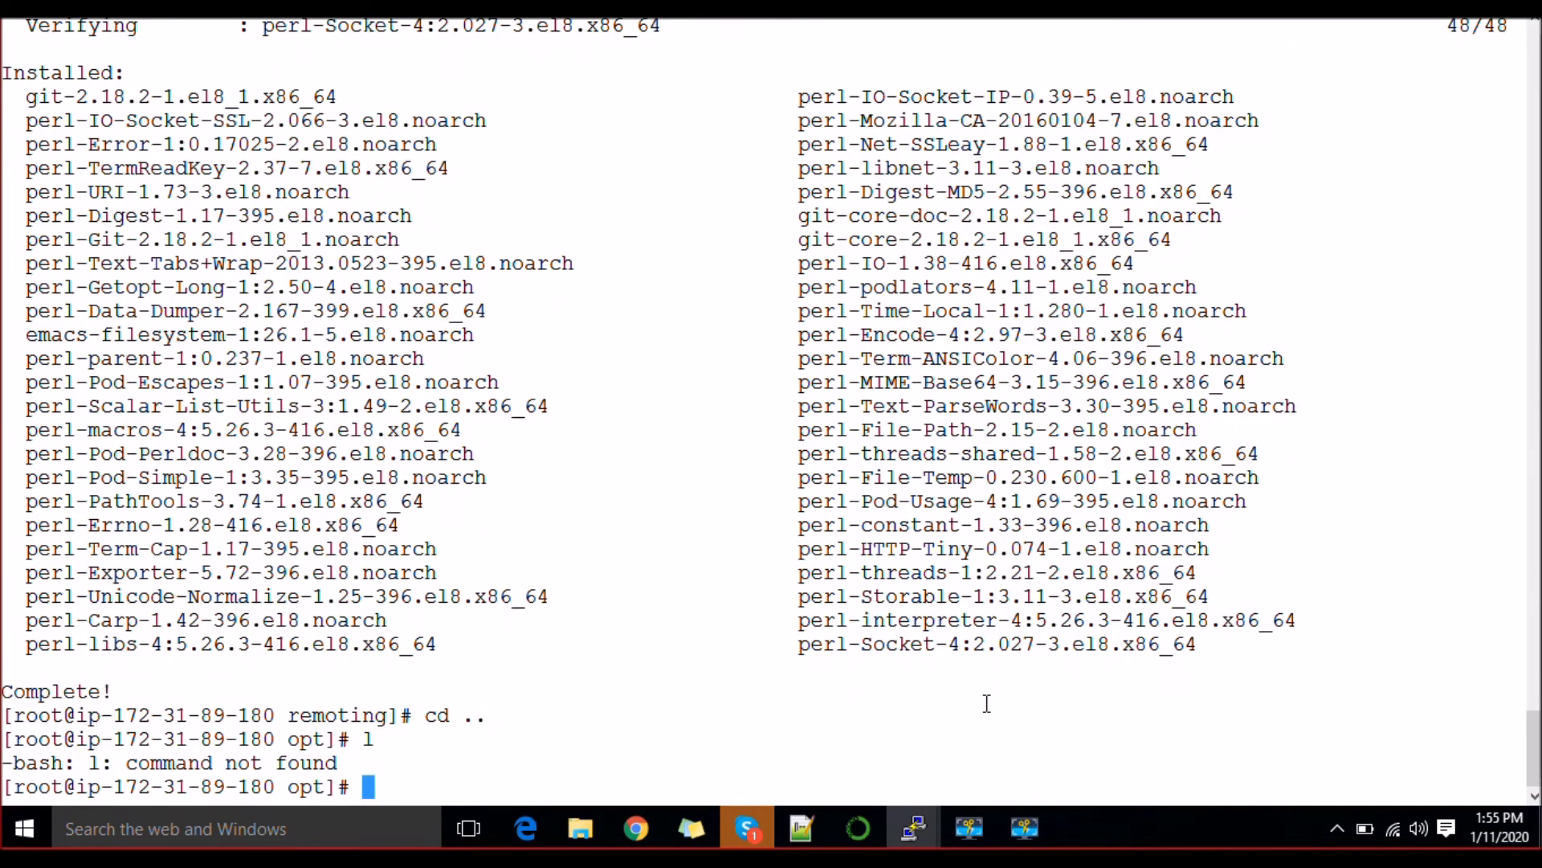
List the agent workspace and enter first_job to see pom.xml, Procfile, README.md and src.
{"action": "type", "text": "ll"}
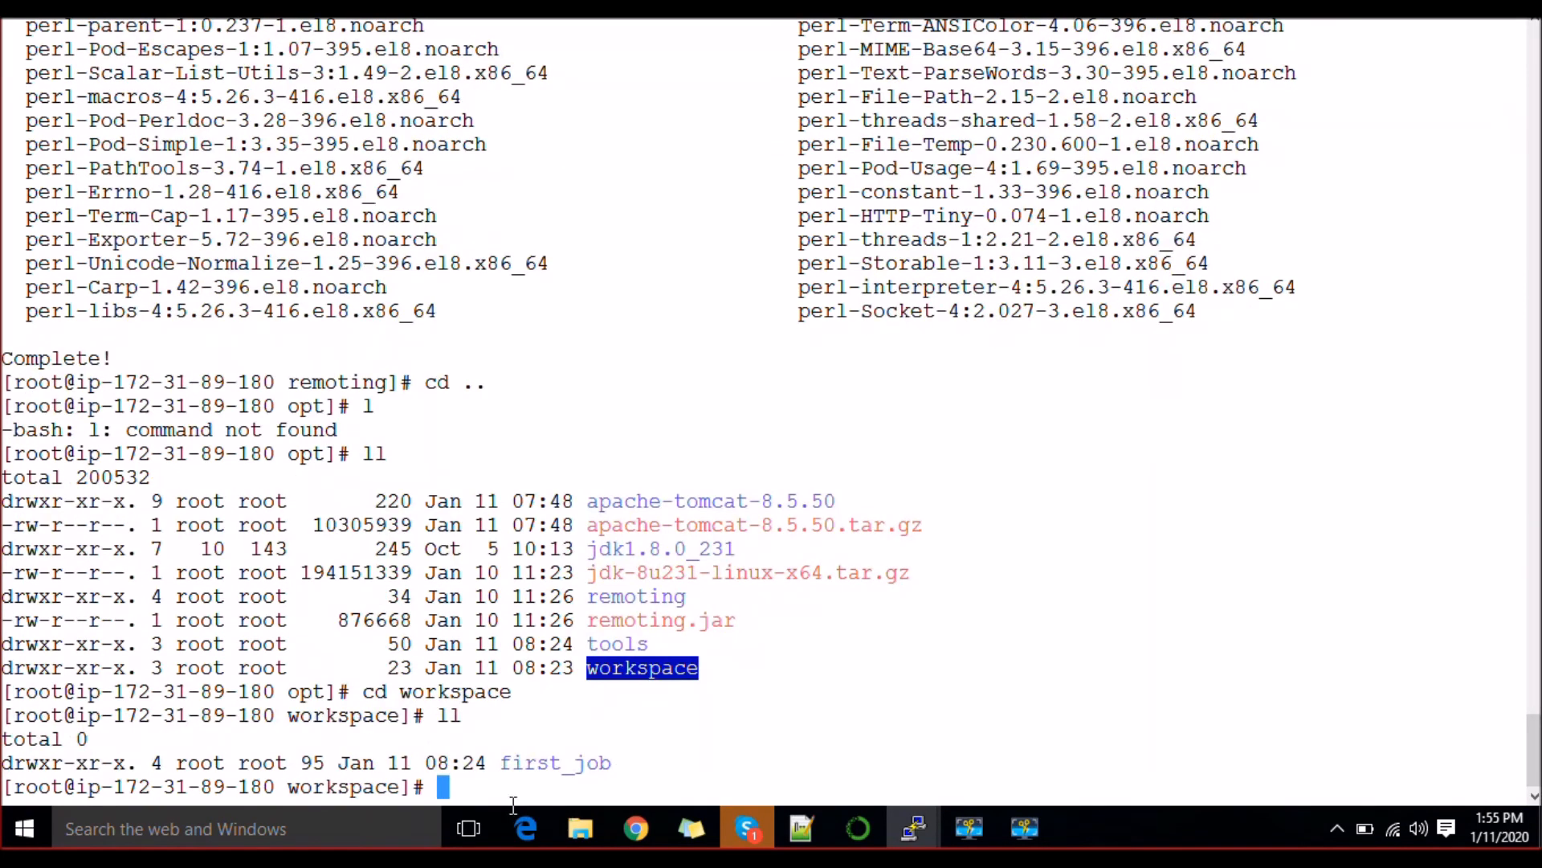
{"action": "type", "text": "cd"}
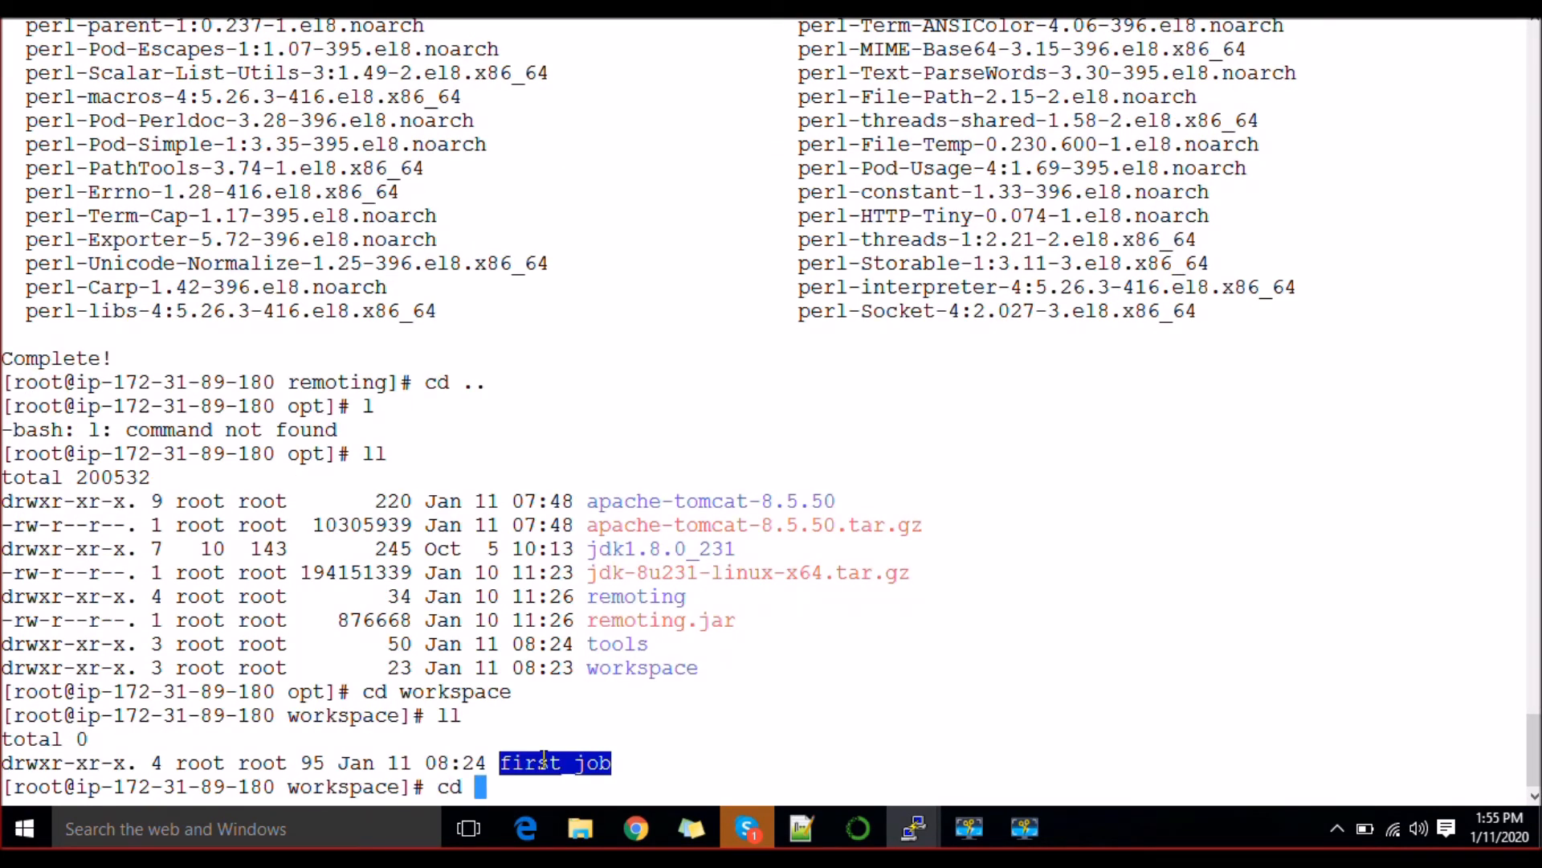
{"action": "type", "text": "first_job"}
{"action": "type", "text": "ll"}
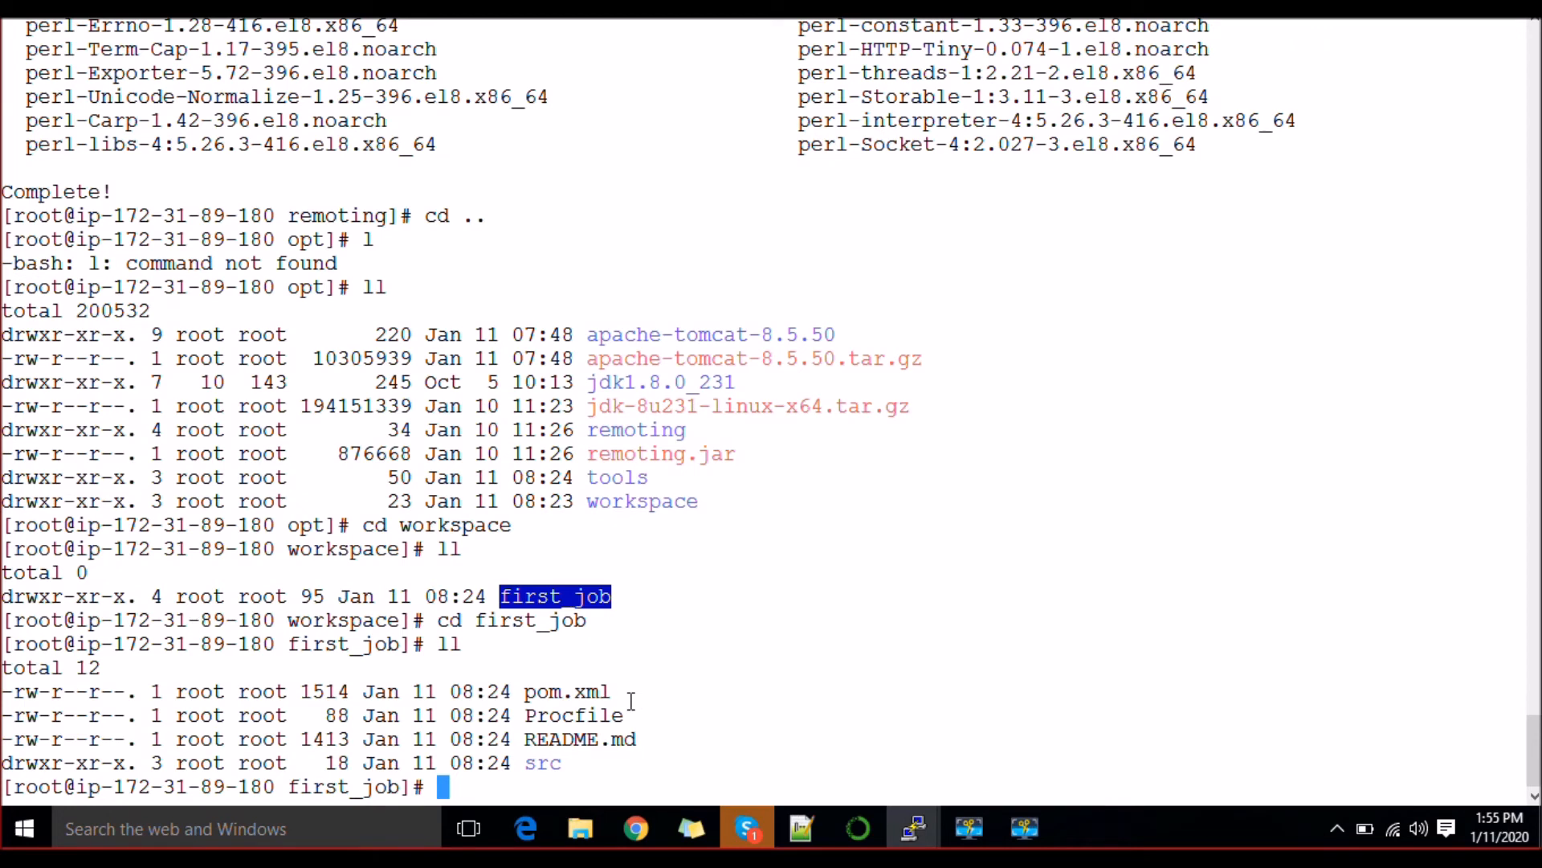
{"action": "mouse_move", "coordinate": [617, 718]}
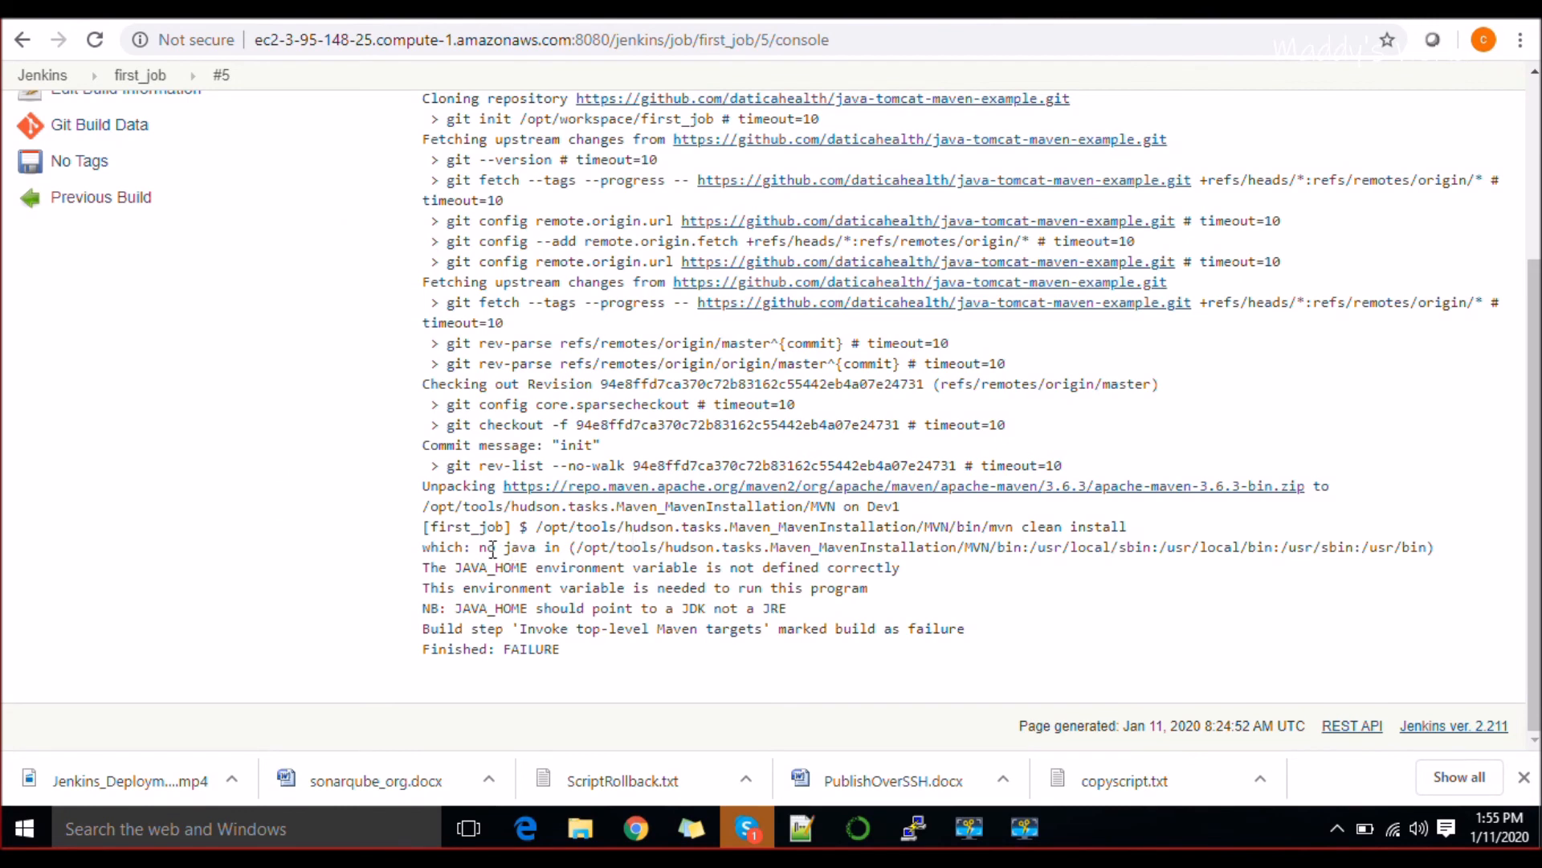
Highlight the failing Maven step and the hudson tools path in build #5's console output.
{"action": "triple_click", "coordinate": [737, 546]}
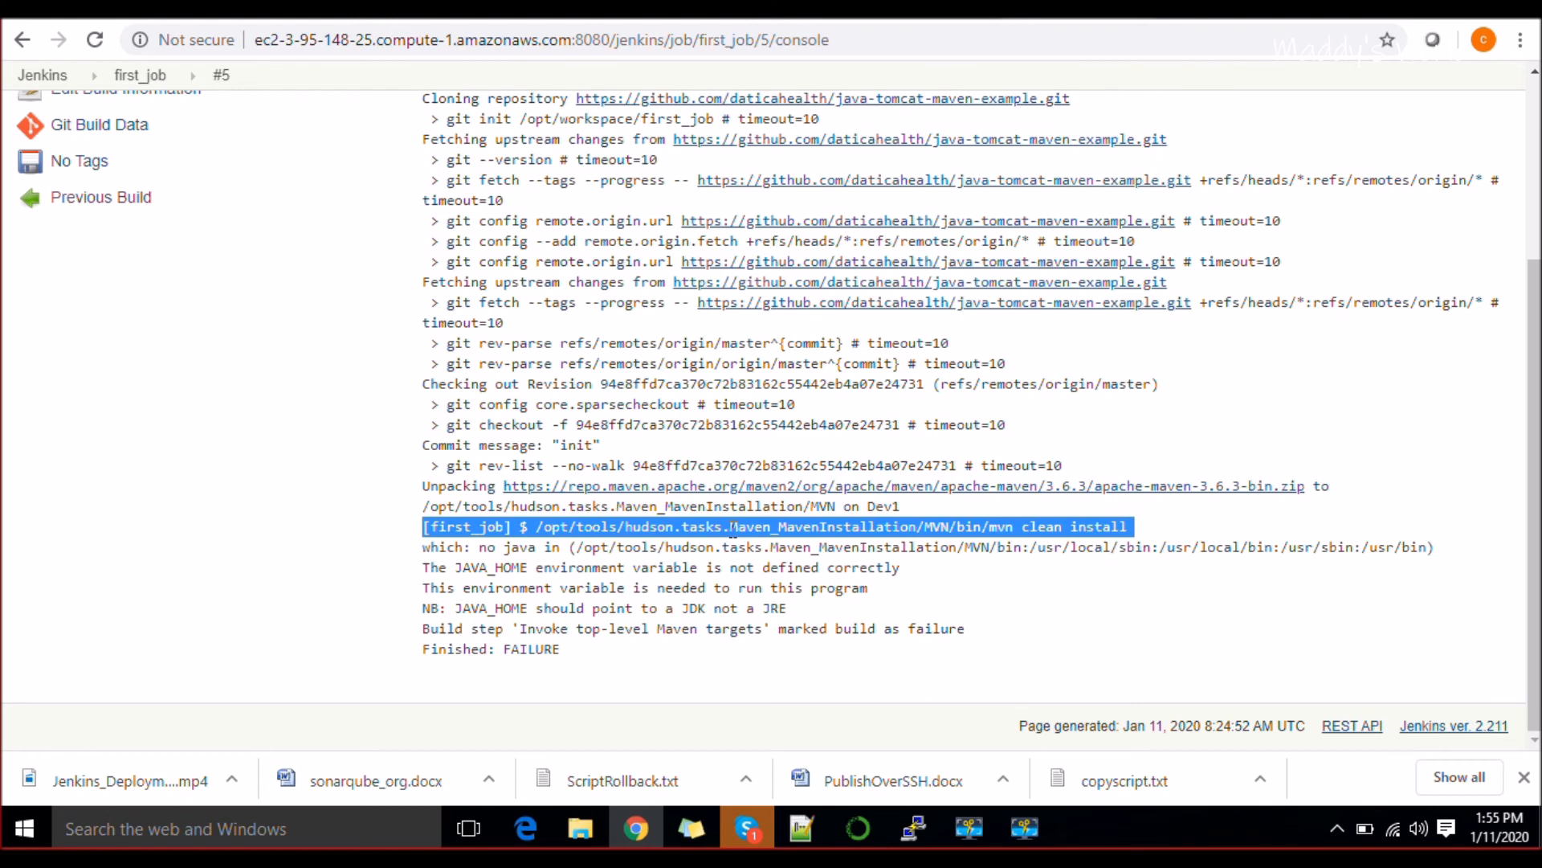
{"action": "double_click", "coordinate": [689, 546]}
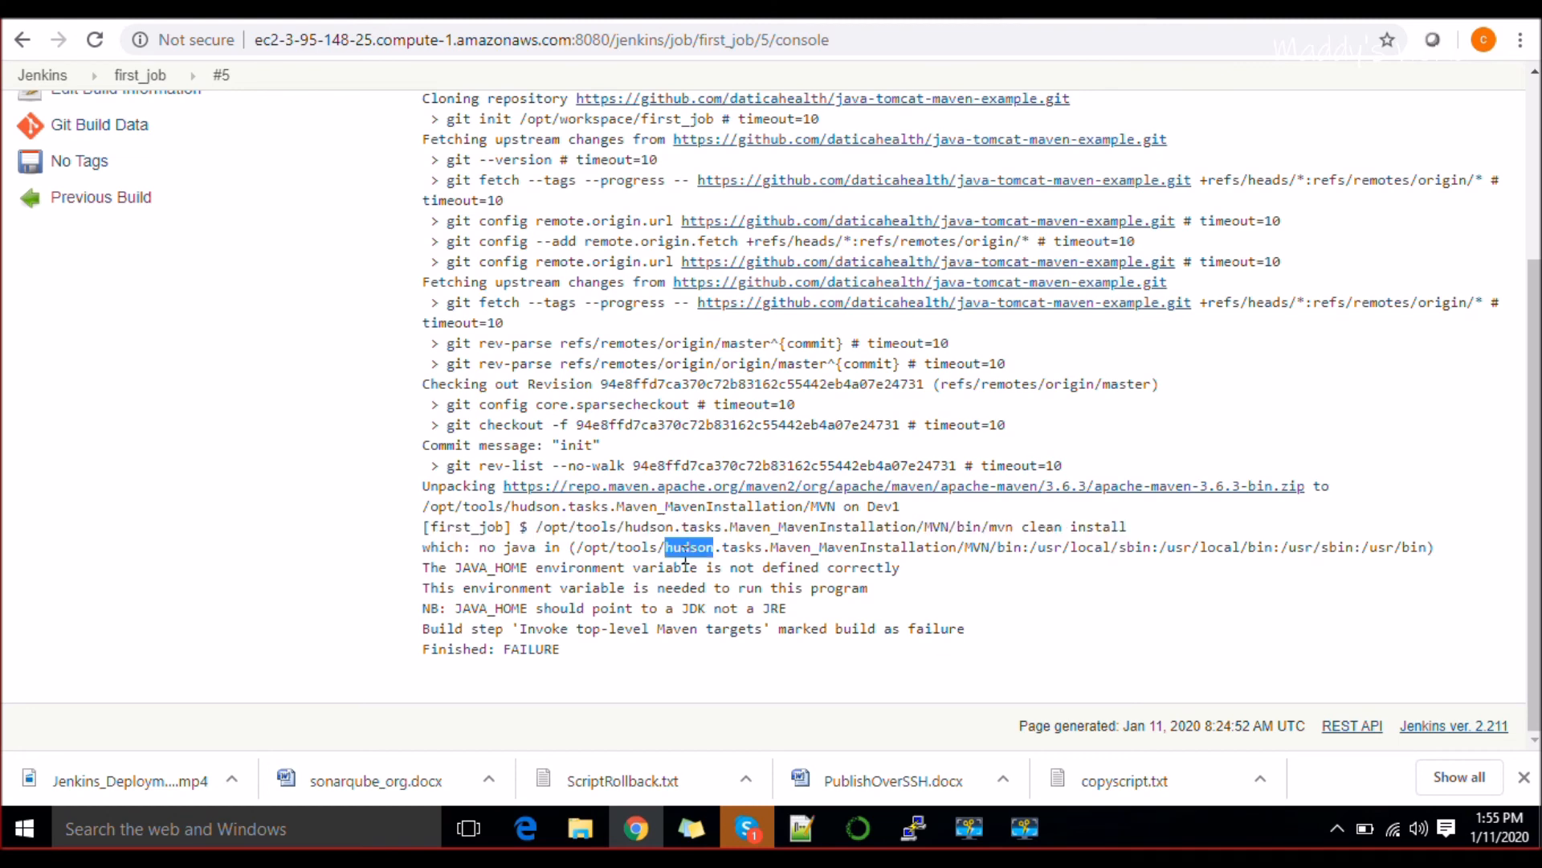
{"action": "mouse_move", "coordinate": [912, 827]}
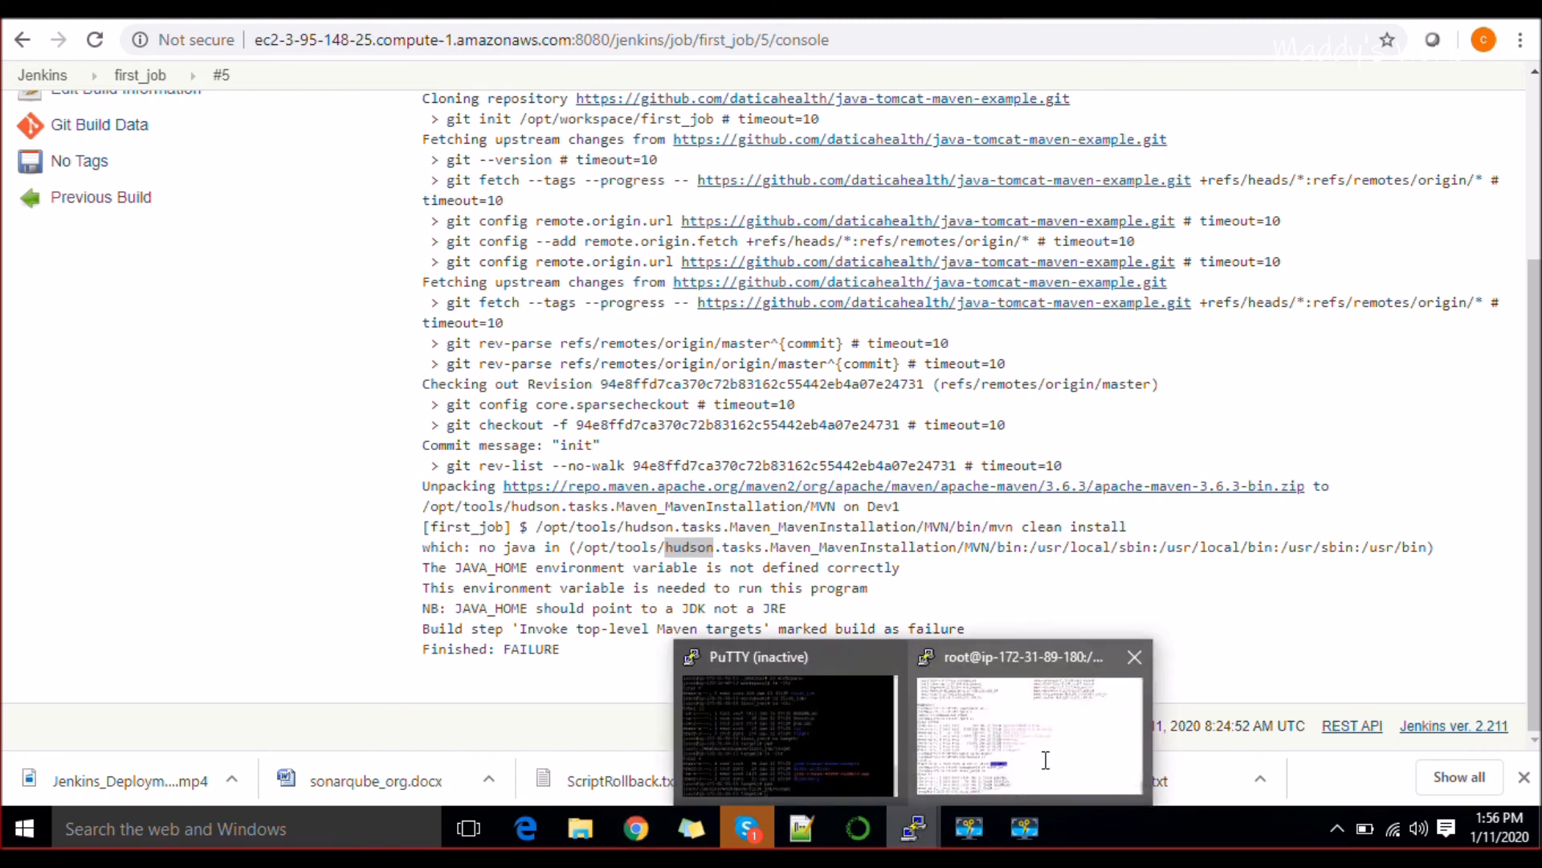
Clear the terminal, check /bin/java with ls -ld, and move into /opt/jdk1.8.0_231/bin.
{"action": "left_click", "coordinate": [1027, 732]}
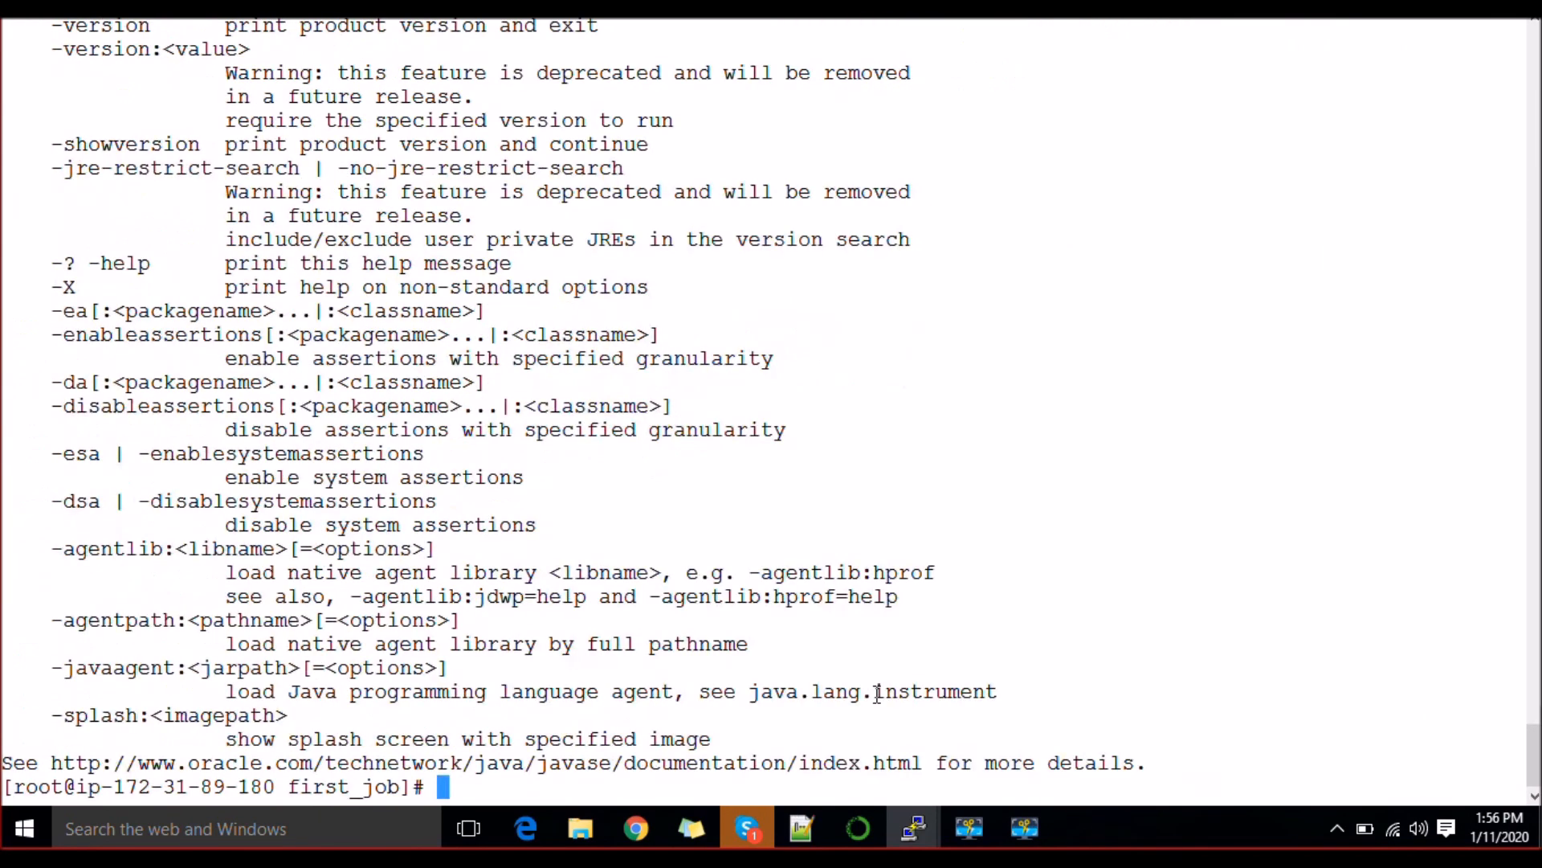
{"action": "type", "text": "clear"}
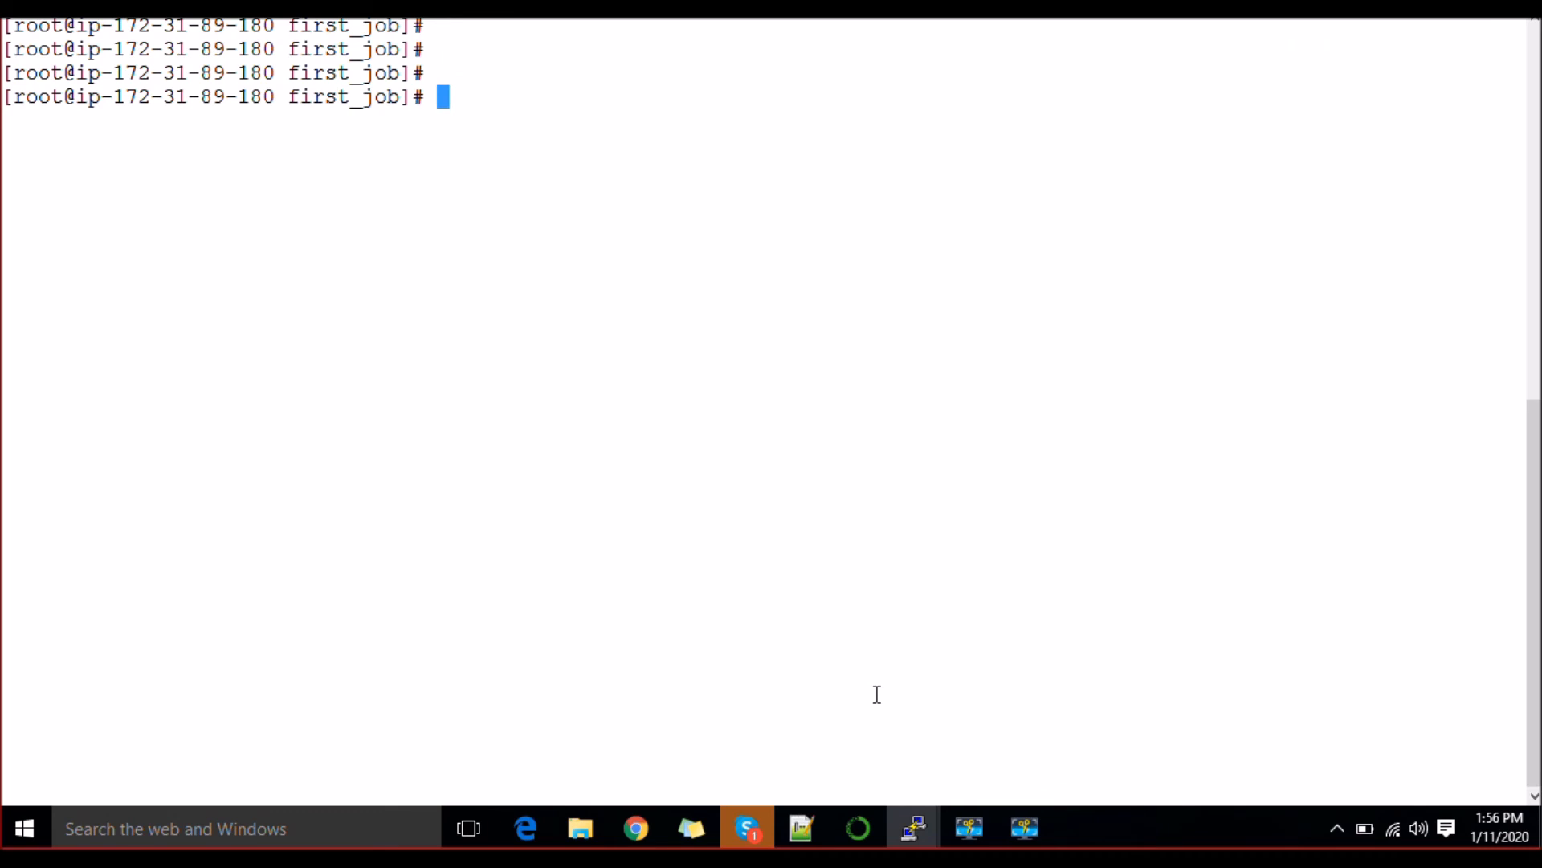
{"action": "type", "text": "ls -ld"}
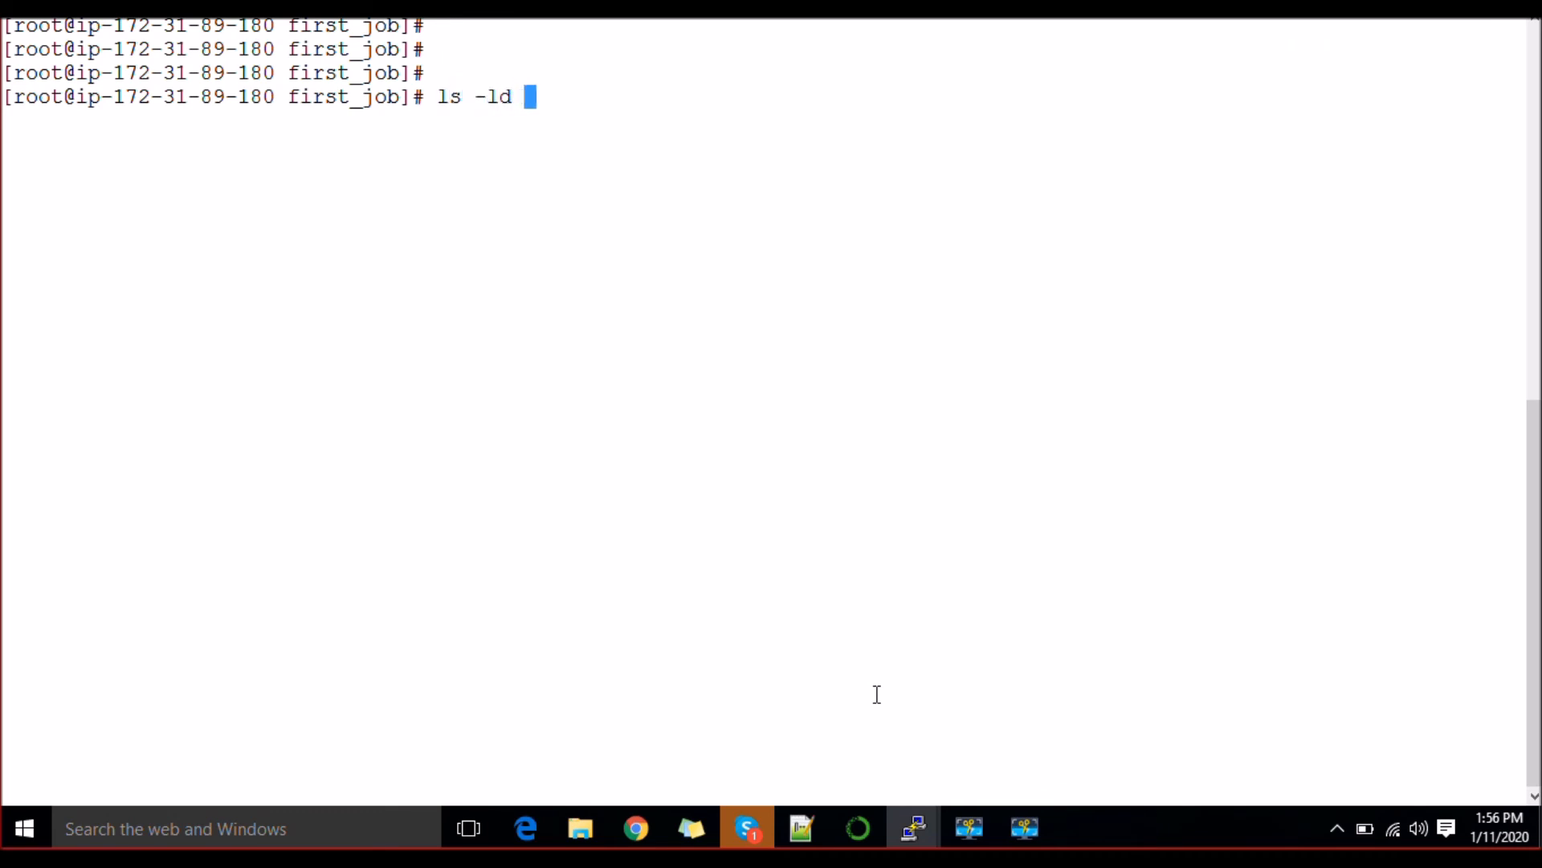
{"action": "type", "text": "/bin/java"}
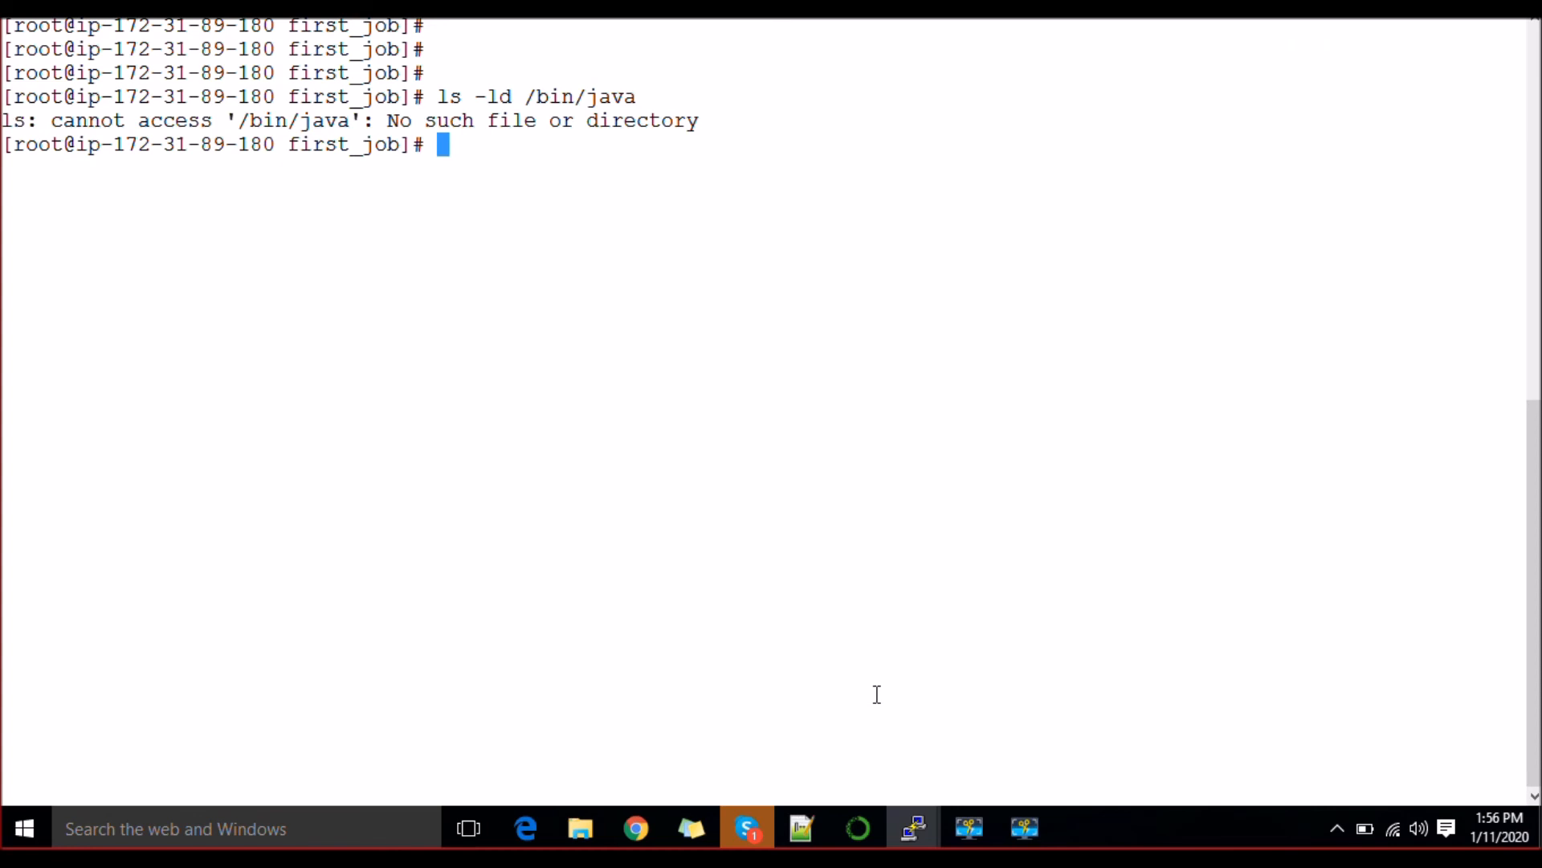
{"action": "mouse_move", "coordinate": [583, 176]}
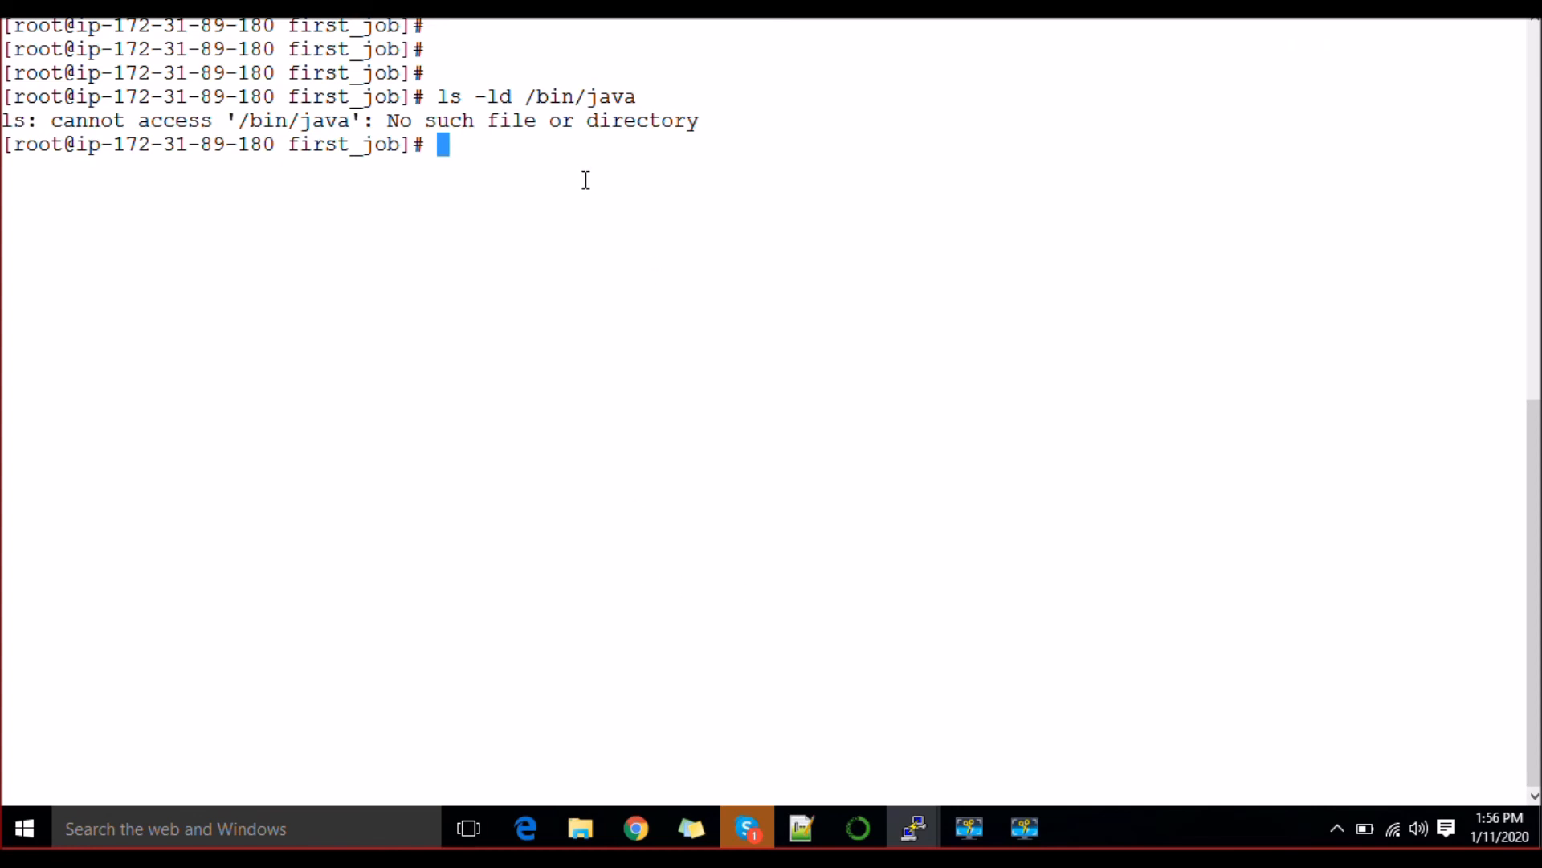
{"action": "type", "text": "cd jdk"}
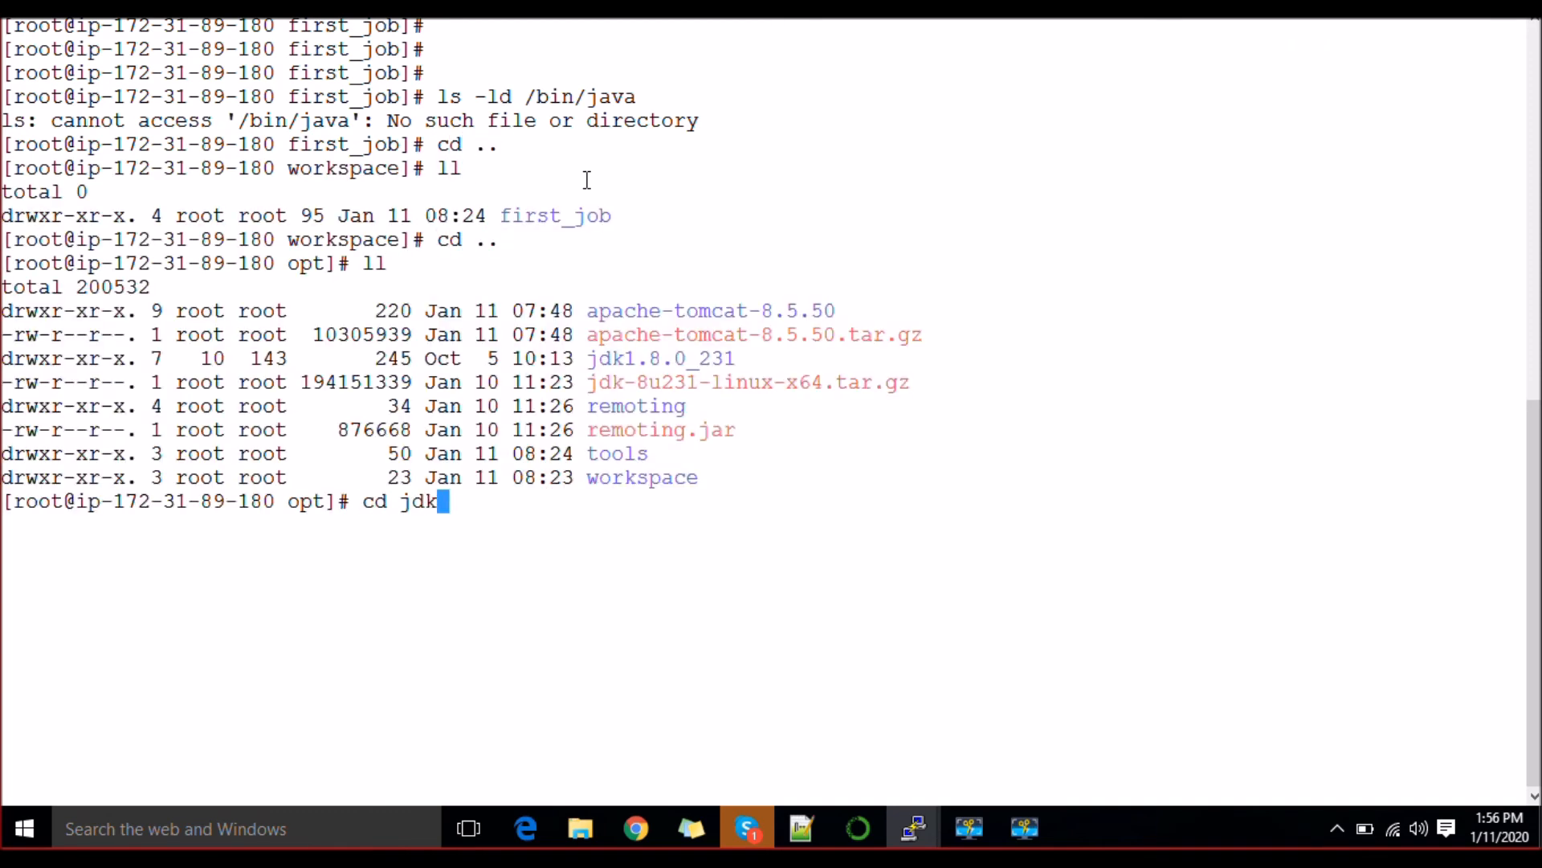
{"action": "key", "text": "Tab"}
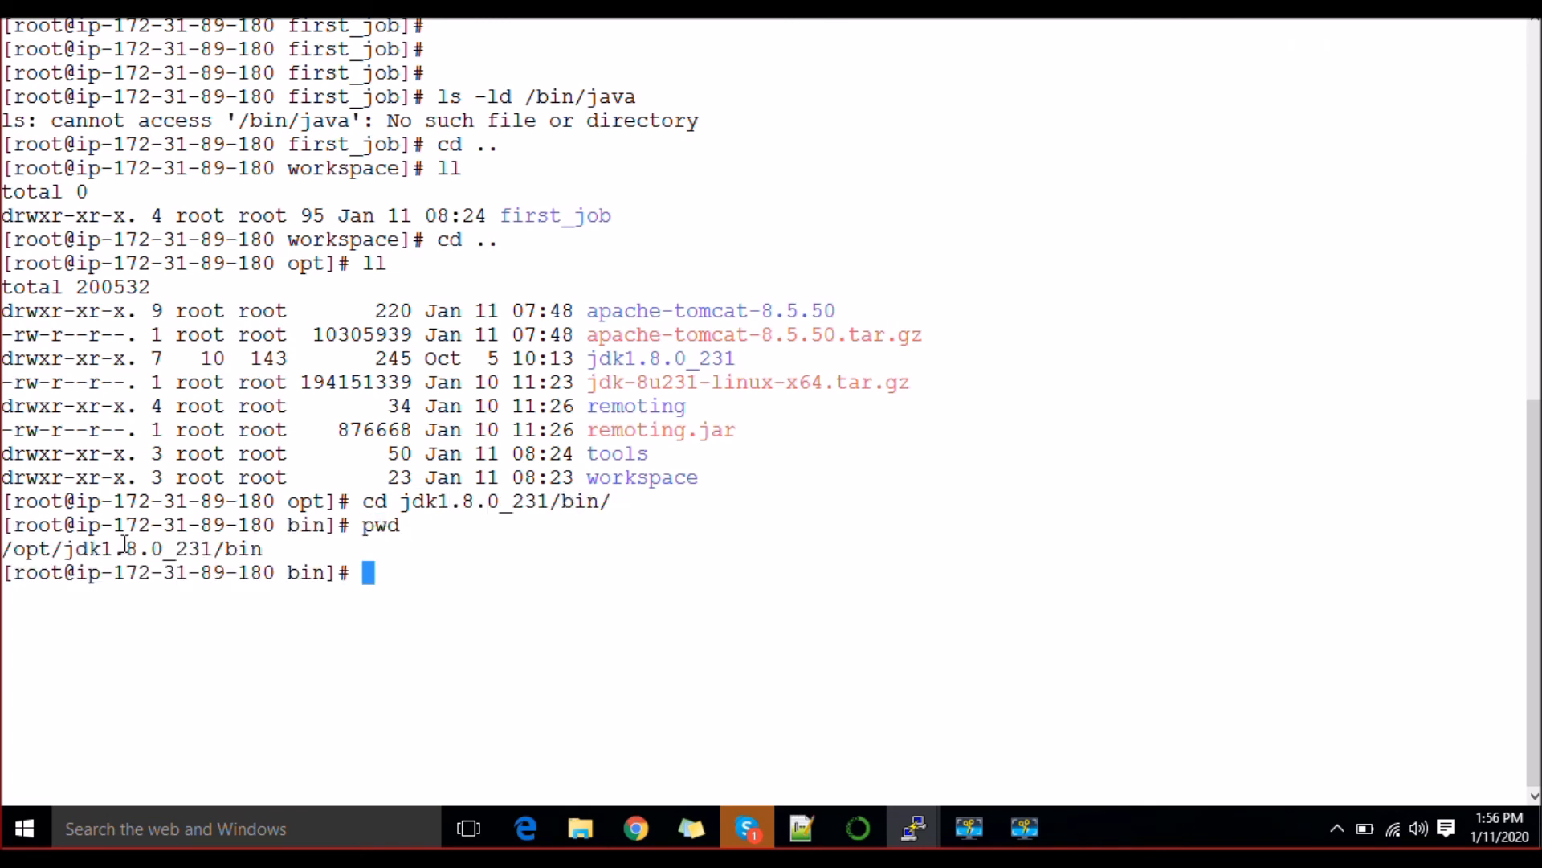
Symlink /bin/java to /opt/jdk1.8.0_231/bin/java and confirm it with ls -l.
{"action": "type", "text": "l"}
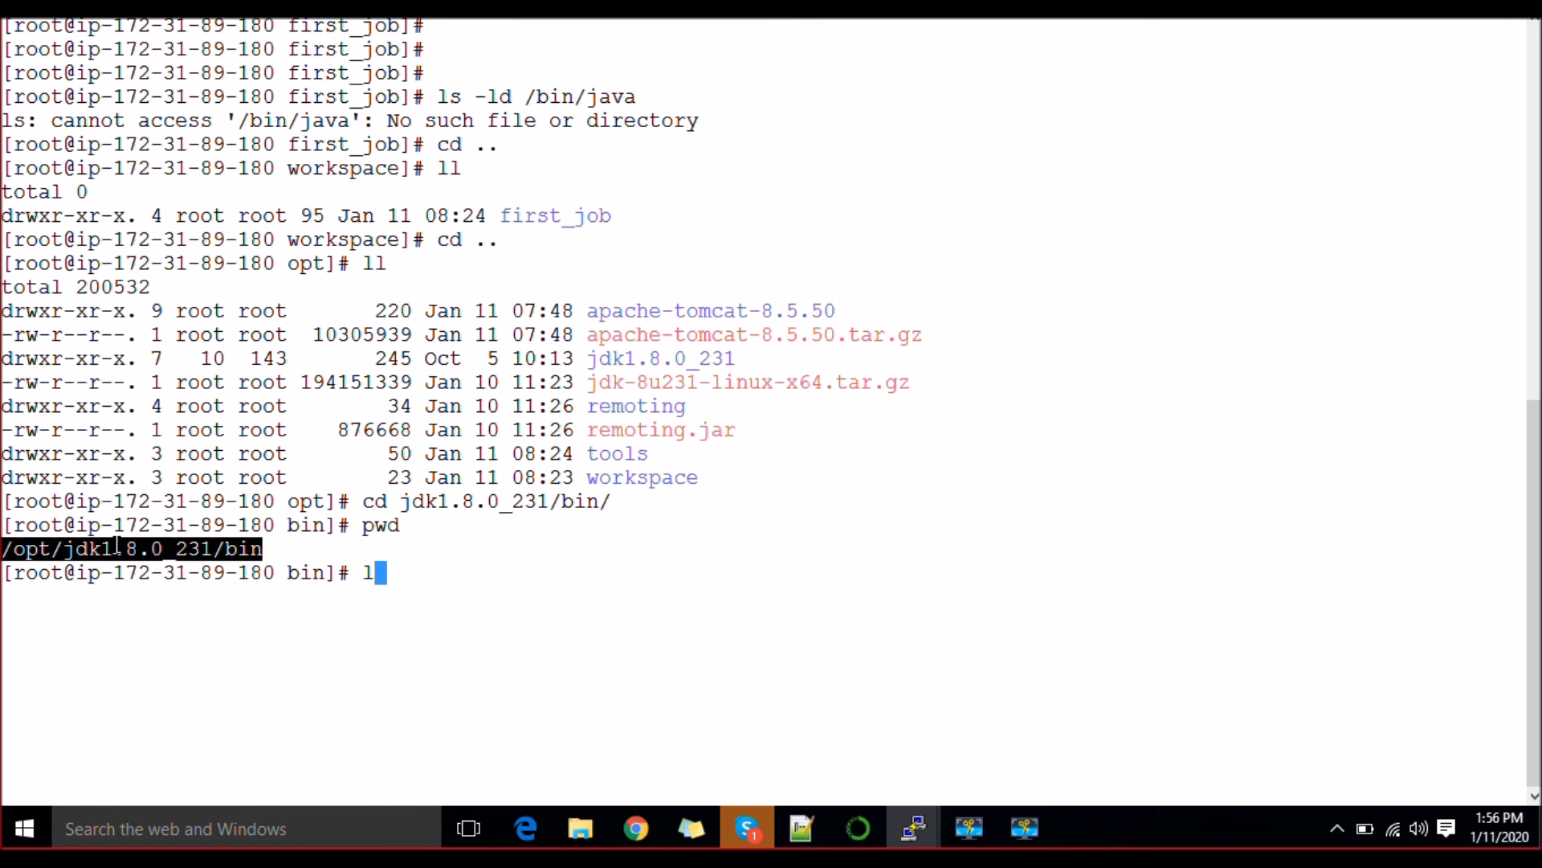
{"action": "type", "text": "n -s /opt/jdk1.8.0_231/bin"}
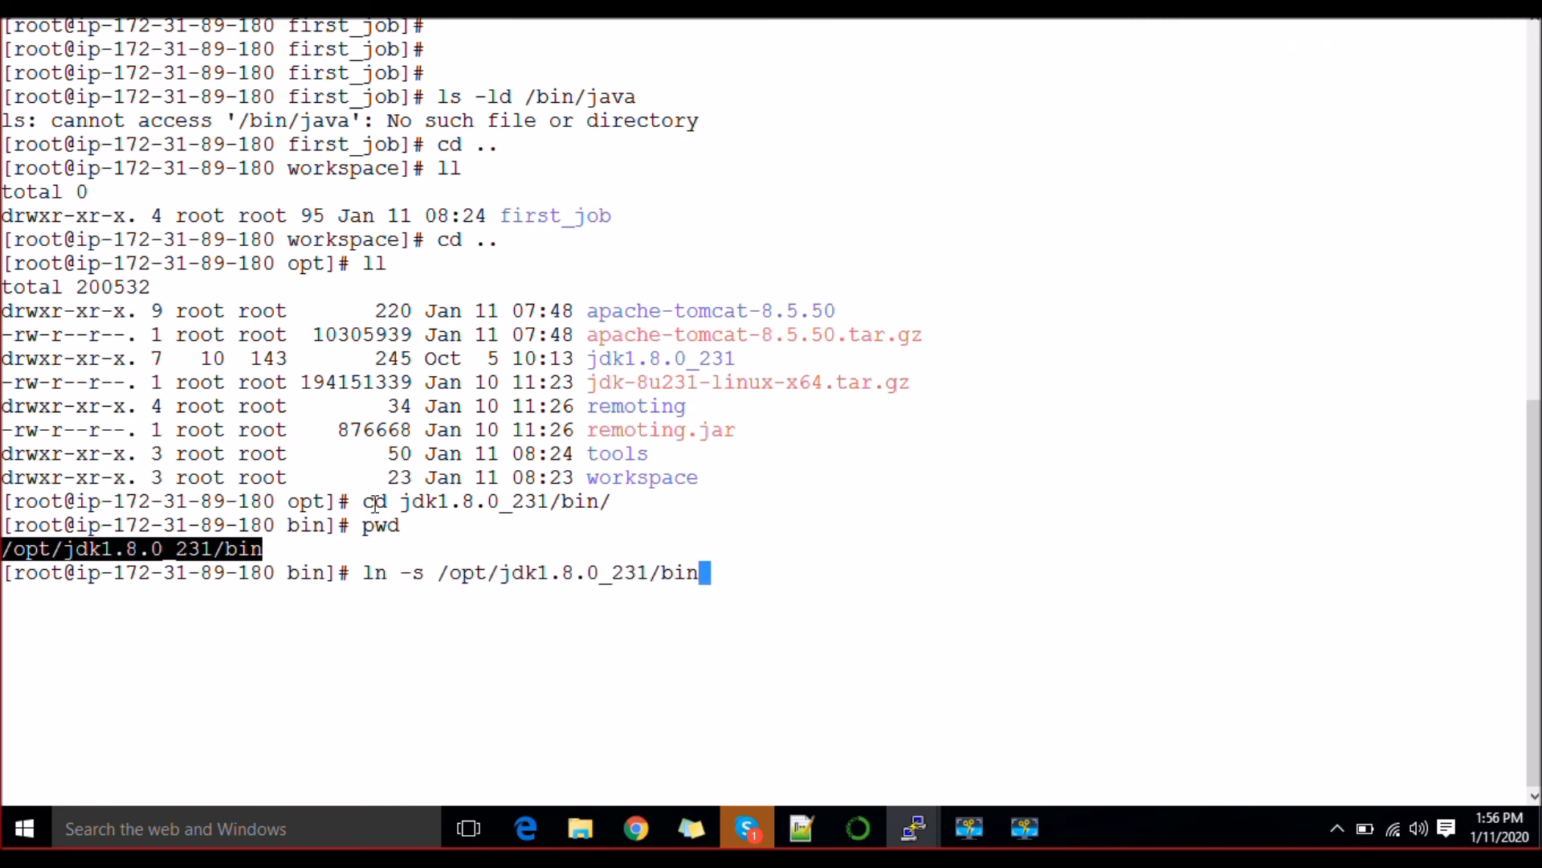
{"action": "type", "text": "j"}
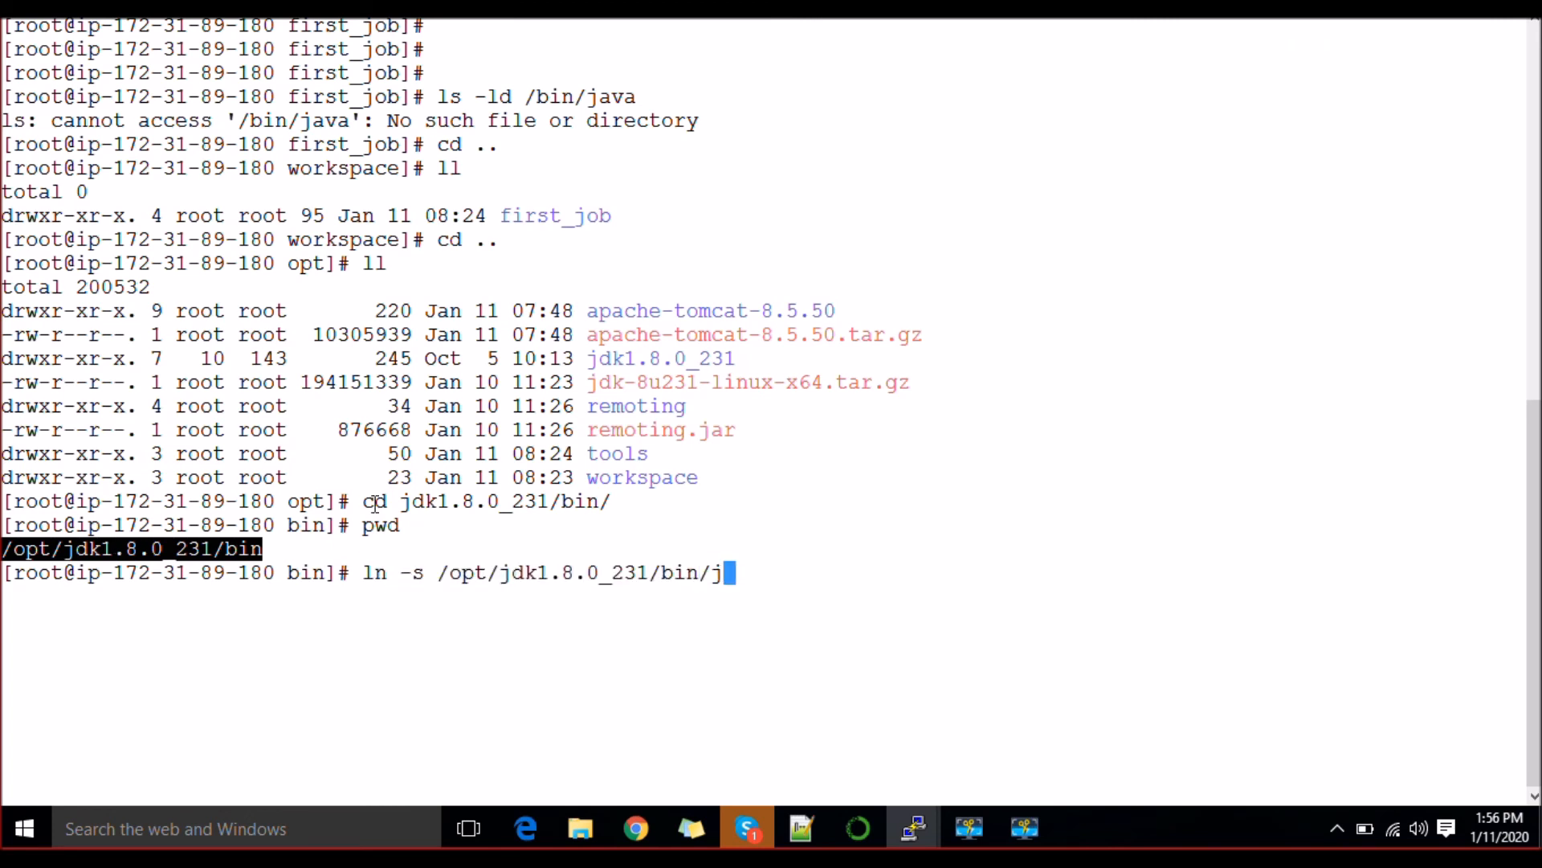
{"action": "type", "text": "ava"}
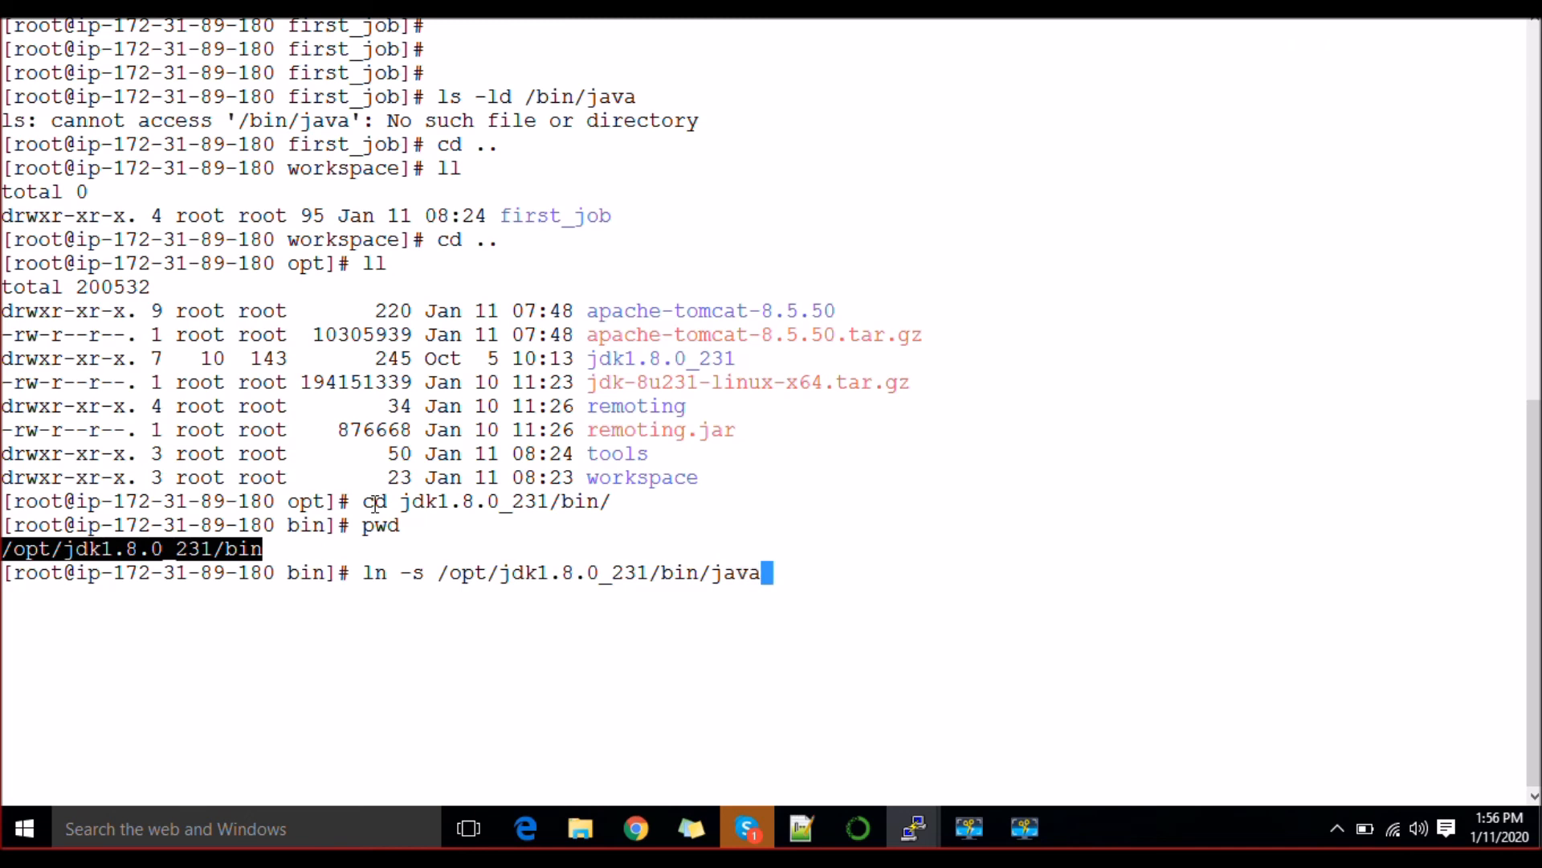
{"action": "type", "text": "/bi"}
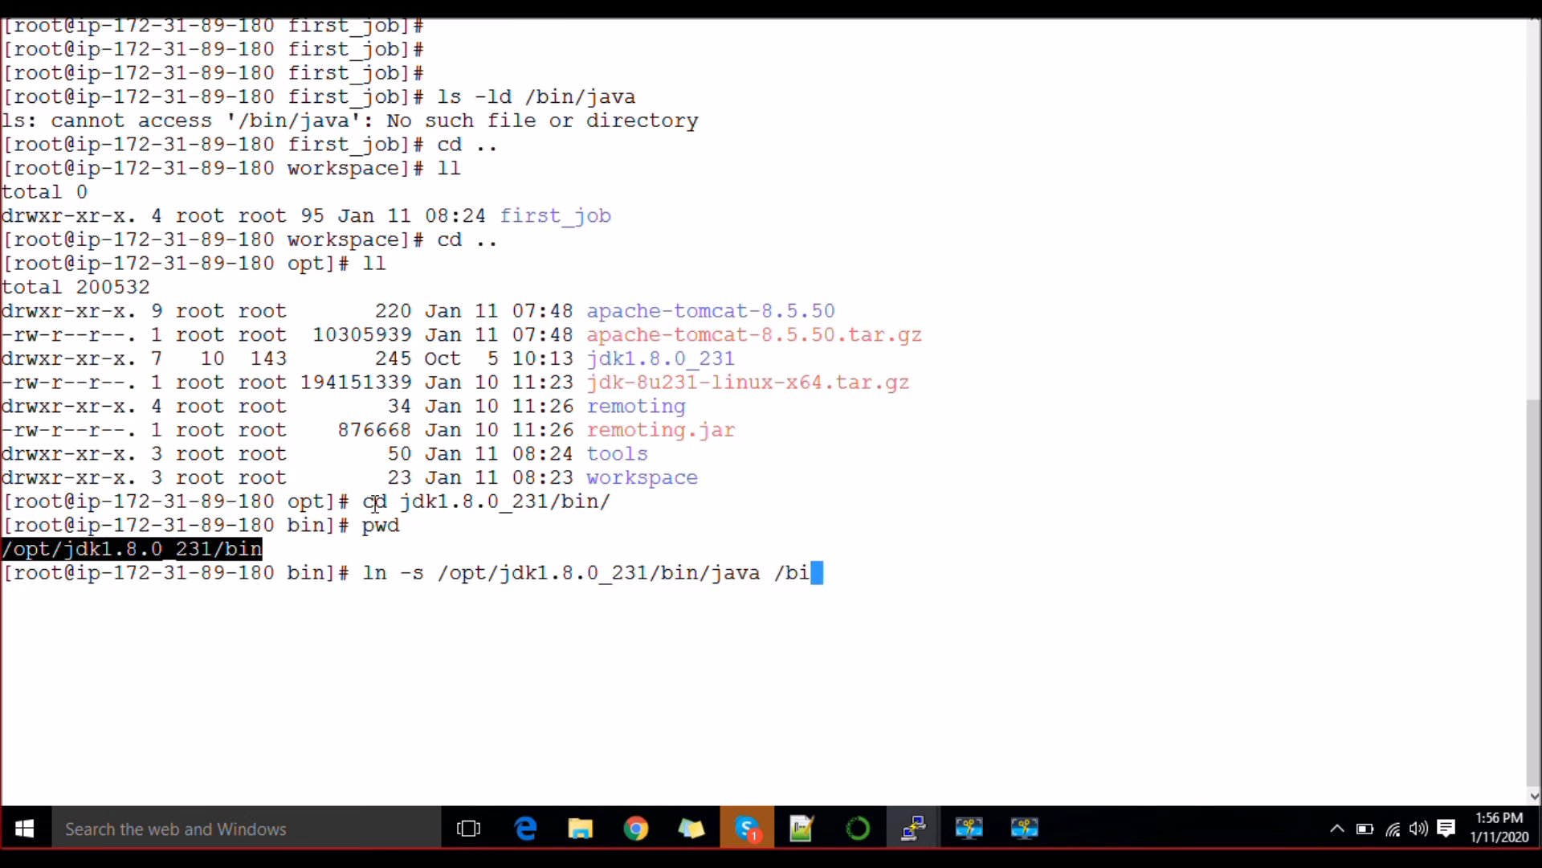
{"action": "type", "text": "n/java"}
{"action": "type", "text": "ls"}
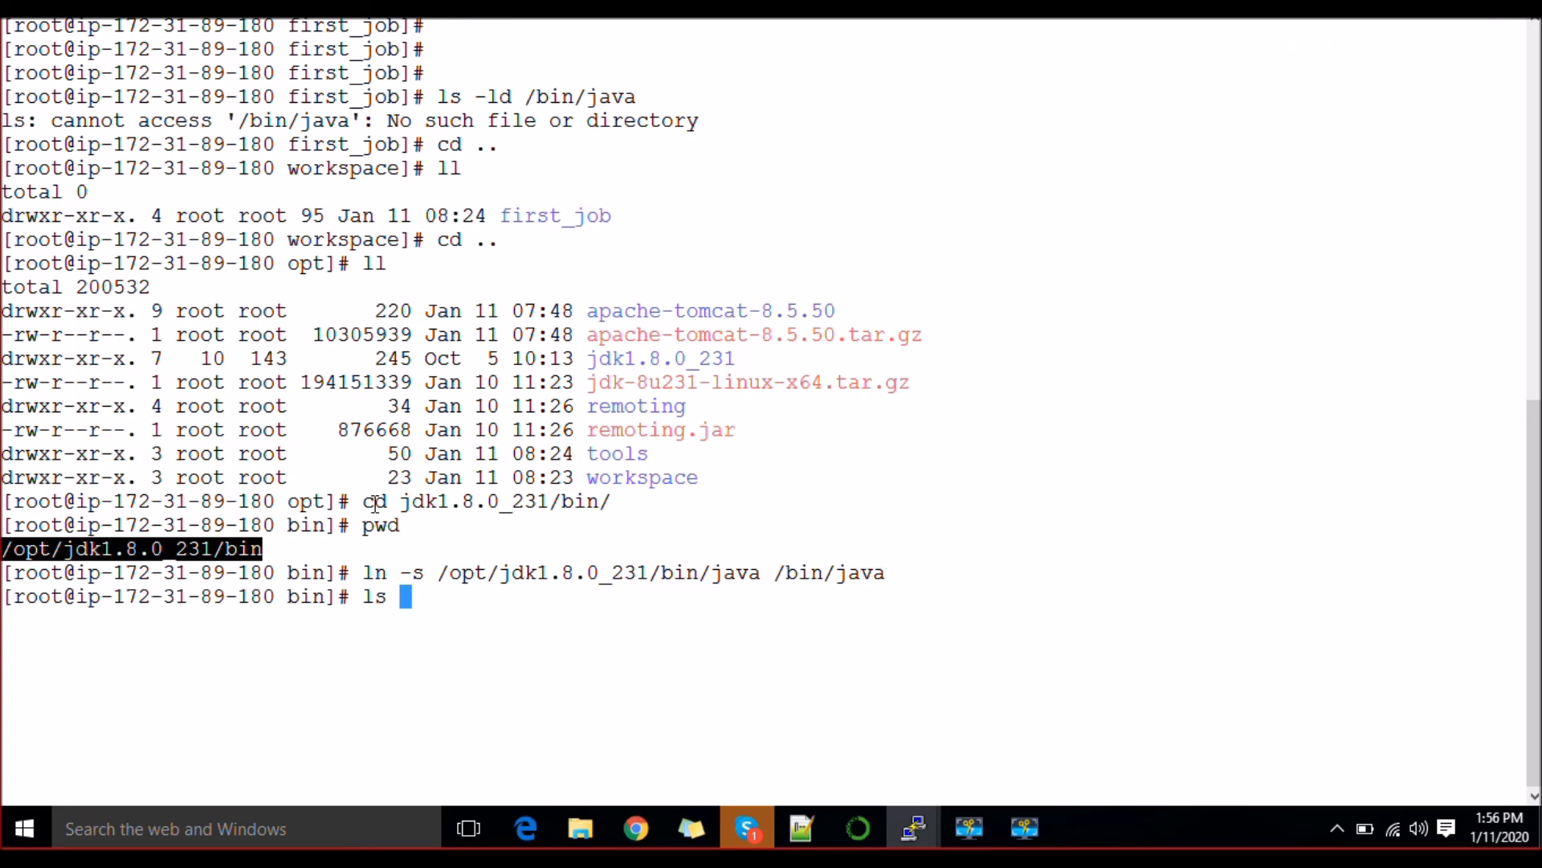
{"action": "type", "text": "-l"}
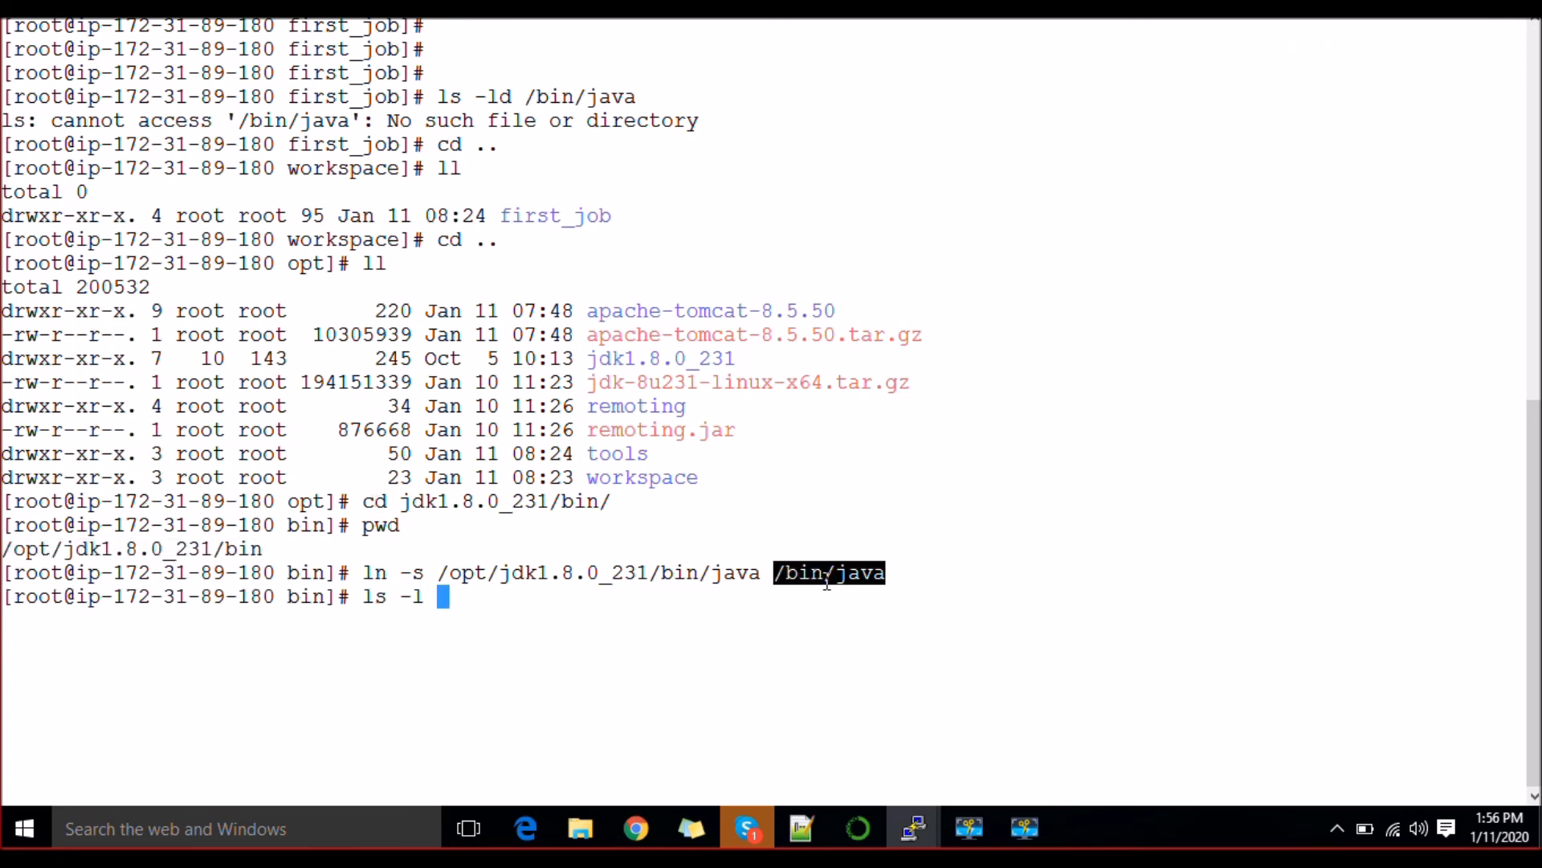
{"action": "key", "text": "Return"}
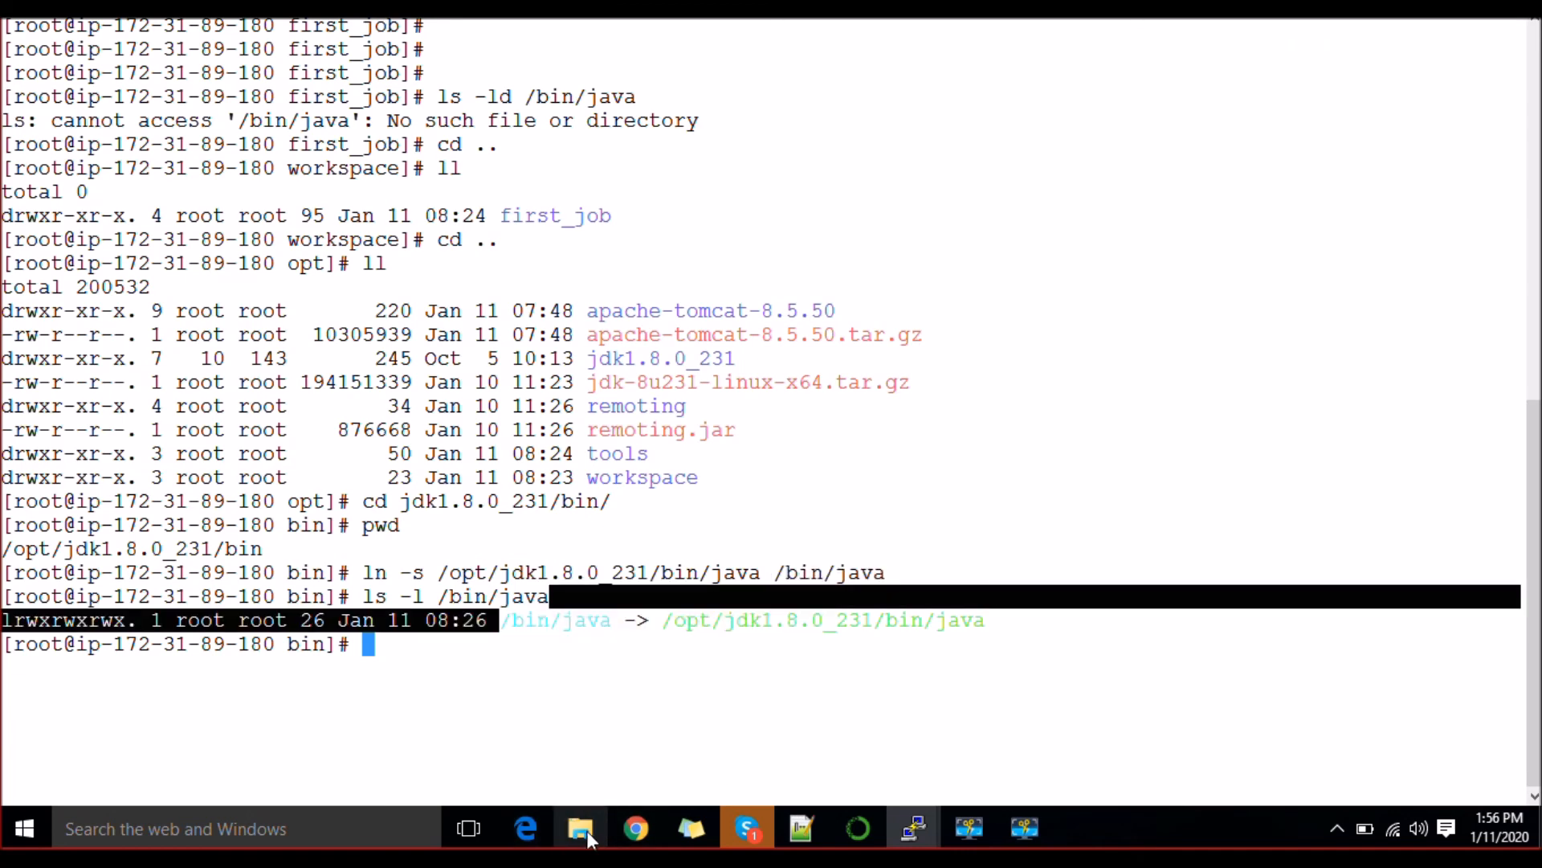
Trigger build #6 of first_job and view its console output ending in BUILD SUCCESS.
{"action": "left_click", "coordinate": [635, 828]}
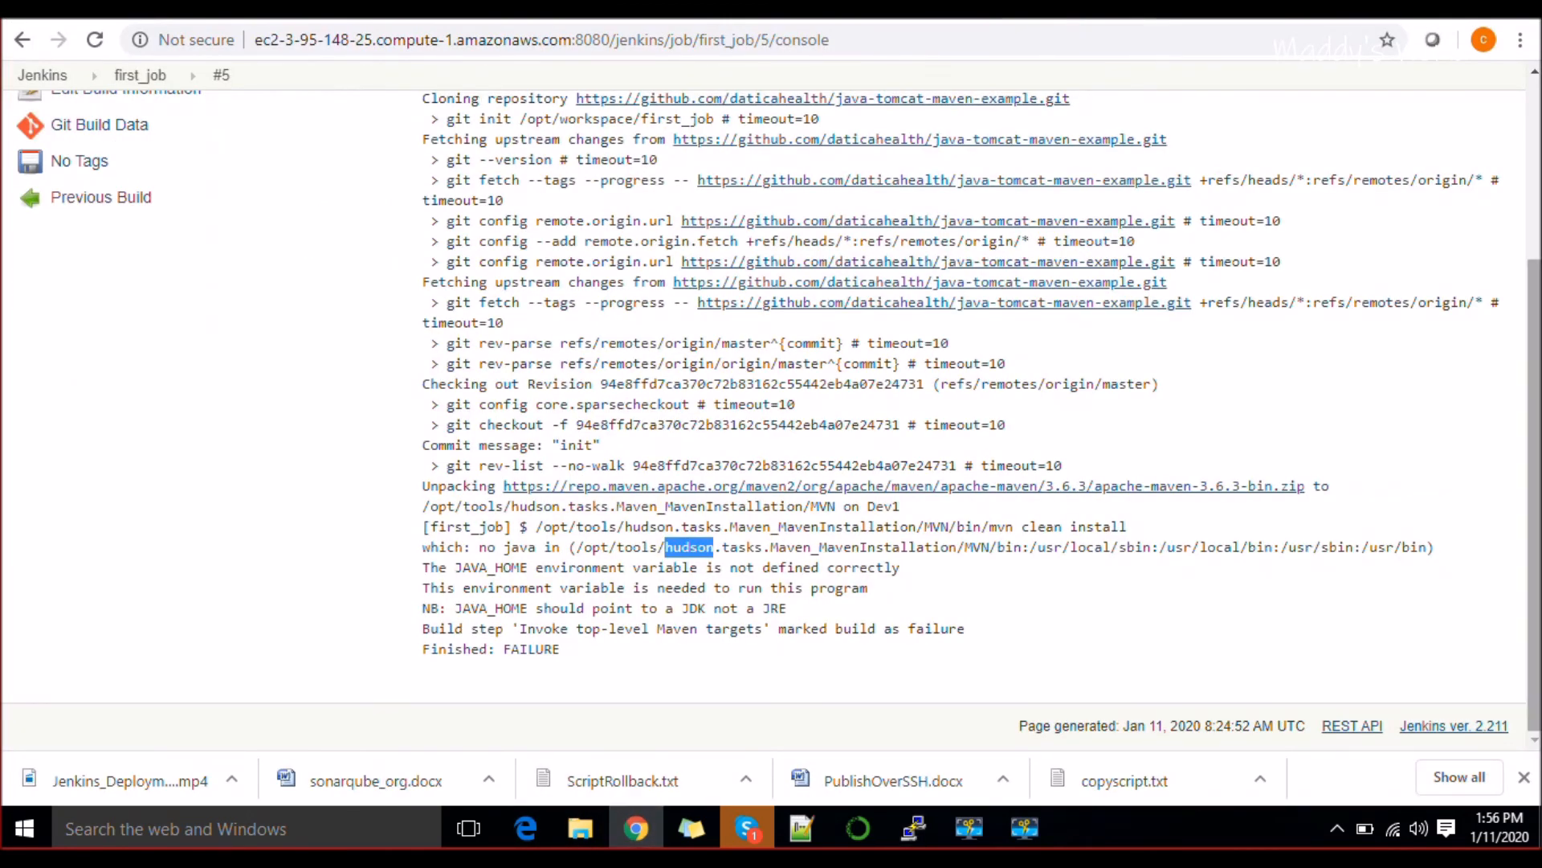
{"action": "scroll", "scroll_direction": "up", "scroll_amount": 3}
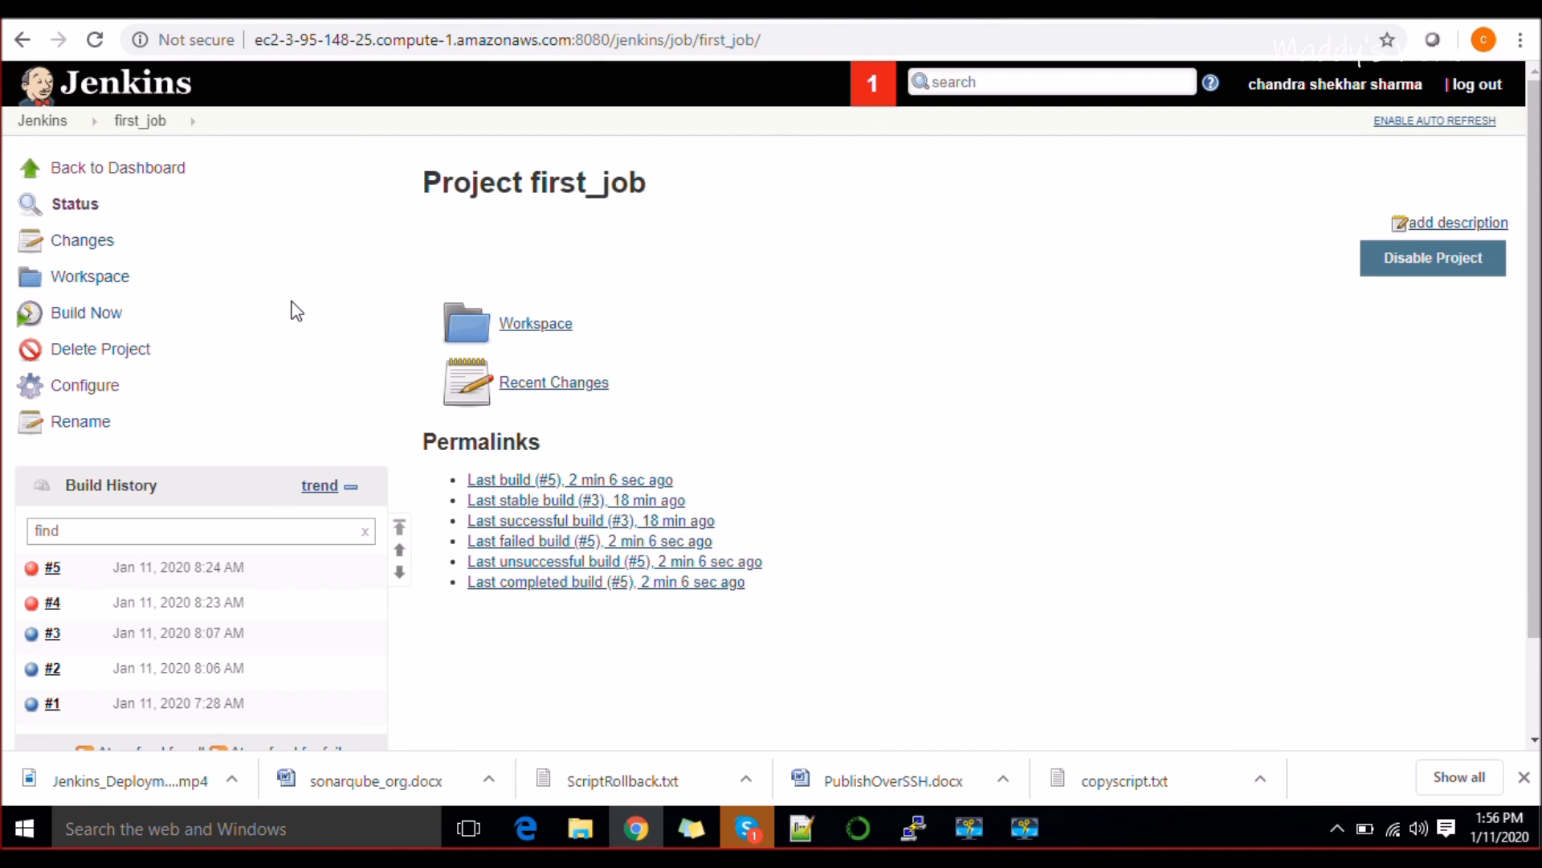
{"action": "left_click", "coordinate": [84, 312]}
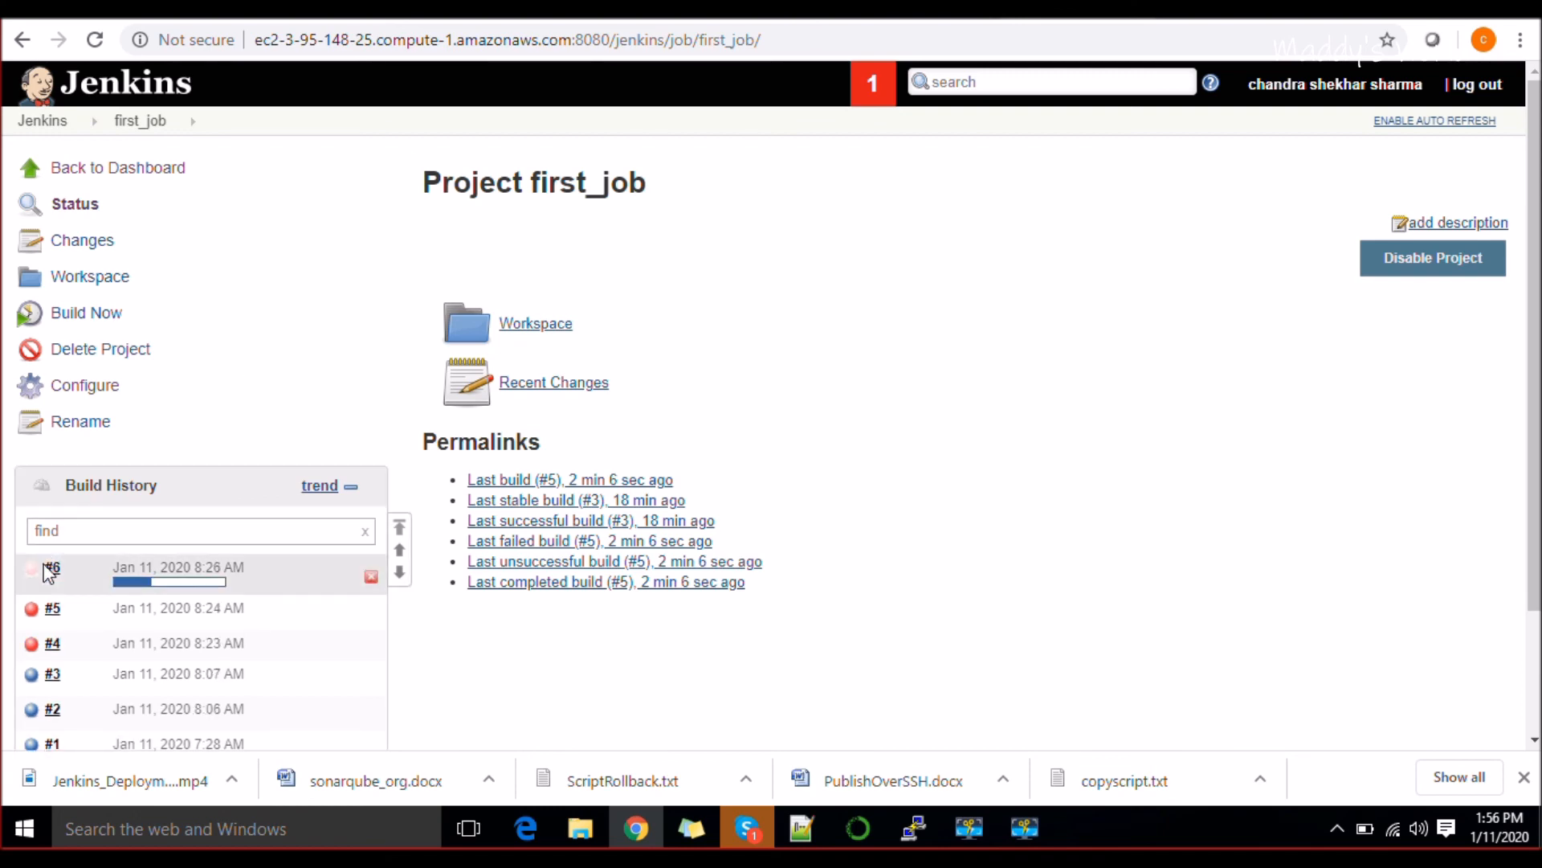
{"action": "left_click", "coordinate": [52, 567]}
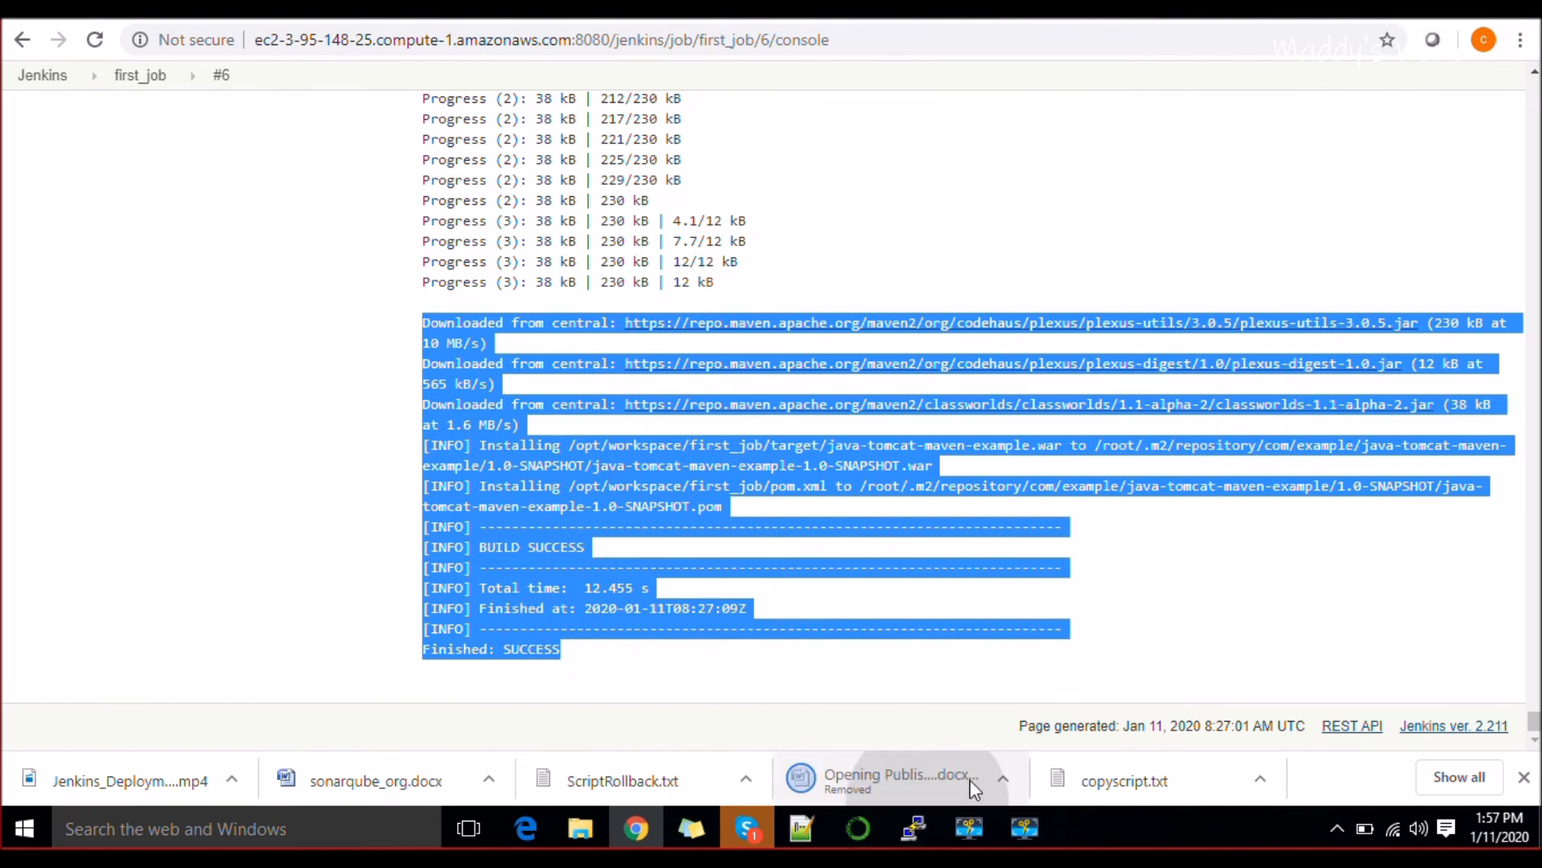
List /opt/workspace/first_job/target with ls -ltr to show java-tomcat-maven-example.war.
{"action": "left_click", "coordinate": [910, 827]}
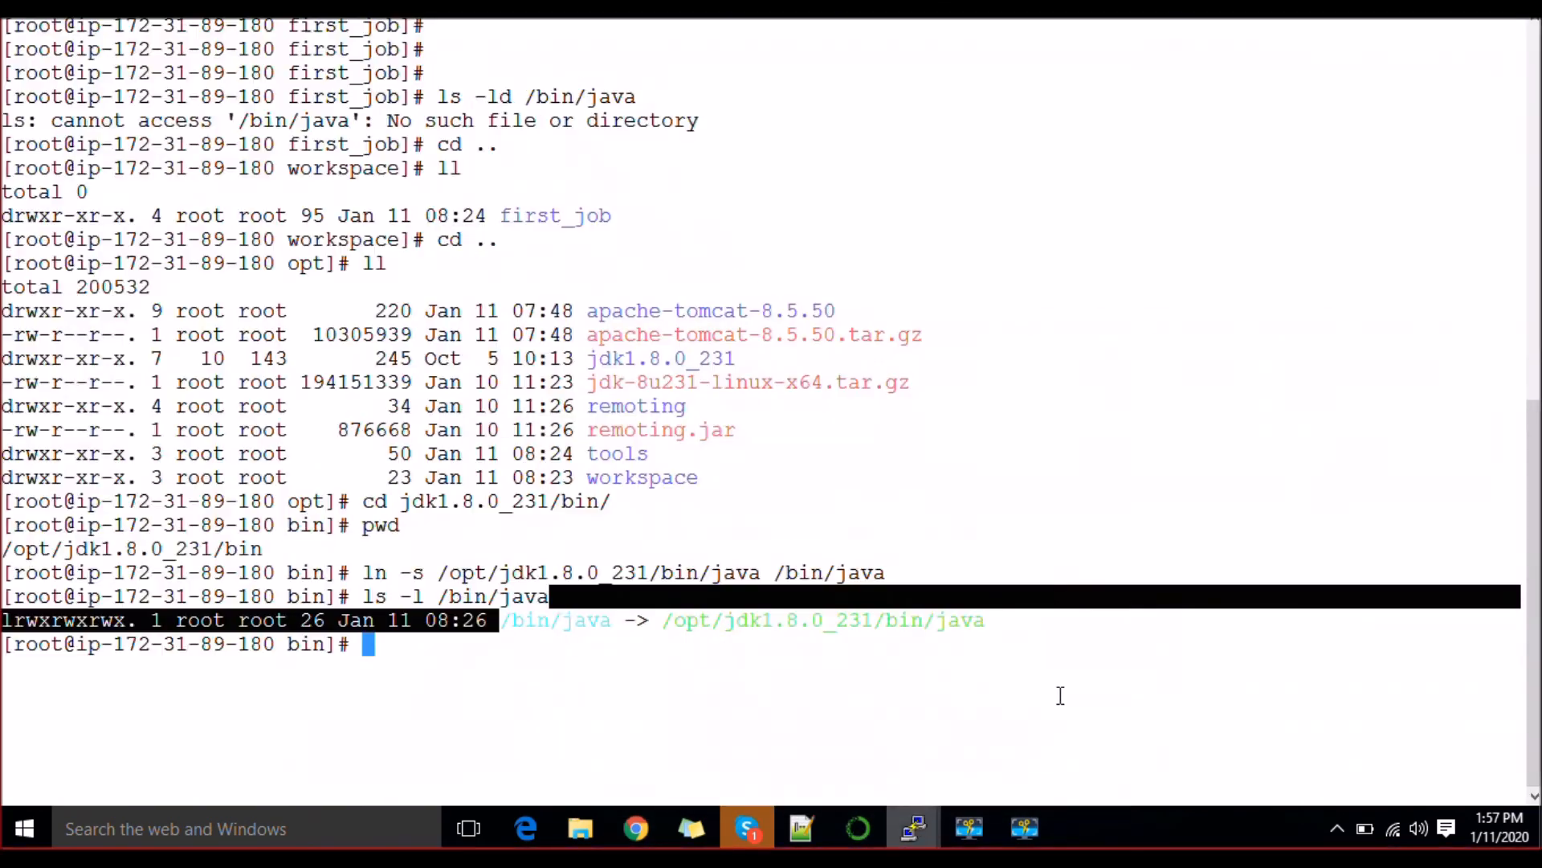
{"action": "type", "text": "ls -ltr"}
{"action": "type", "text": "cd"}
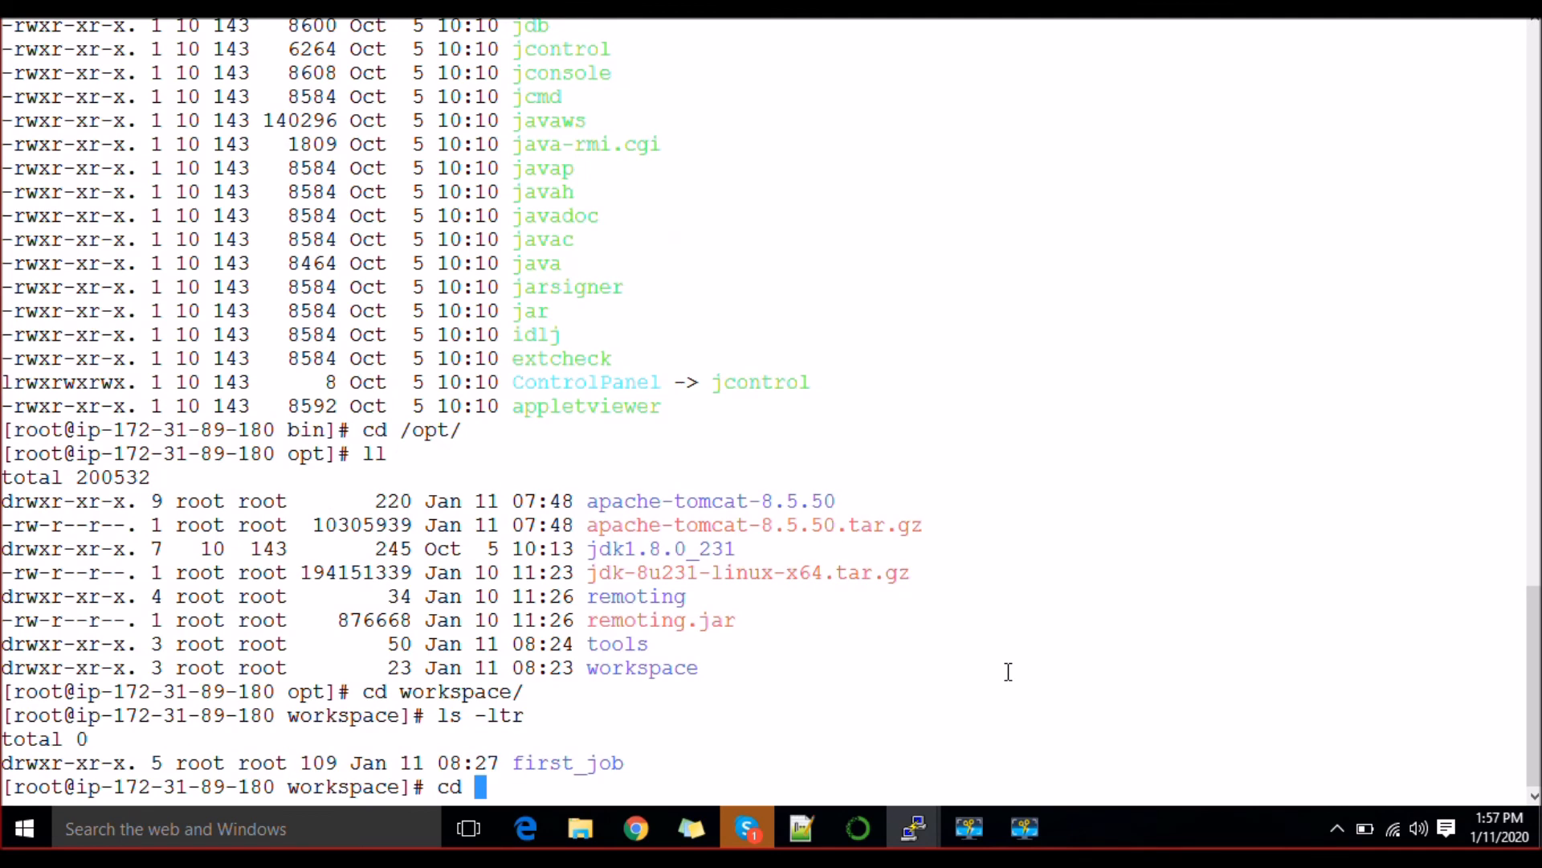
{"action": "key", "text": "Return"}
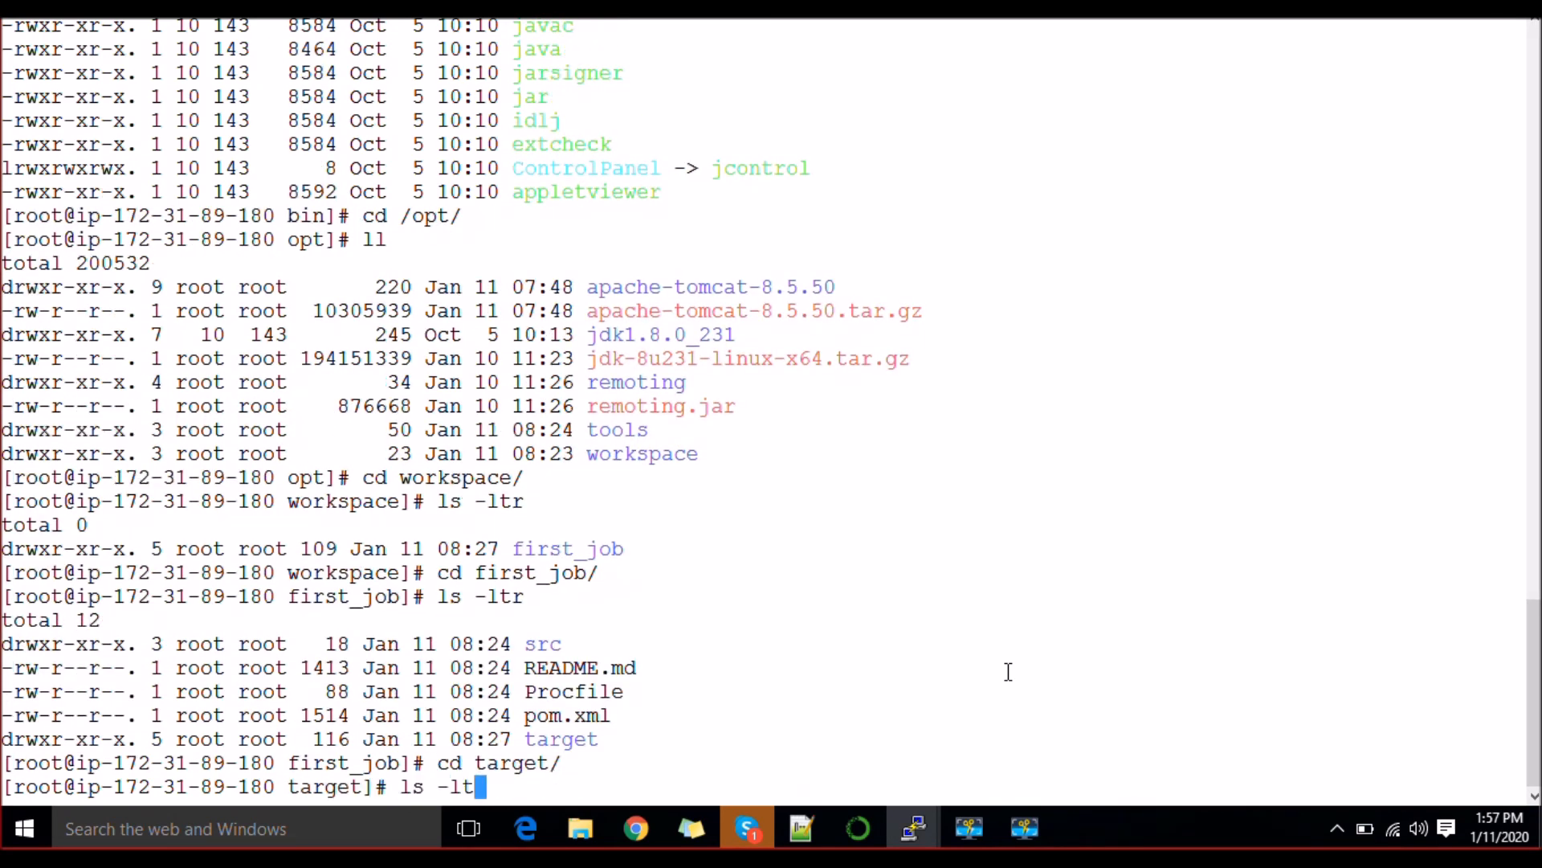
{"action": "key", "text": "Return"}
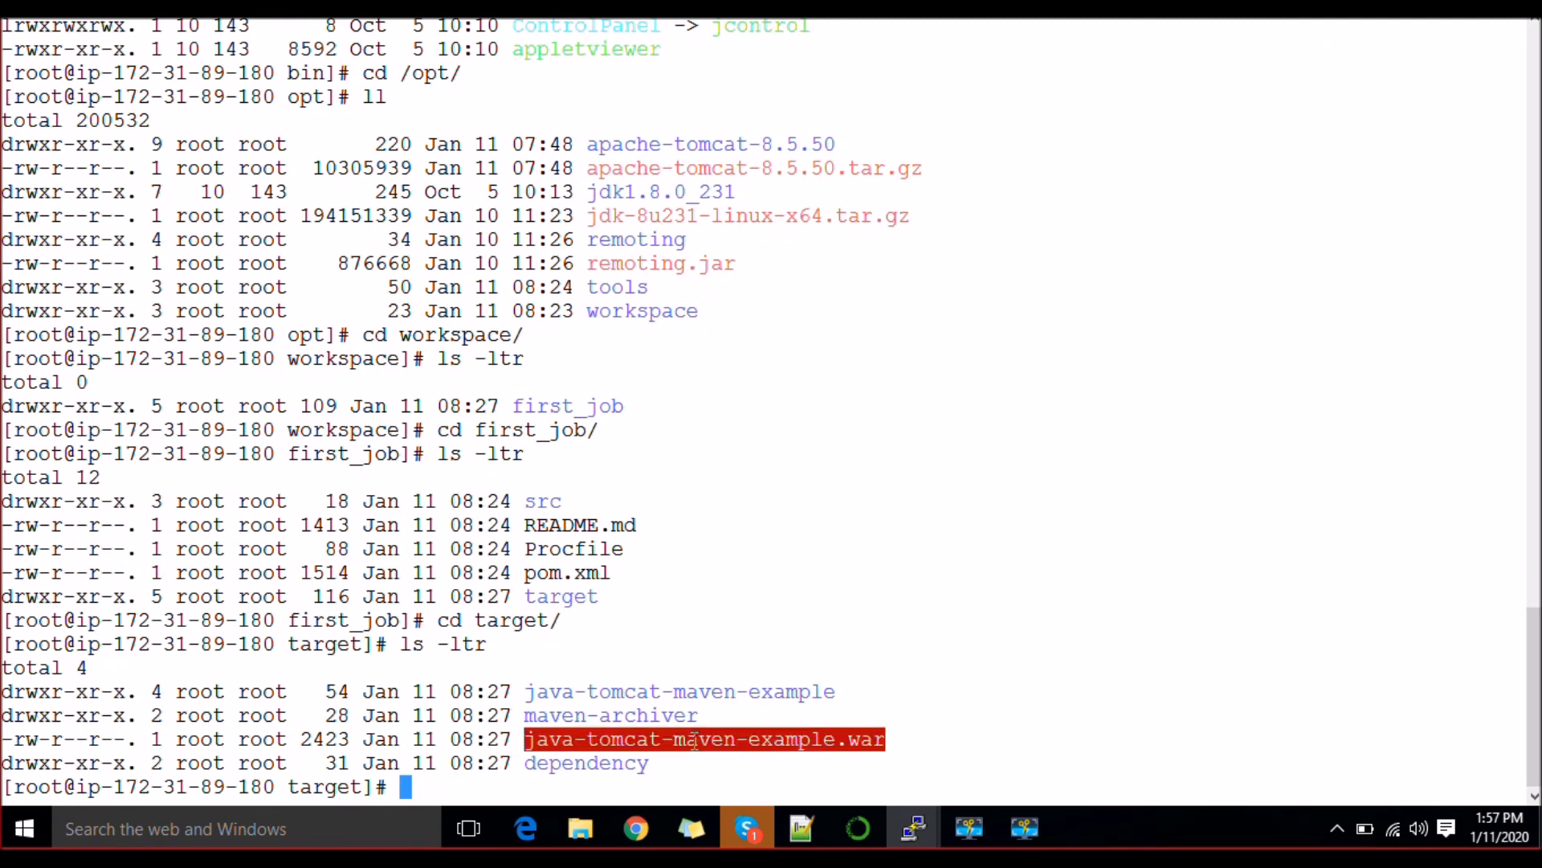